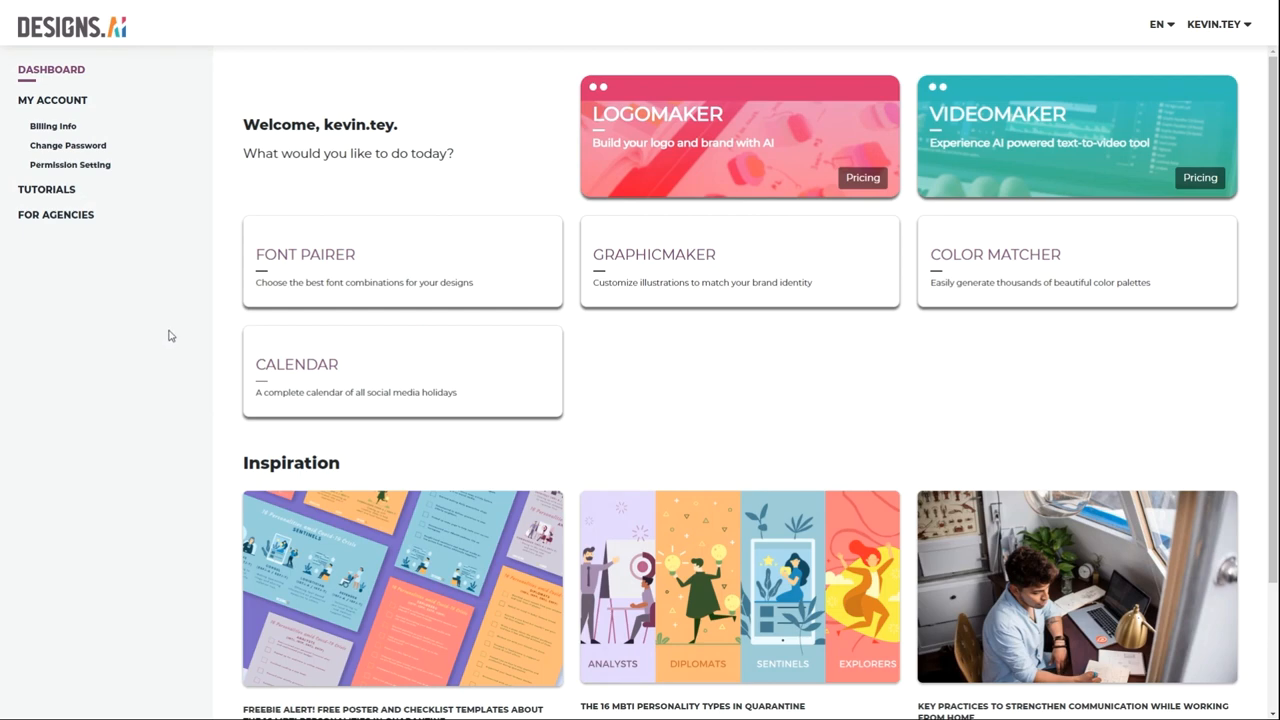
{"action": "mouse_move", "coordinate": [176, 320]}
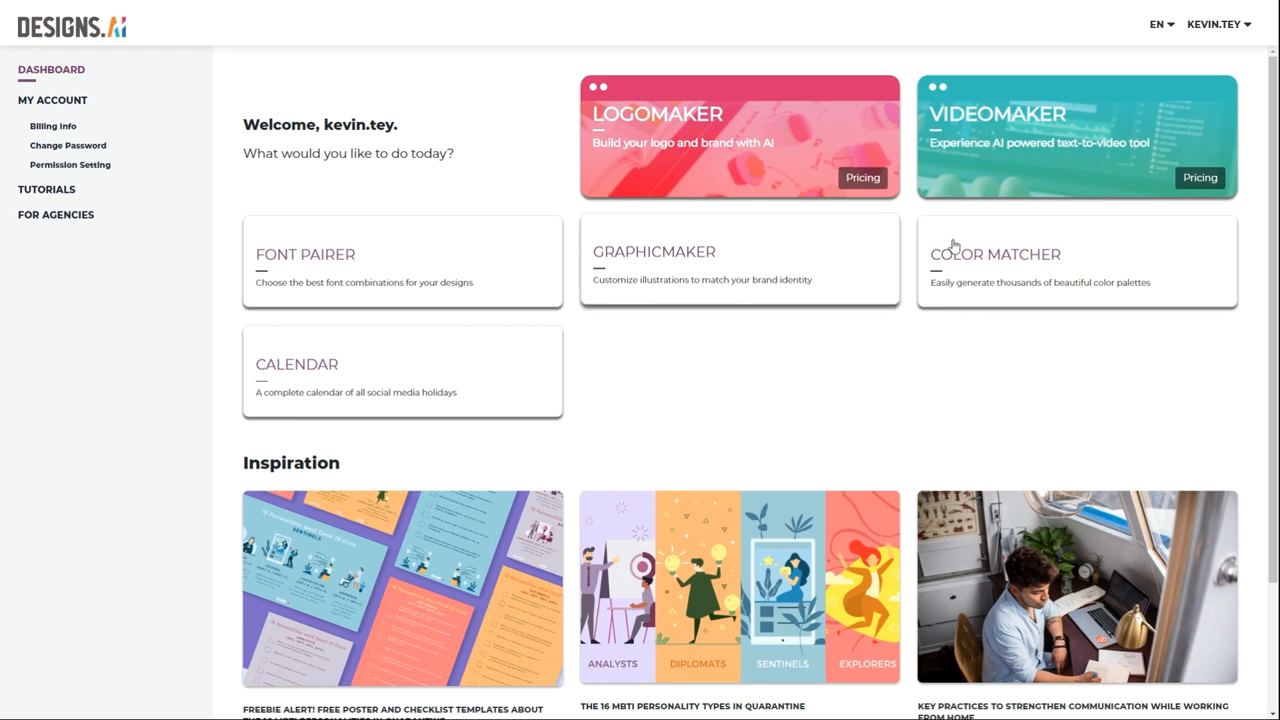
{"action": "mouse_move", "coordinate": [1058, 147]}
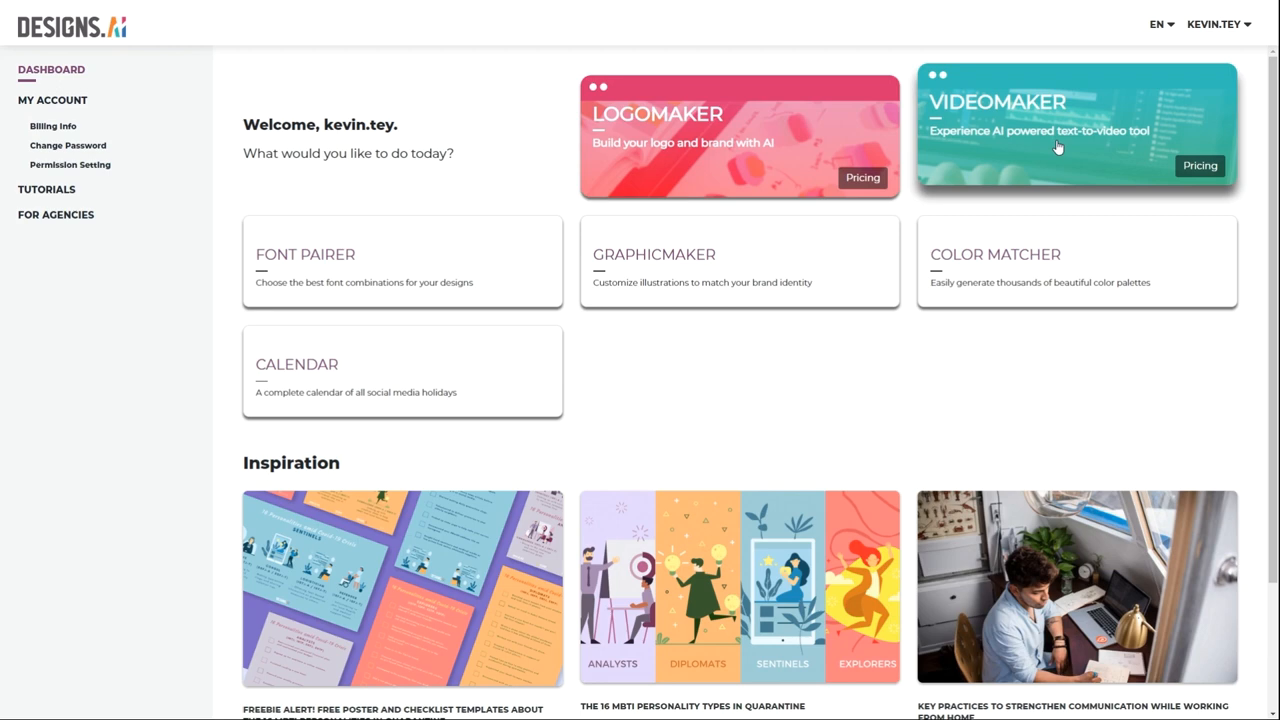
- Start a Videomaker project titled '5 simple protective measures'
{"action": "left_click", "coordinate": [1076, 127]}
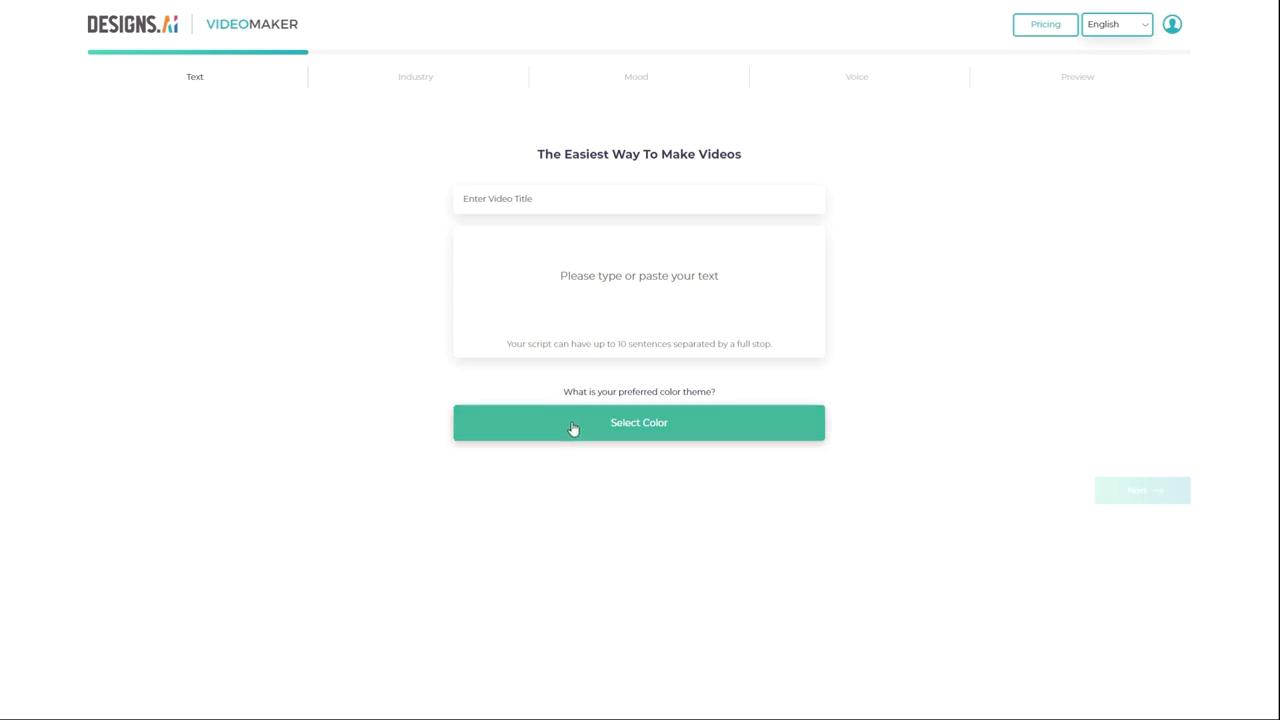
{"action": "mouse_move", "coordinate": [617, 234]}
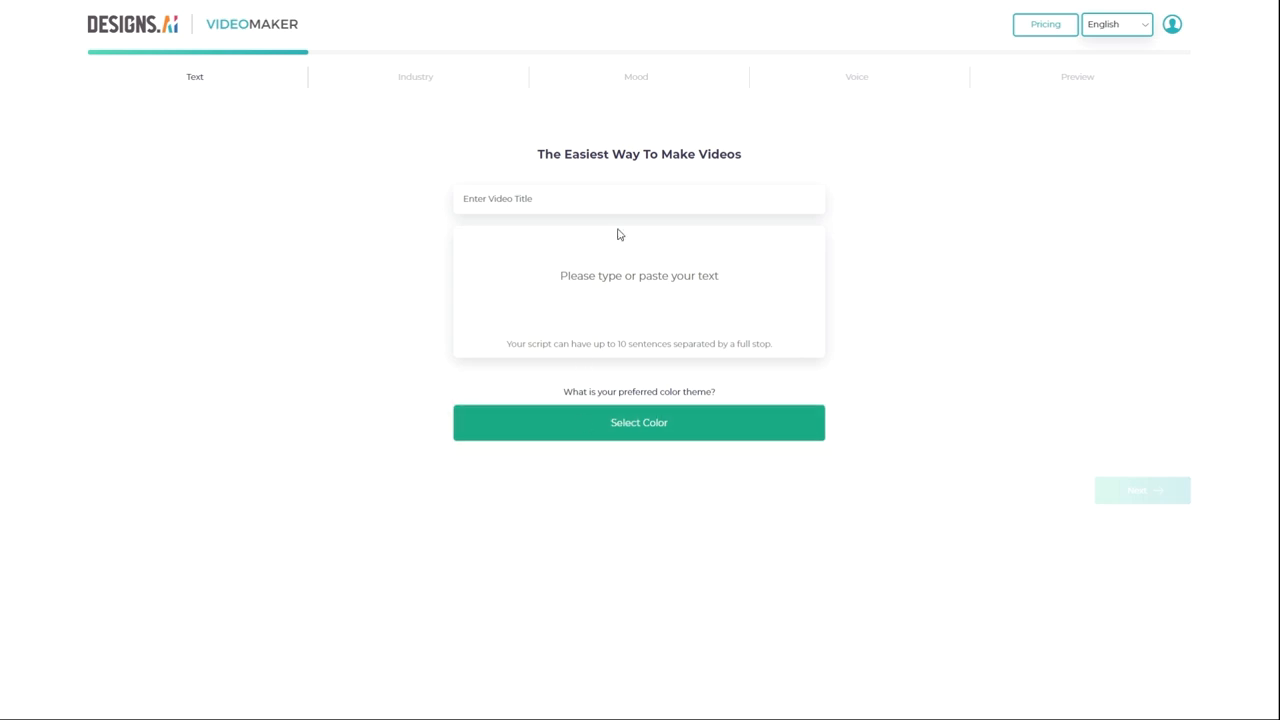
{"action": "left_click", "coordinate": [639, 198]}
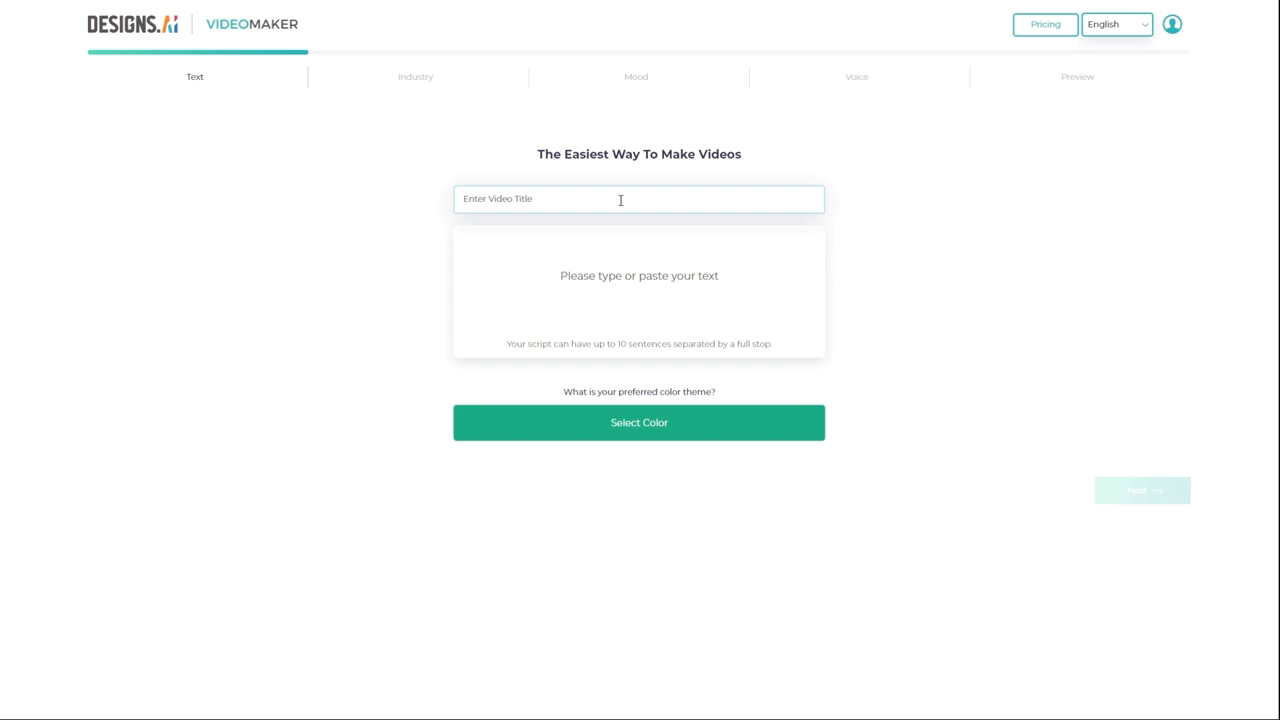
{"action": "mouse_move", "coordinate": [894, 260]}
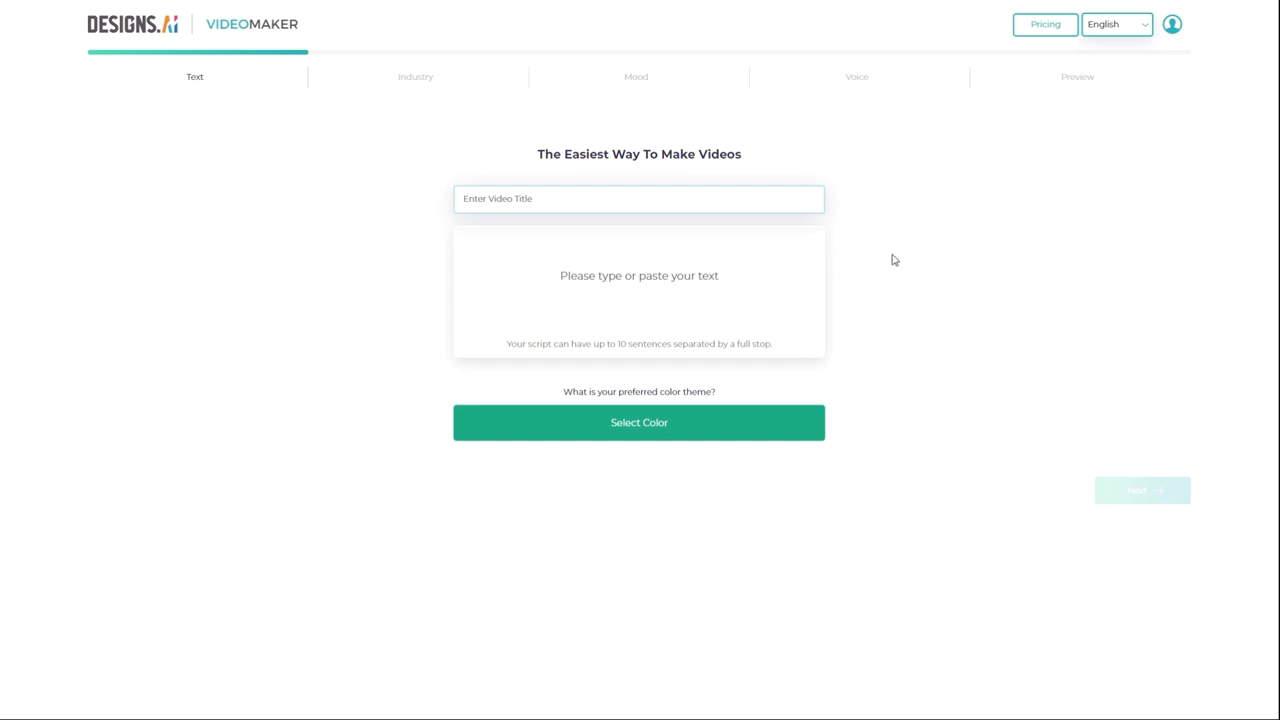
{"action": "mouse_move", "coordinate": [880, 261]}
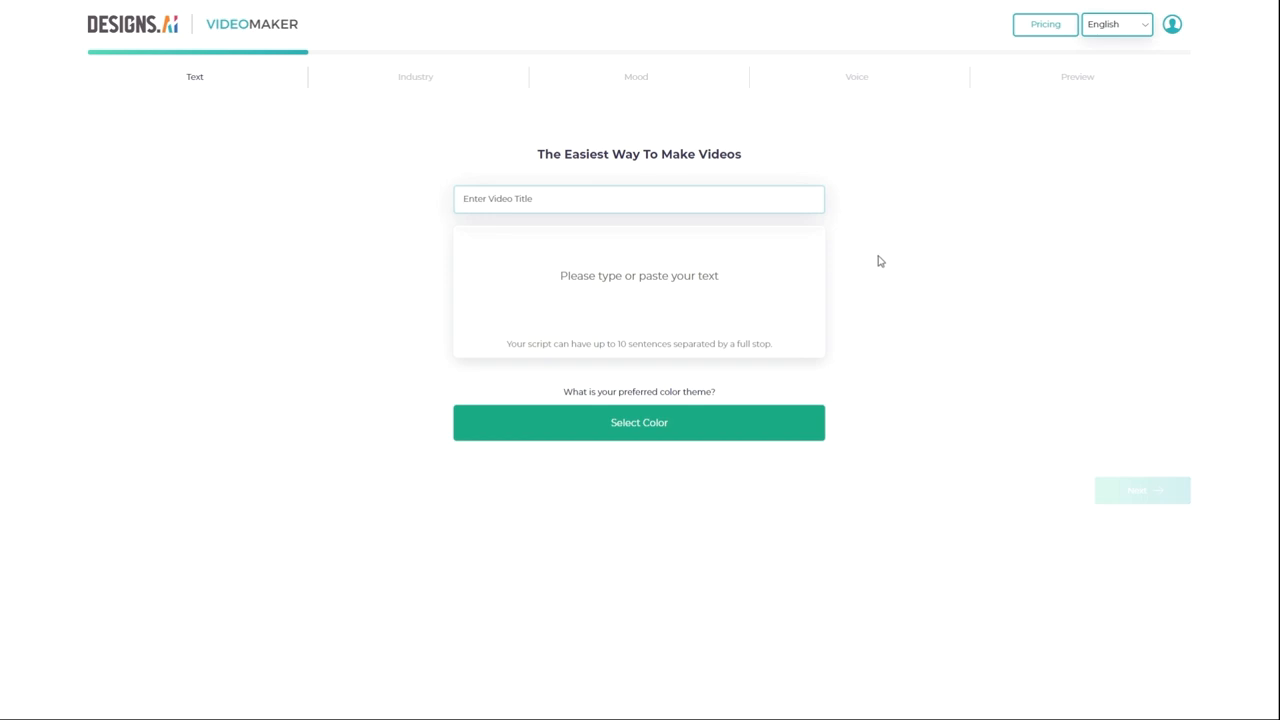
{"action": "left_click", "coordinate": [638, 198]}
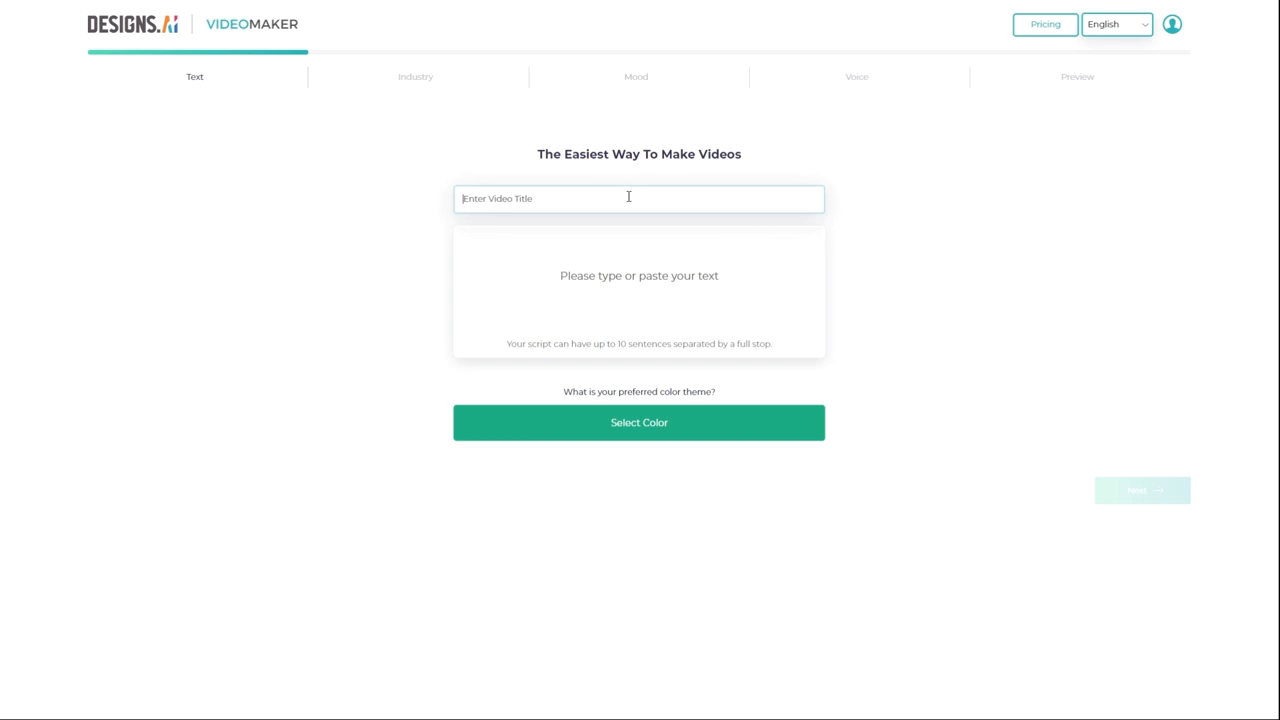
{"action": "type", "text": "5 si"}
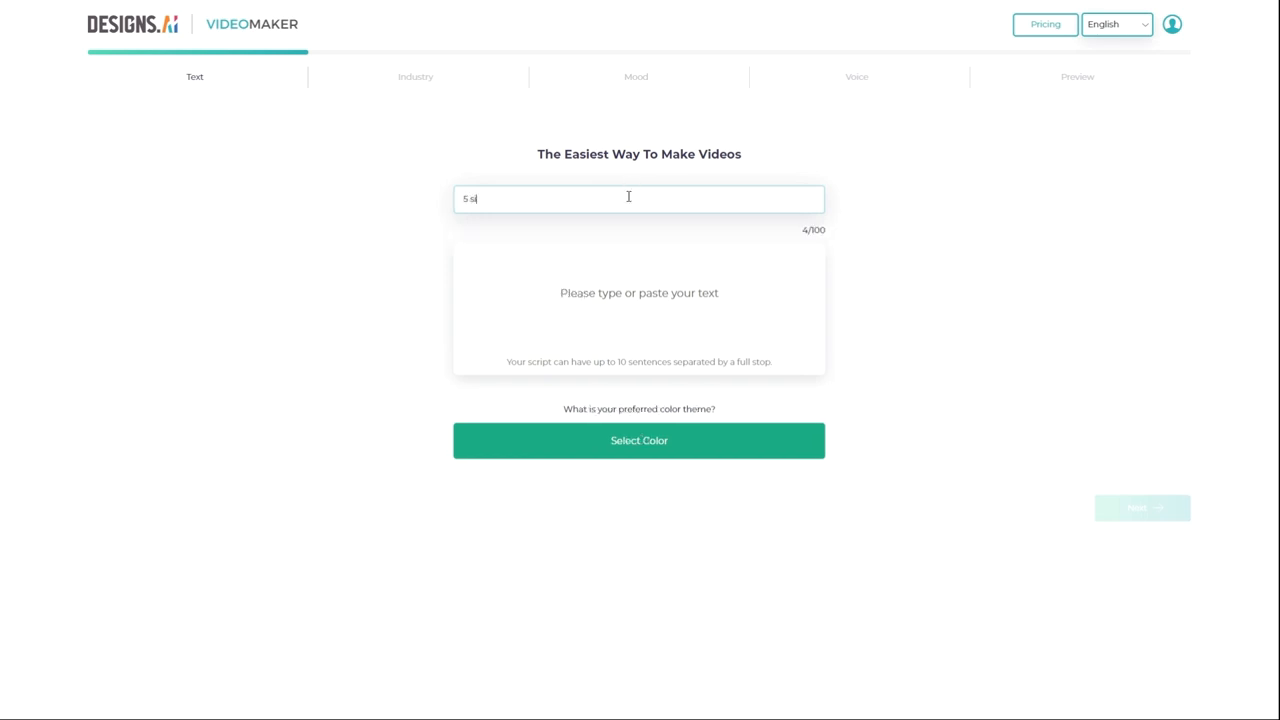
{"action": "type", "text": "imple protective mea"}
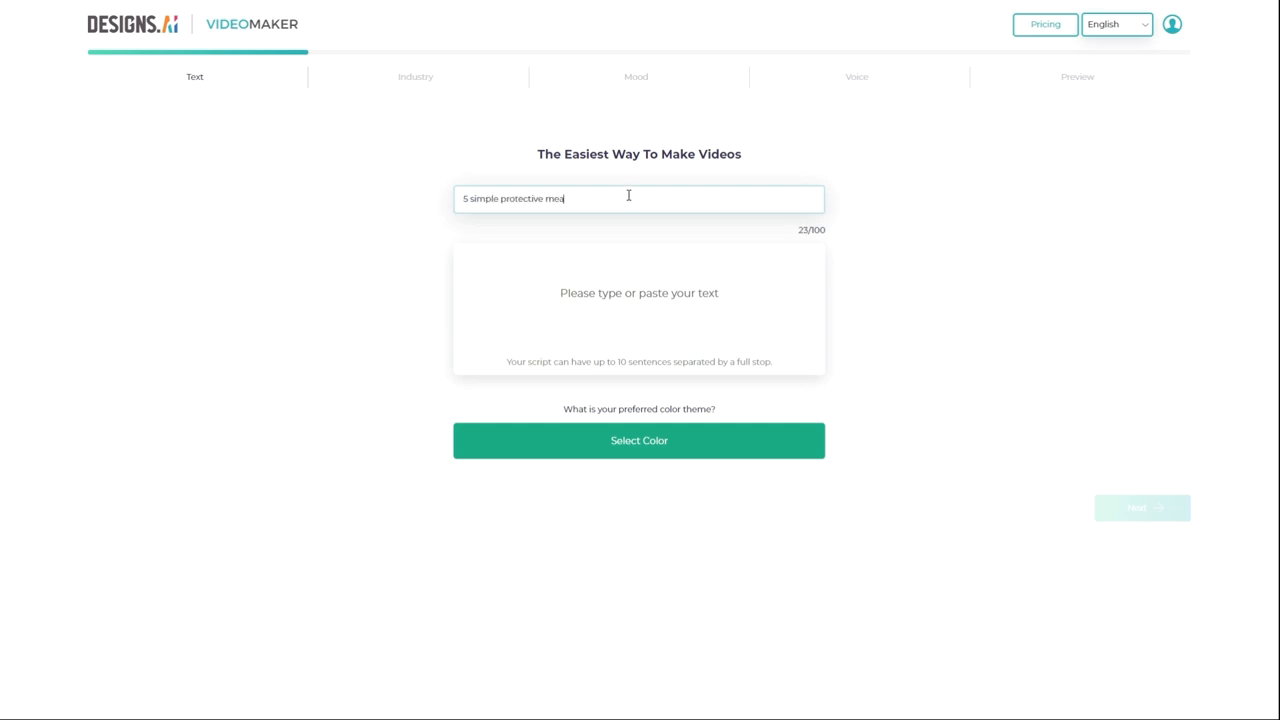
{"action": "type", "text": "sures"}
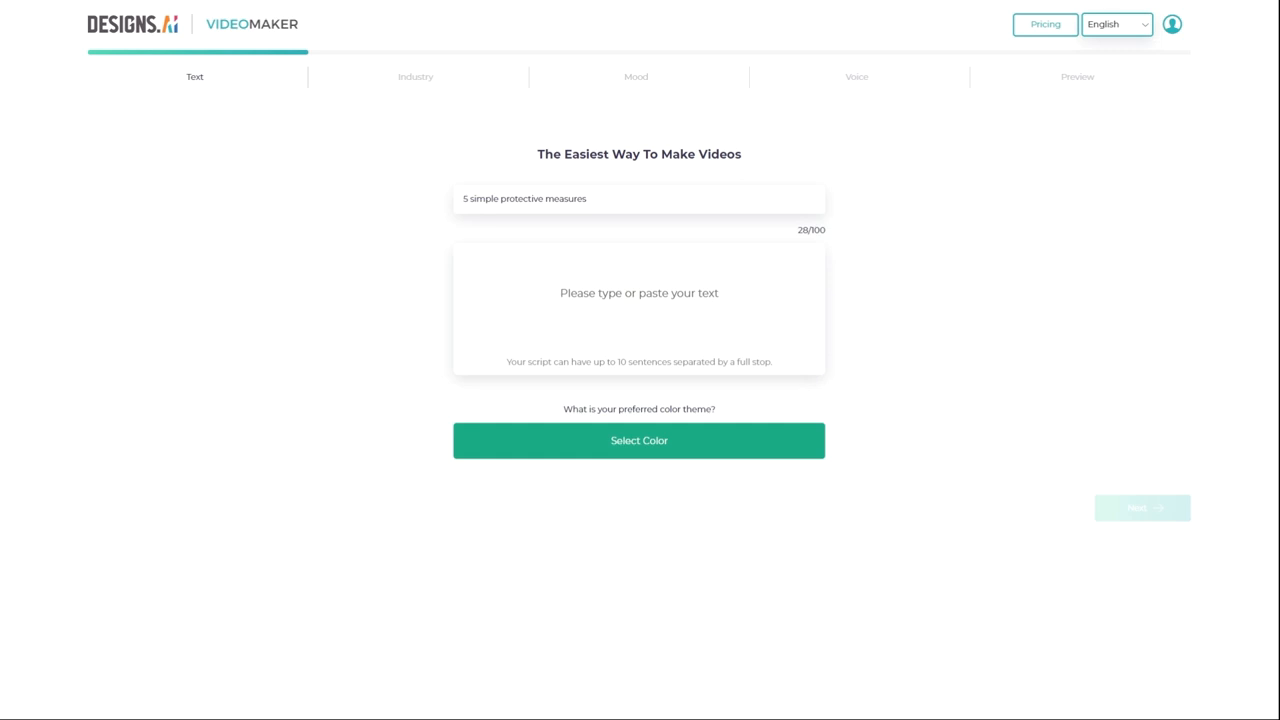
- Paste the 670-character five-protective-measures script into the script box
{"action": "left_click", "coordinate": [639, 300]}
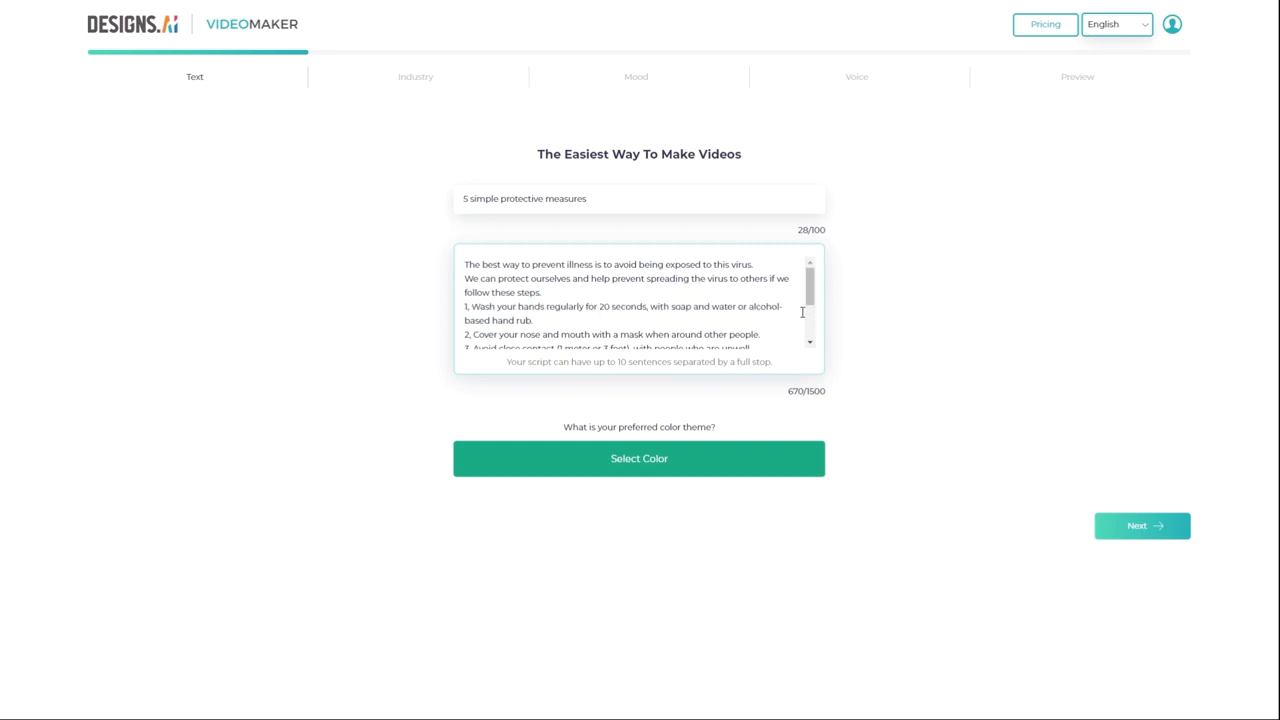
{"action": "mouse_move", "coordinate": [858, 373]}
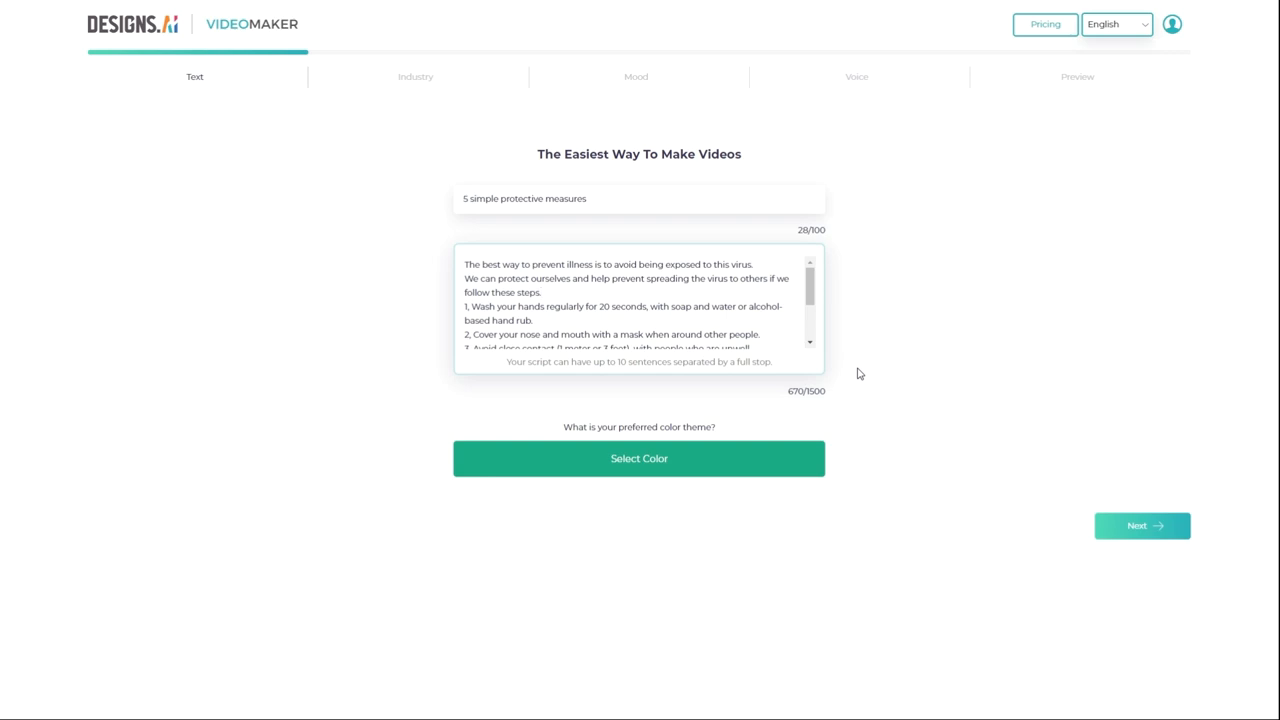
{"action": "mouse_move", "coordinate": [846, 376]}
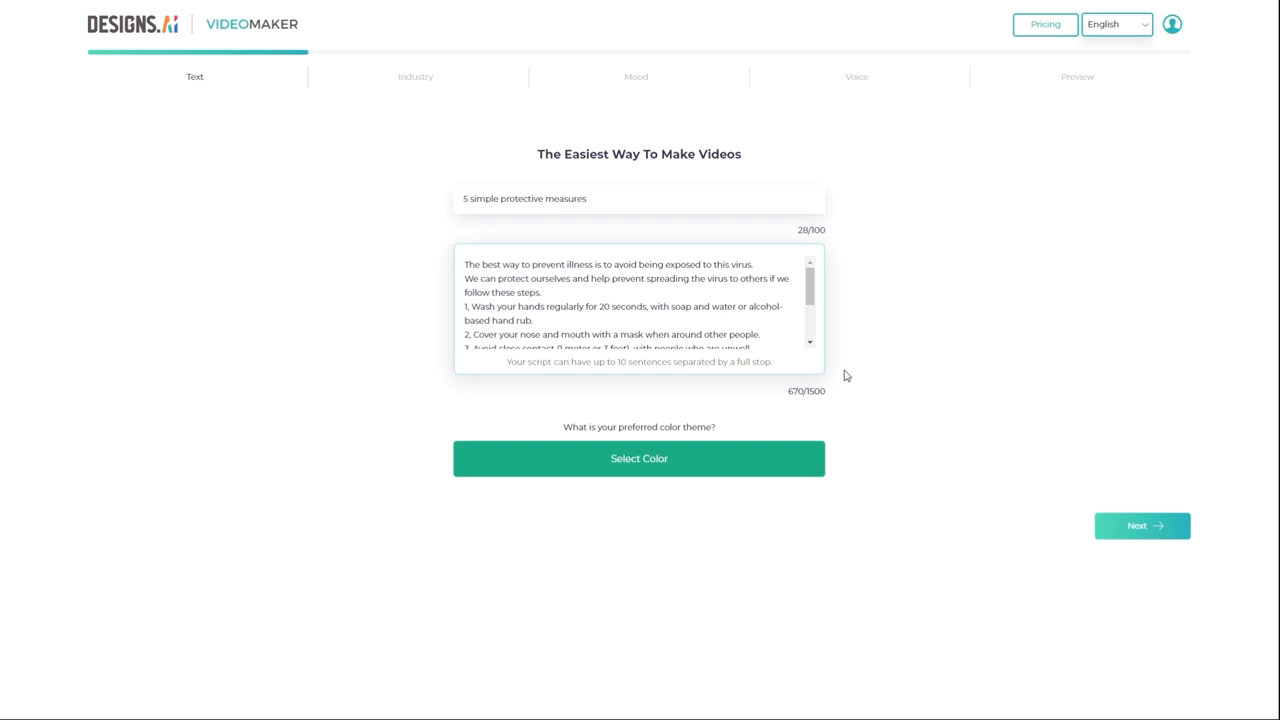
{"action": "mouse_move", "coordinate": [838, 311]}
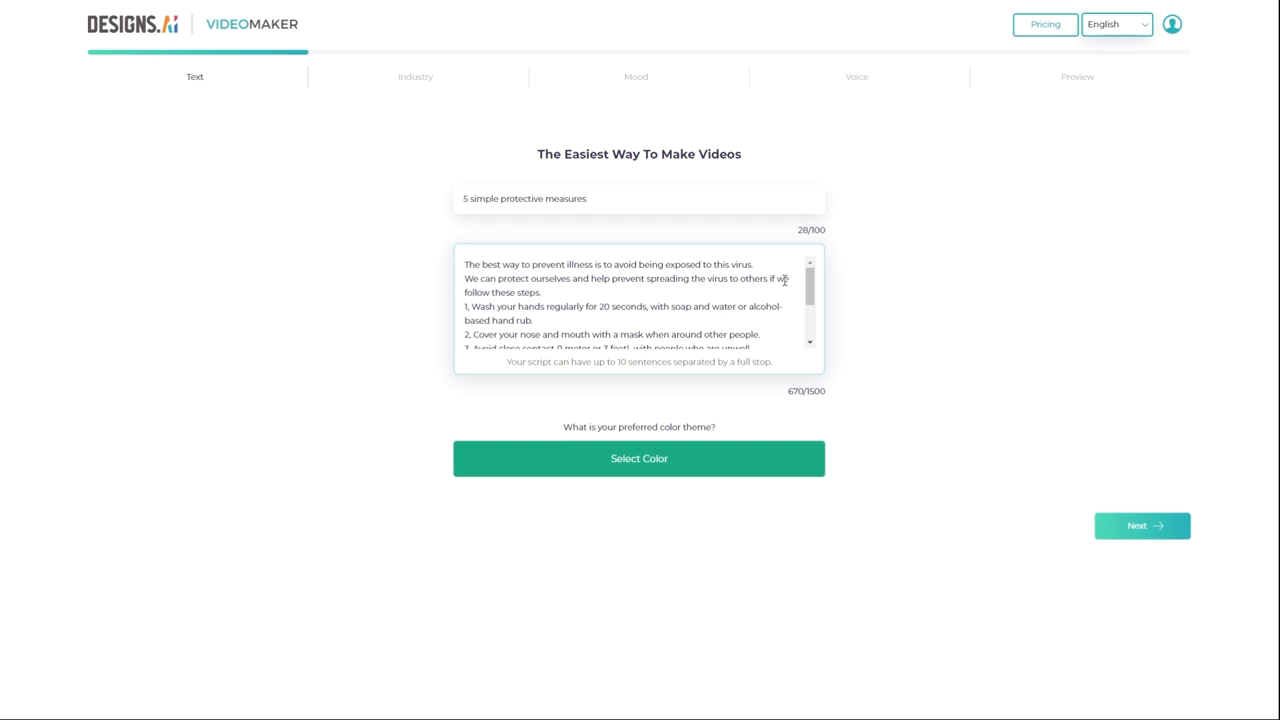
{"action": "scroll", "scroll_direction": "down", "scroll_amount": 3}
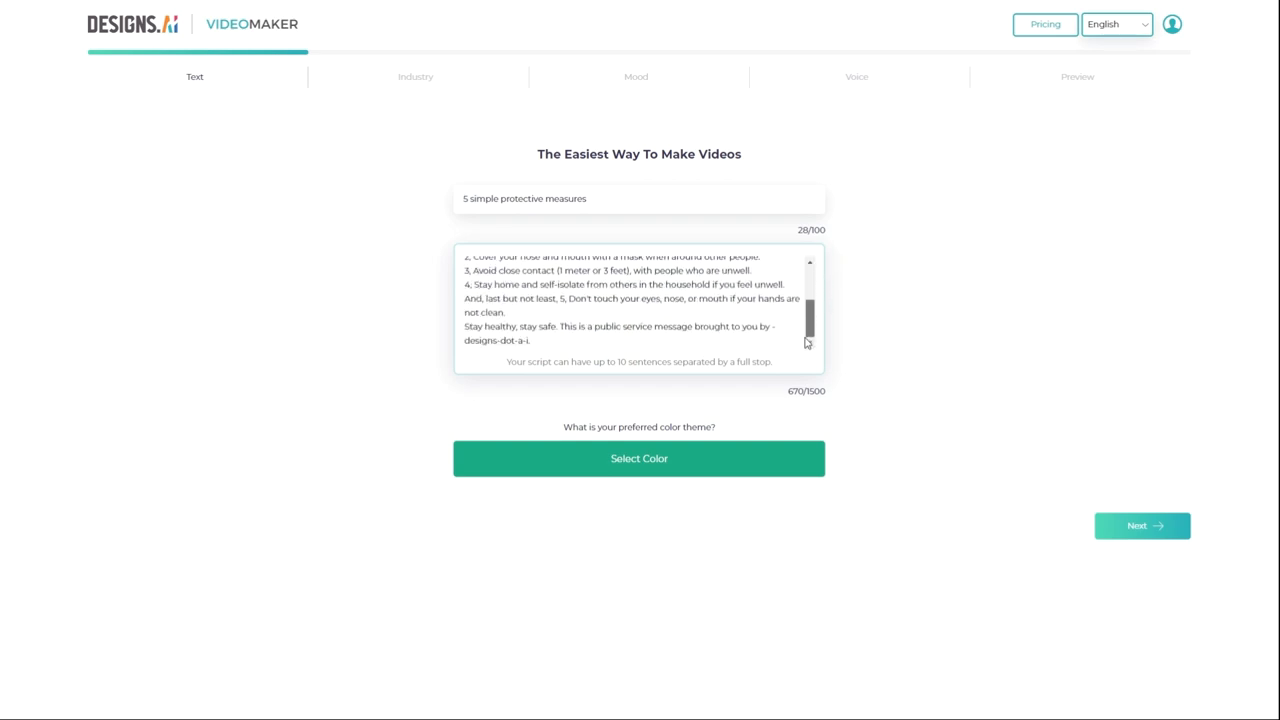
- Choose the dark green Quick Select colour theme with white text
{"action": "left_click", "coordinate": [639, 458]}
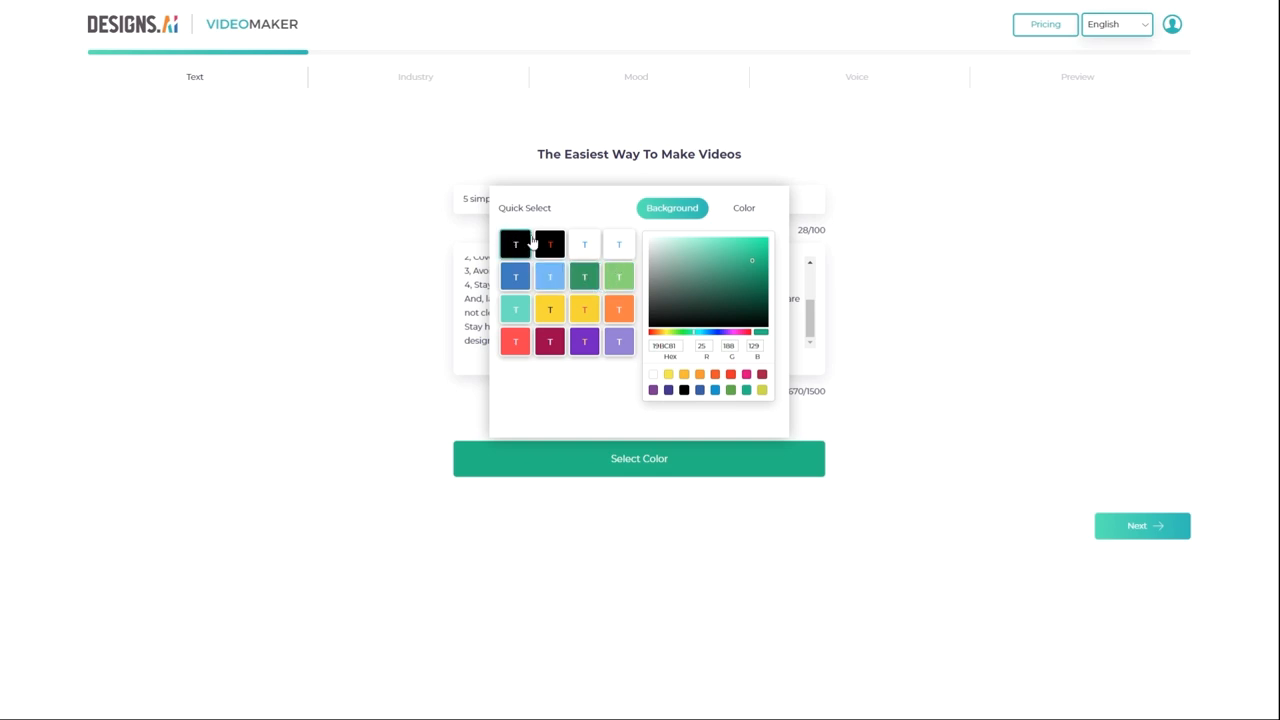
{"action": "left_click", "coordinate": [584, 275]}
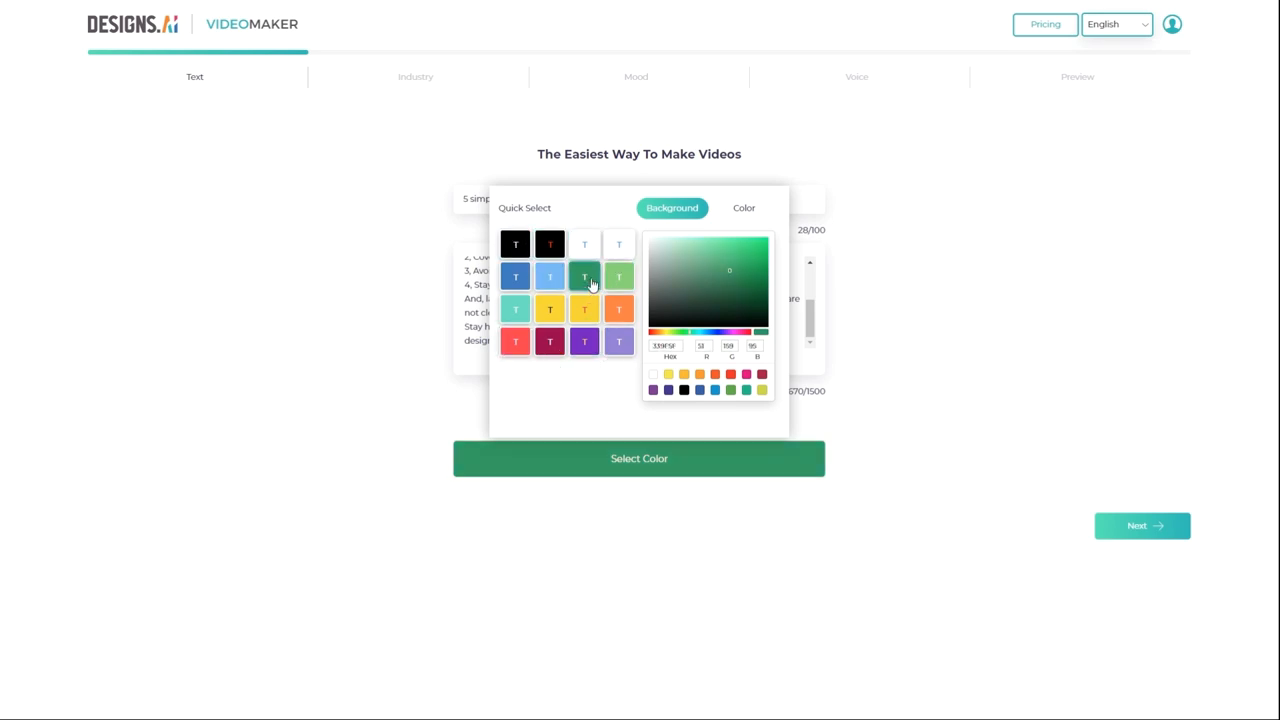
{"action": "left_click", "coordinate": [744, 208]}
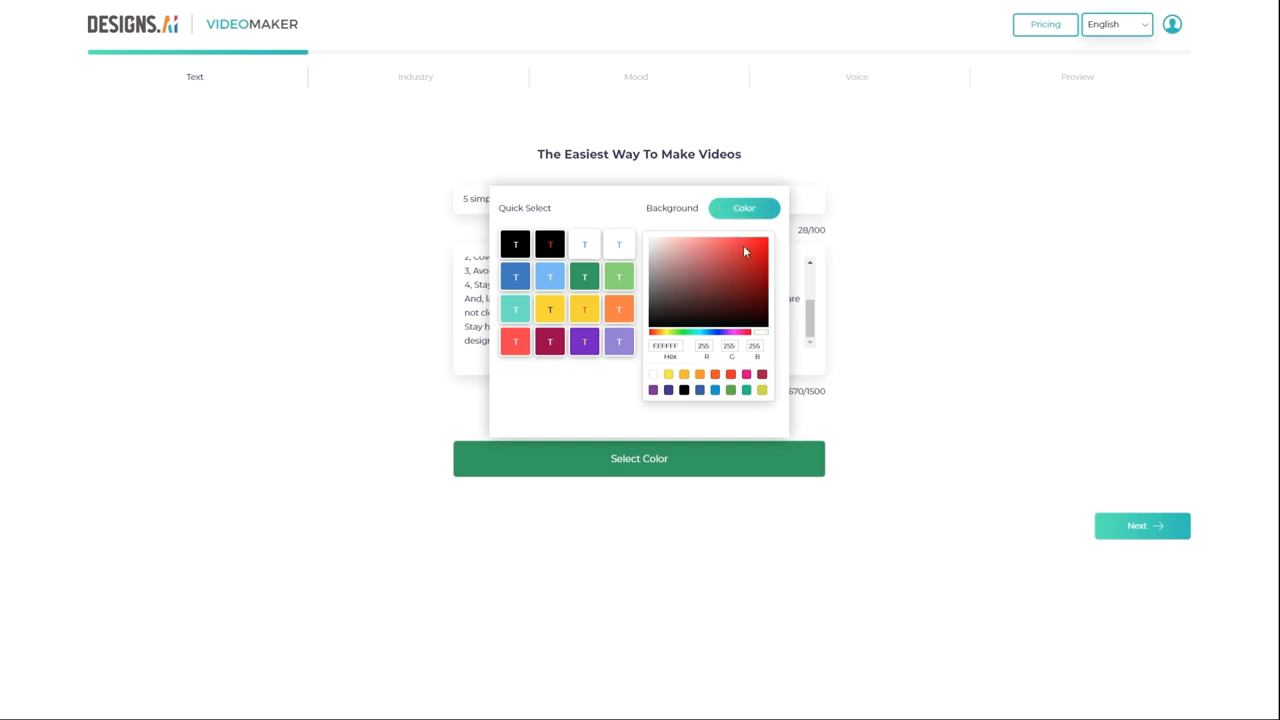
{"action": "left_click", "coordinate": [672, 268]}
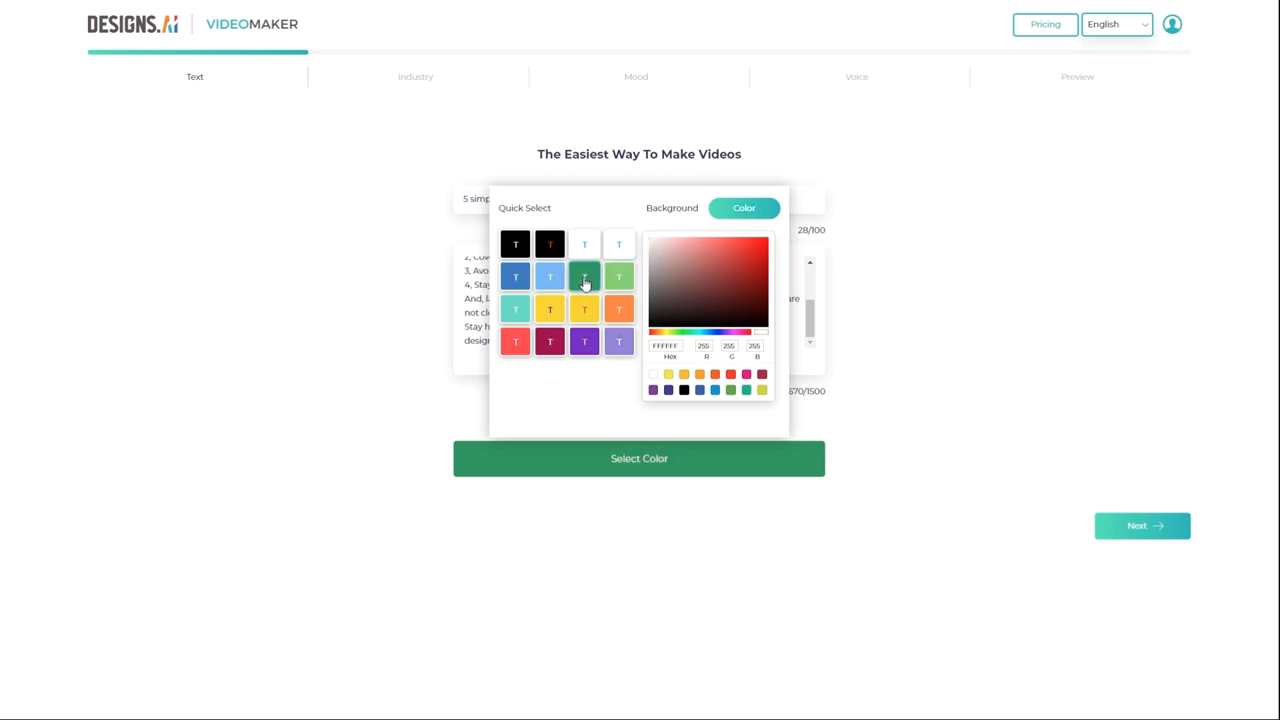
{"action": "left_click", "coordinate": [671, 208]}
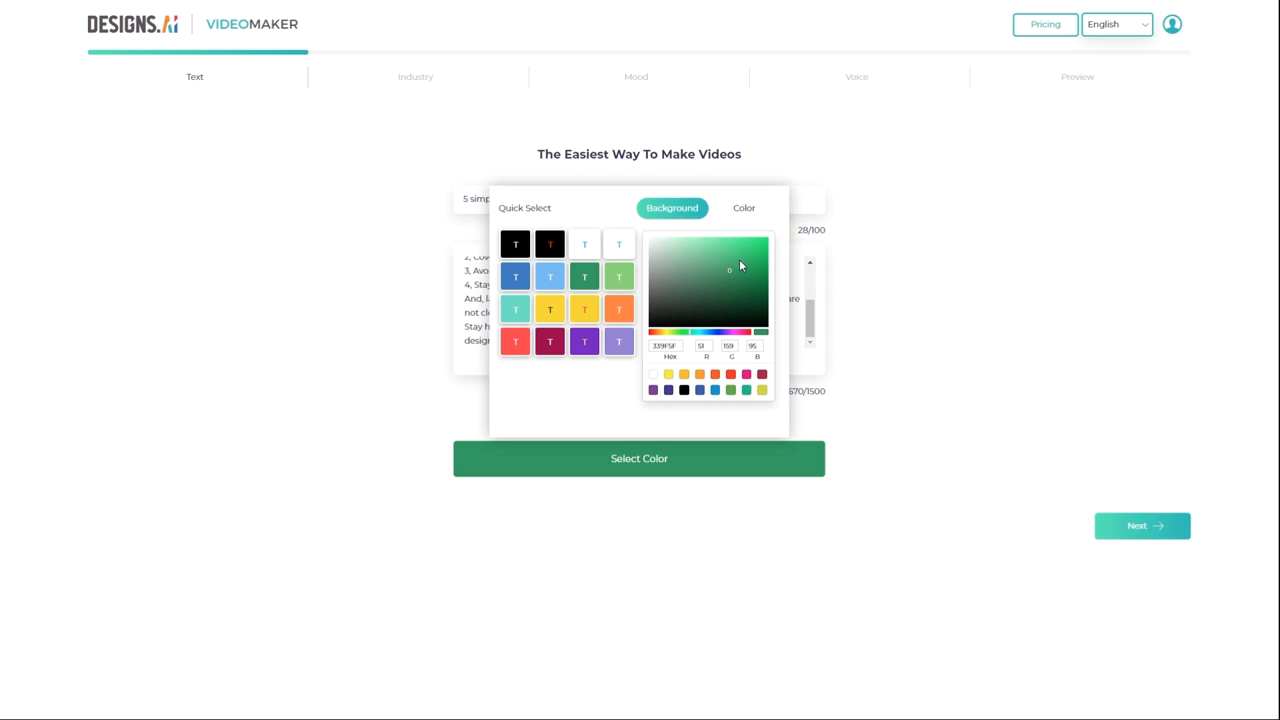
{"action": "left_click", "coordinate": [725, 262]}
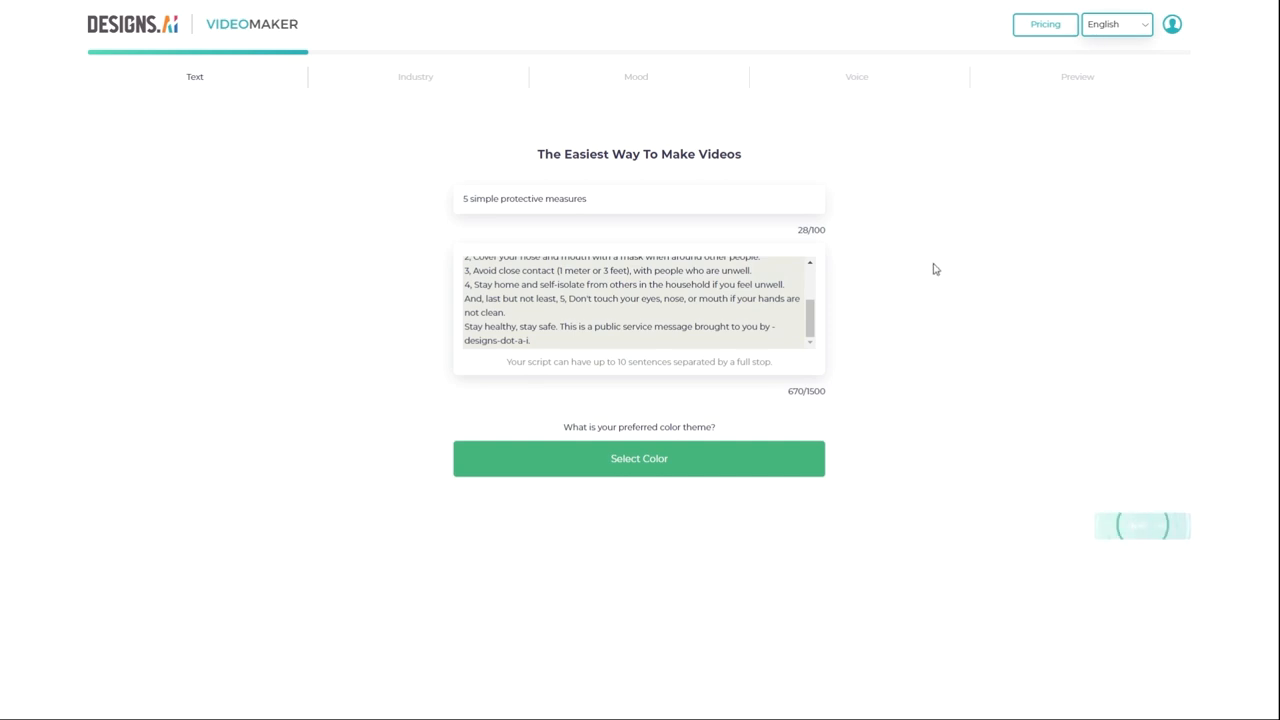
- Advance to the Industry step and browse the category list
{"action": "left_click", "coordinate": [639, 458]}
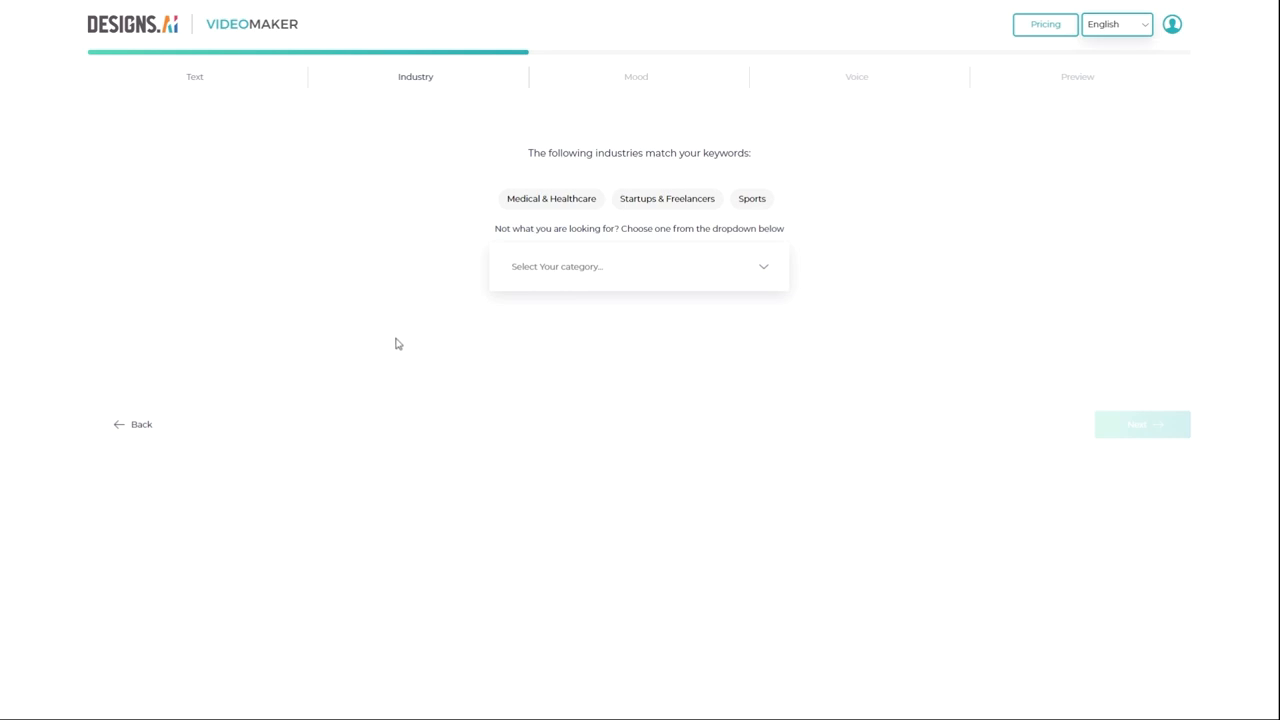
{"action": "mouse_move", "coordinate": [450, 228]}
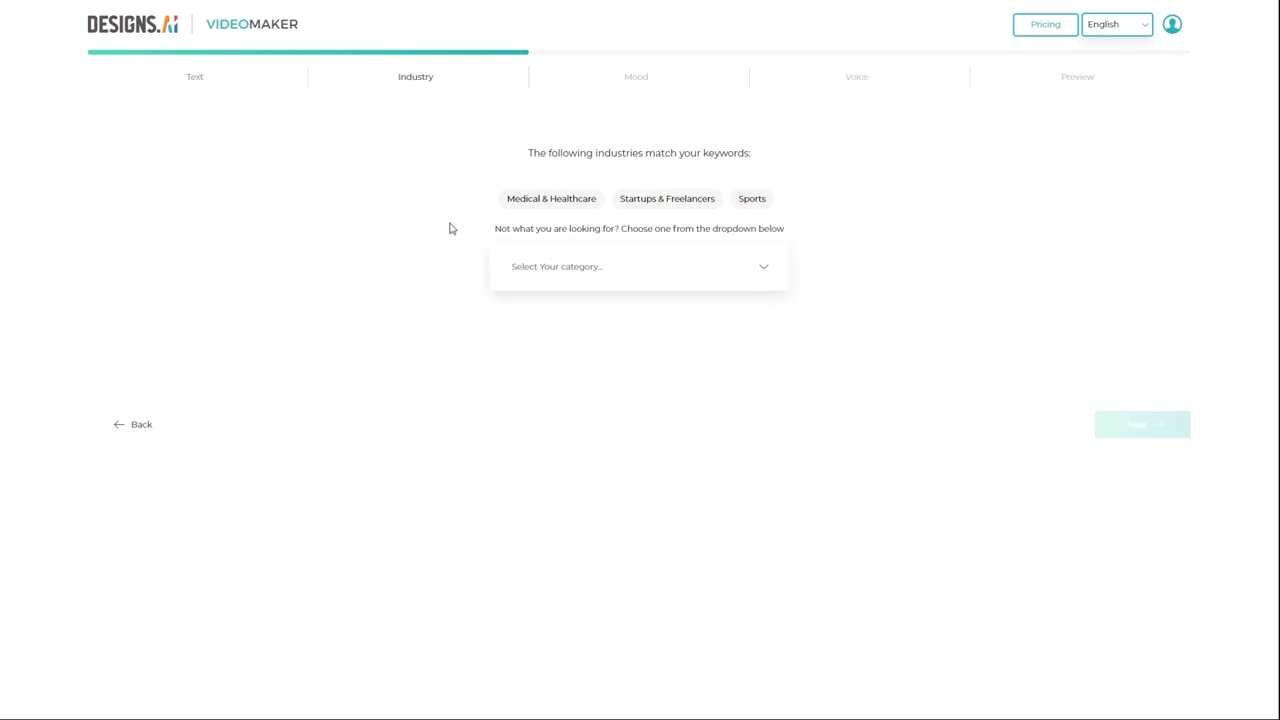
{"action": "left_click", "coordinate": [638, 266]}
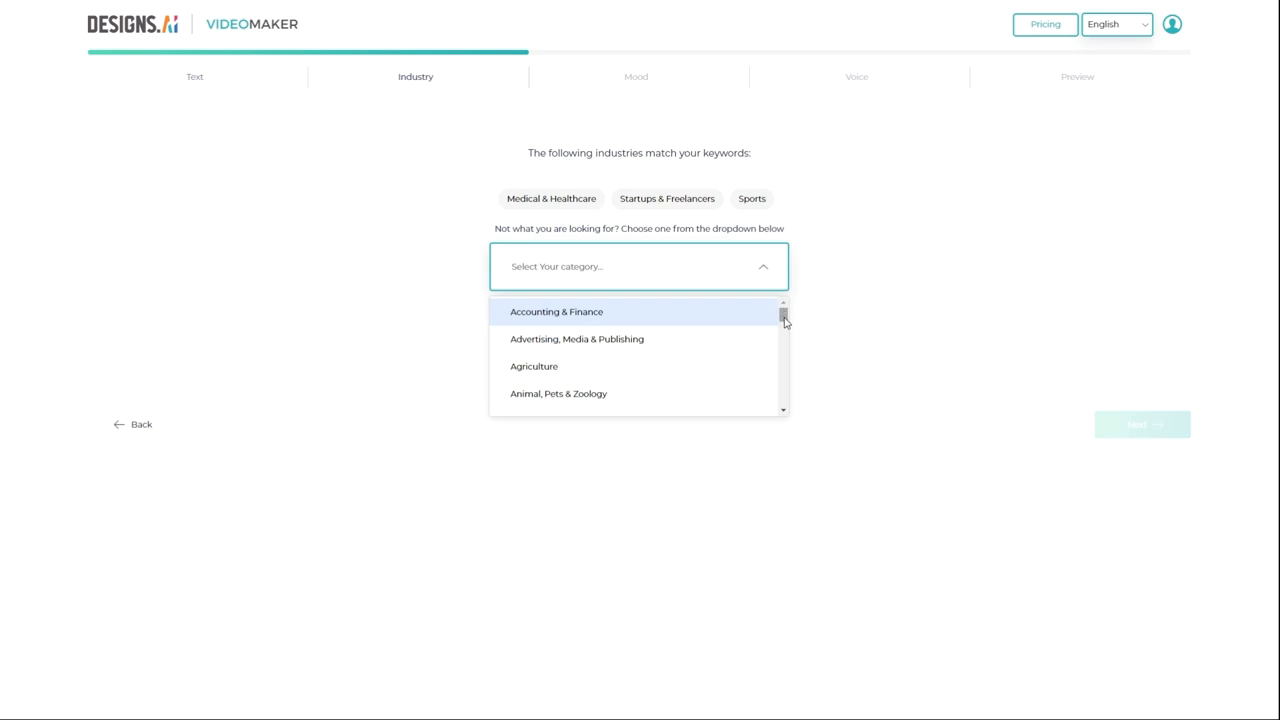
{"action": "scroll", "scroll_direction": "down", "scroll_amount": 3}
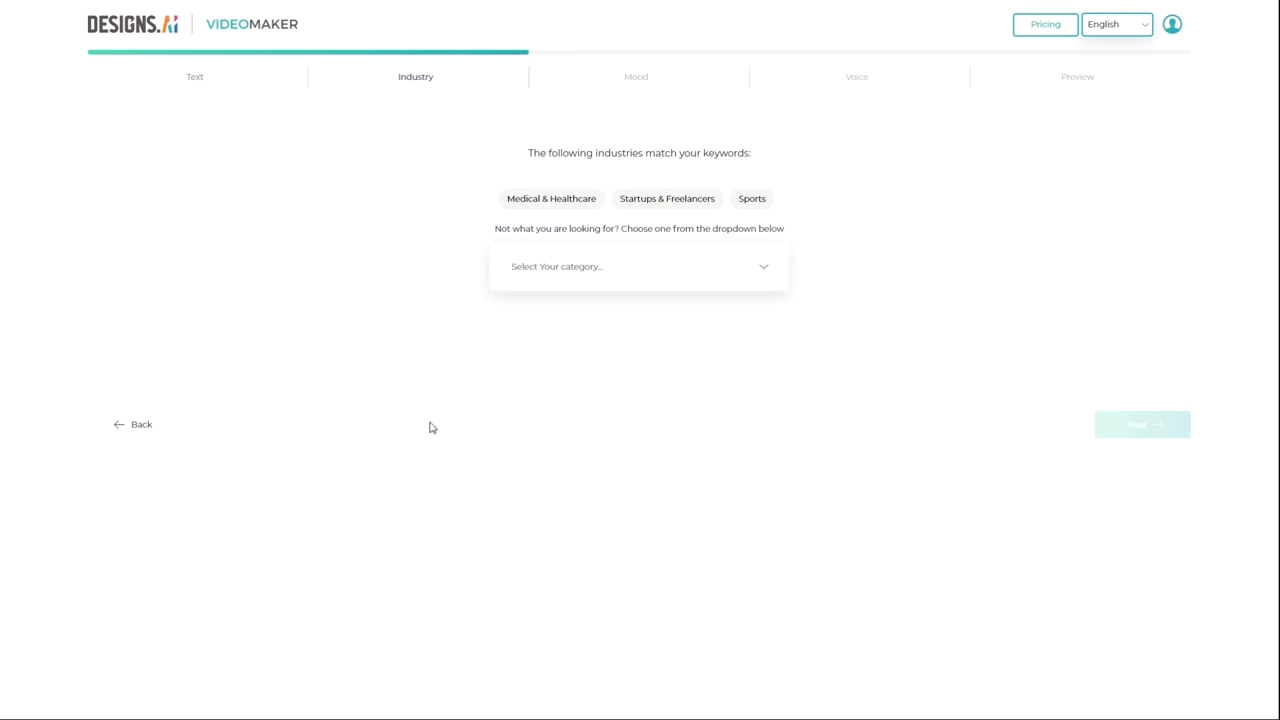
{"action": "mouse_move", "coordinate": [841, 166]}
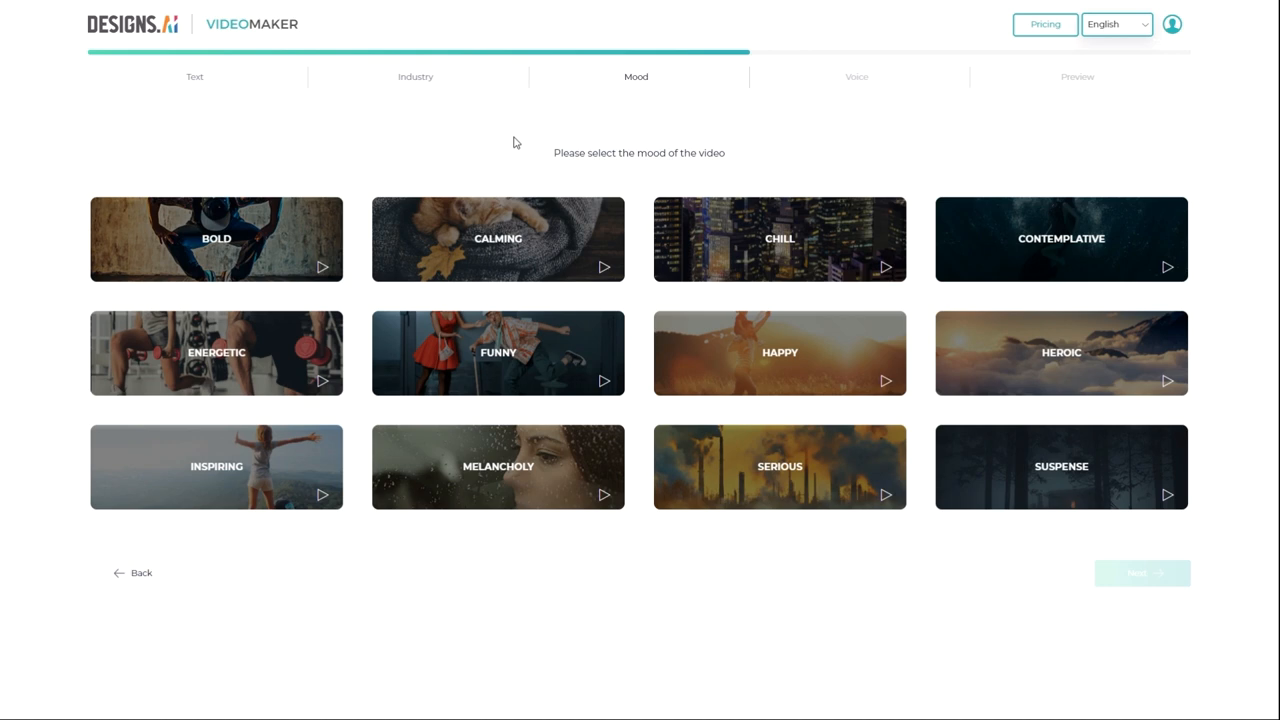
{"action": "mouse_move", "coordinate": [519, 137]}
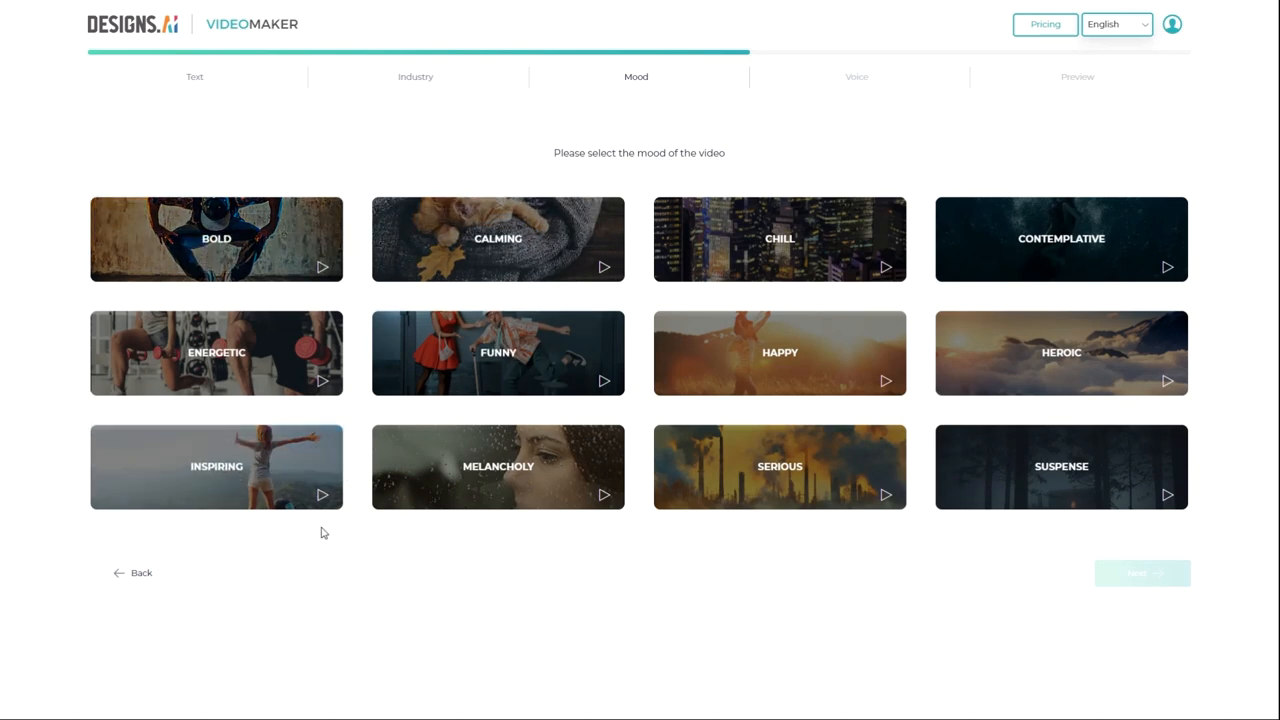
- Preview and select the Inspiring mood card
{"action": "left_click", "coordinate": [322, 494]}
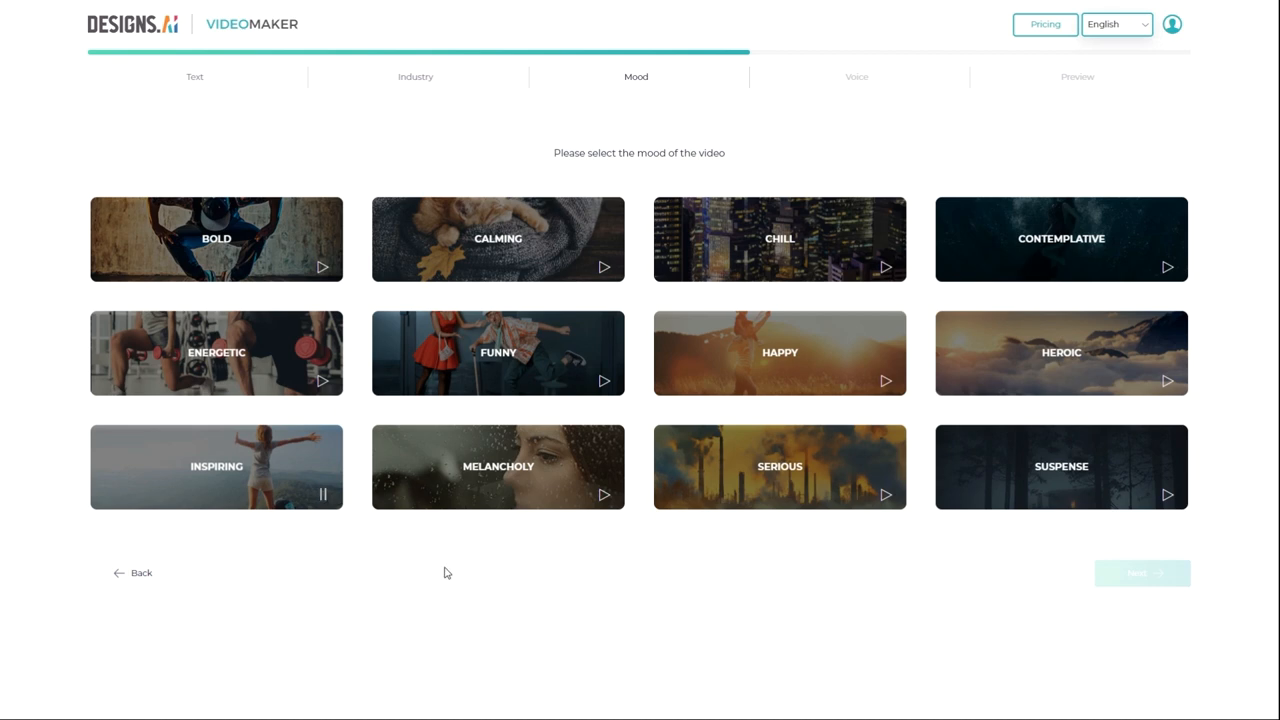
{"action": "mouse_move", "coordinate": [560, 576]}
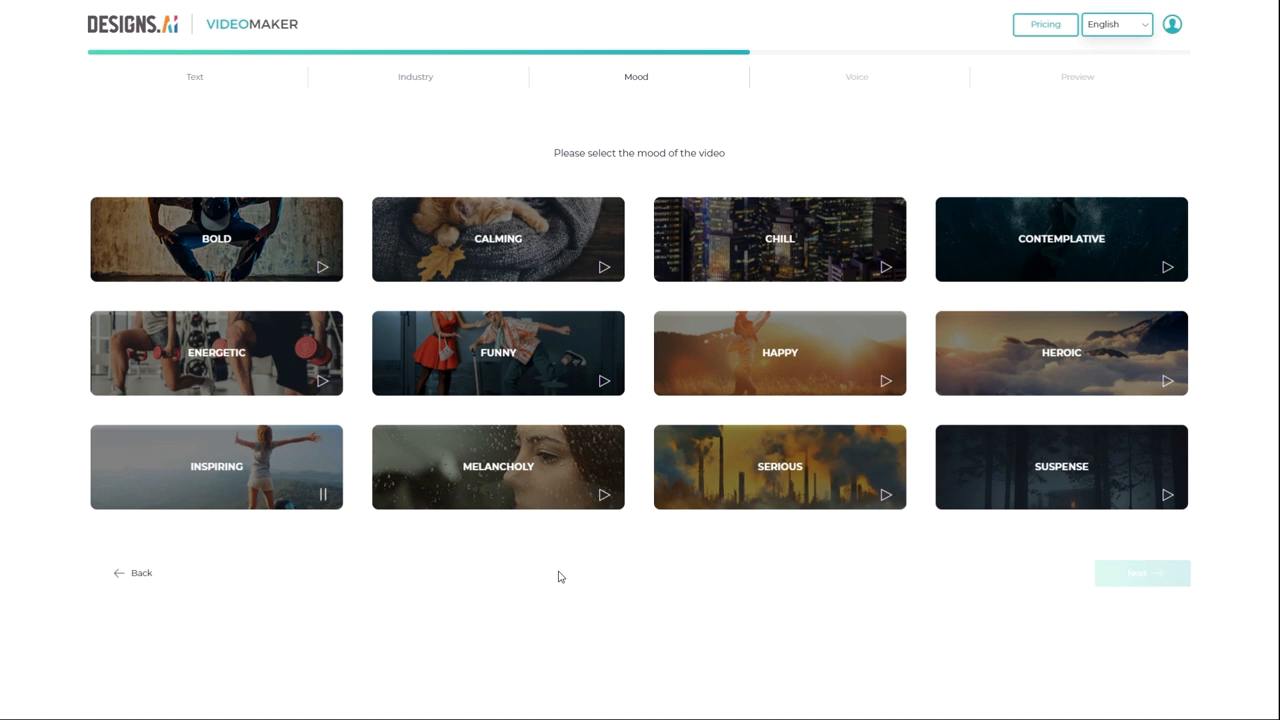
{"action": "mouse_move", "coordinate": [340, 525]}
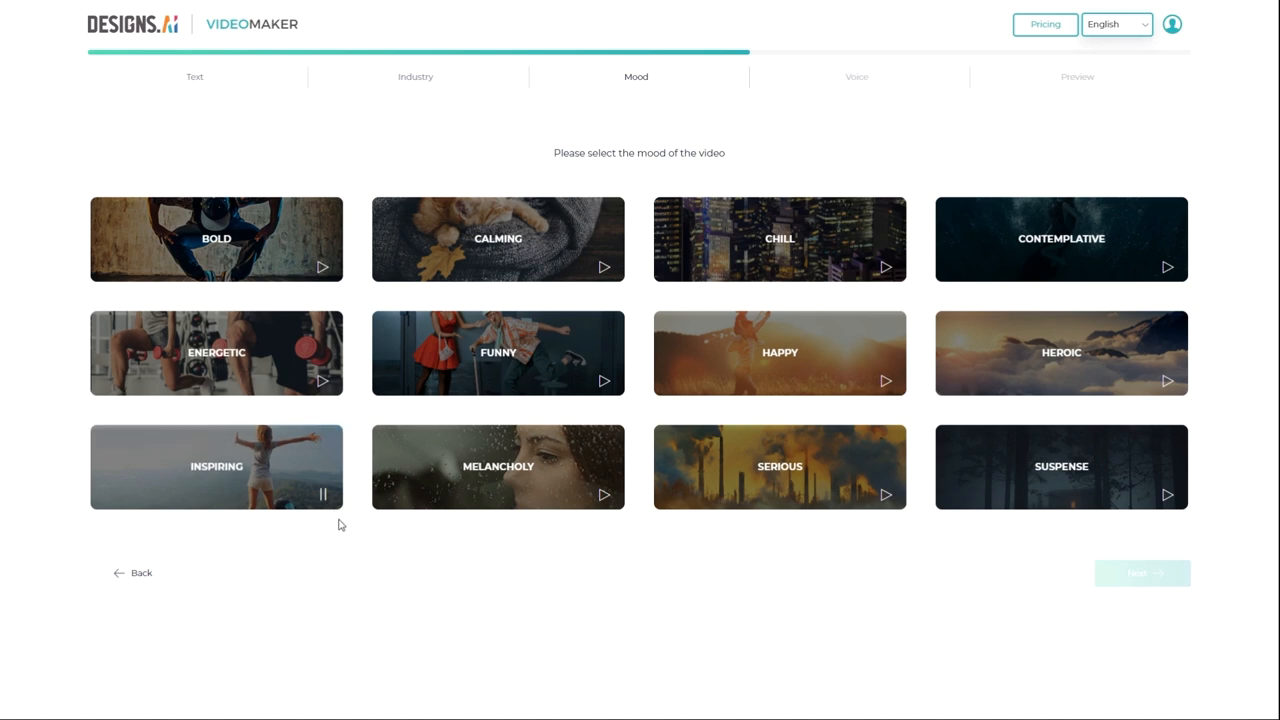
{"action": "mouse_move", "coordinate": [325, 498]}
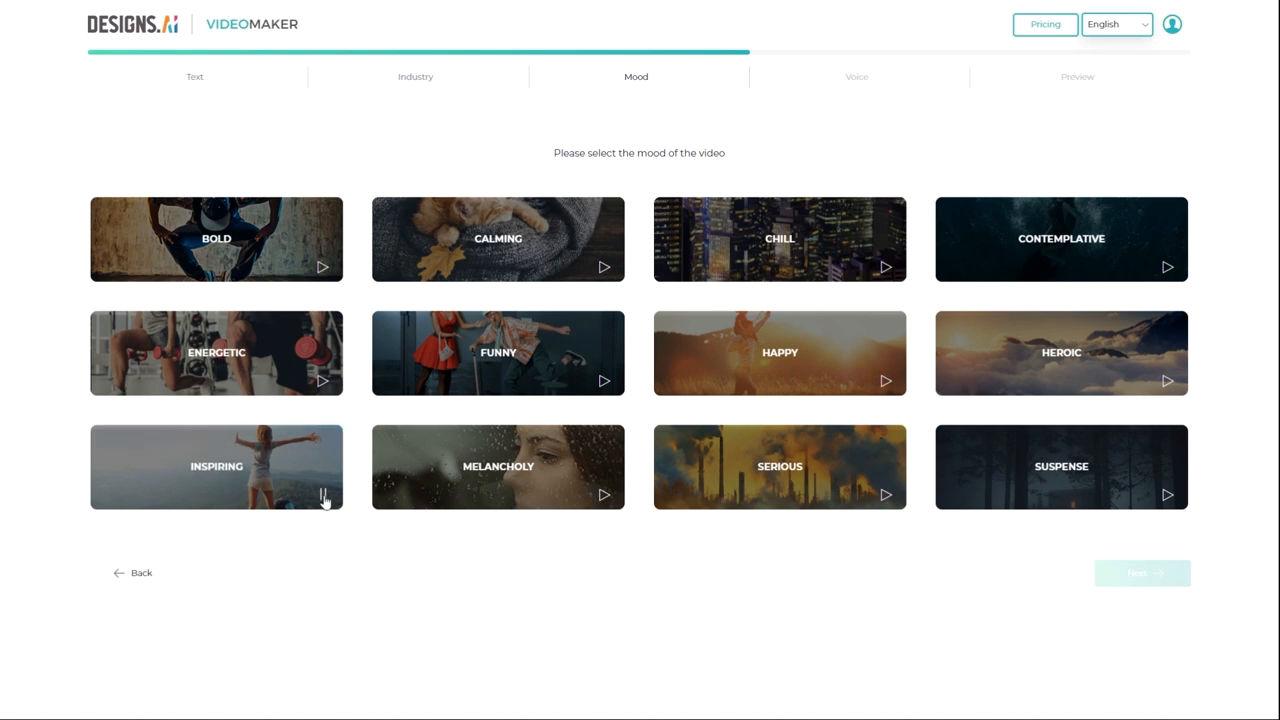
{"action": "mouse_move", "coordinate": [361, 539]}
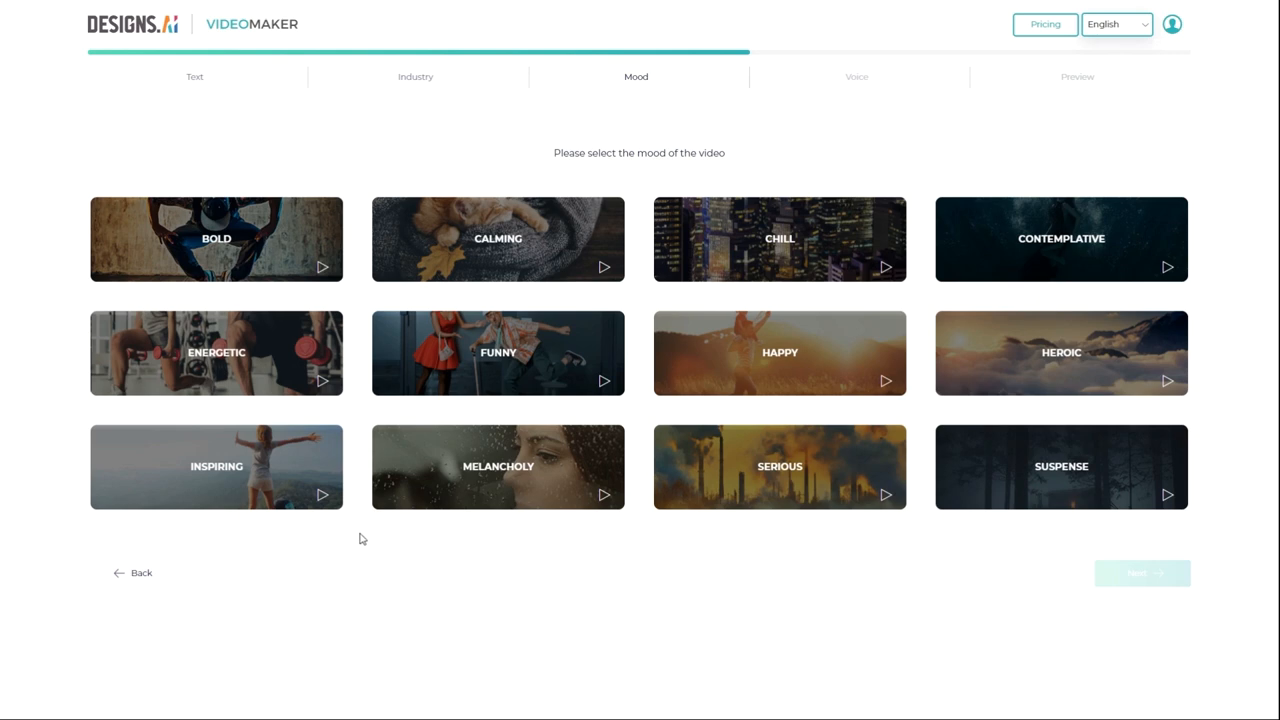
{"action": "left_click", "coordinate": [216, 466]}
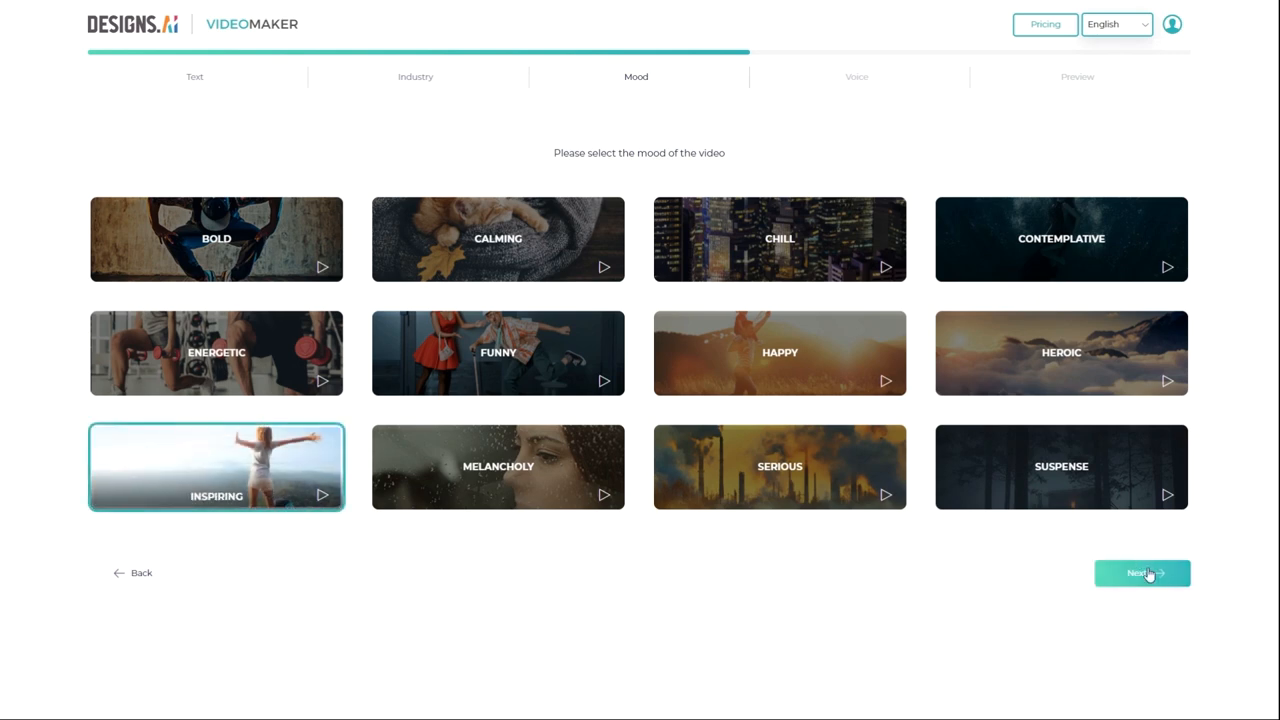
- Choose and sample the 'US English, US - (Male) Matthew' voiceover
{"action": "left_click", "coordinate": [1141, 572]}
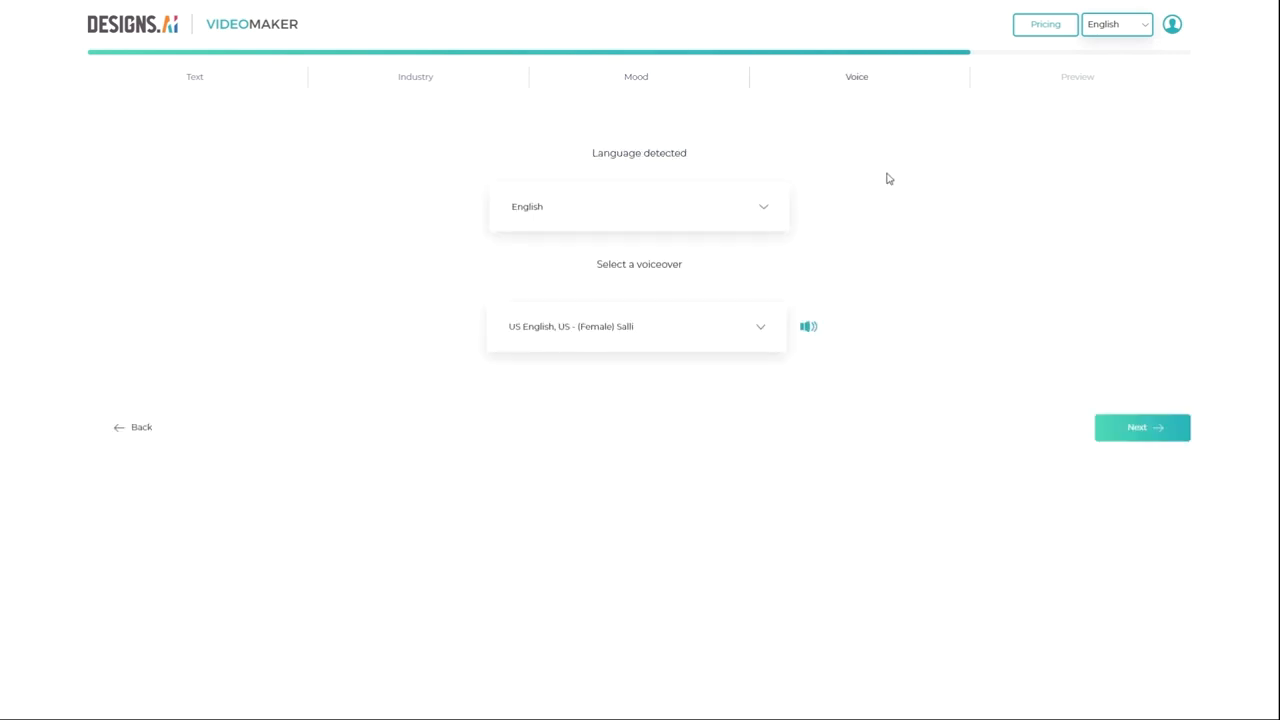
{"action": "mouse_move", "coordinate": [390, 218]}
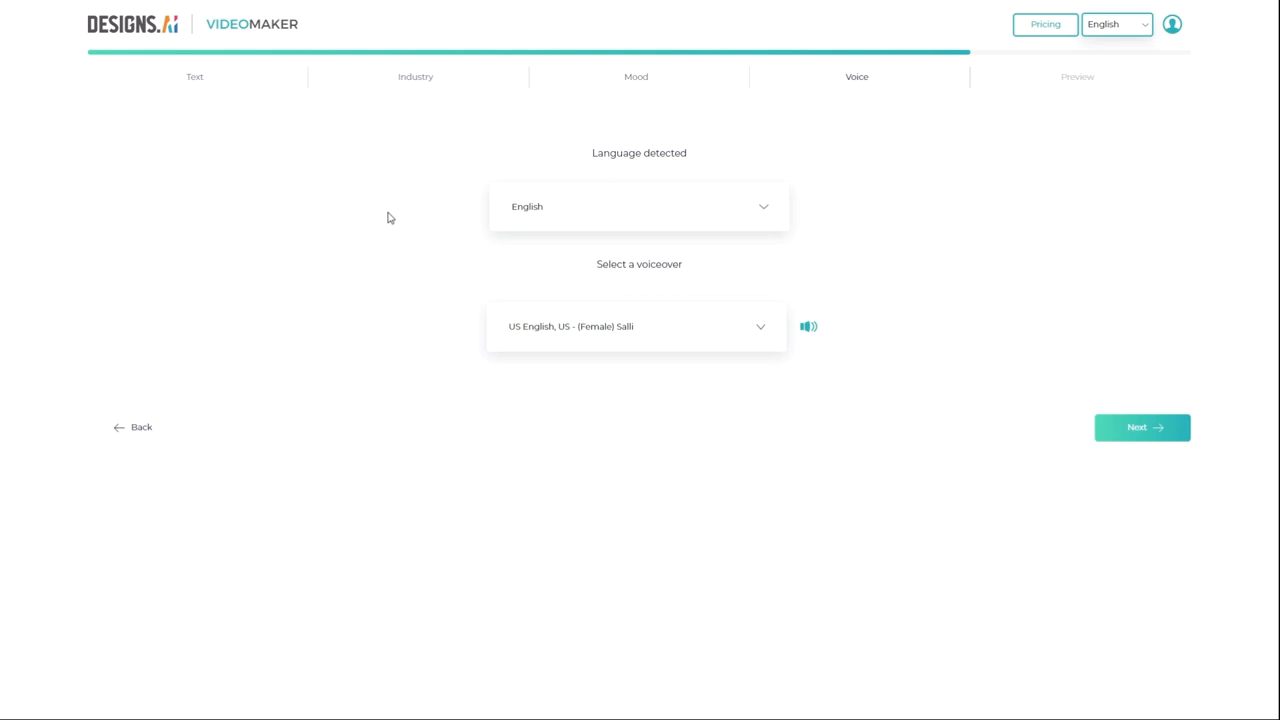
{"action": "mouse_move", "coordinate": [386, 378]}
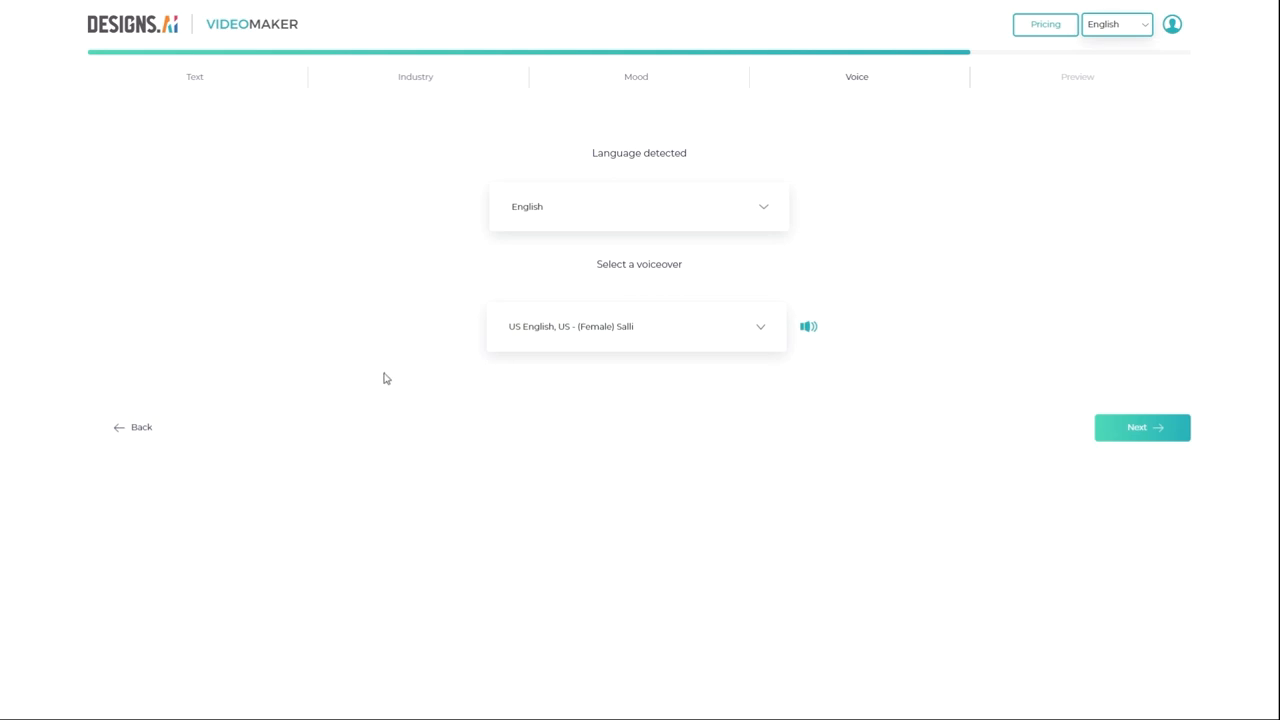
{"action": "left_click", "coordinate": [636, 326]}
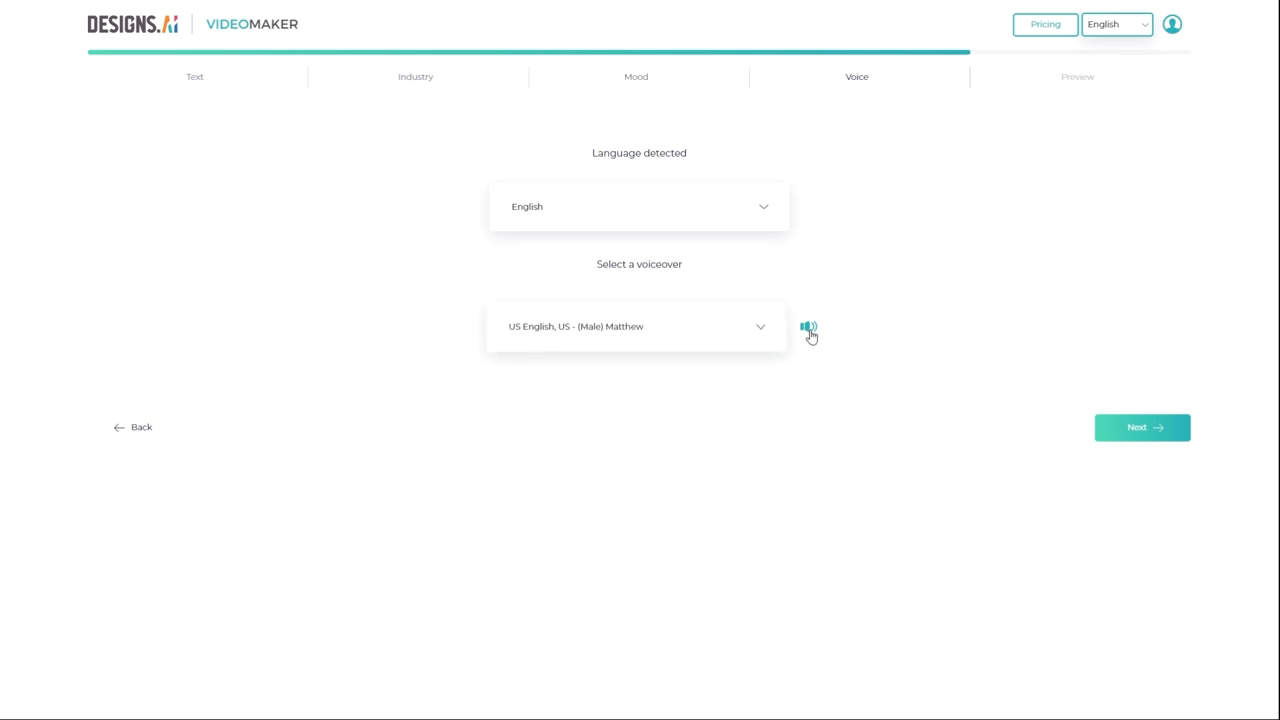
{"action": "left_click", "coordinate": [807, 328]}
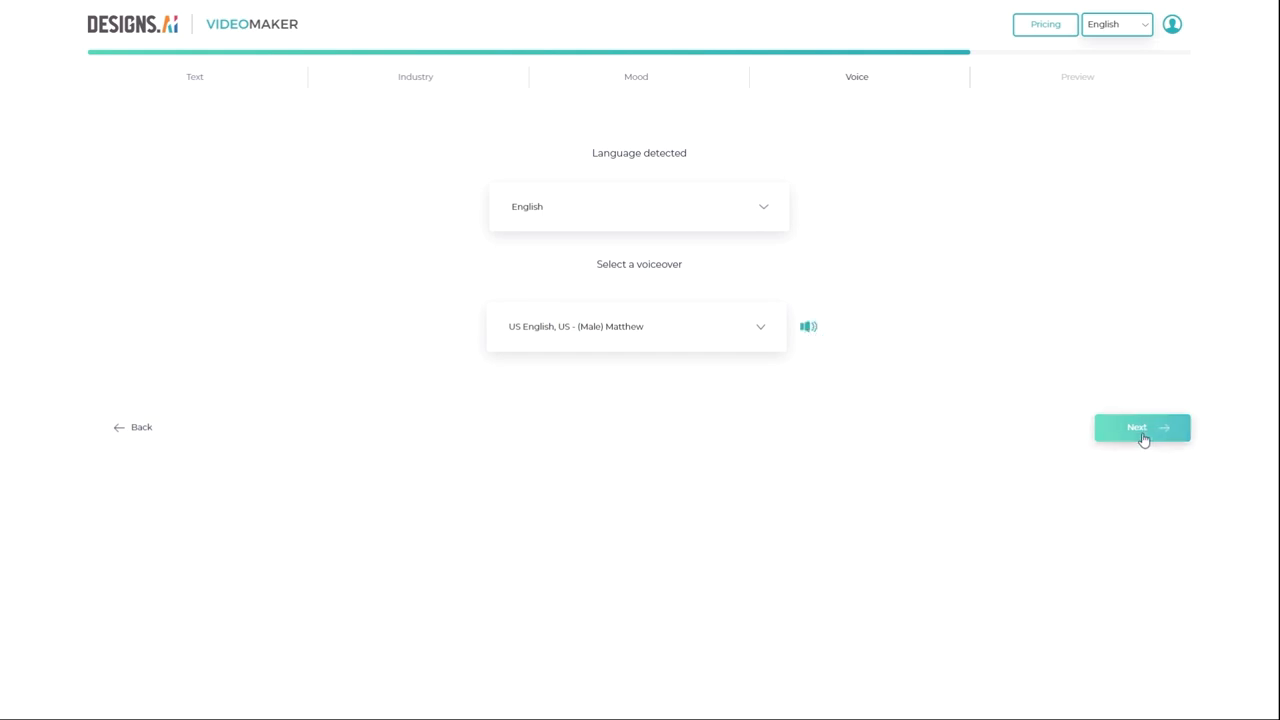
- Confirm the voice settings to start generating the video
{"action": "left_click", "coordinate": [1142, 427]}
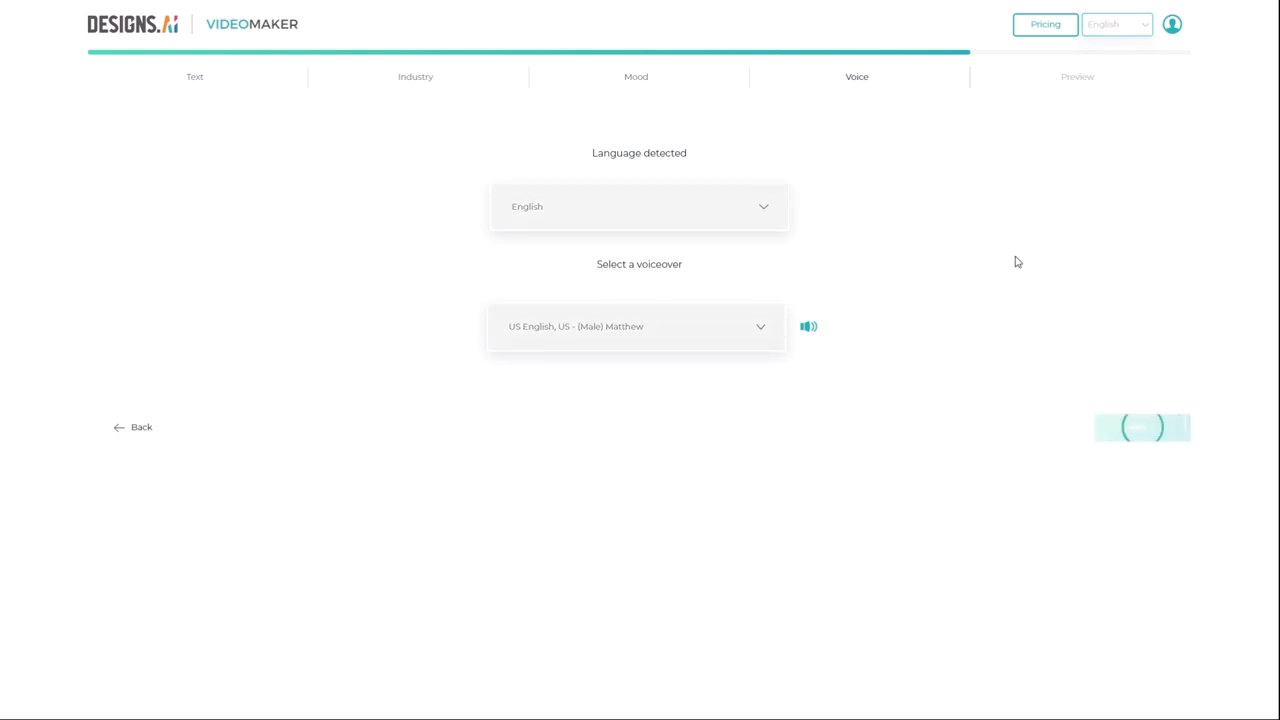
{"action": "left_click", "coordinate": [1142, 427]}
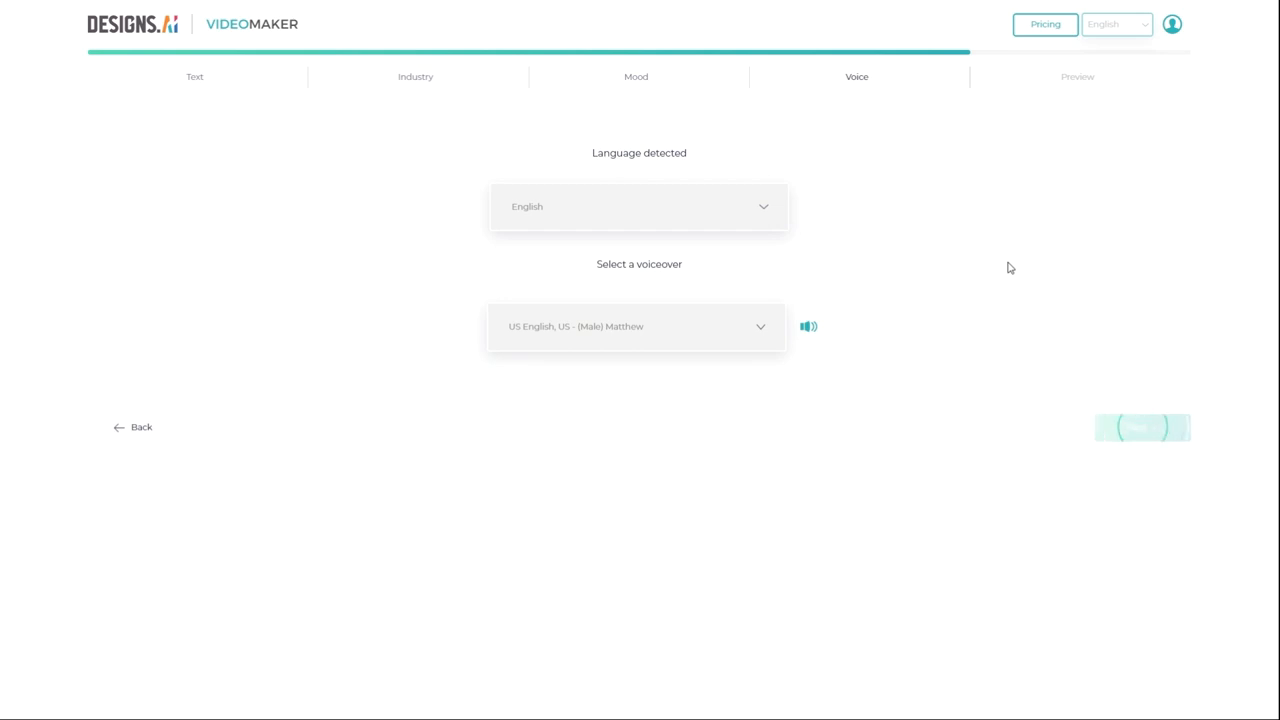
{"action": "left_click", "coordinate": [1142, 427]}
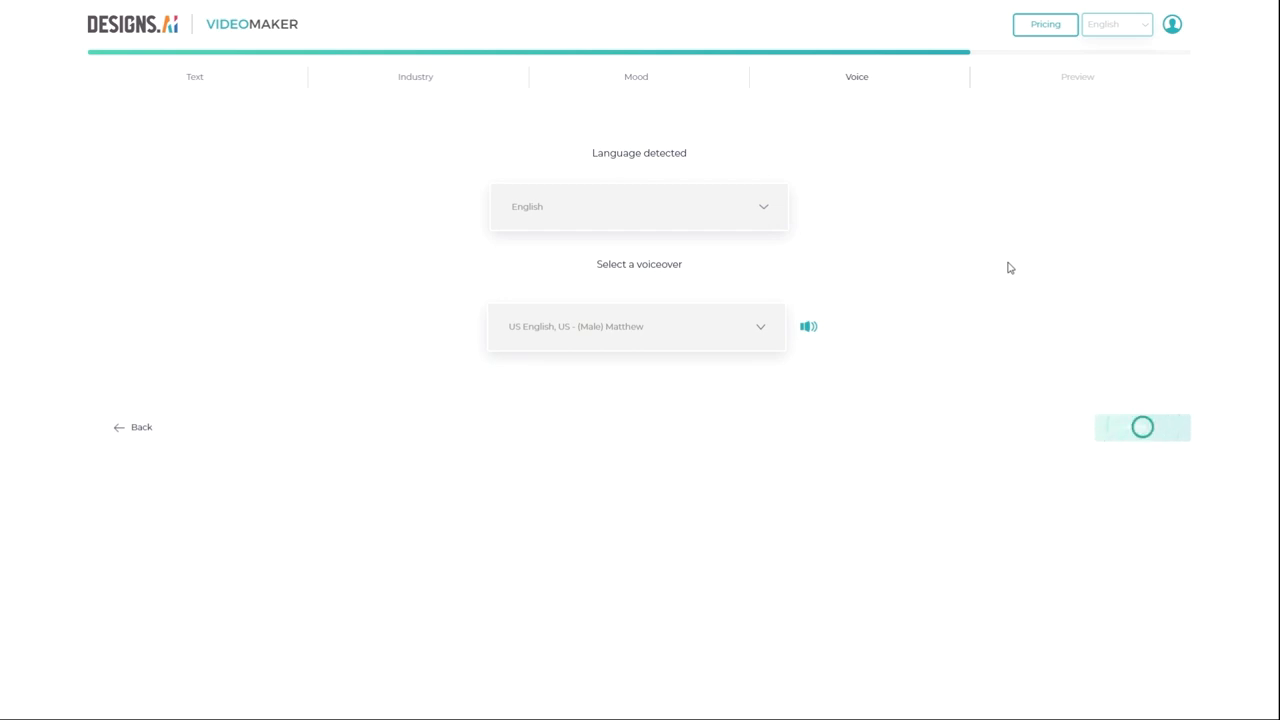
- Open the generated 1:1 draft in the editor with its scene timeline
{"action": "left_click", "coordinate": [1142, 427]}
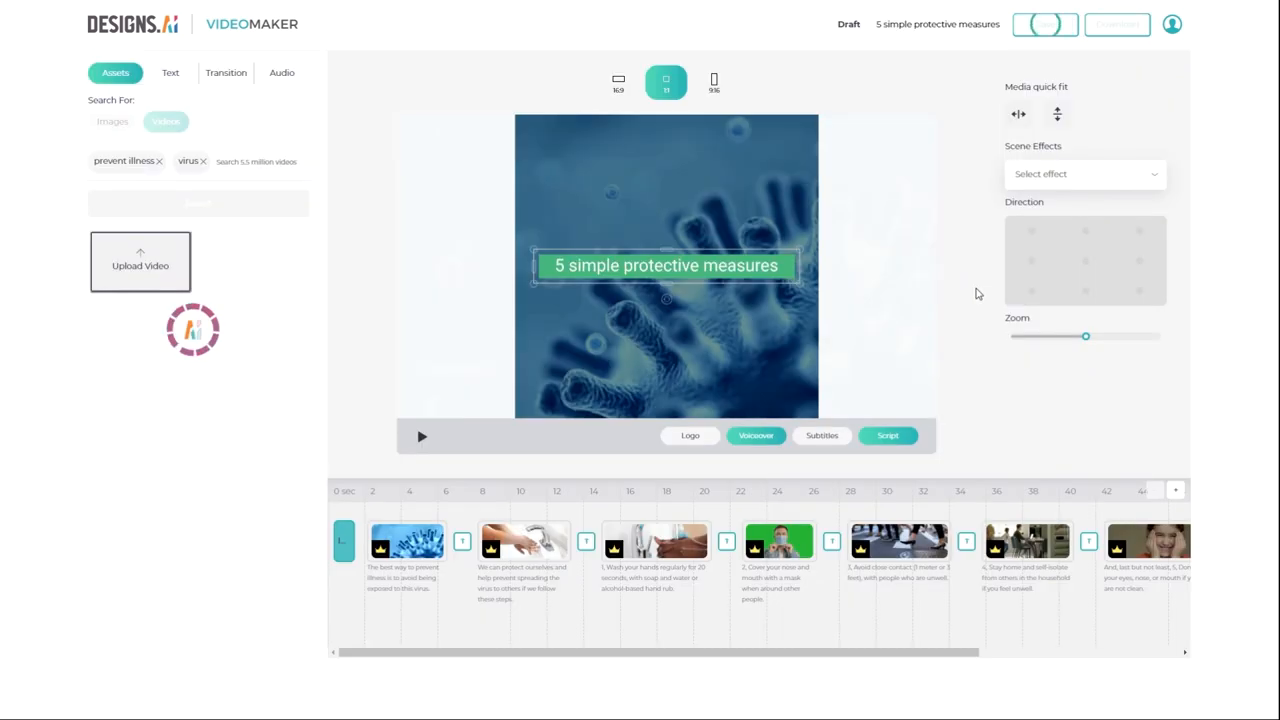
{"action": "left_click", "coordinate": [198, 203]}
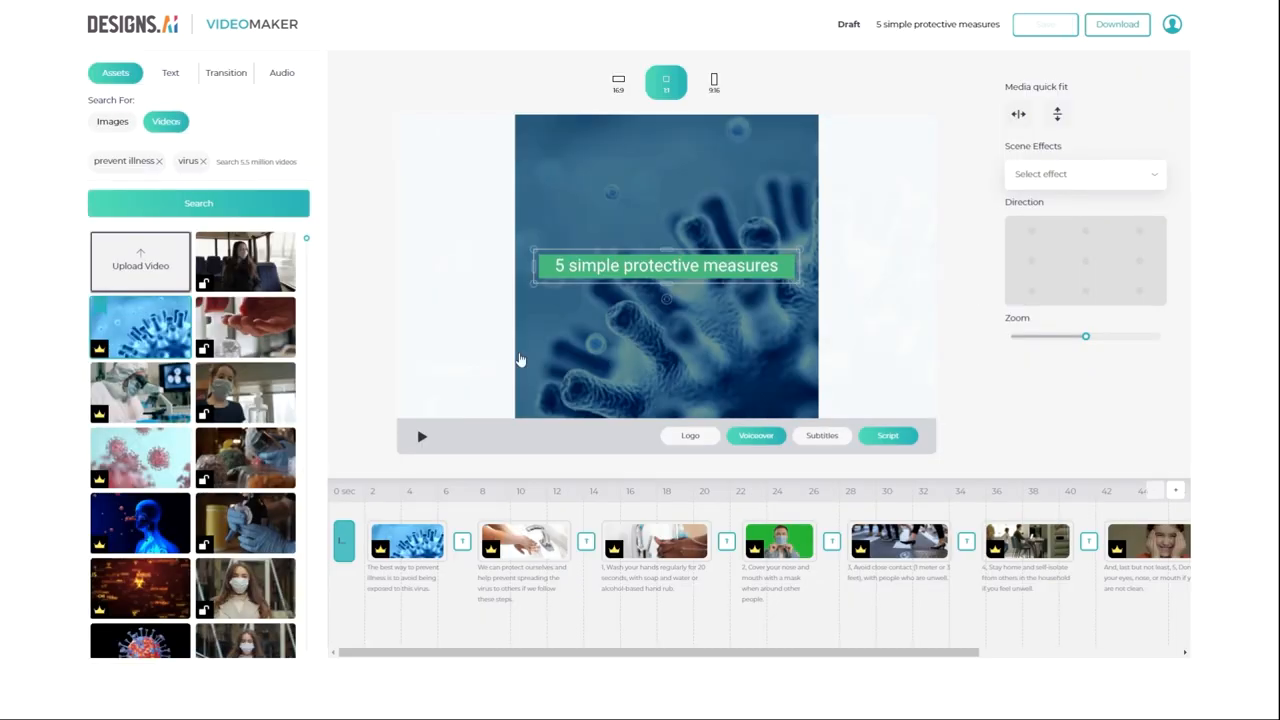
{"action": "mouse_move", "coordinate": [448, 320]}
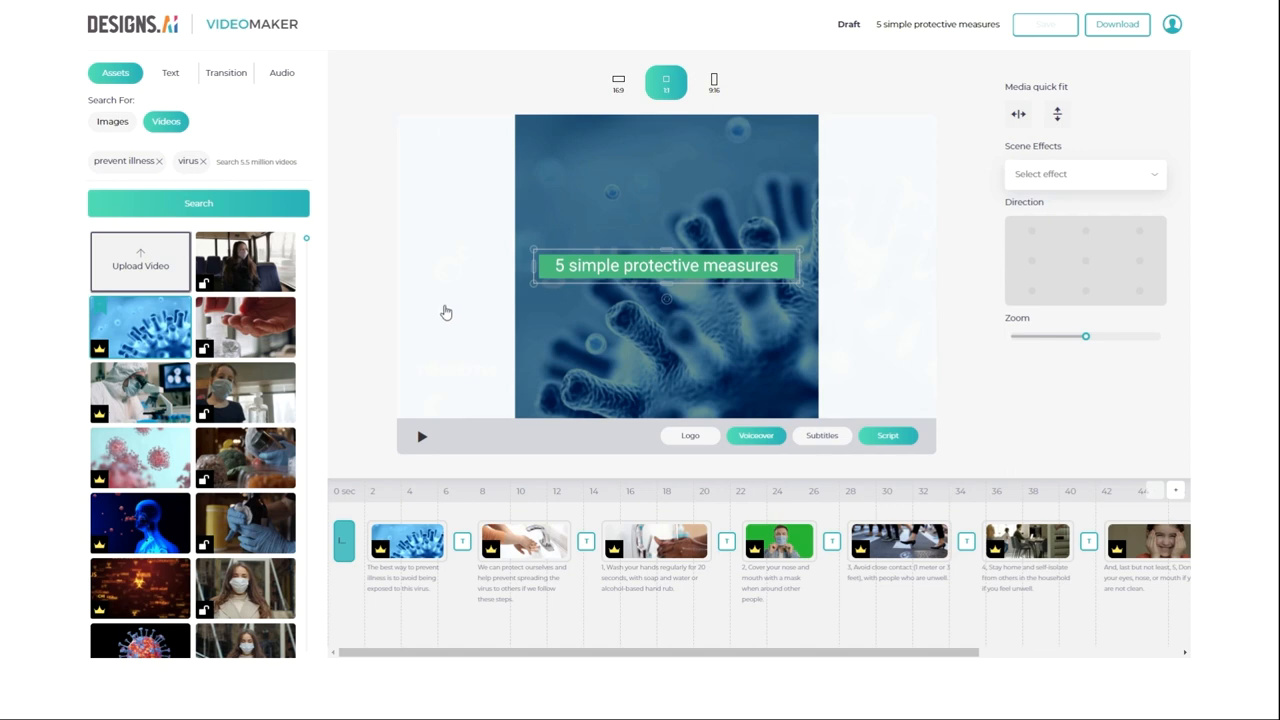
{"action": "mouse_move", "coordinate": [423, 309]}
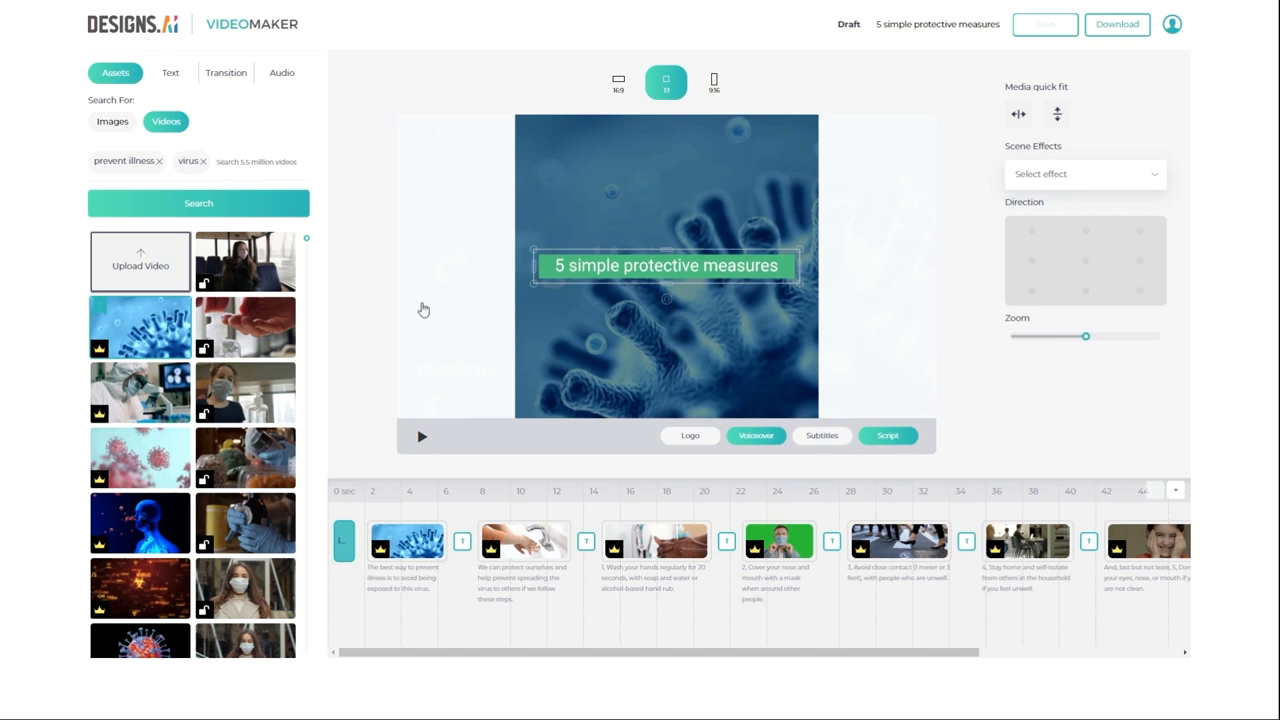
{"action": "mouse_move", "coordinate": [370, 397]}
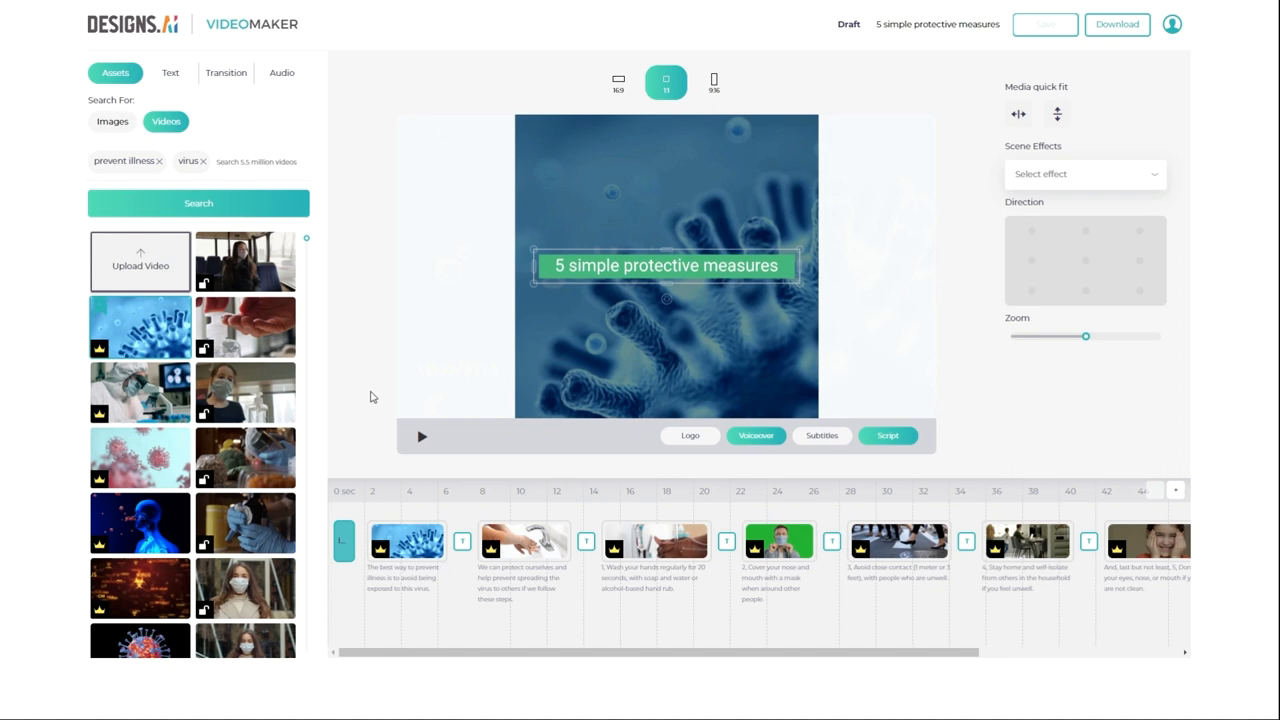
{"action": "mouse_move", "coordinate": [385, 419]}
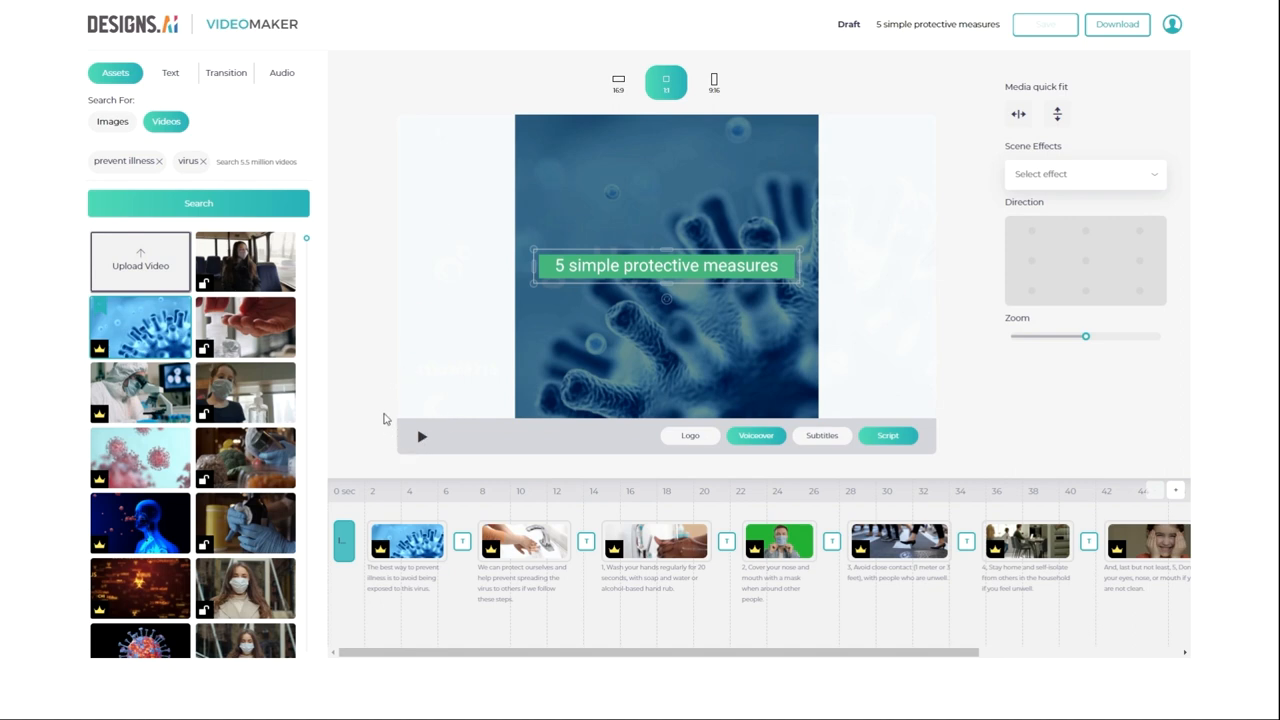
{"action": "mouse_move", "coordinate": [385, 413]}
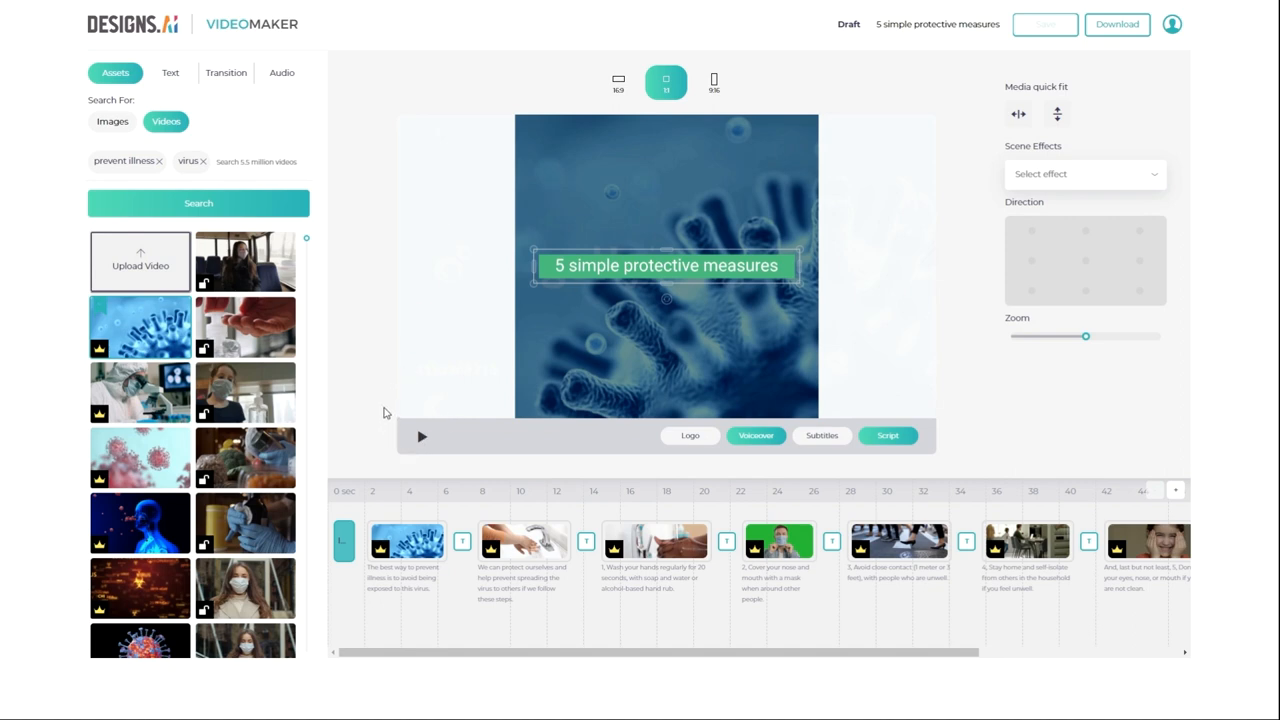
{"action": "mouse_move", "coordinate": [378, 431]}
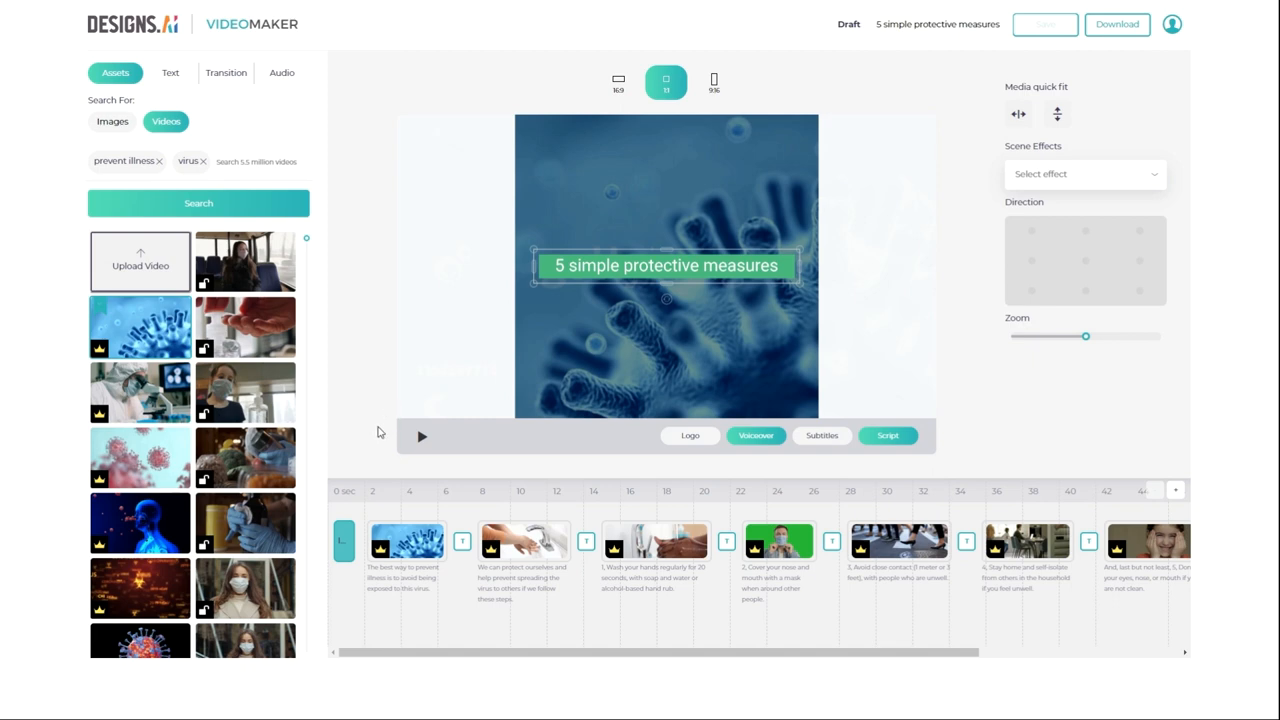
{"action": "mouse_move", "coordinate": [392, 431]}
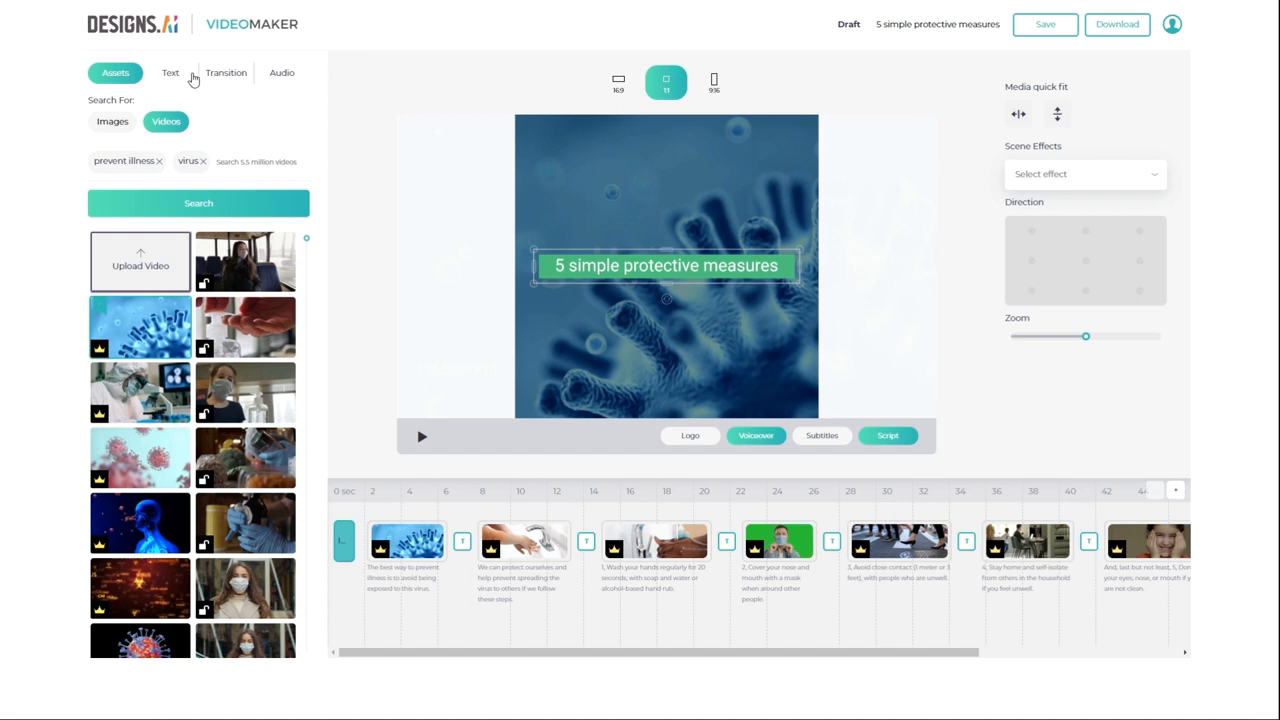
{"action": "mouse_move", "coordinate": [288, 486]}
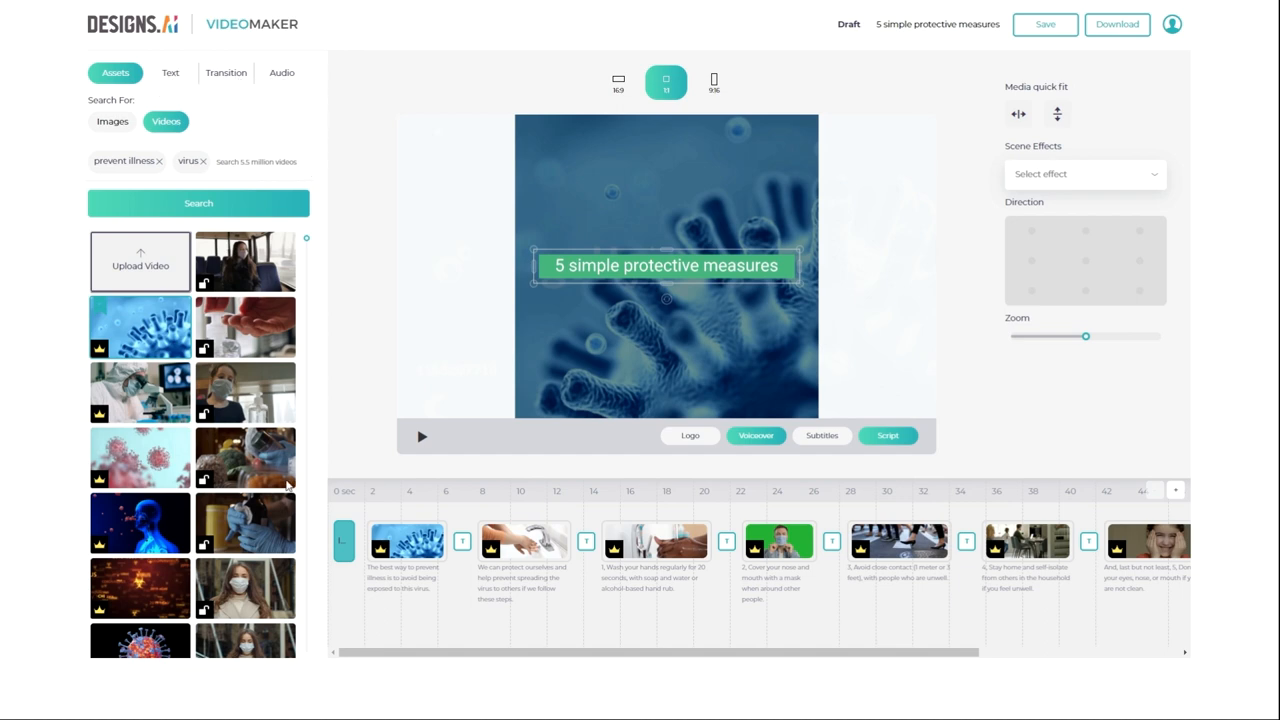
{"action": "mouse_move", "coordinate": [967, 184]}
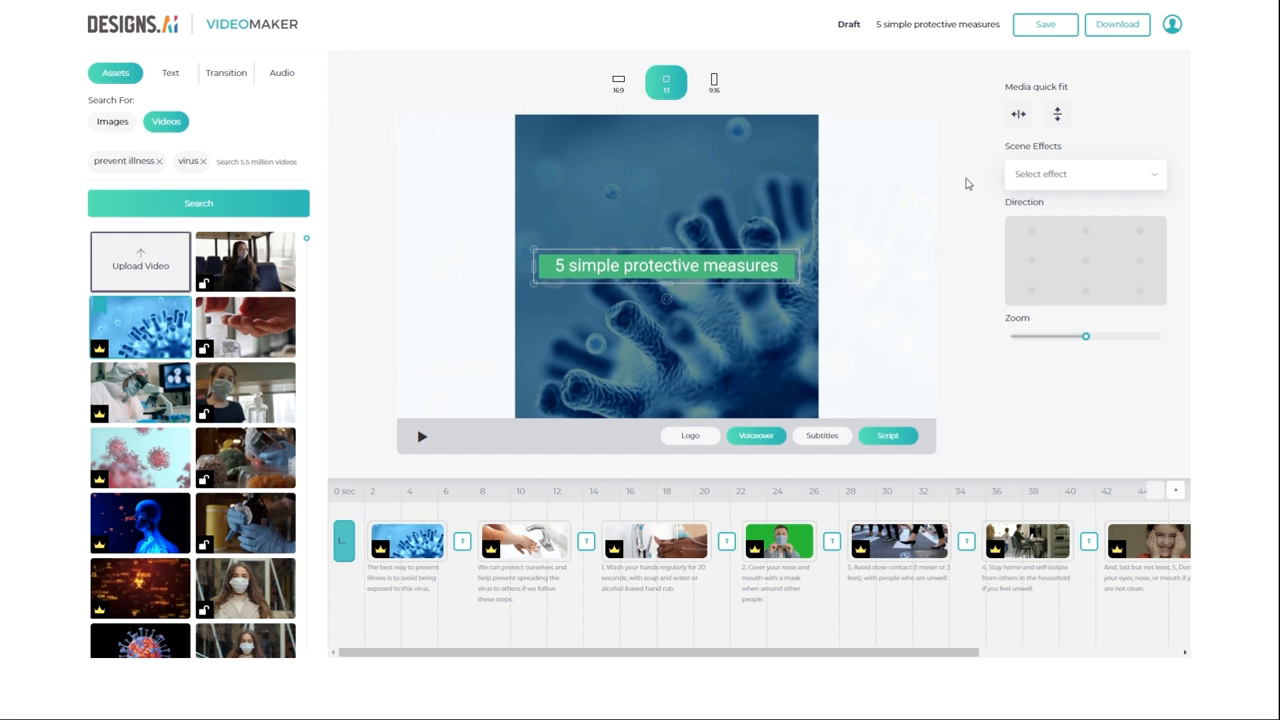
{"action": "mouse_move", "coordinate": [1139, 426]}
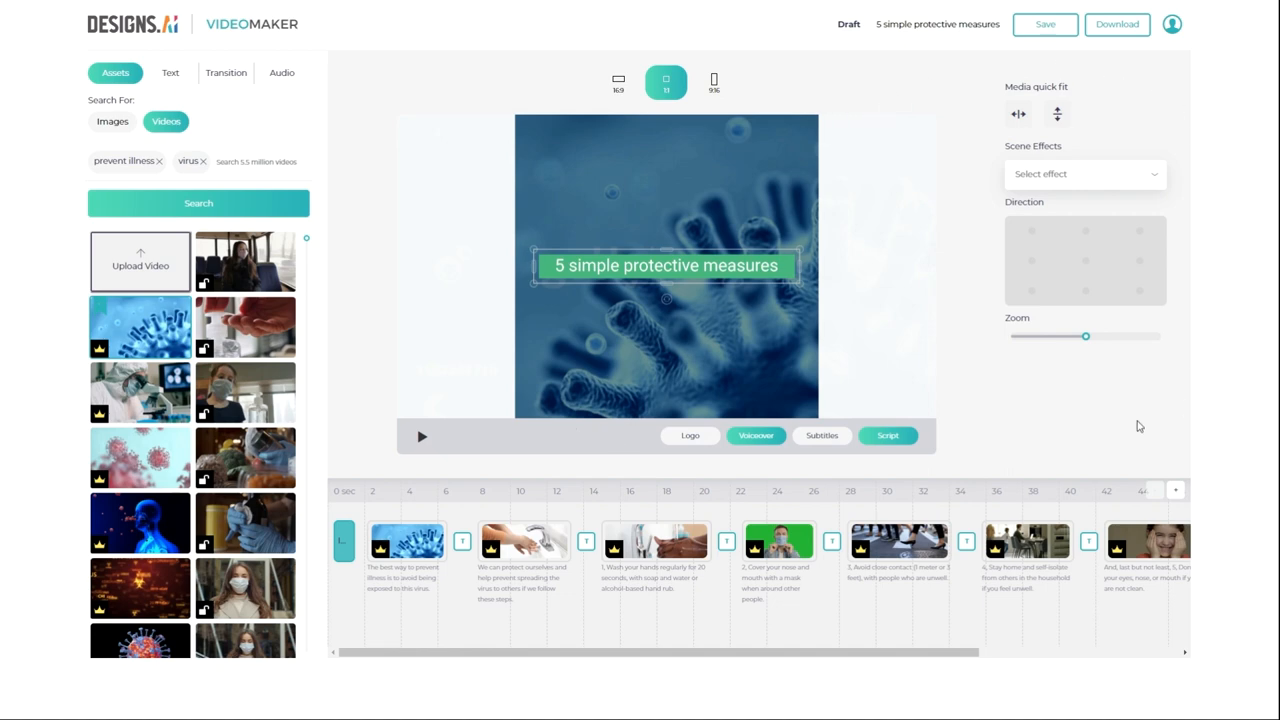
{"action": "mouse_move", "coordinate": [1073, 457]}
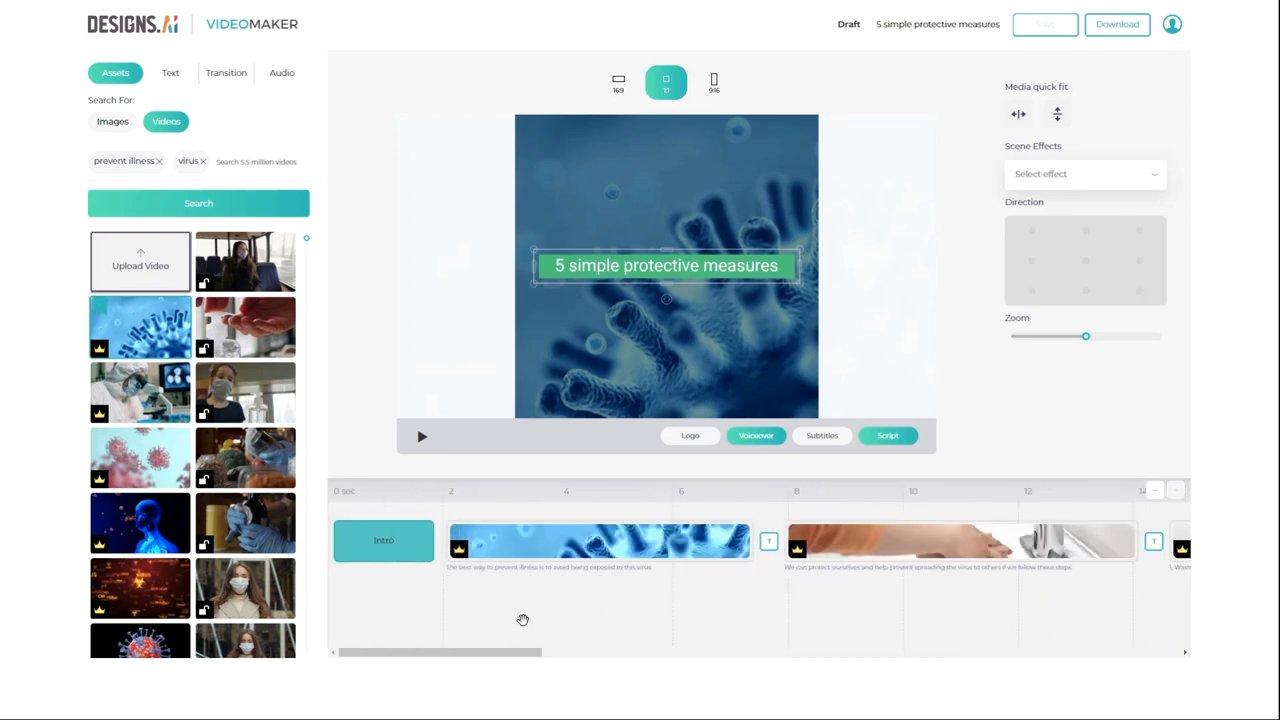
- Swap scene 1's background to the pink coronavirus particles stock clip
{"action": "left_click_drag", "start_coordinate": [440, 652], "coordinate": [780, 652]}
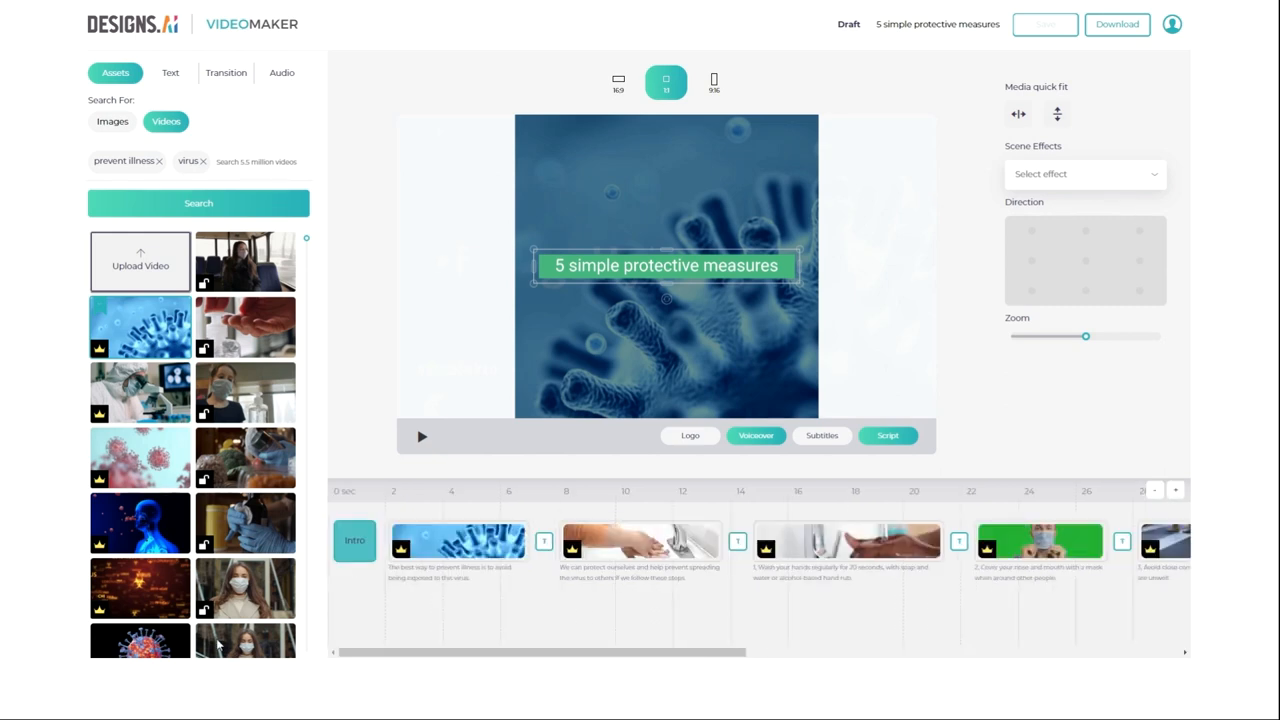
{"action": "mouse_move", "coordinate": [477, 617]}
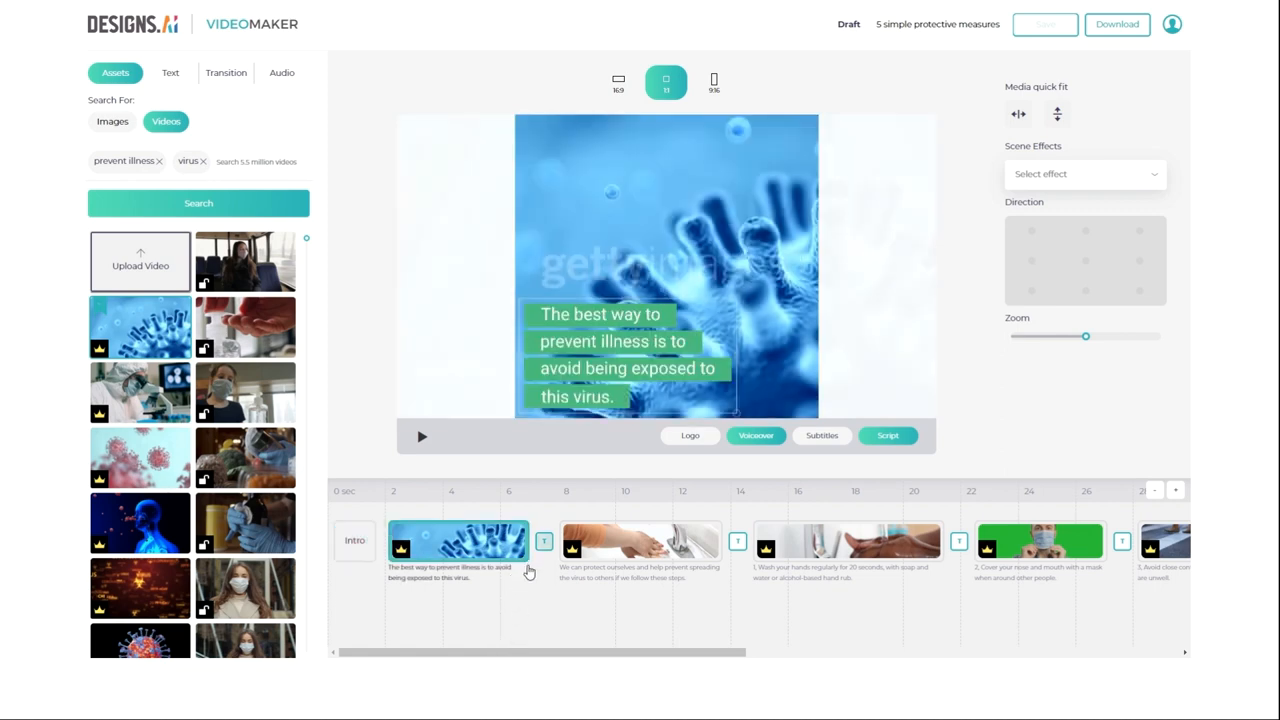
{"action": "mouse_move", "coordinate": [477, 572]}
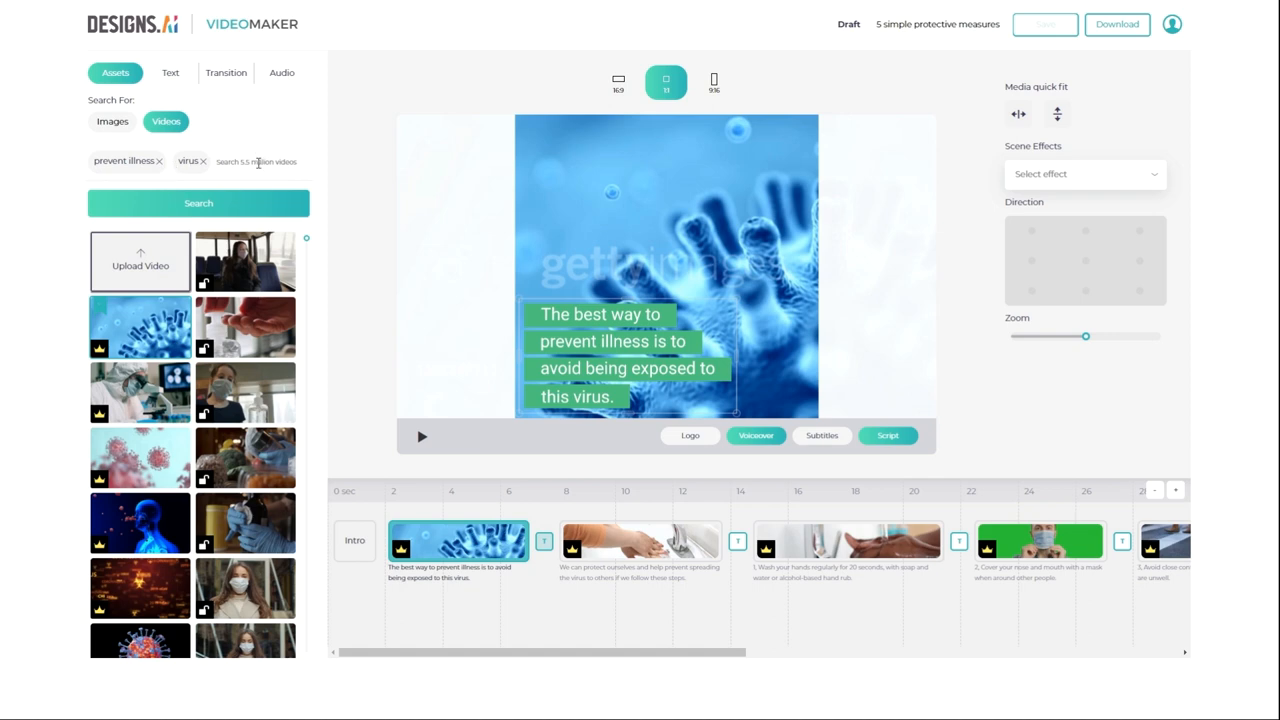
{"action": "mouse_move", "coordinate": [247, 162]}
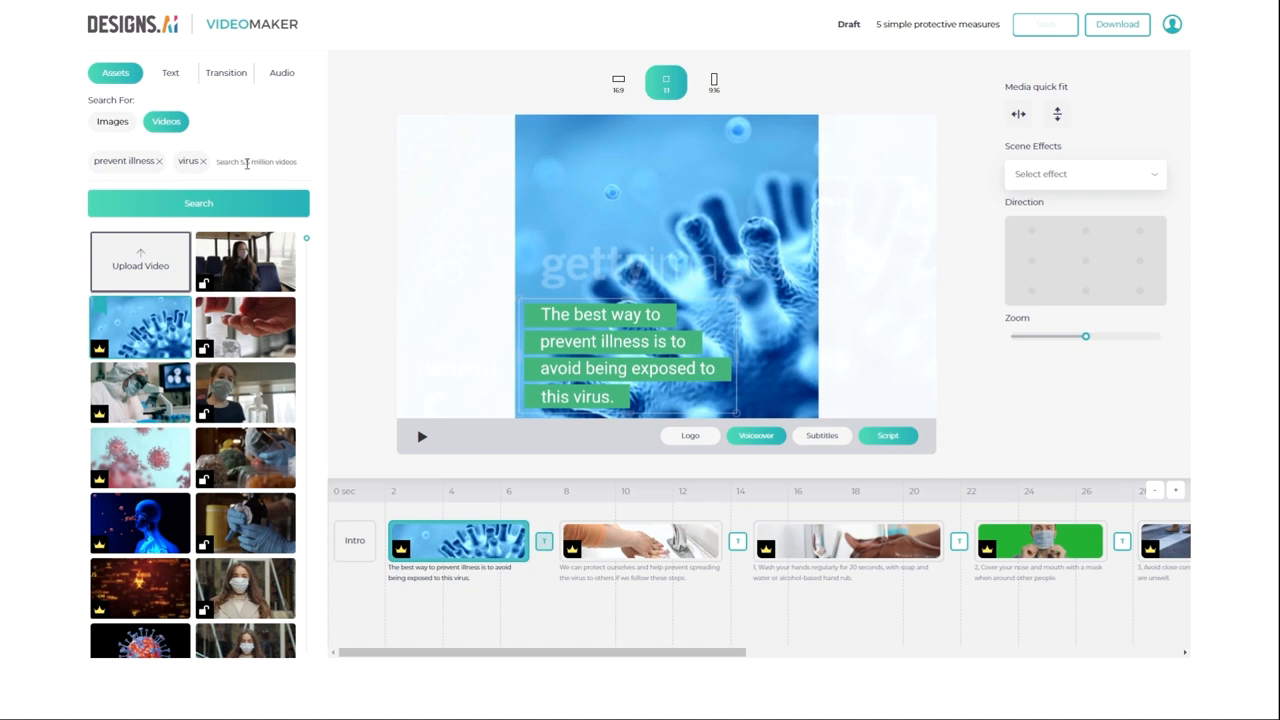
{"action": "mouse_move", "coordinate": [310, 243]}
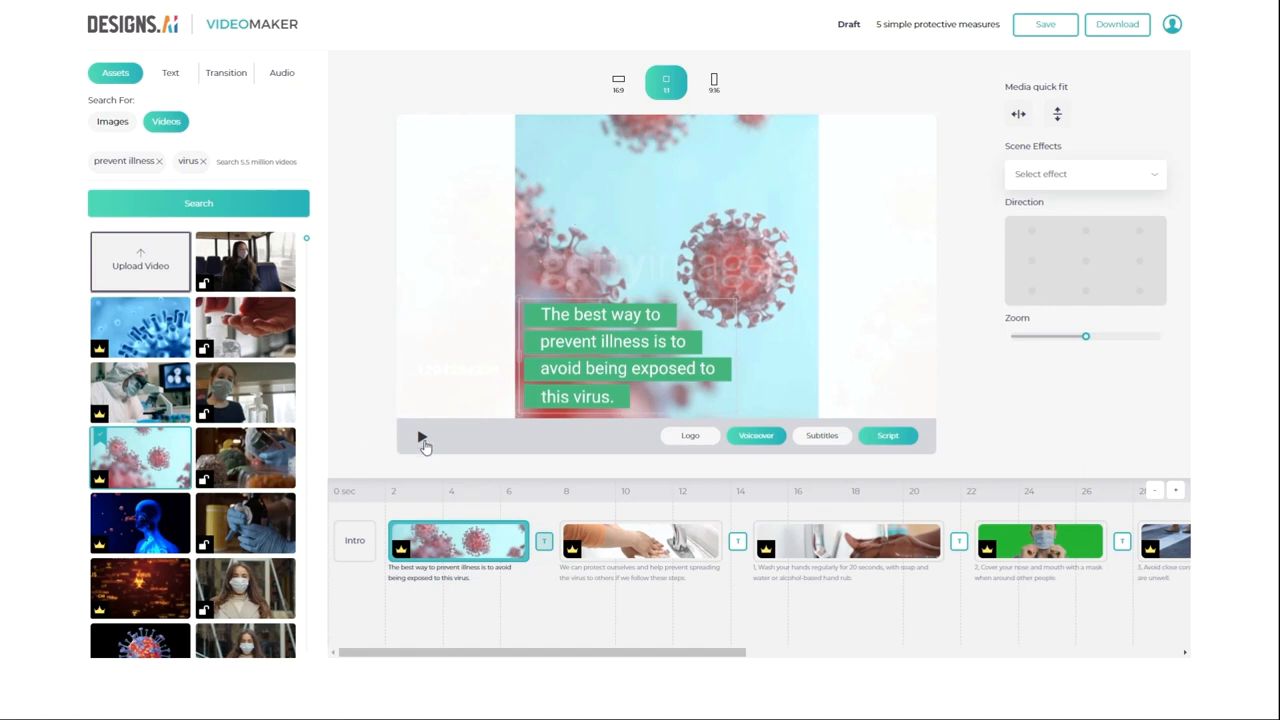
{"action": "mouse_move", "coordinate": [422, 442]}
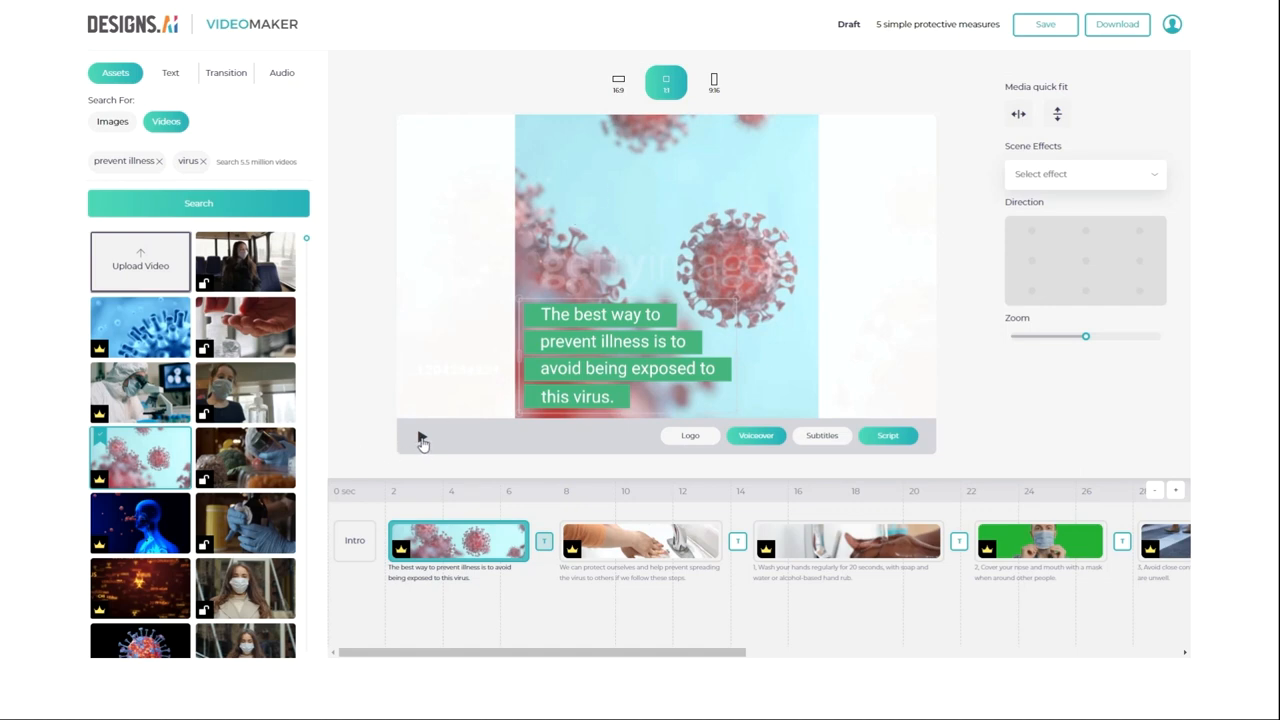
{"action": "left_click", "coordinate": [418, 435]}
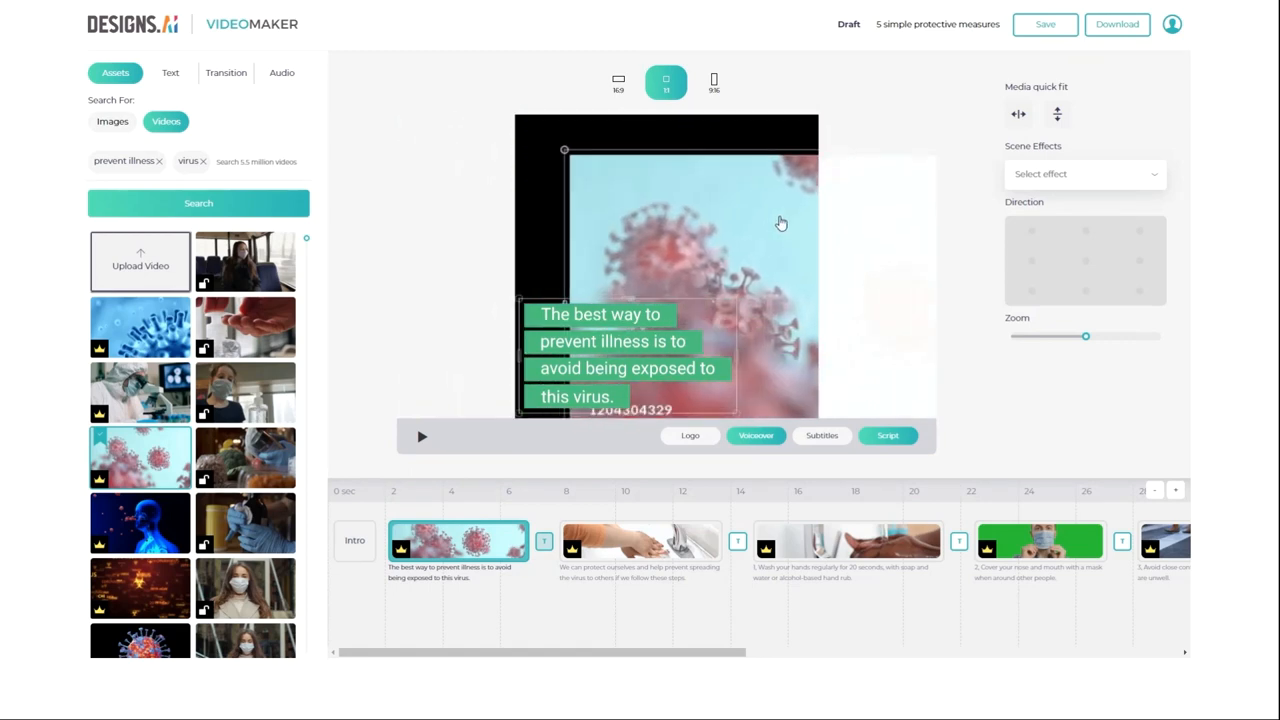
{"action": "left_click_drag", "start_coordinate": [782, 222], "coordinate": [650, 222]}
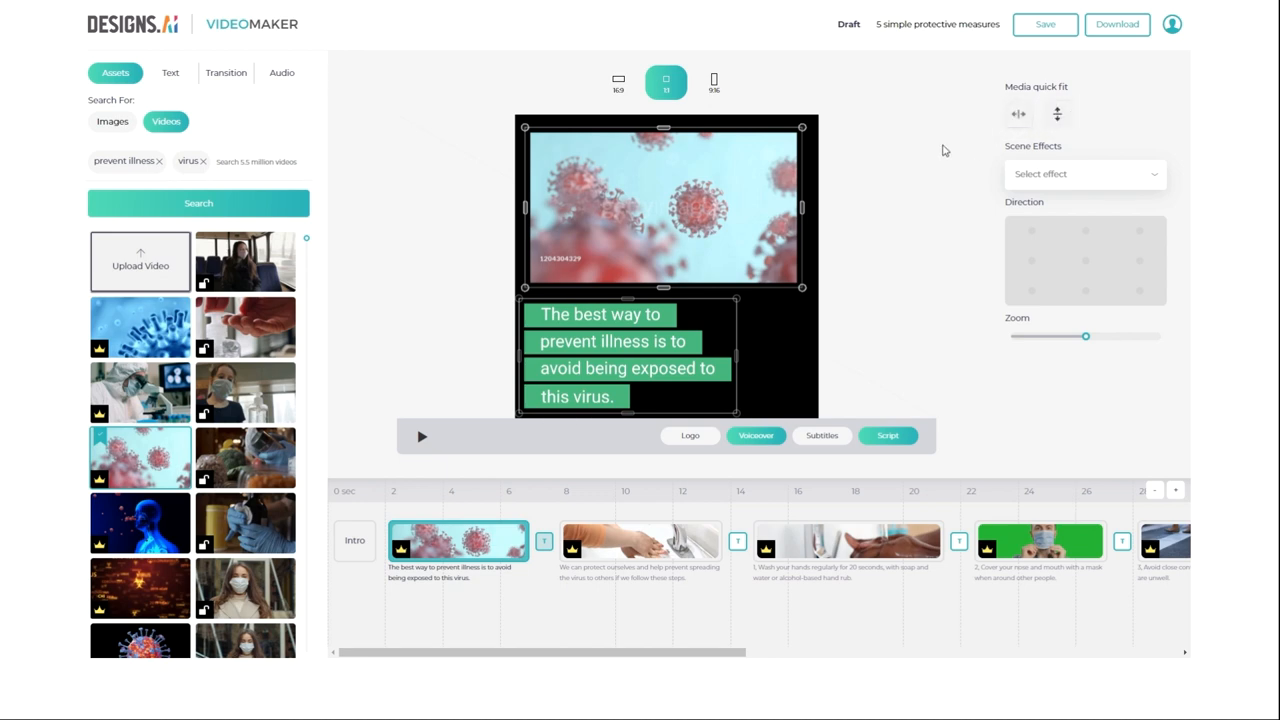
{"action": "left_click", "coordinate": [1018, 114]}
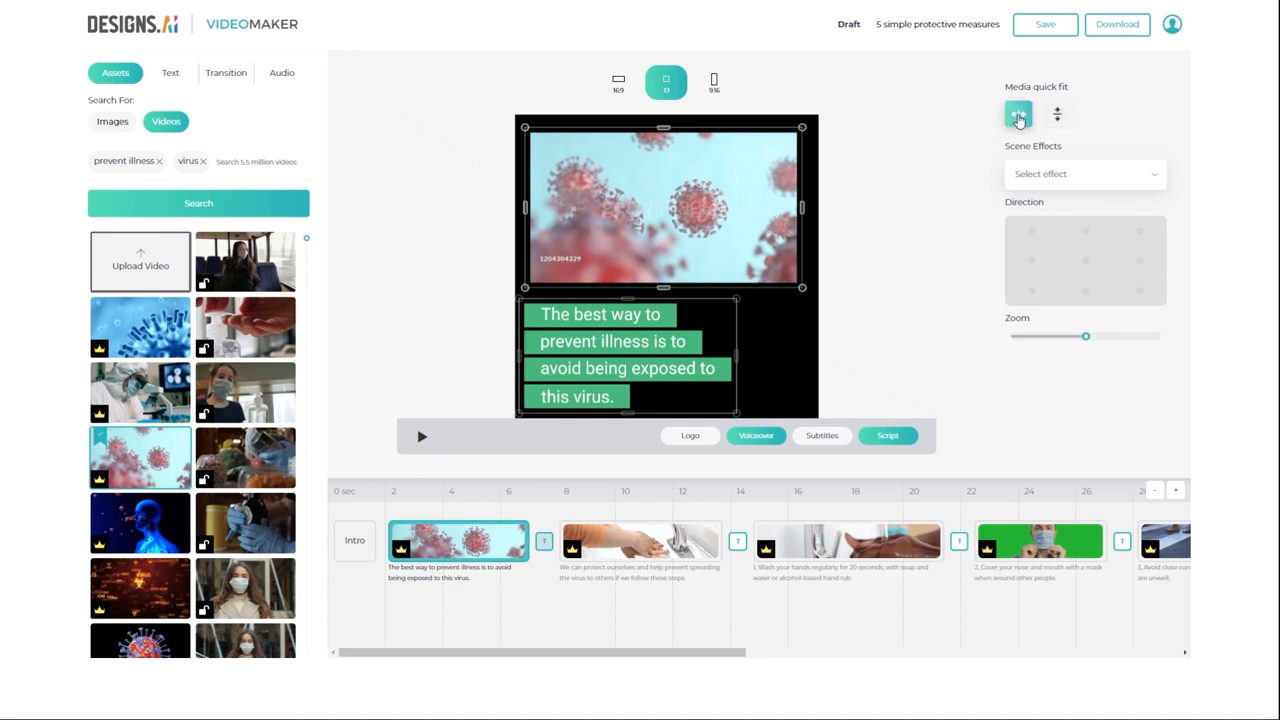
{"action": "left_click", "coordinate": [1018, 113]}
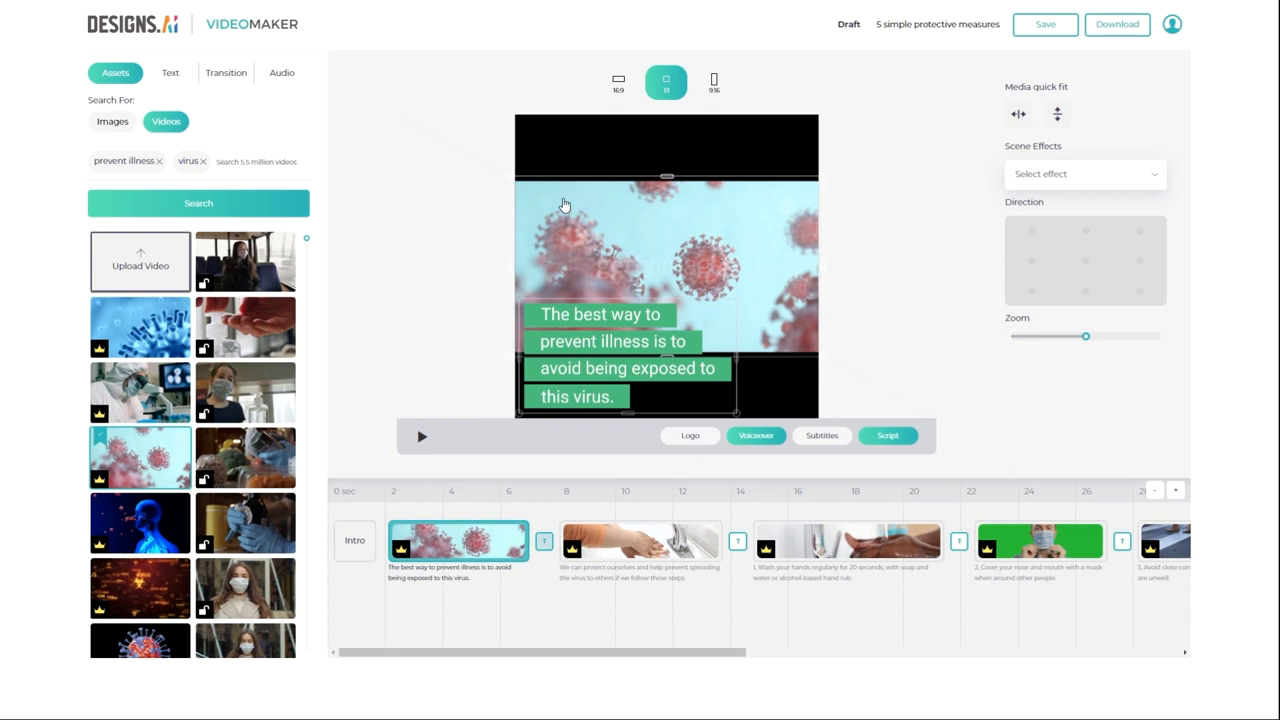
{"action": "left_click", "coordinate": [1057, 113]}
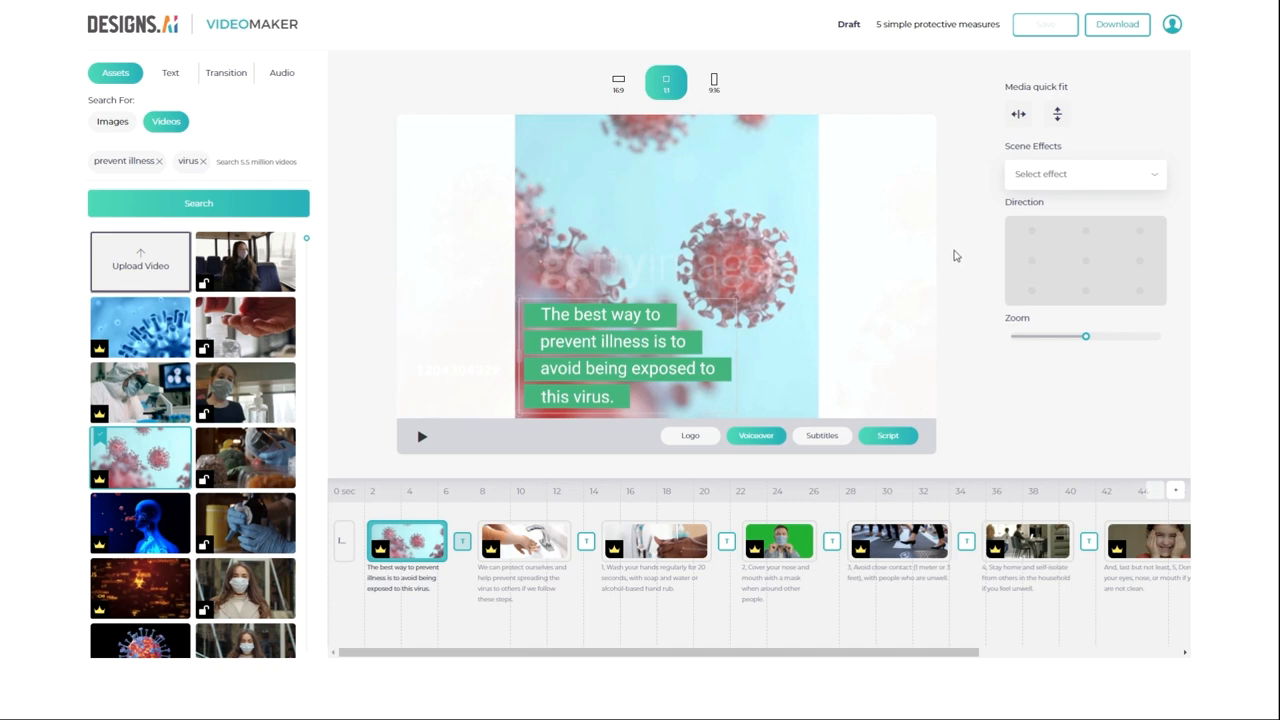
{"action": "left_click", "coordinate": [1084, 174]}
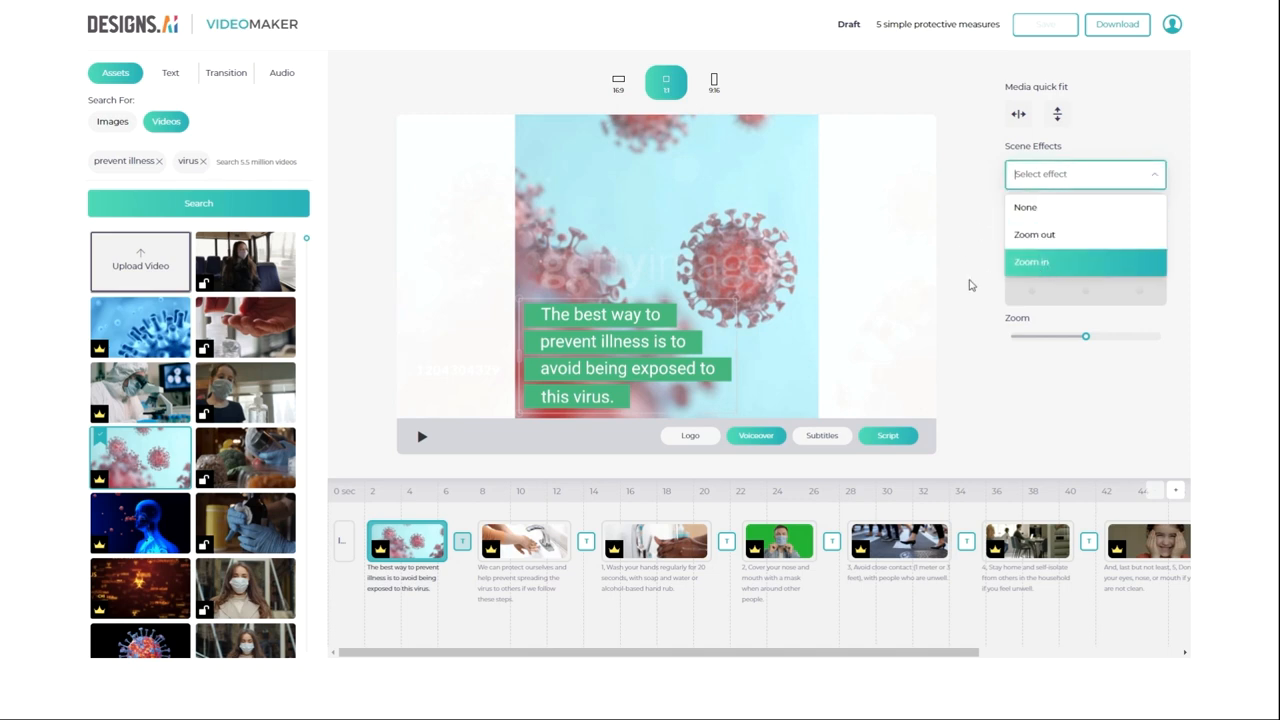
{"action": "left_click", "coordinate": [1031, 262]}
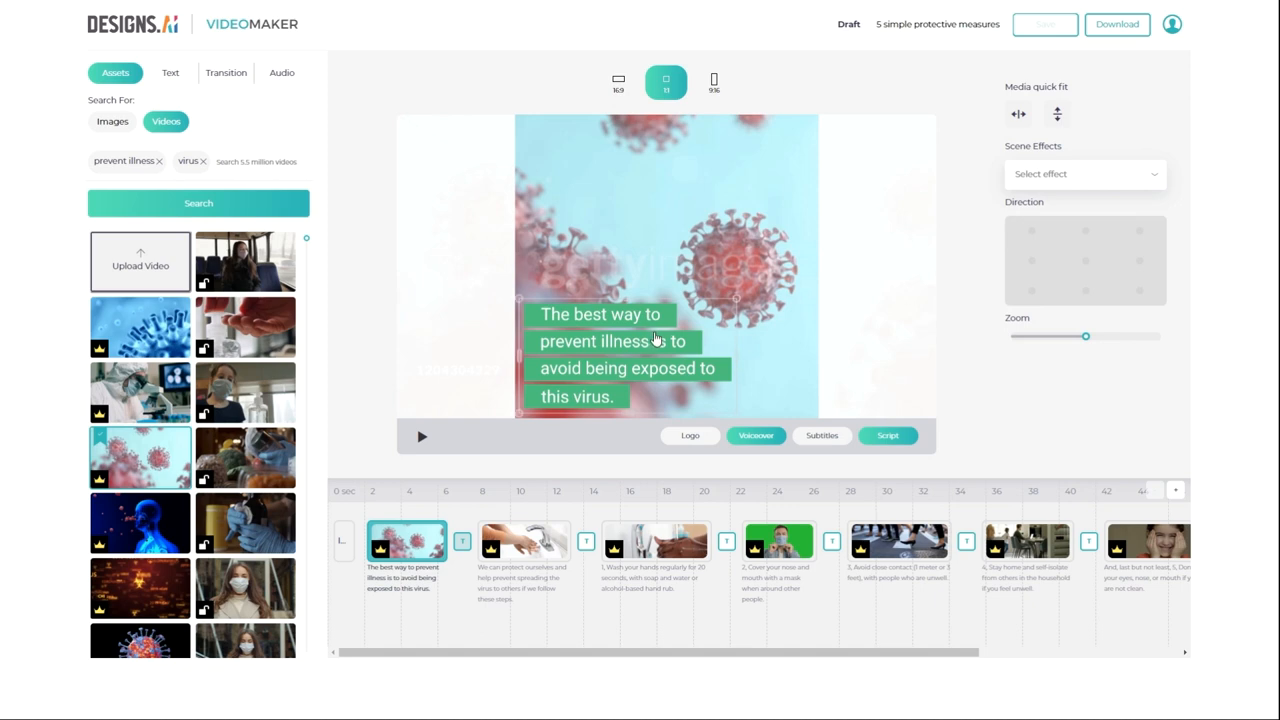
{"action": "mouse_move", "coordinate": [997, 169]}
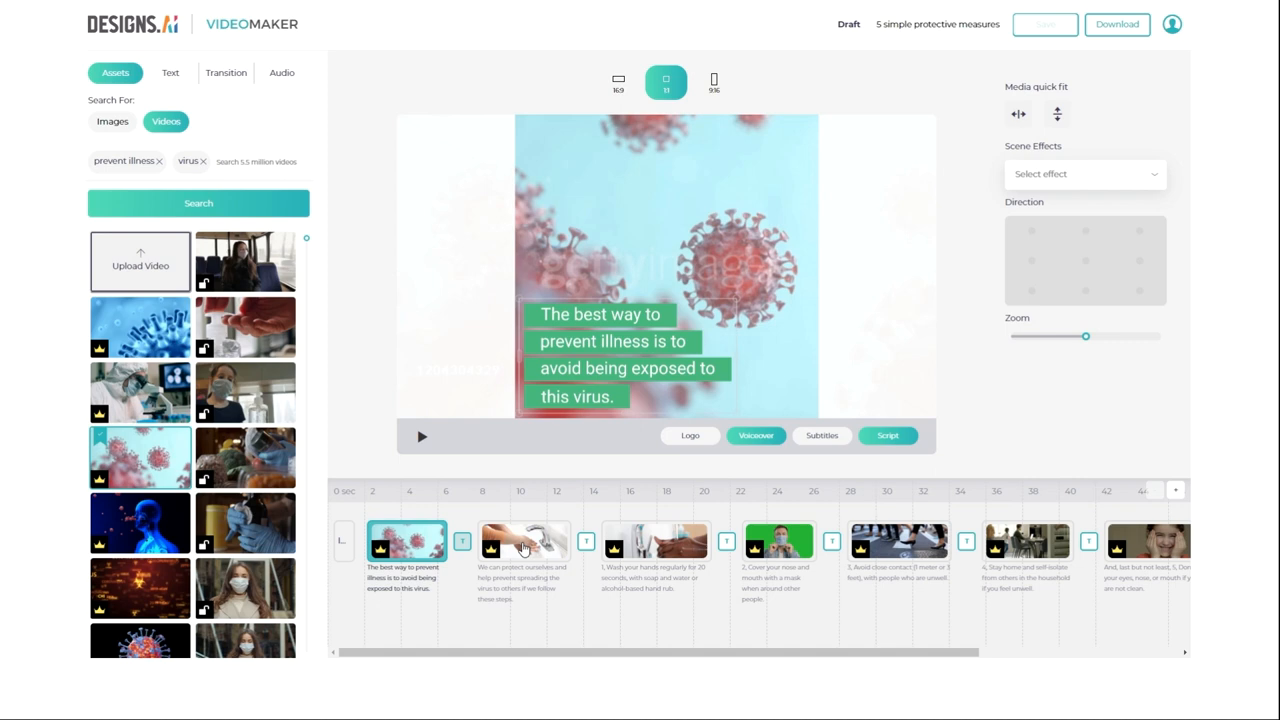
- Set scene 2's background to the uploaded hands-under-running-tap photo
{"action": "left_click", "coordinate": [525, 540]}
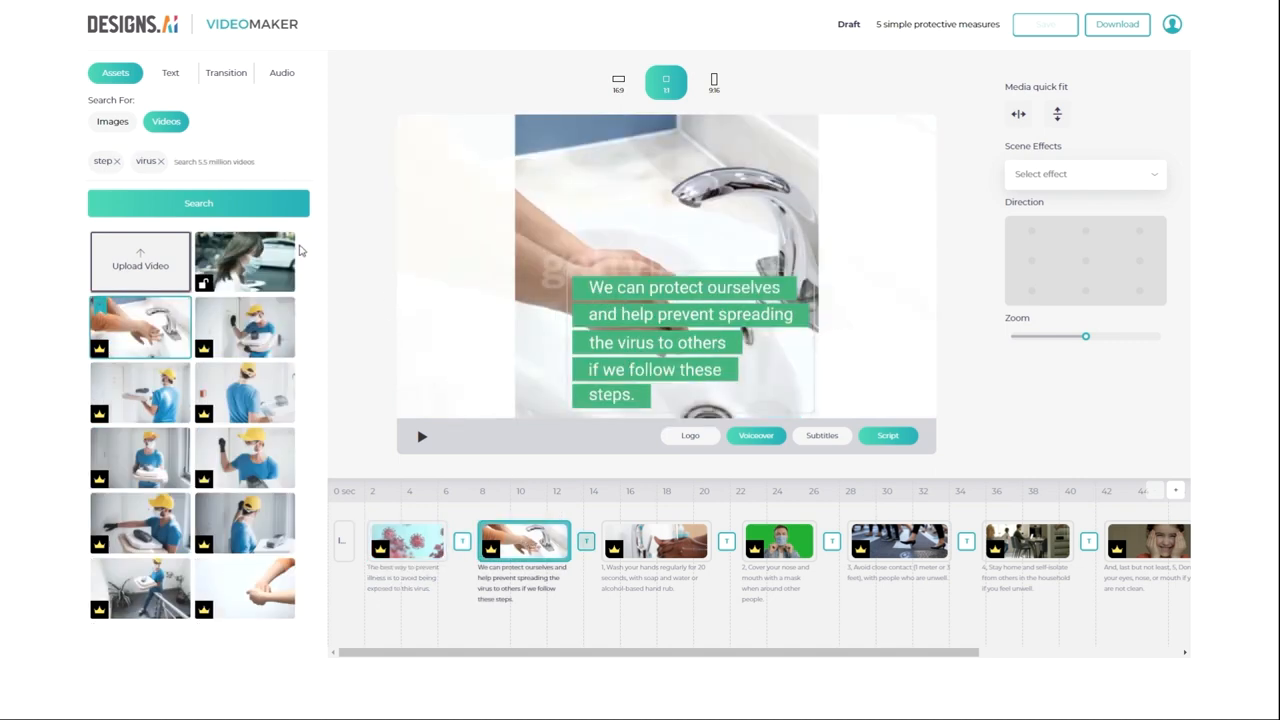
{"action": "mouse_move", "coordinate": [112, 121]}
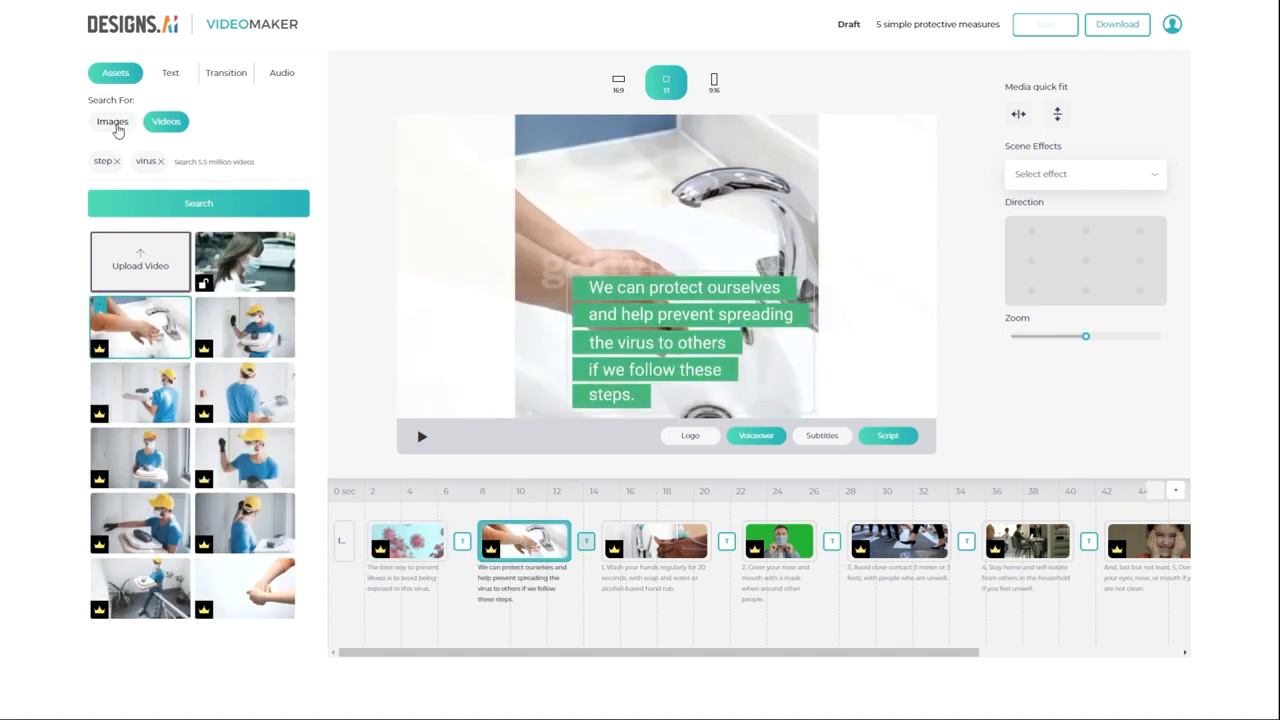
{"action": "left_click", "coordinate": [112, 121]}
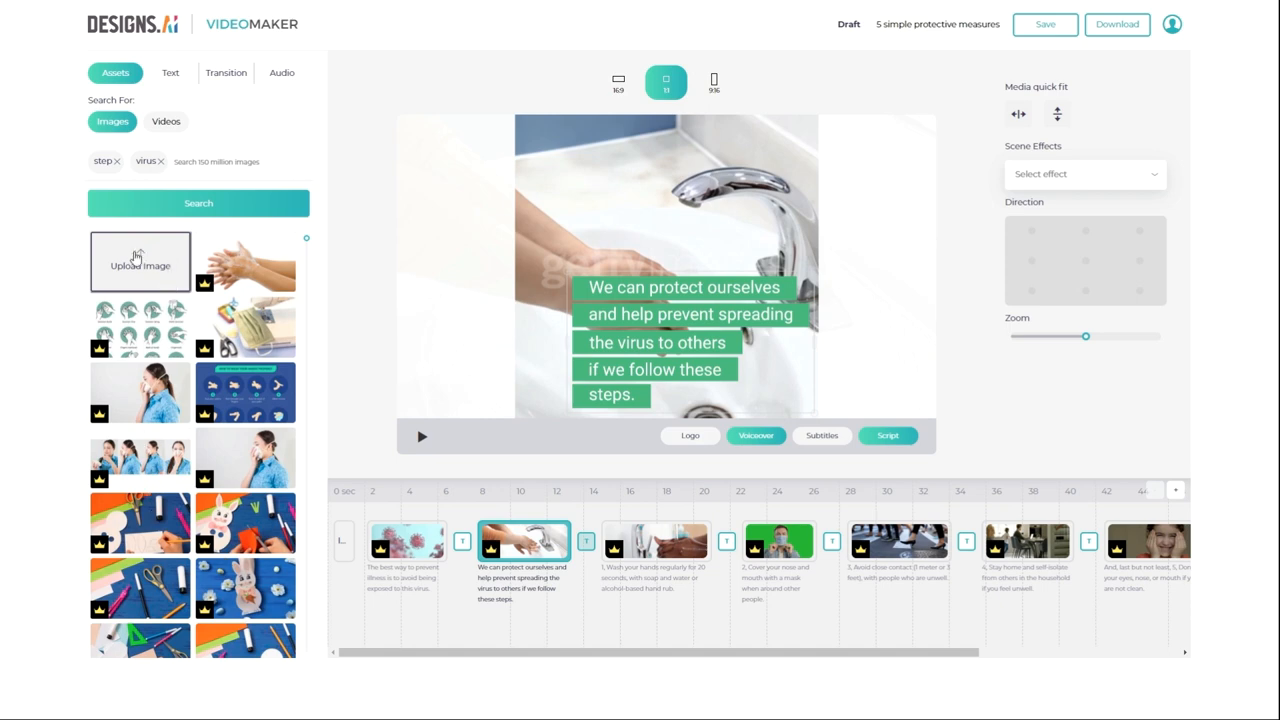
{"action": "mouse_move", "coordinate": [142, 261]}
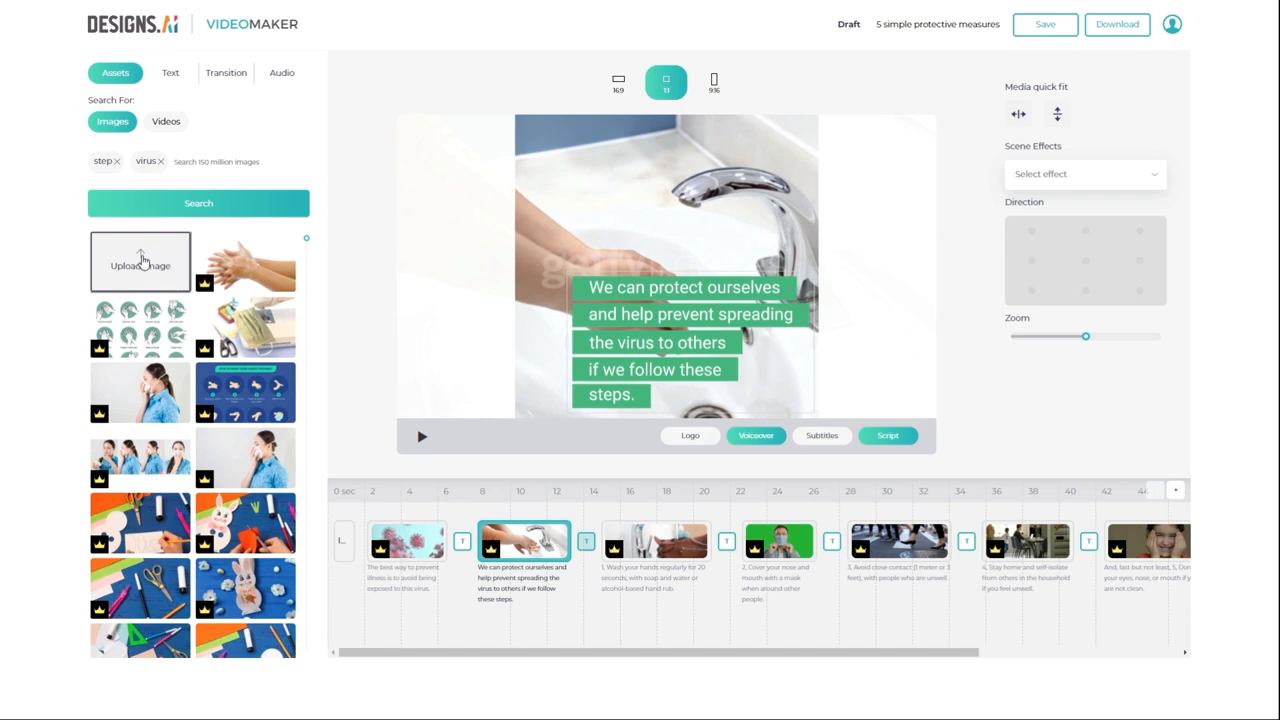
{"action": "left_click", "coordinate": [140, 262]}
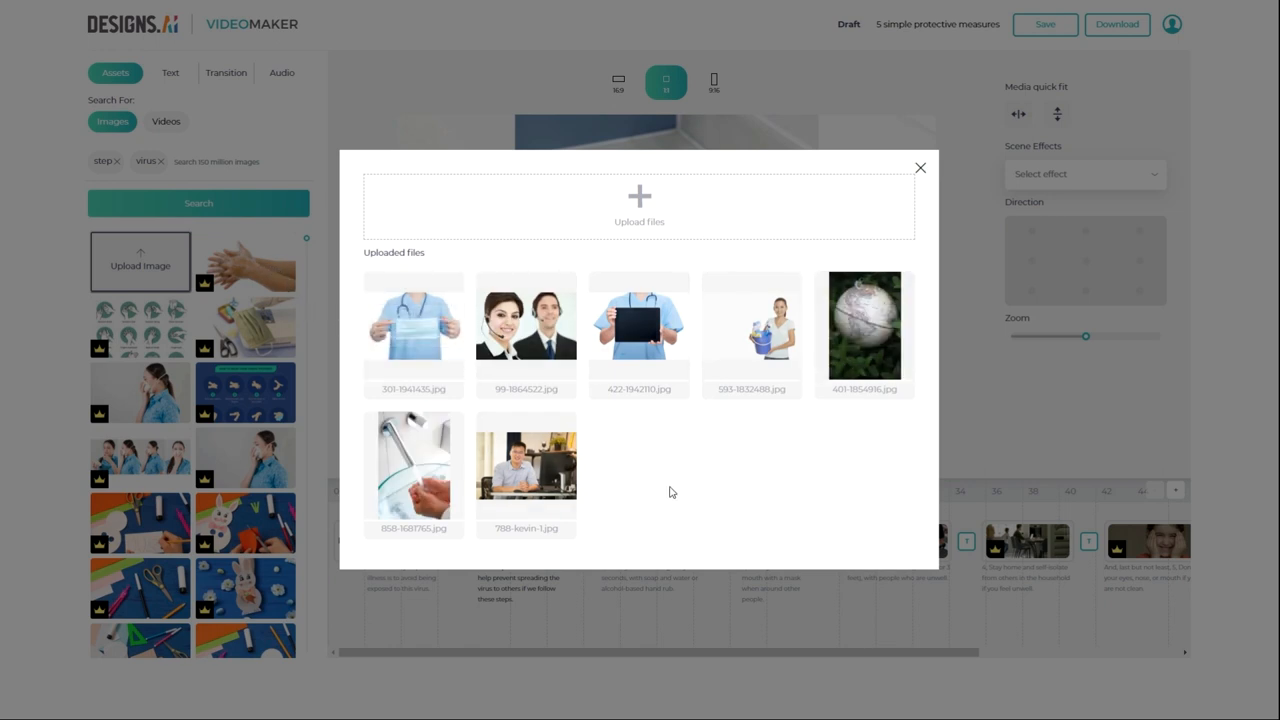
{"action": "mouse_move", "coordinate": [413, 465]}
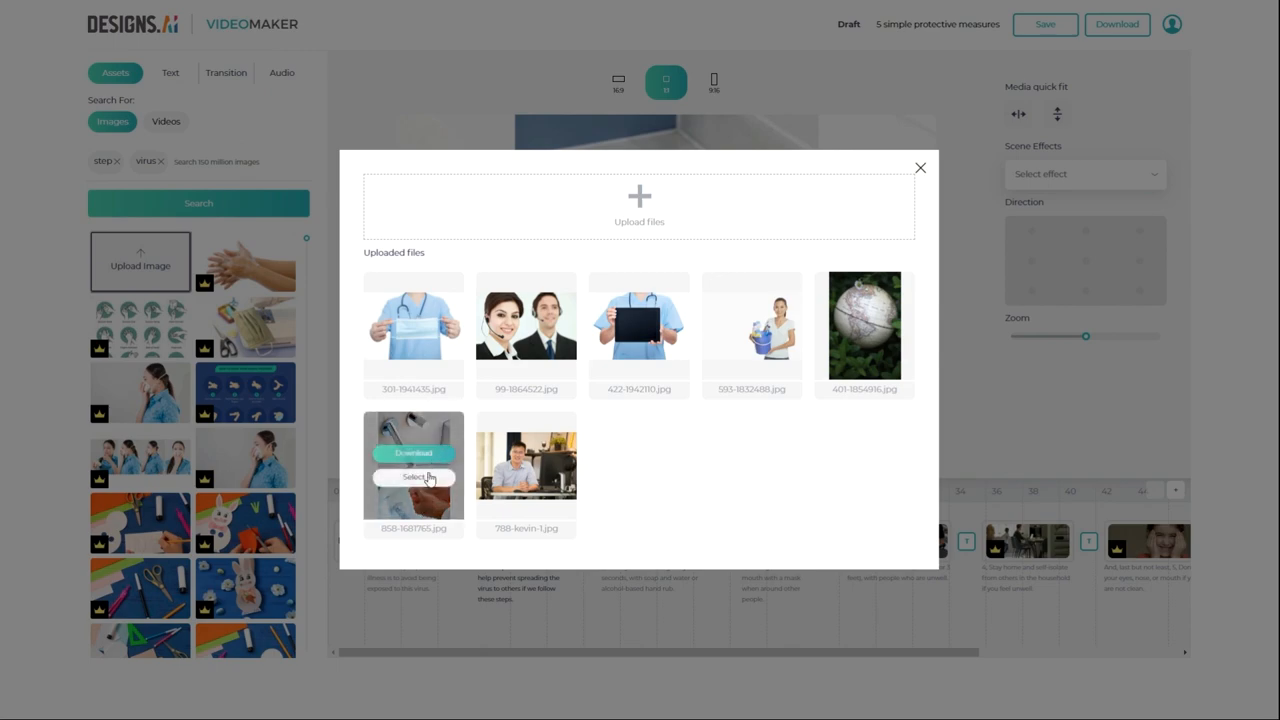
{"action": "left_click", "coordinate": [413, 477]}
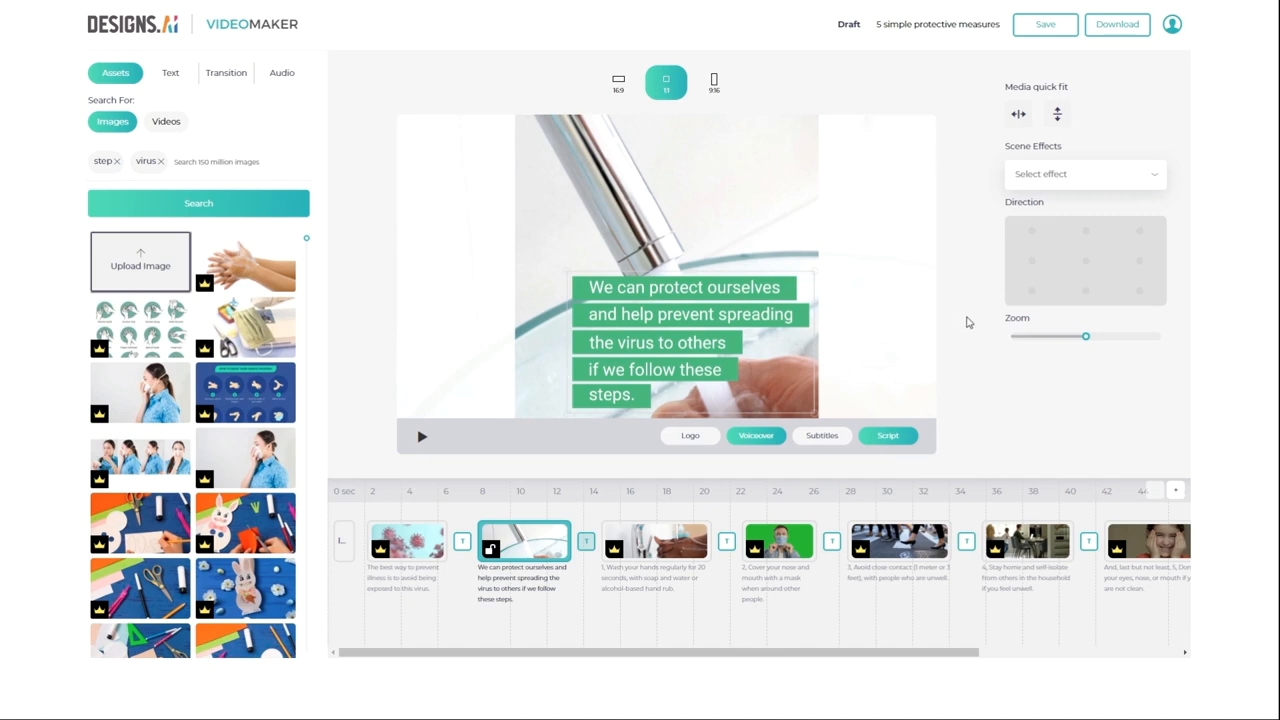
- Reduce scene 2's caption size, then reselect the background photo
{"action": "left_click", "coordinate": [170, 72]}
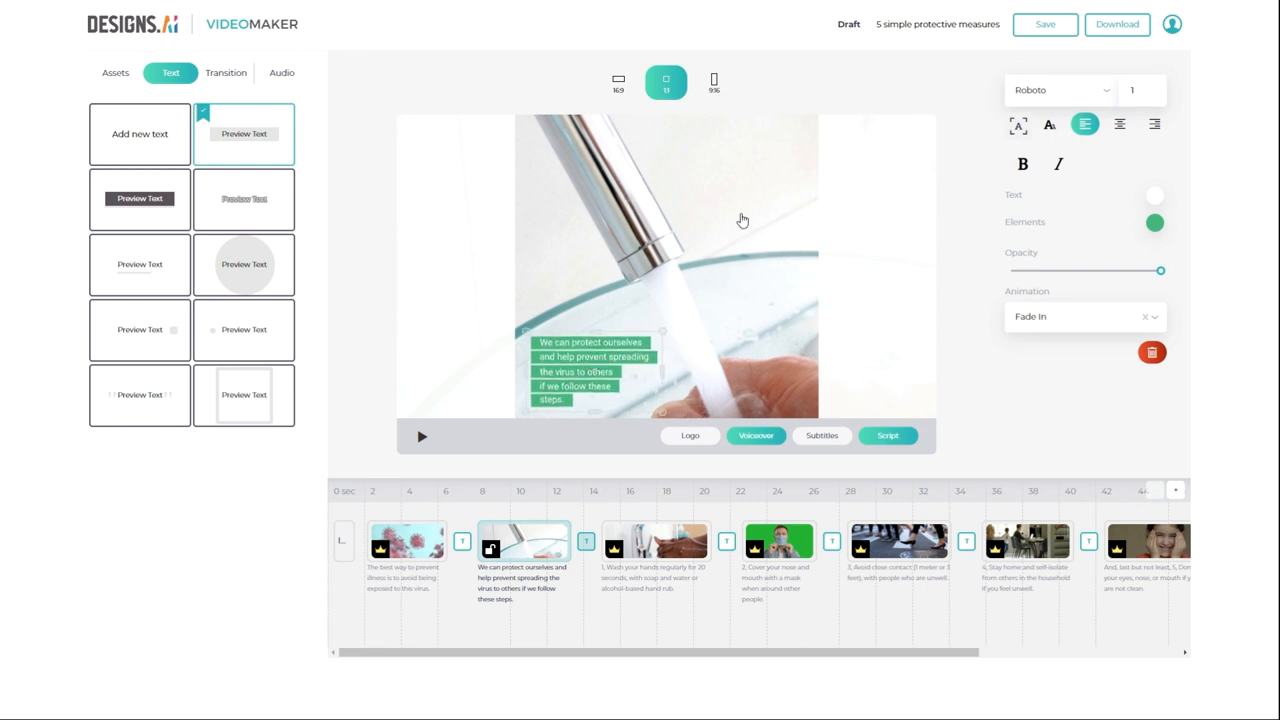
{"action": "mouse_move", "coordinate": [760, 231]}
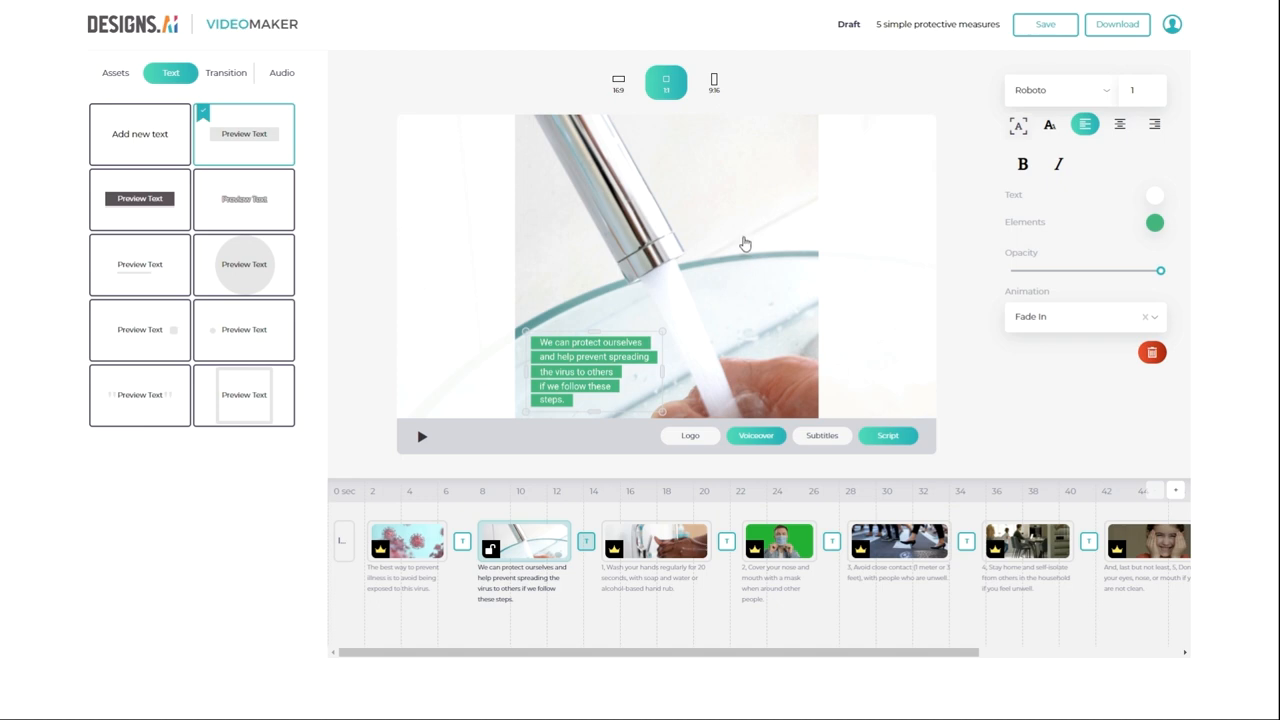
{"action": "left_click", "coordinate": [115, 72]}
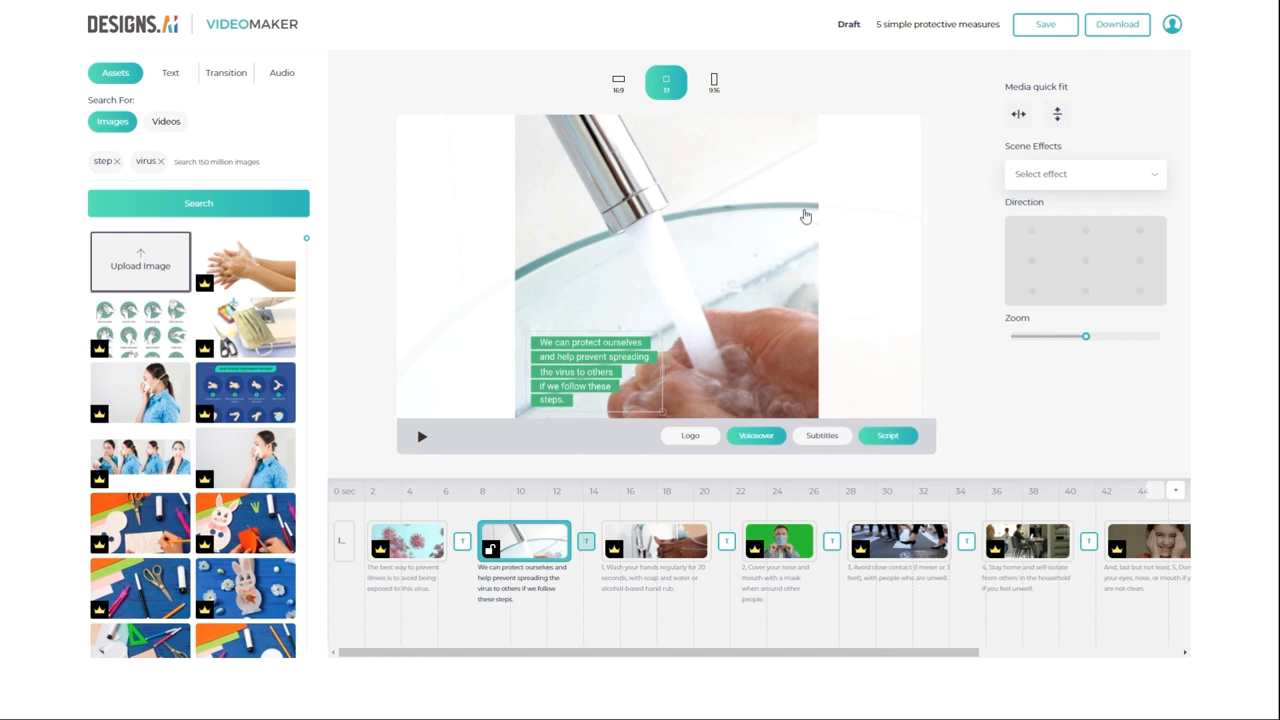
{"action": "mouse_move", "coordinate": [818, 213]}
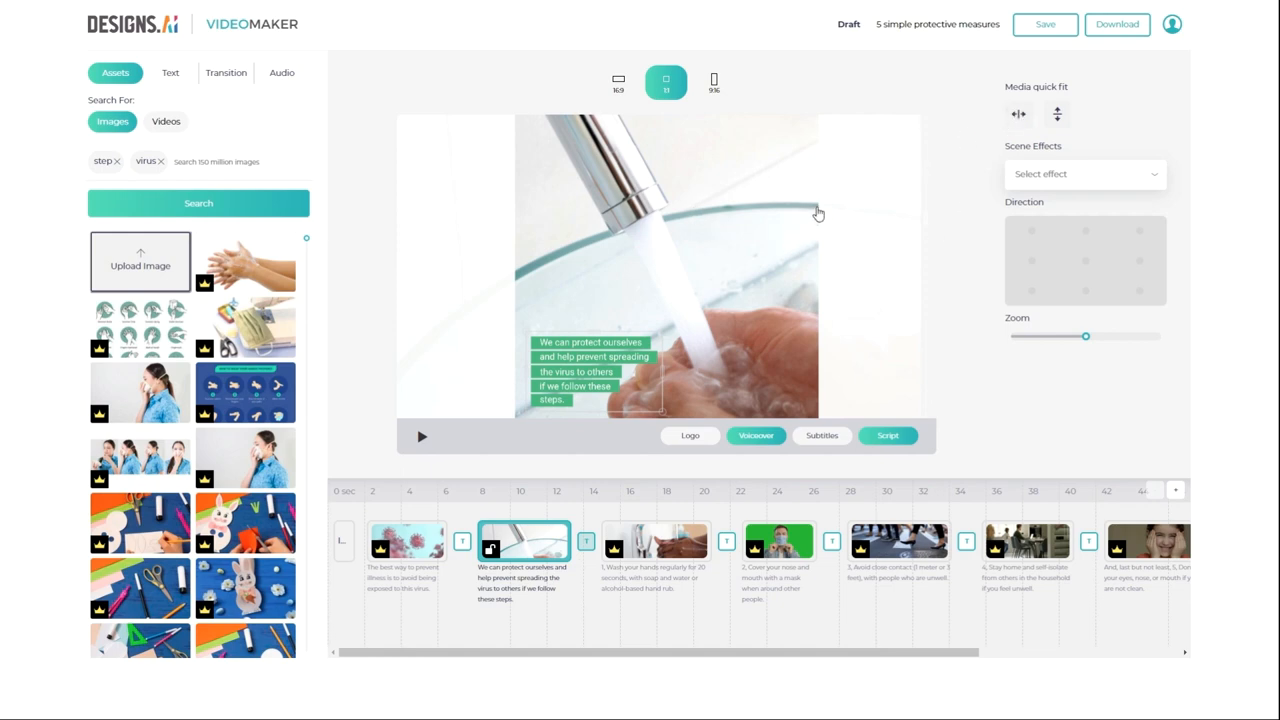
- Try fitting the handwashing photo to the frame width and then the height
{"action": "left_click", "coordinate": [1018, 113]}
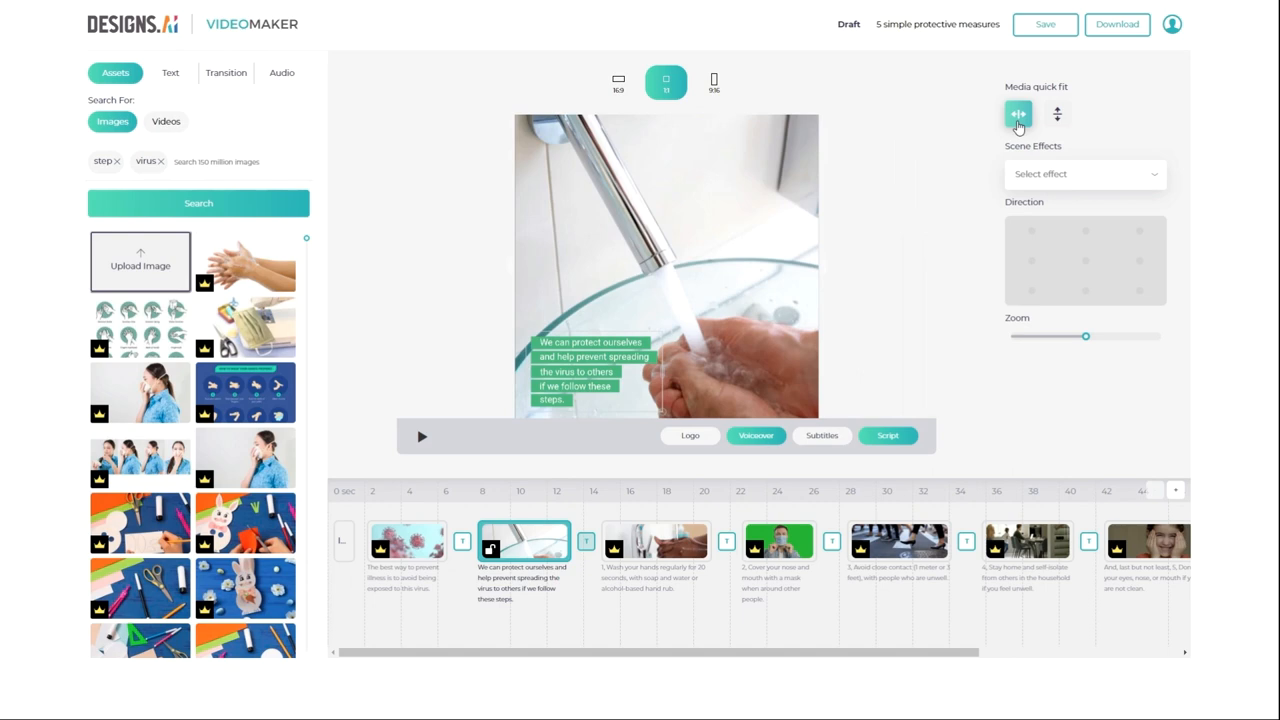
{"action": "left_click", "coordinate": [1057, 113]}
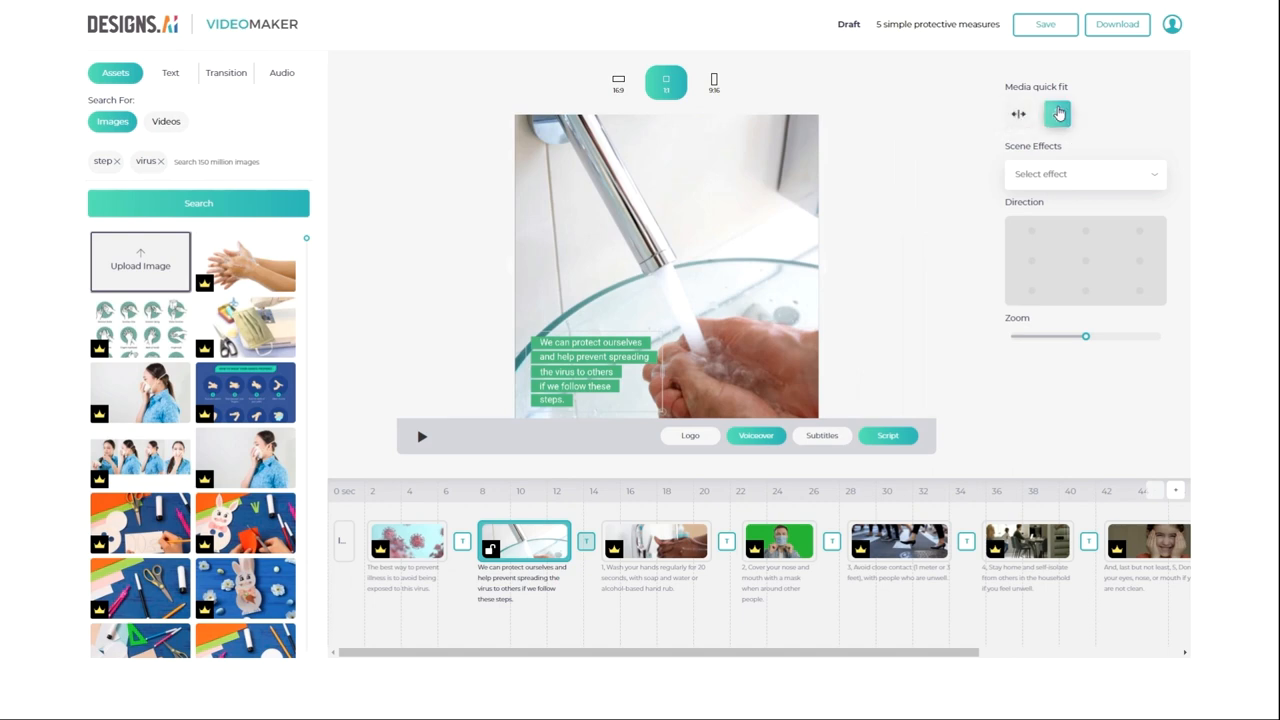
{"action": "left_click", "coordinate": [1058, 113]}
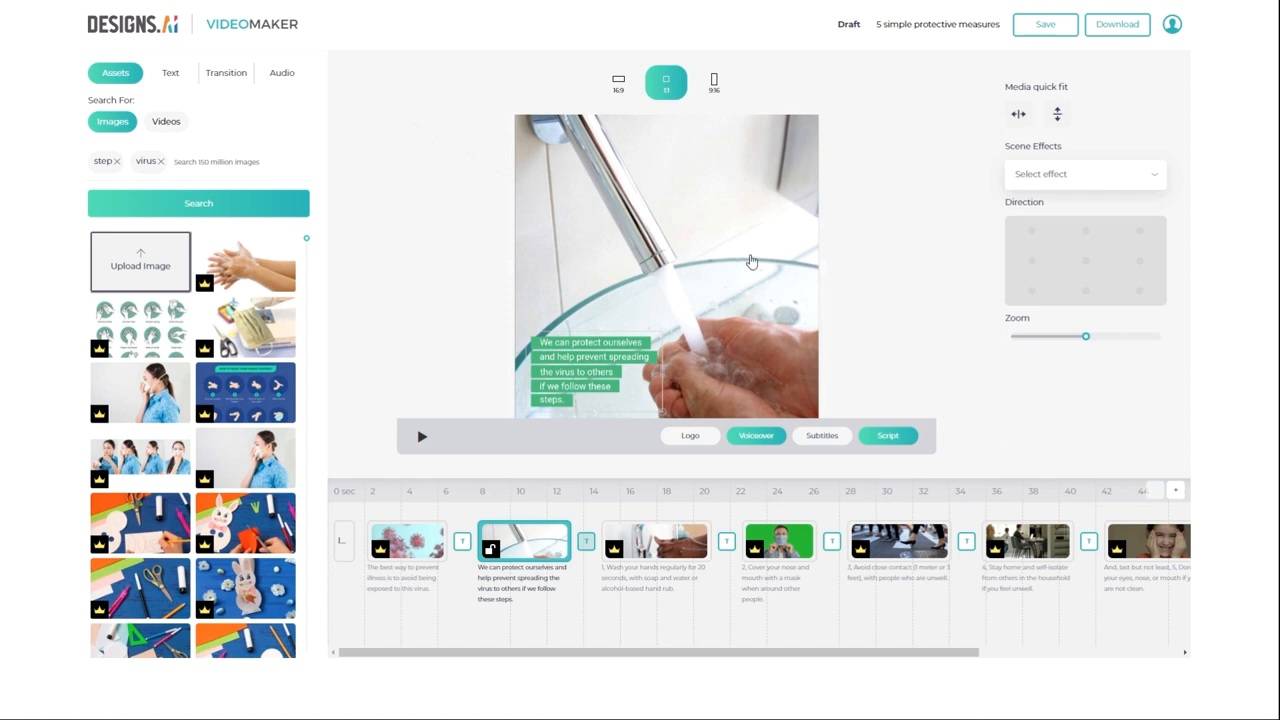
{"action": "mouse_move", "coordinate": [821, 267]}
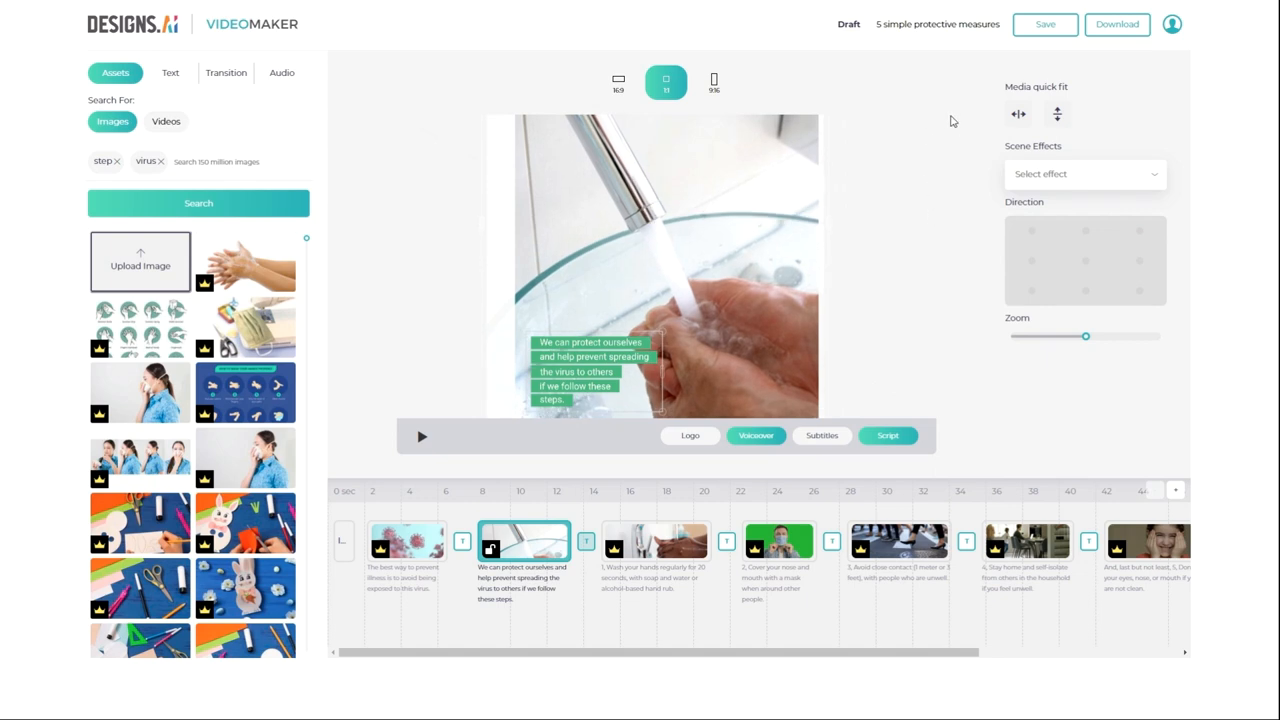
- Give scene 2 a slight zoom-in toward the bottom-right corner and preview it
{"action": "left_click", "coordinate": [1084, 173]}
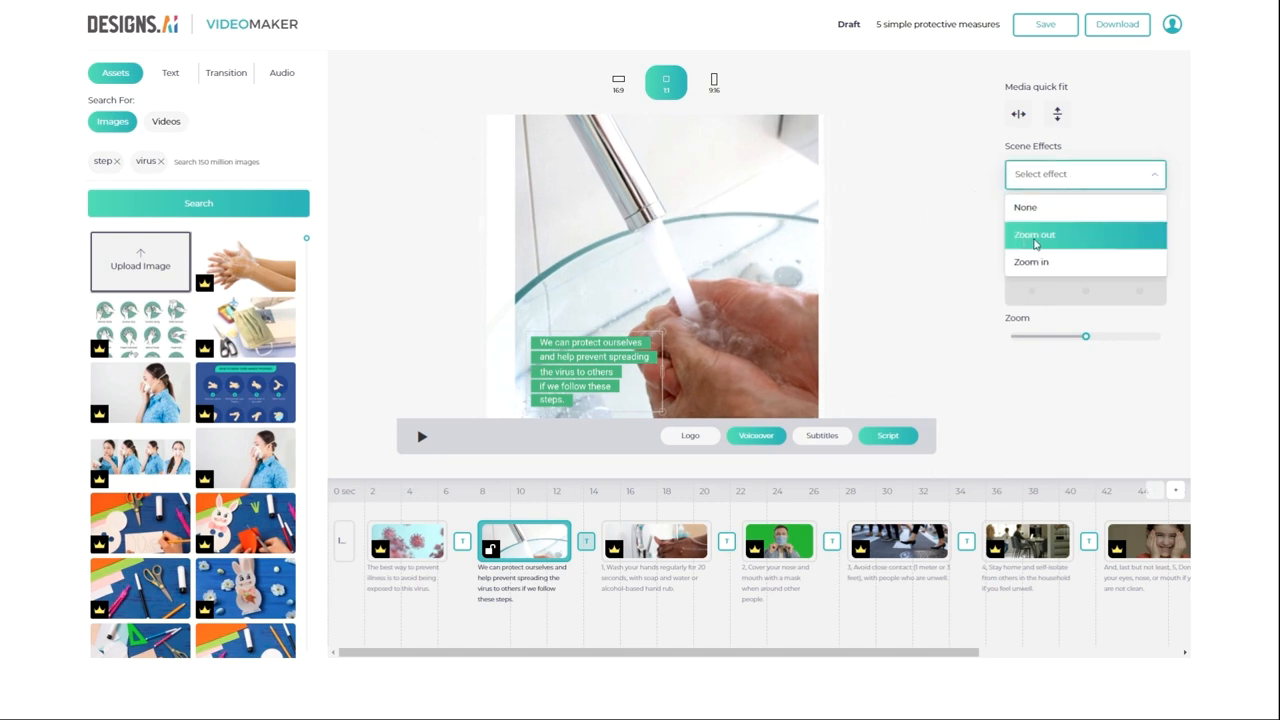
{"action": "left_click", "coordinate": [1031, 261]}
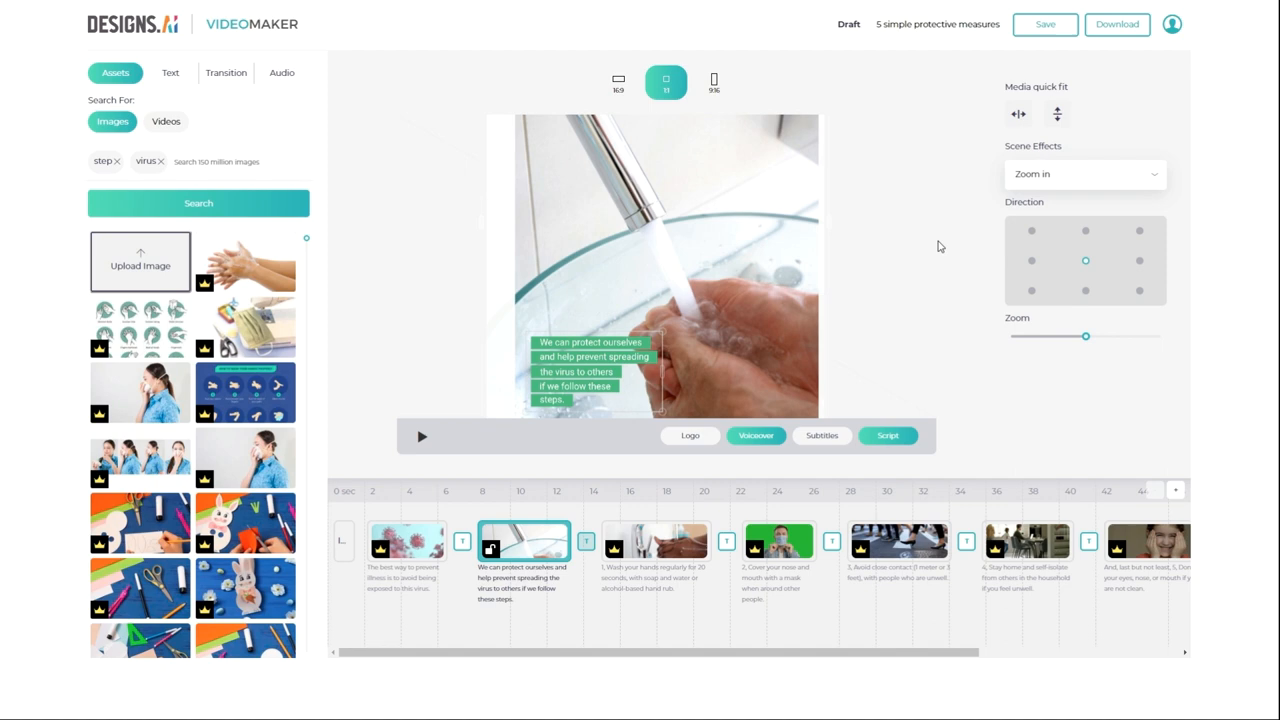
{"action": "mouse_move", "coordinate": [1140, 291]}
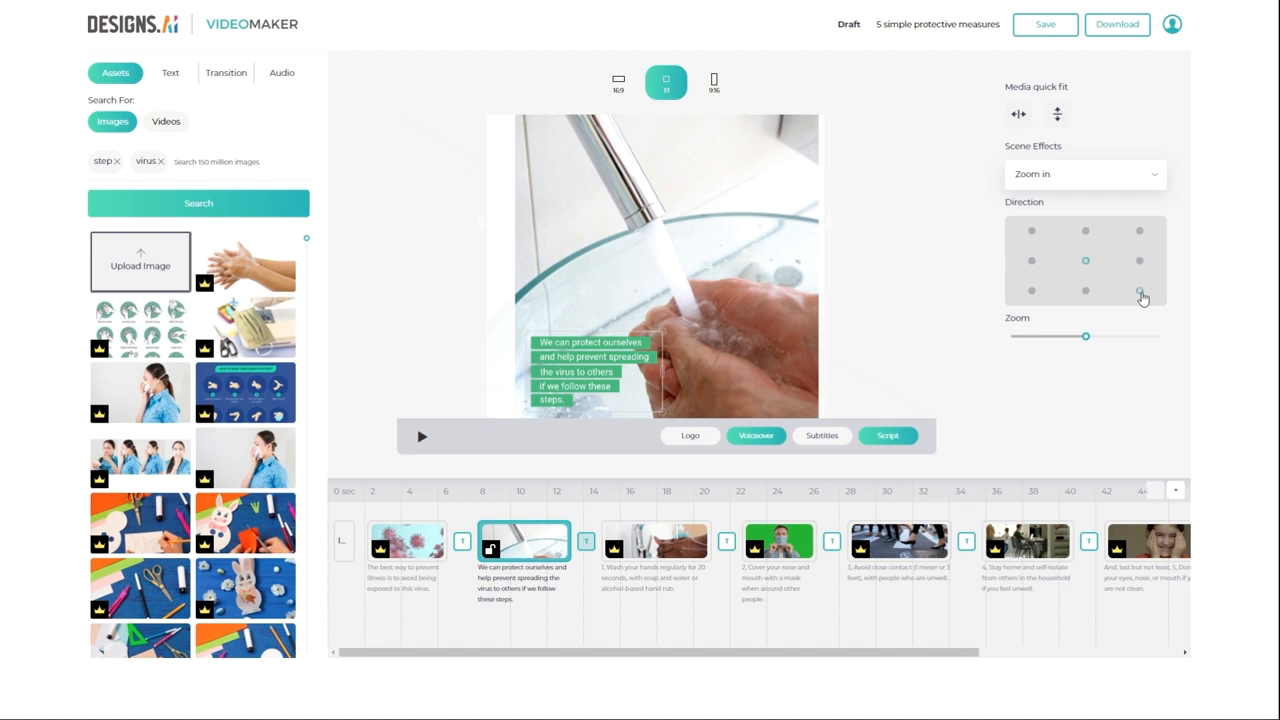
{"action": "left_click", "coordinate": [1139, 290]}
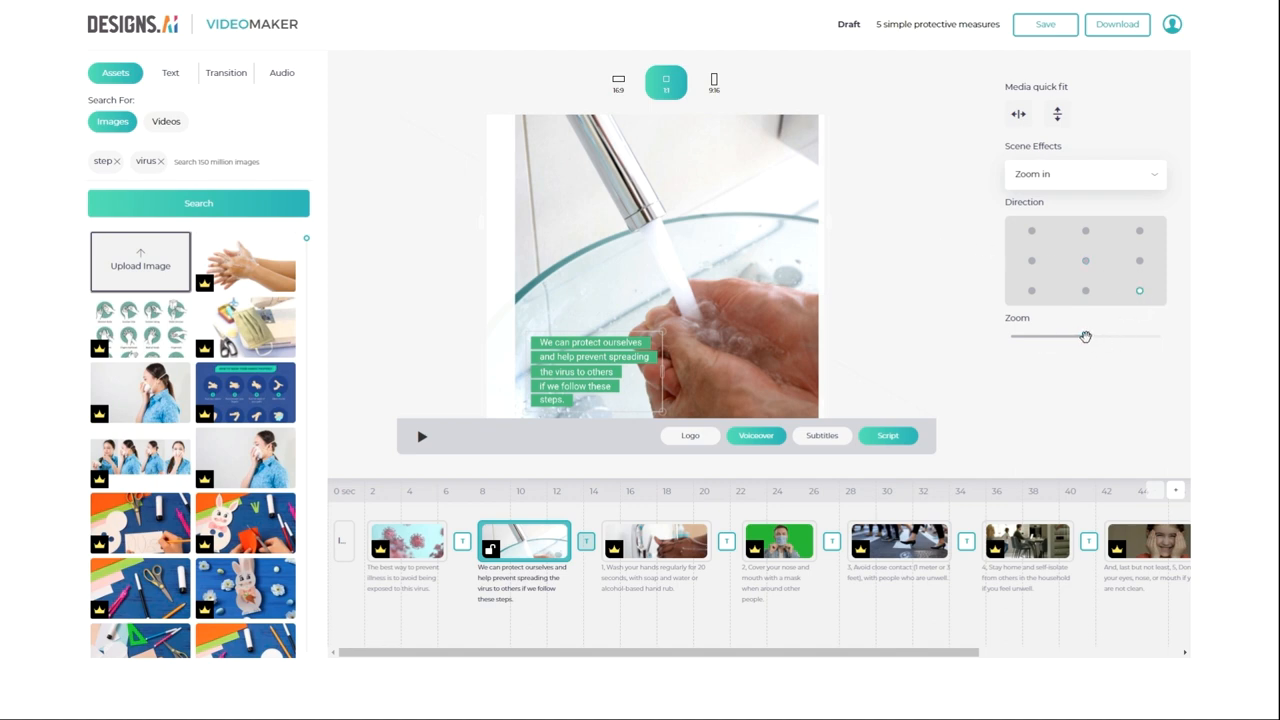
{"action": "left_click_drag", "start_coordinate": [1085, 336], "coordinate": [1073, 336]}
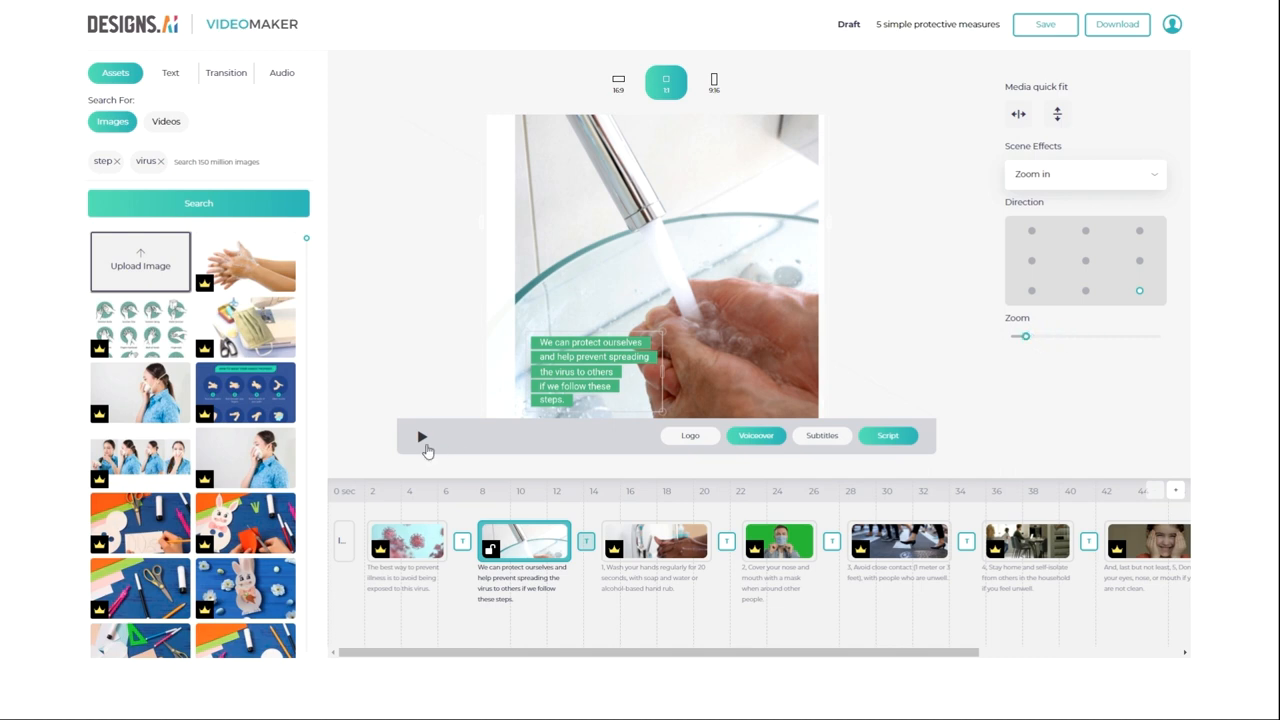
{"action": "left_click", "coordinate": [420, 437]}
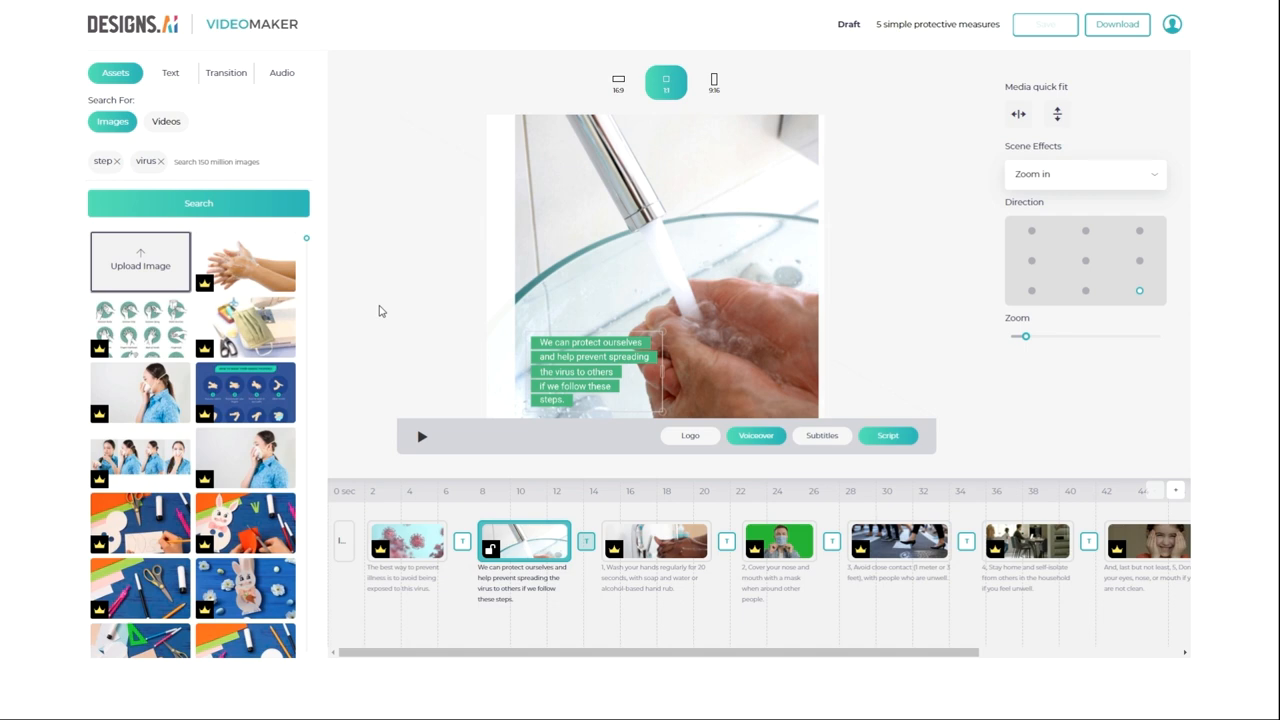
{"action": "mouse_move", "coordinate": [149, 234]}
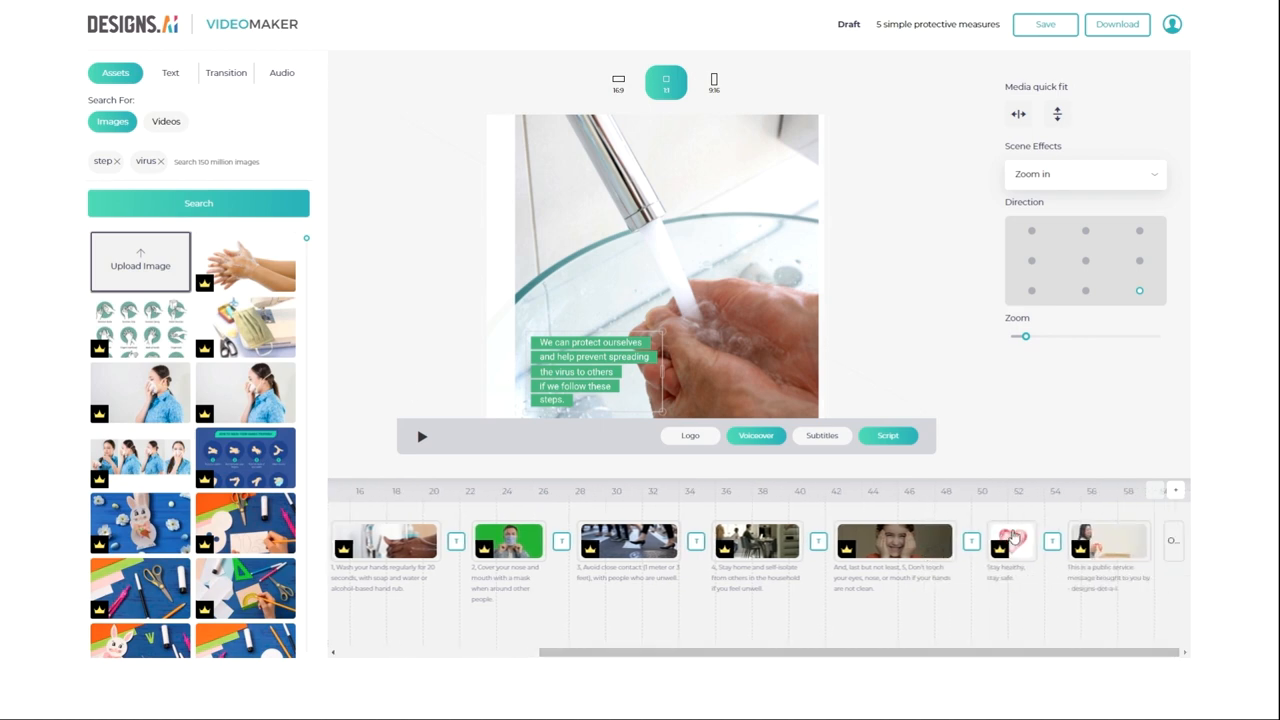
{"action": "mouse_move", "coordinate": [1122, 546]}
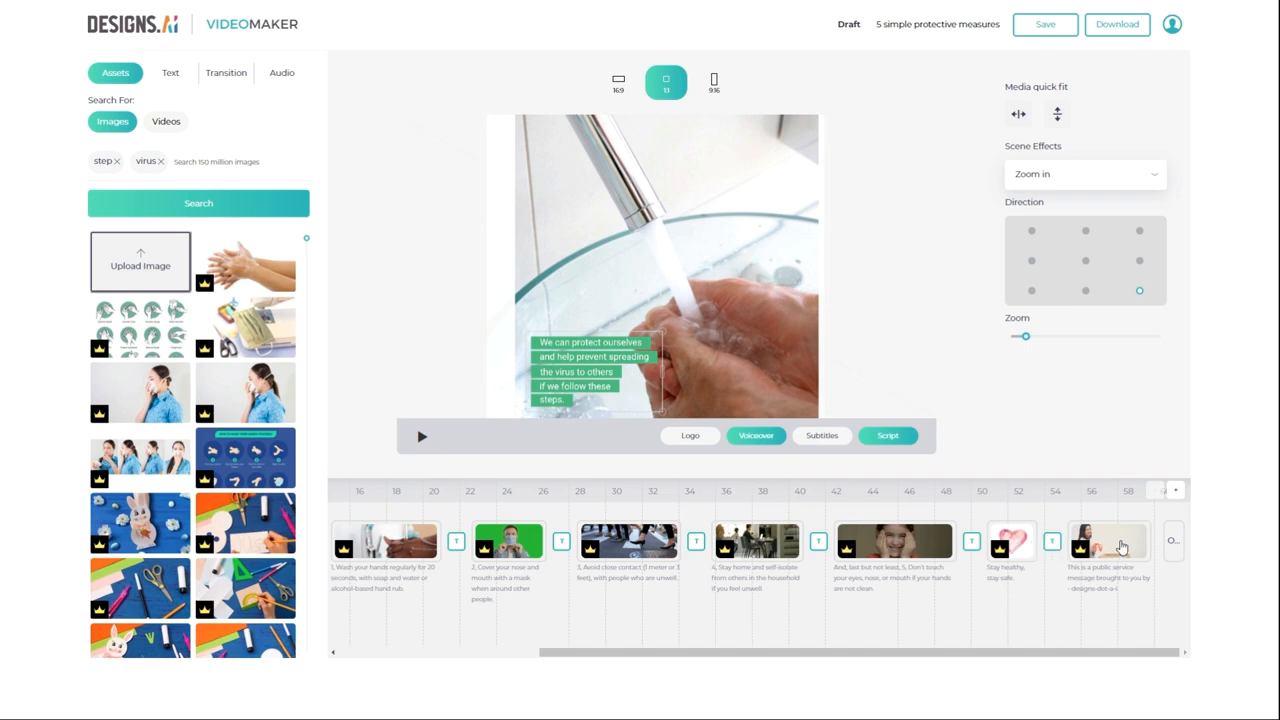
- Replace the closing scene's stock clip with the uploaded 302-DESIGNS-AI.mp4 logo video and preview it
{"action": "left_click", "coordinate": [1108, 540]}
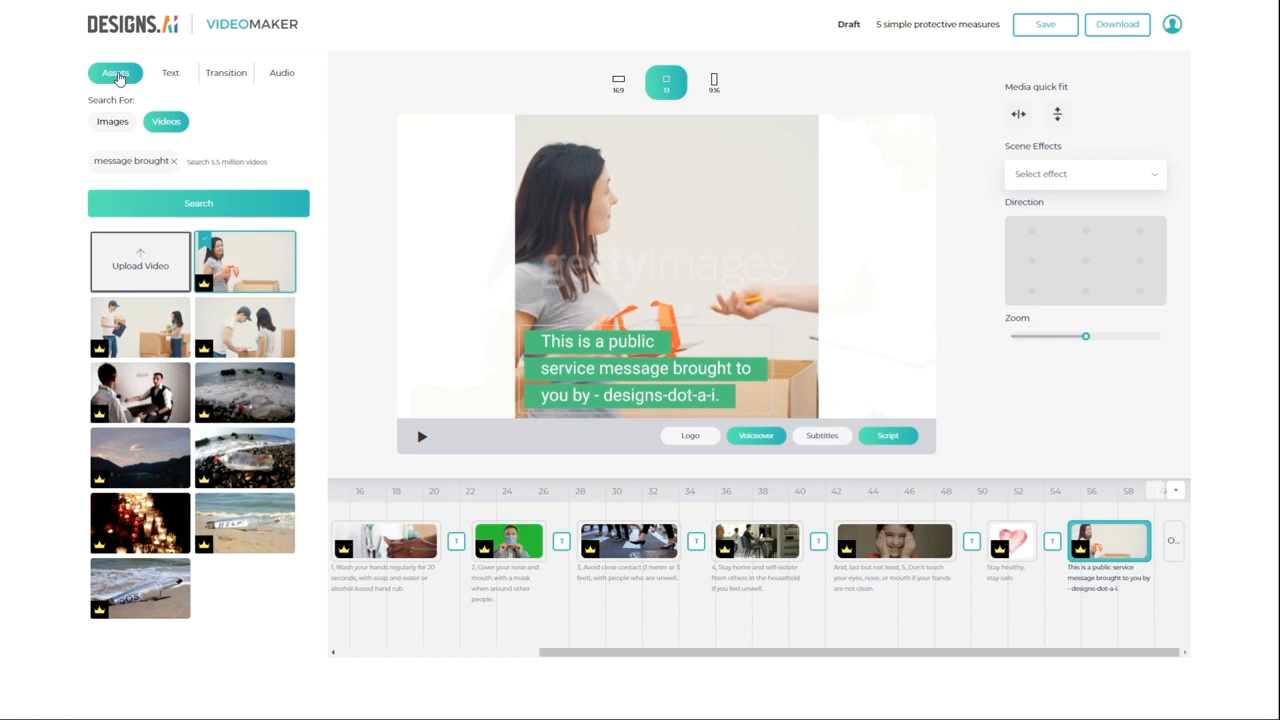
{"action": "mouse_move", "coordinate": [140, 265]}
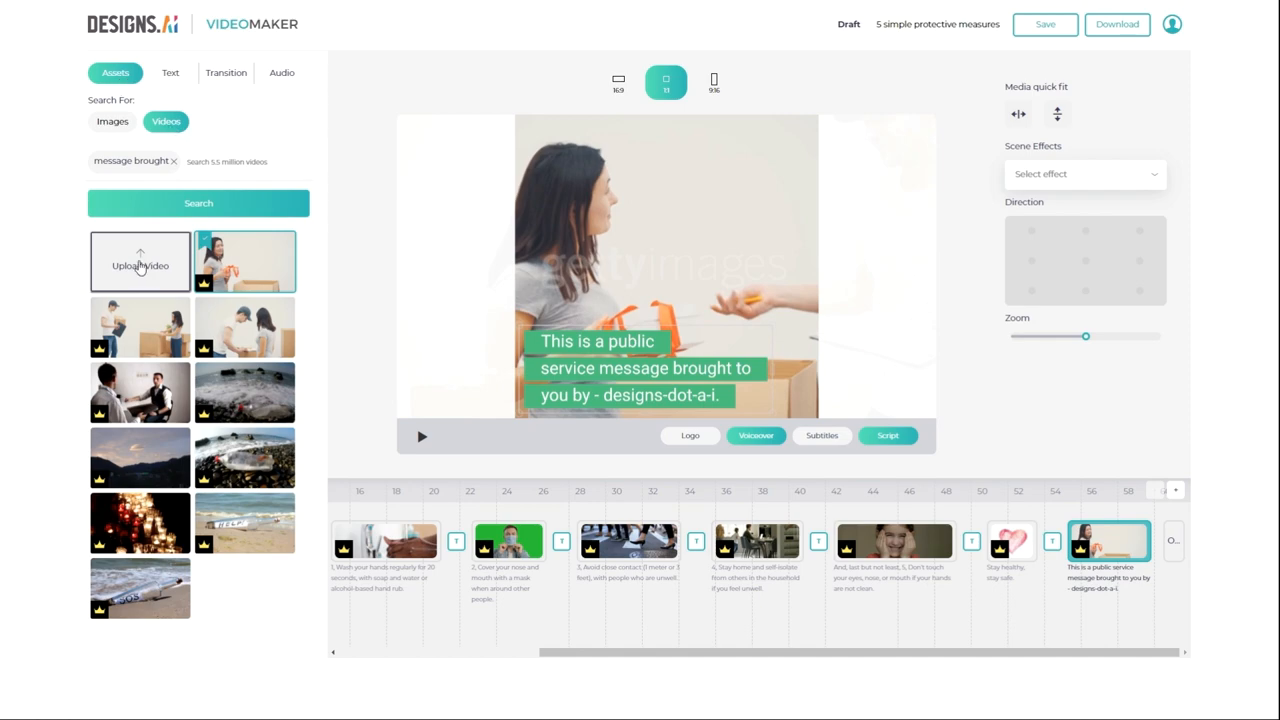
{"action": "left_click", "coordinate": [140, 261]}
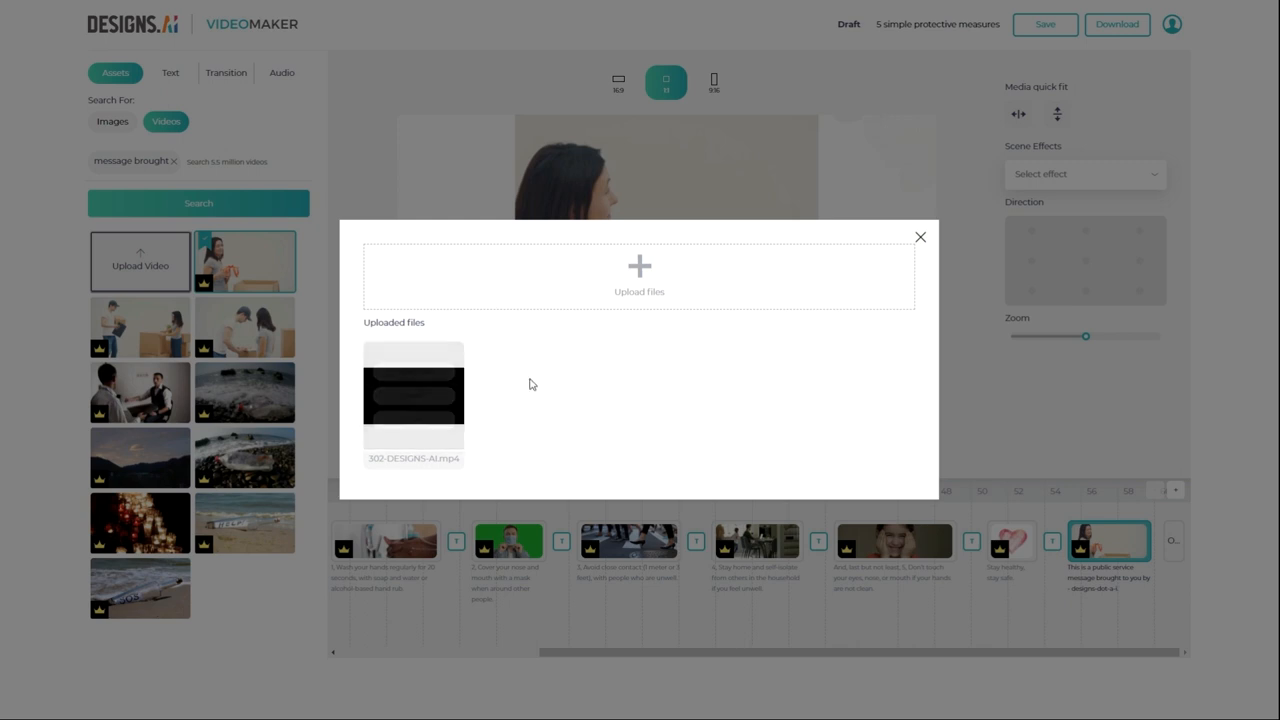
{"action": "mouse_move", "coordinate": [413, 395]}
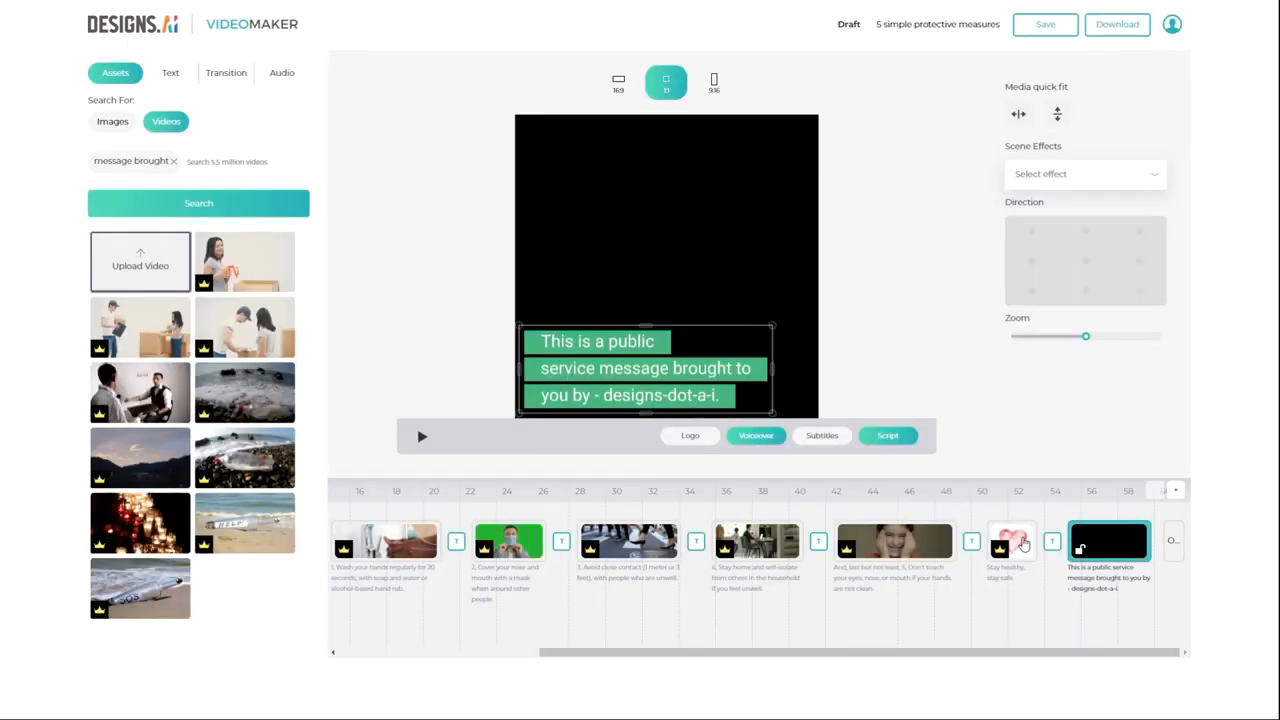
{"action": "left_click", "coordinate": [1011, 540]}
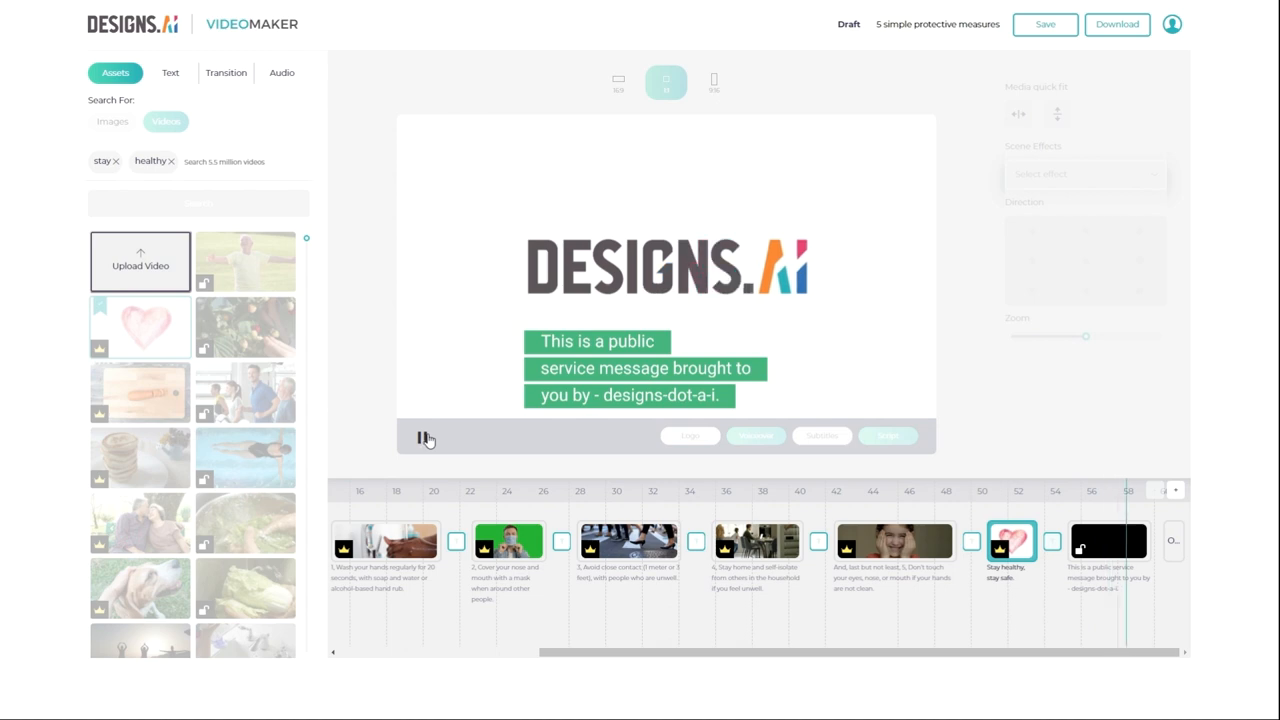
{"action": "left_click", "coordinate": [423, 438]}
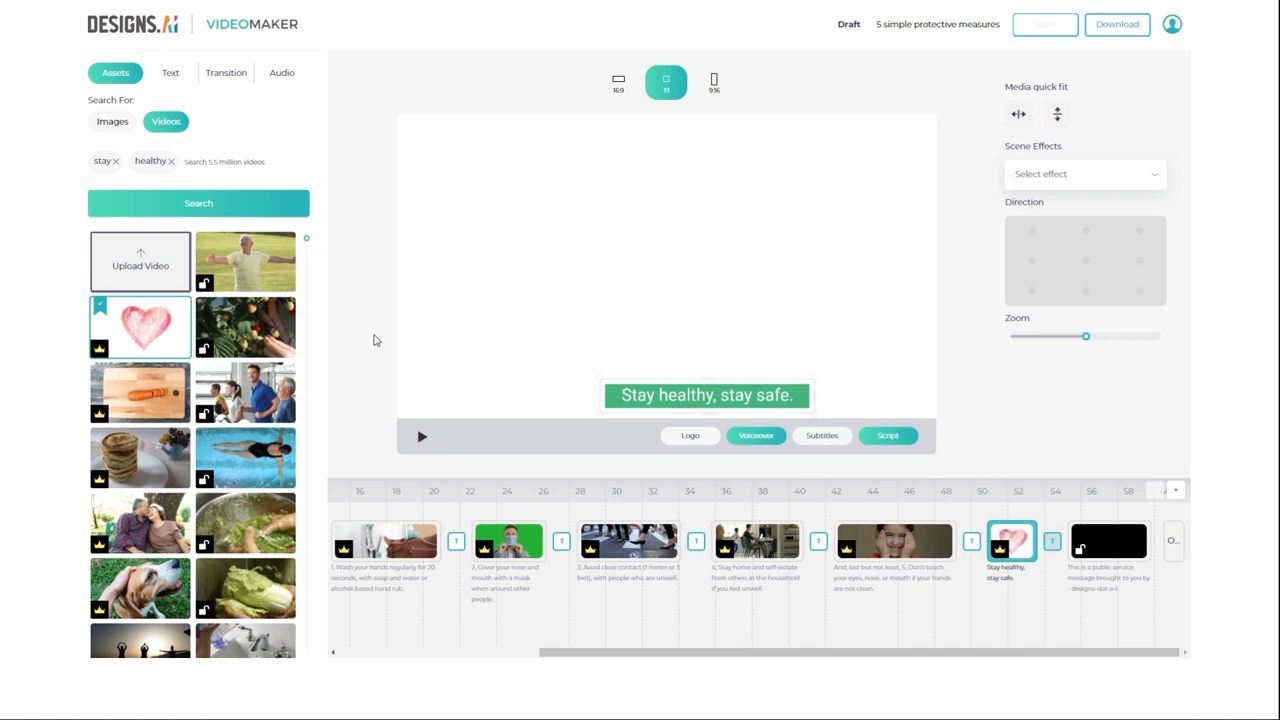
{"action": "mouse_move", "coordinate": [383, 342]}
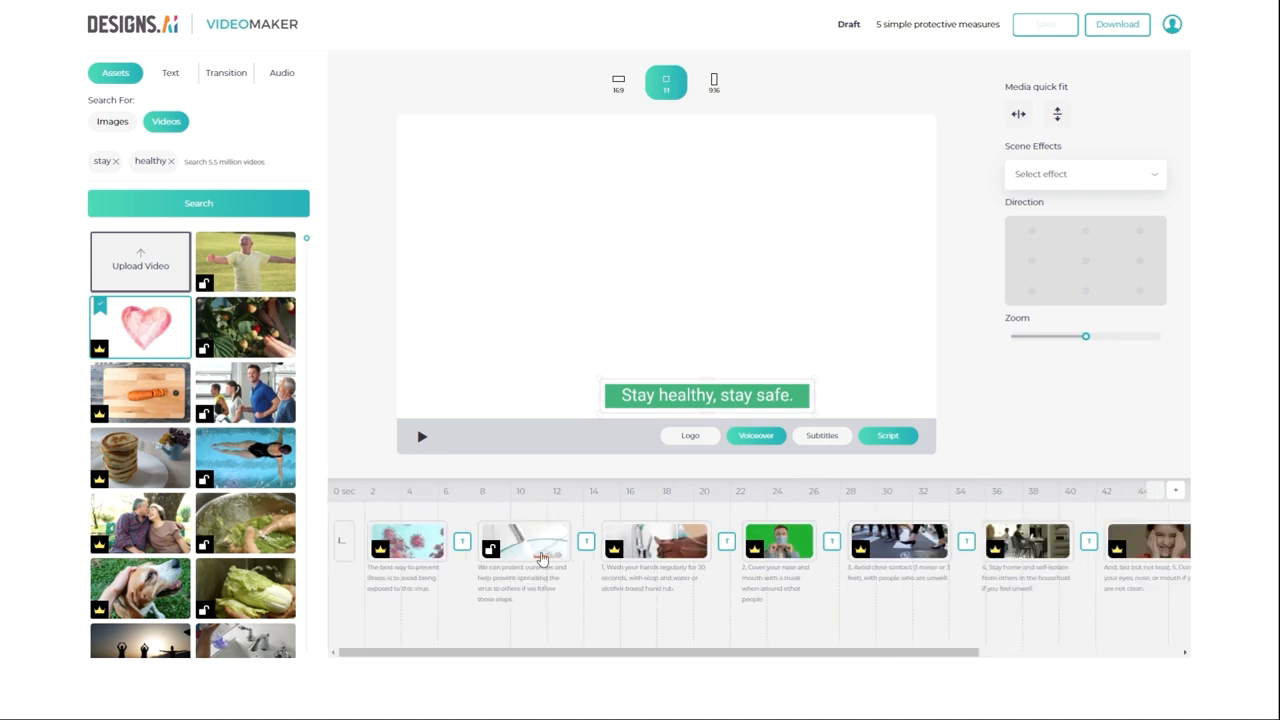
- Try white colour and opacity on scene 2's caption, then set its animation to Fly in from left
{"action": "left_click", "coordinate": [524, 540]}
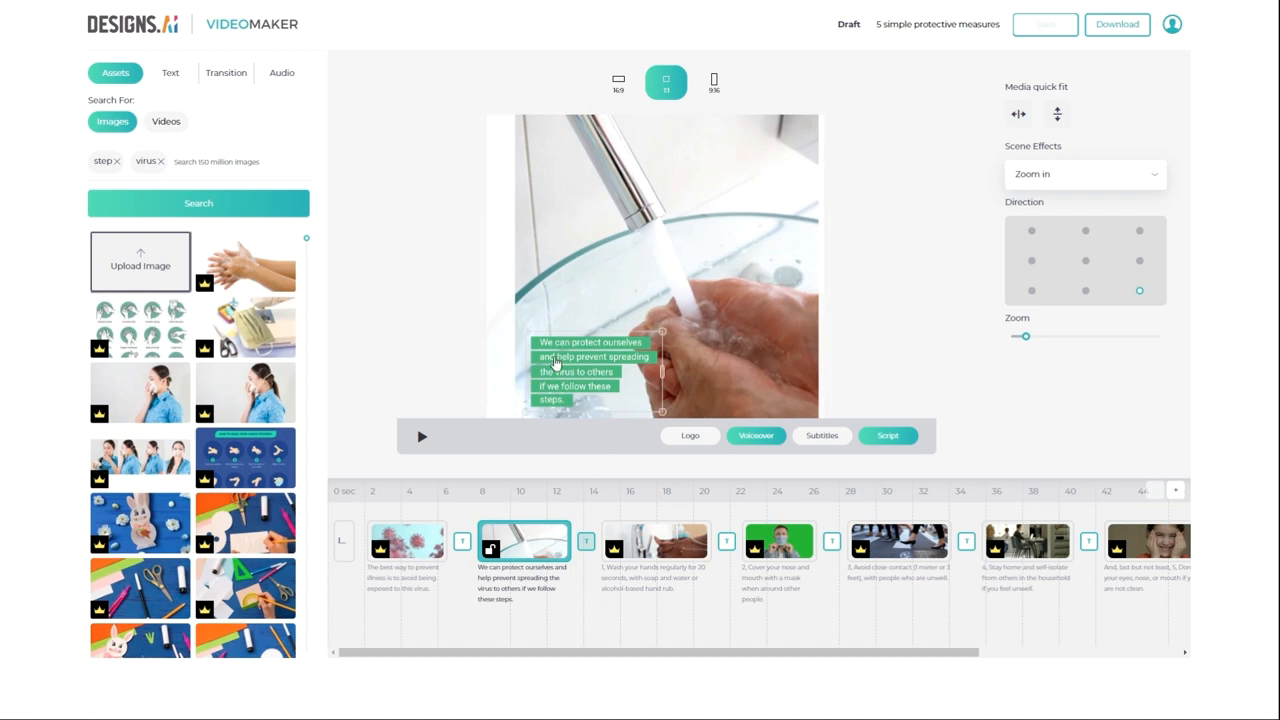
{"action": "mouse_move", "coordinate": [603, 357]}
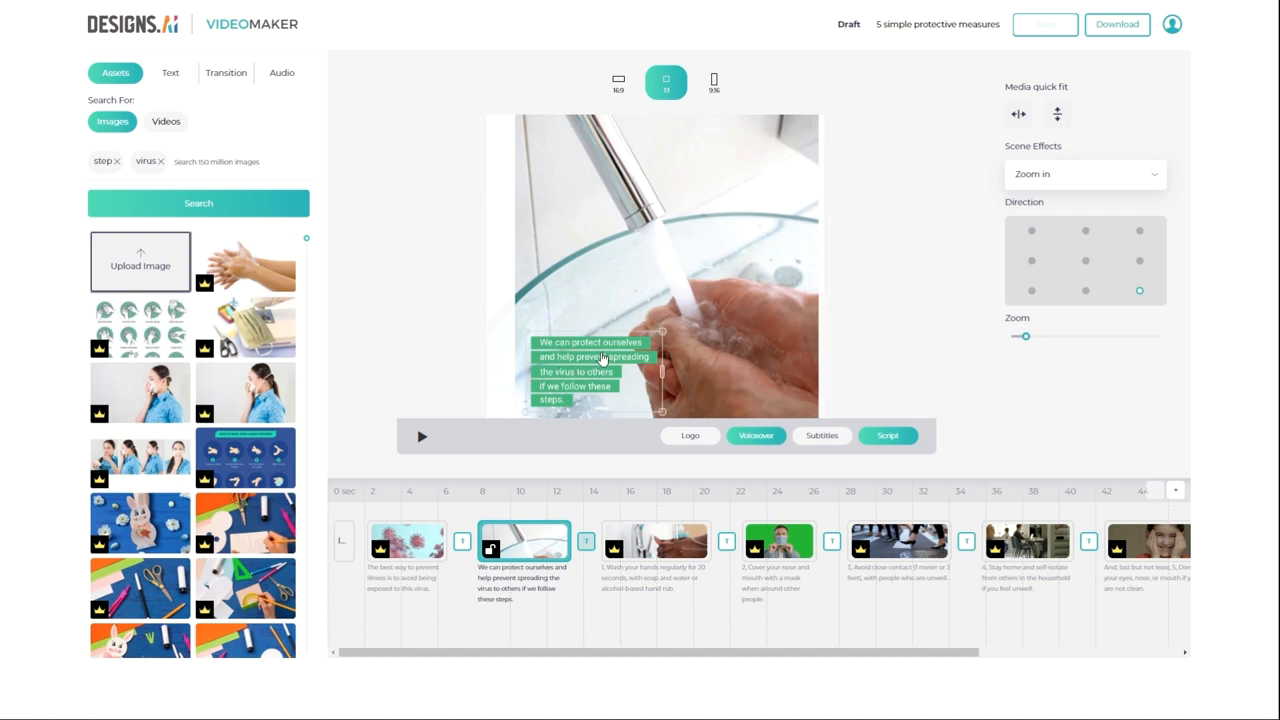
{"action": "mouse_move", "coordinate": [598, 360]}
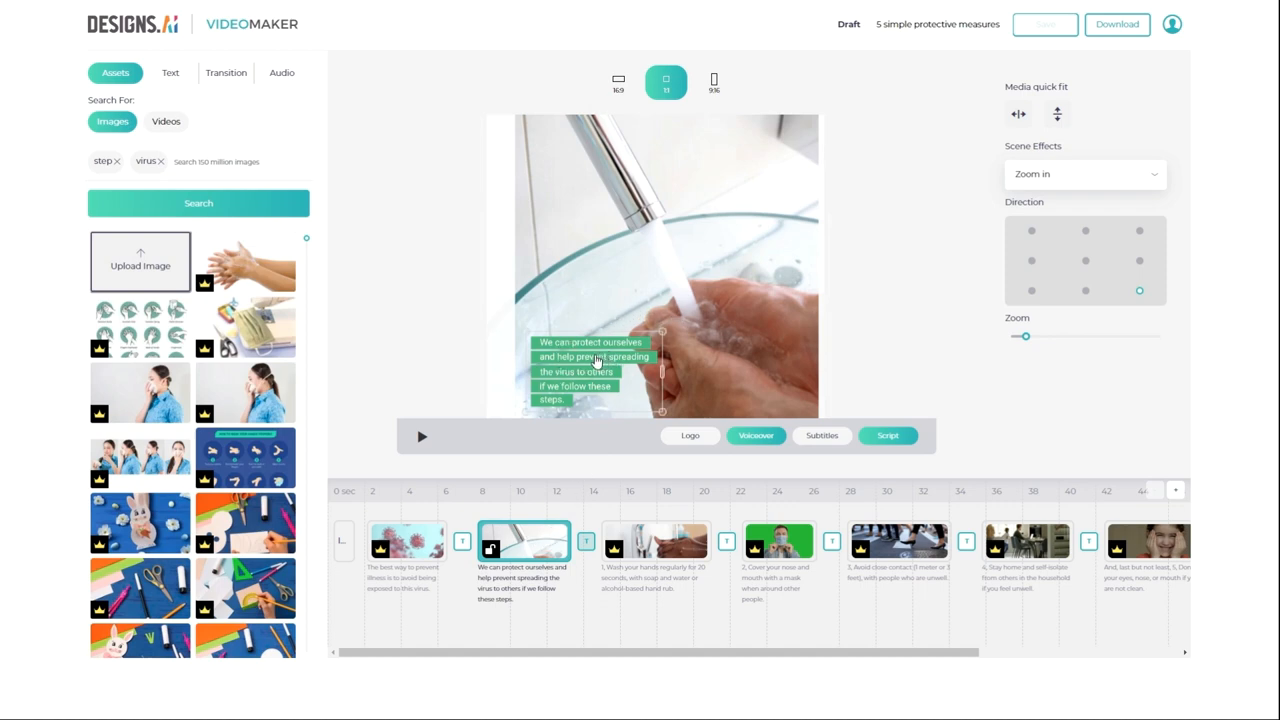
{"action": "left_click", "coordinate": [170, 72]}
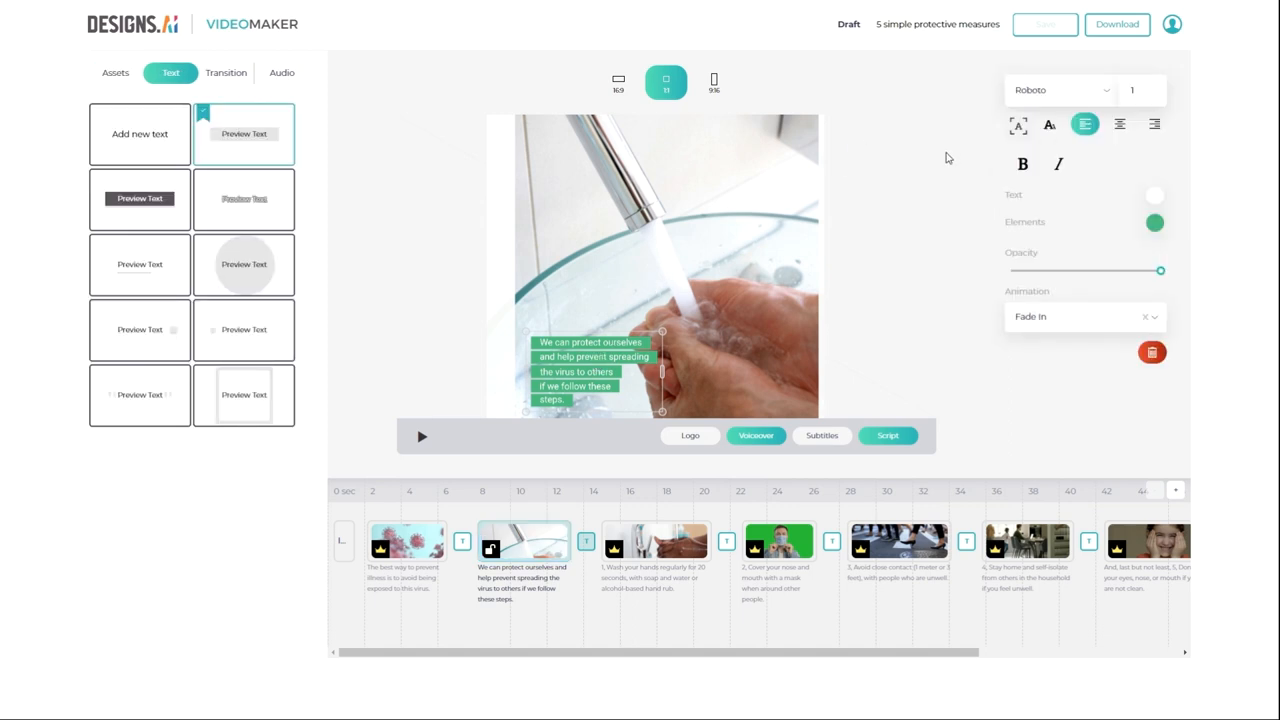
{"action": "mouse_move", "coordinate": [956, 142]}
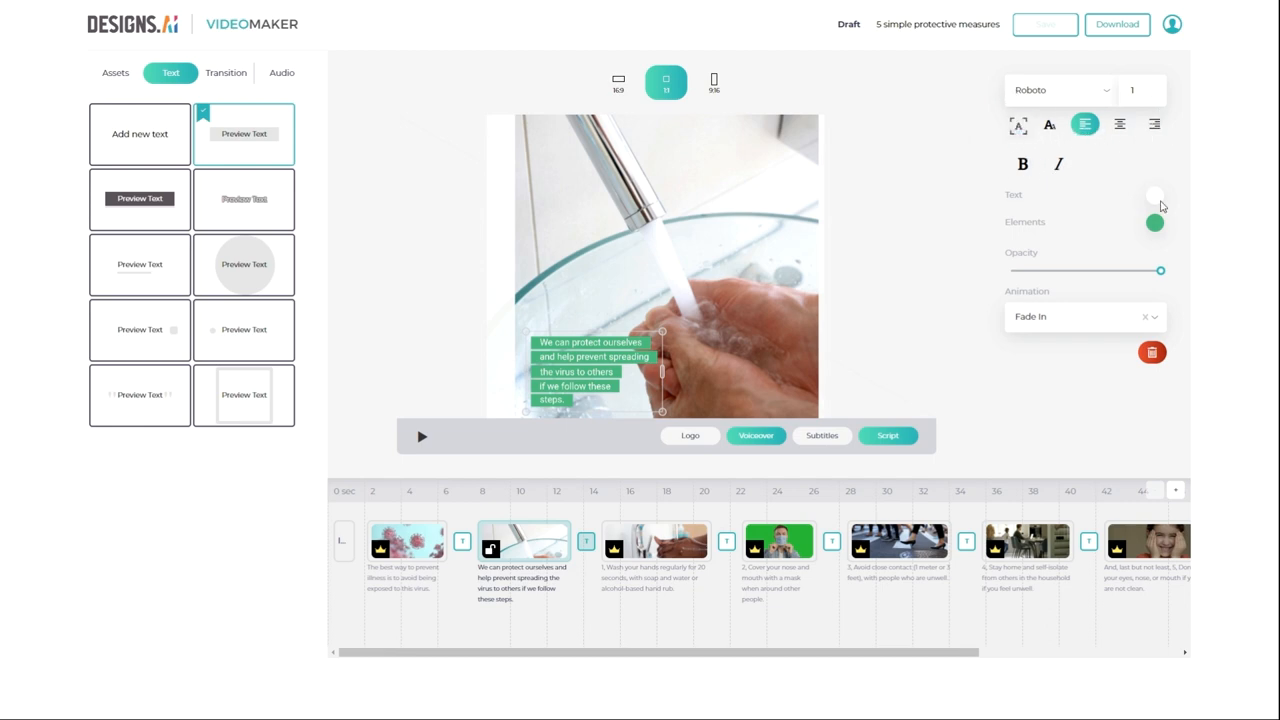
{"action": "left_click", "coordinate": [1154, 196]}
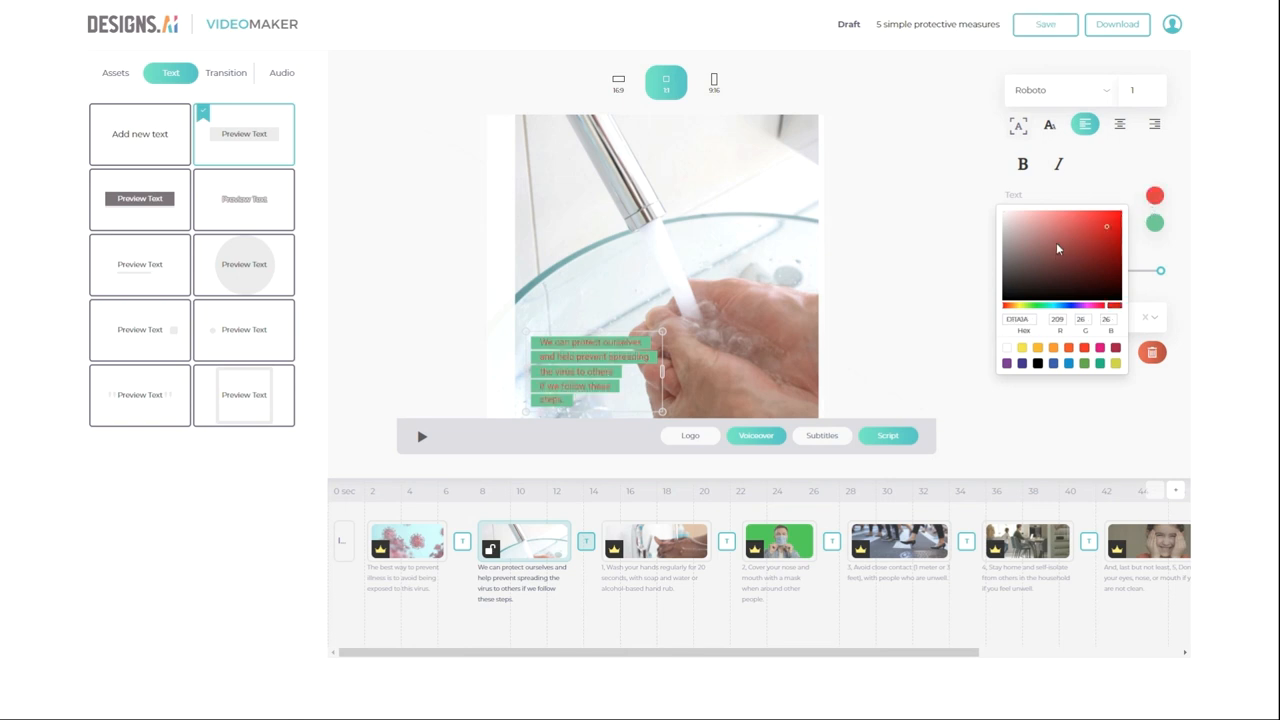
{"action": "left_click", "coordinate": [1154, 222]}
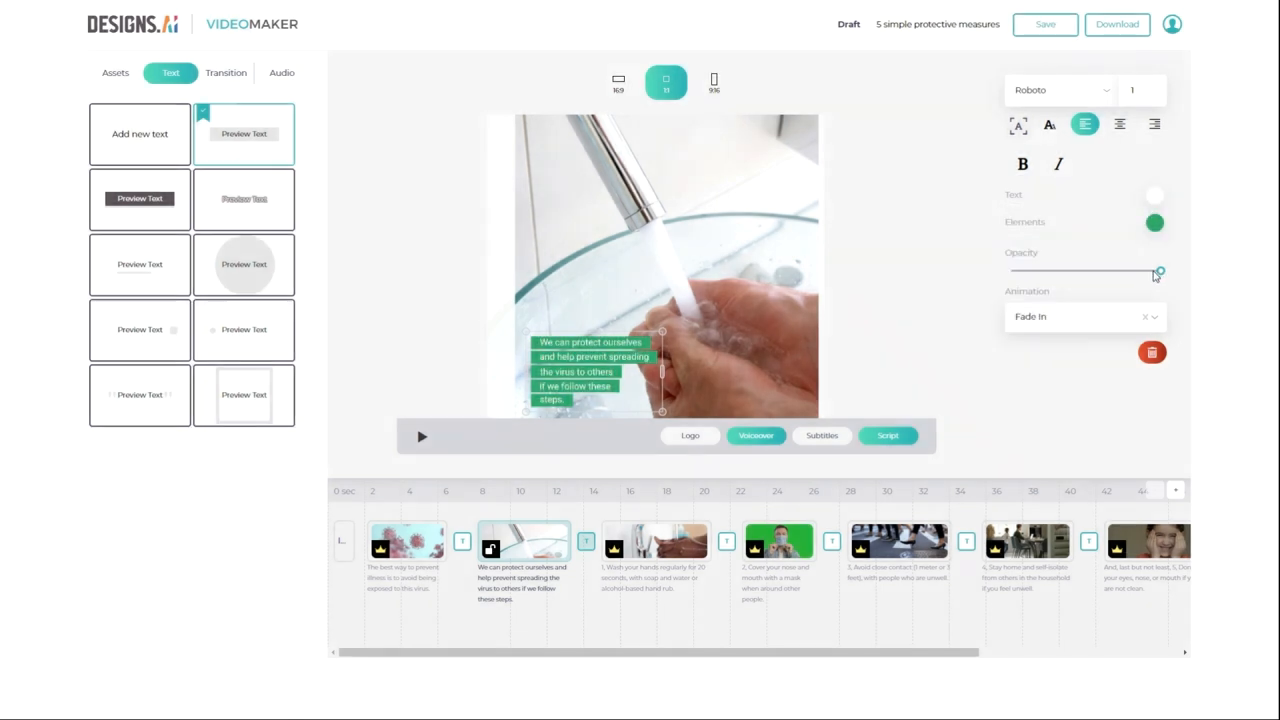
{"action": "left_click_drag", "start_coordinate": [1160, 271], "coordinate": [1073, 271]}
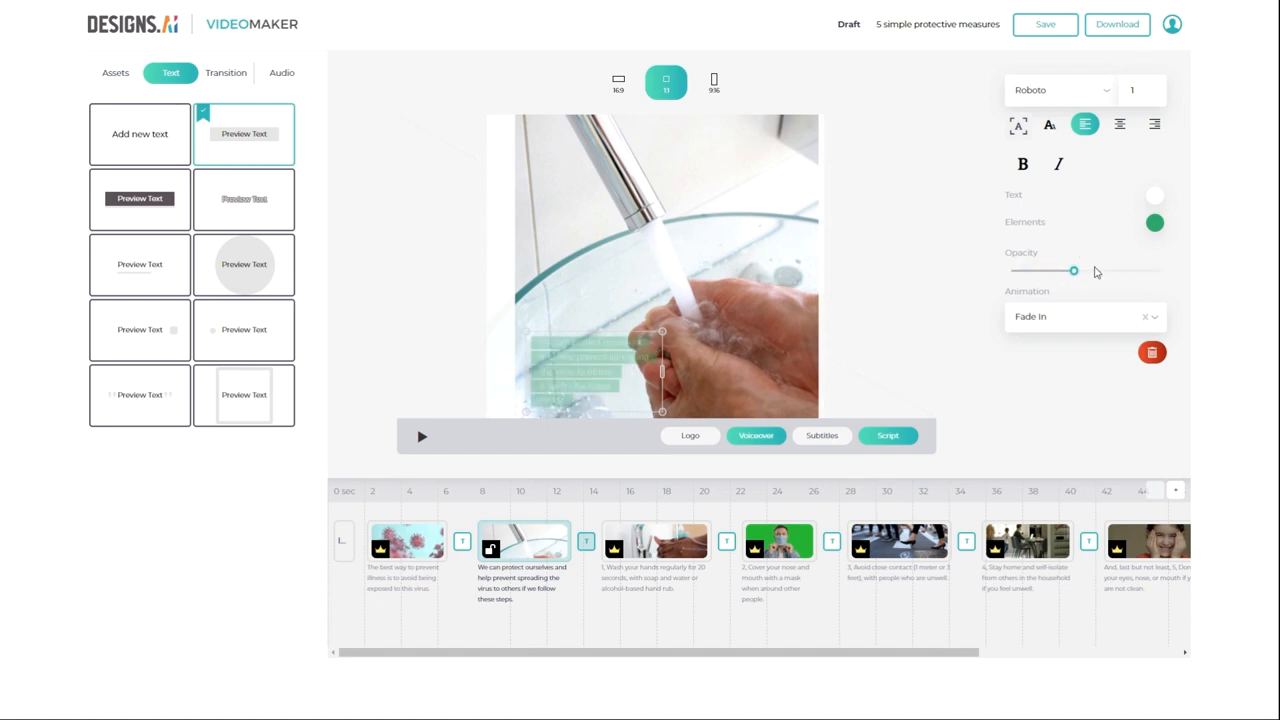
{"action": "left_click_drag", "start_coordinate": [1073, 271], "coordinate": [1161, 271]}
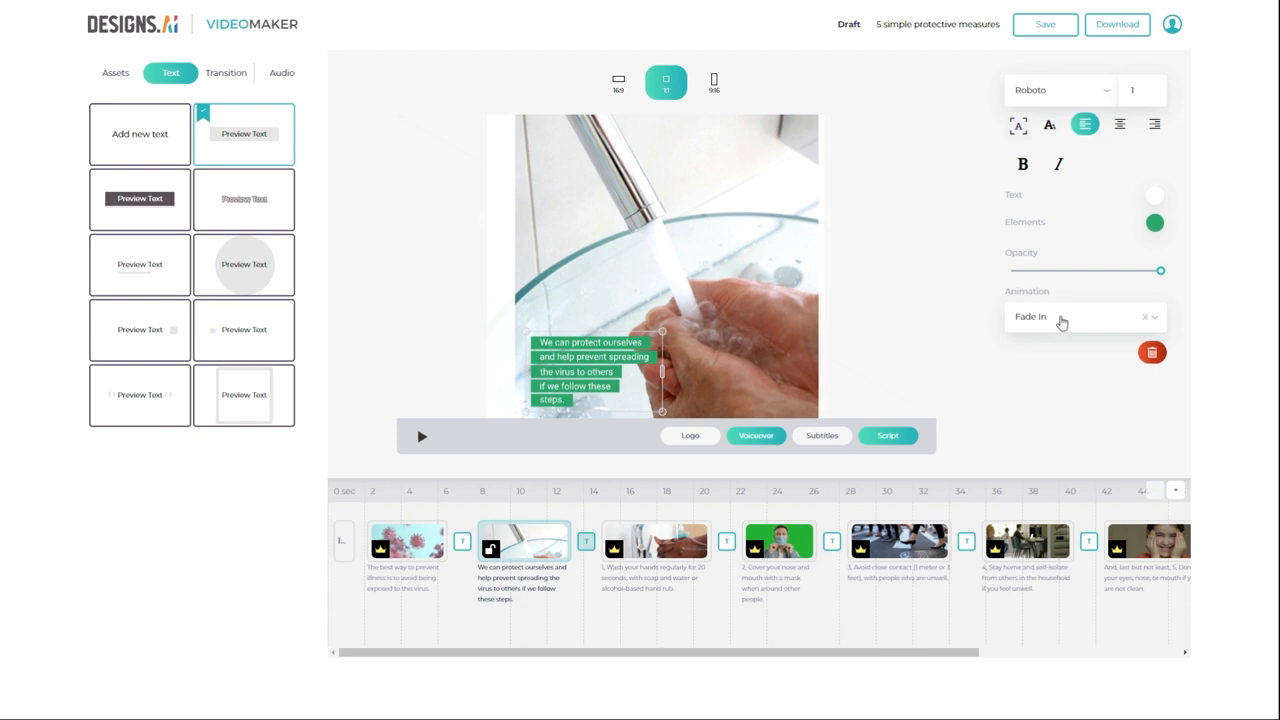
{"action": "left_click", "coordinate": [1080, 317]}
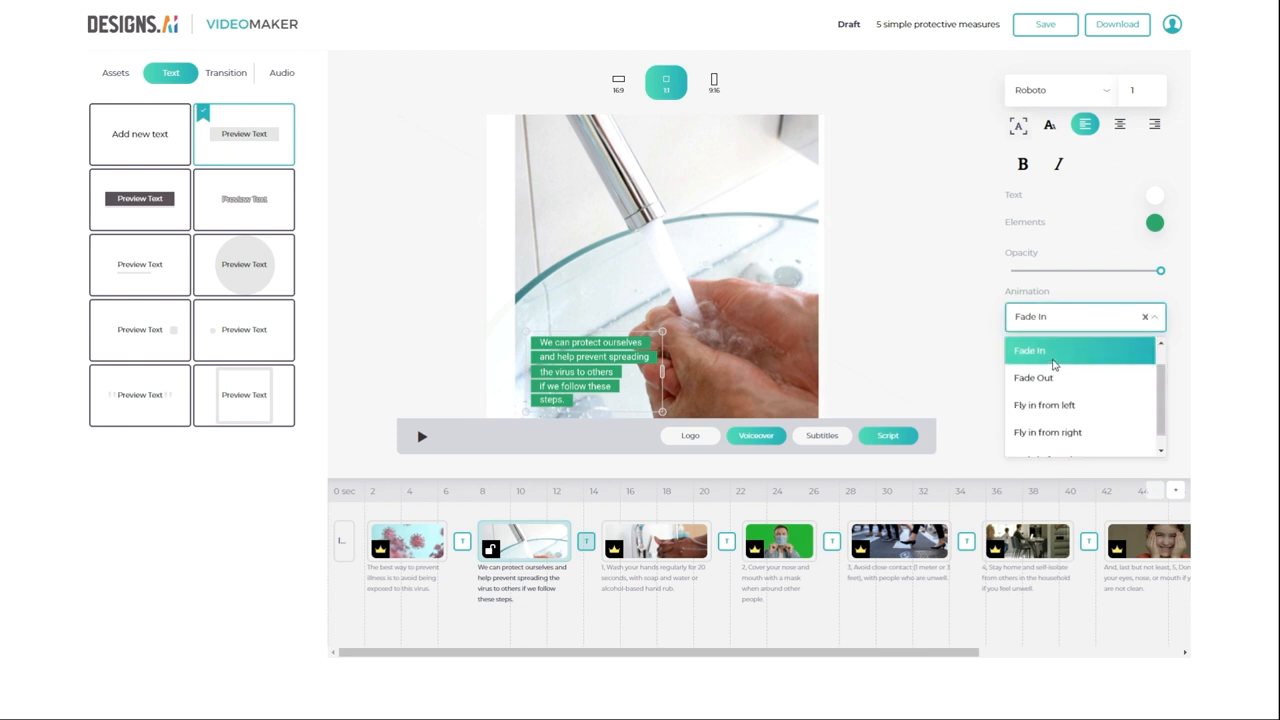
{"action": "mouse_move", "coordinate": [949, 332]}
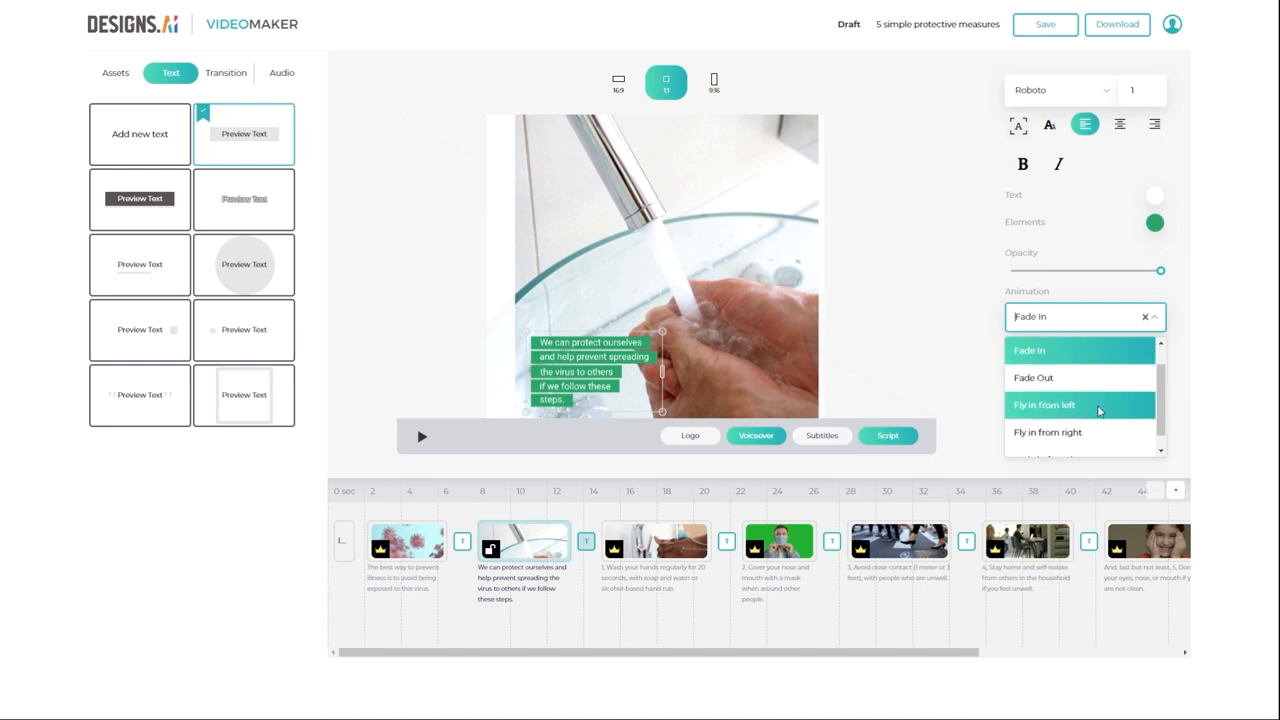
{"action": "left_click", "coordinate": [1044, 404]}
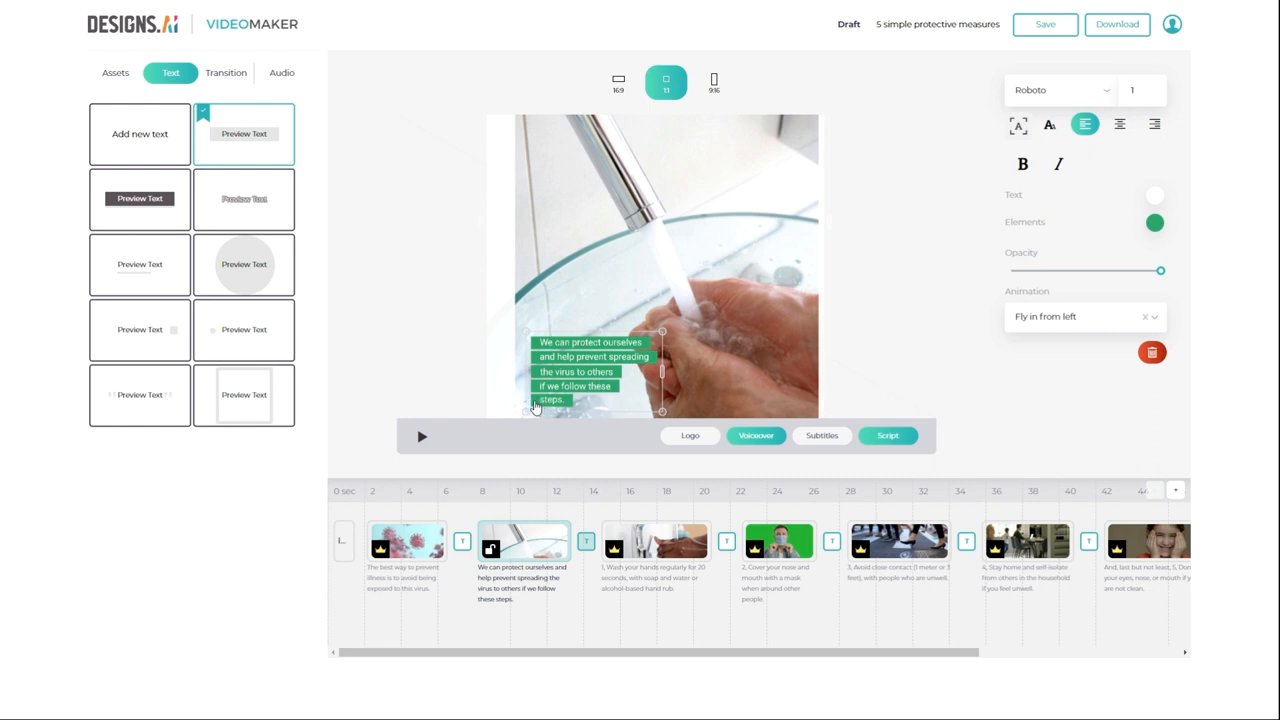
{"action": "mouse_move", "coordinate": [638, 406]}
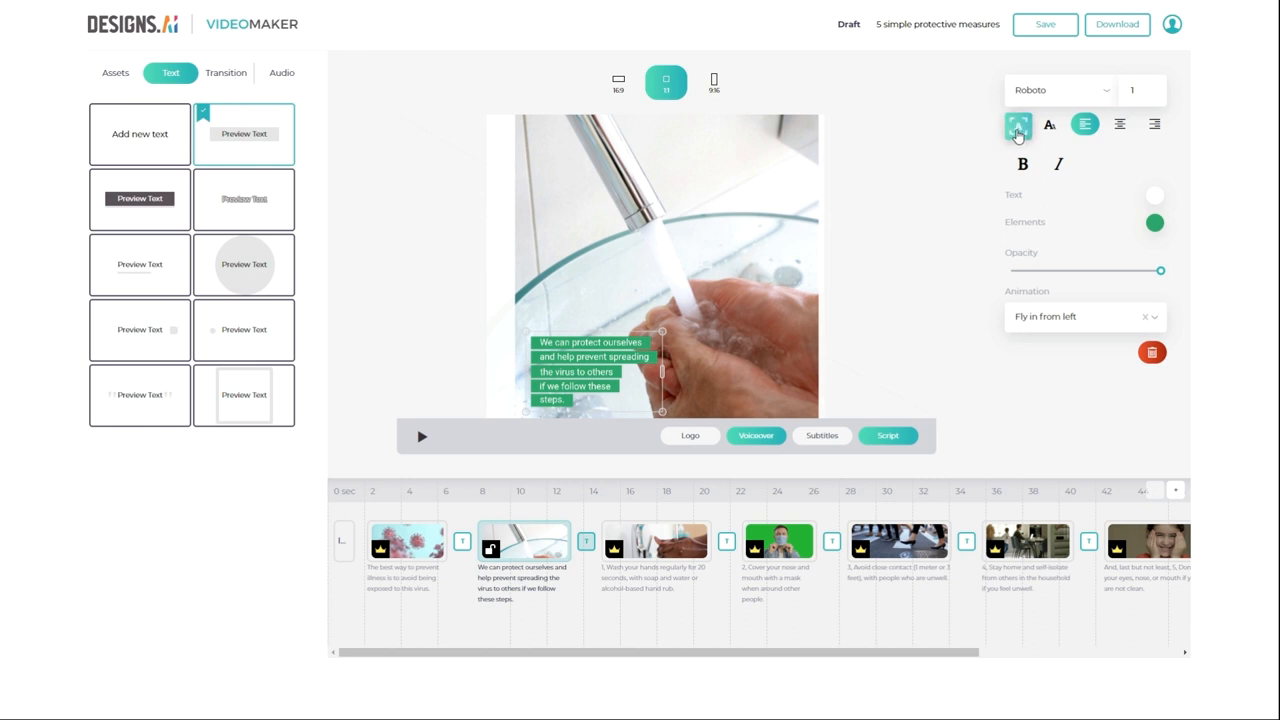
- Auto-fit scene 2's caption down to font size 2, trying other text styles but keeping the original
{"action": "left_click", "coordinate": [1018, 124]}
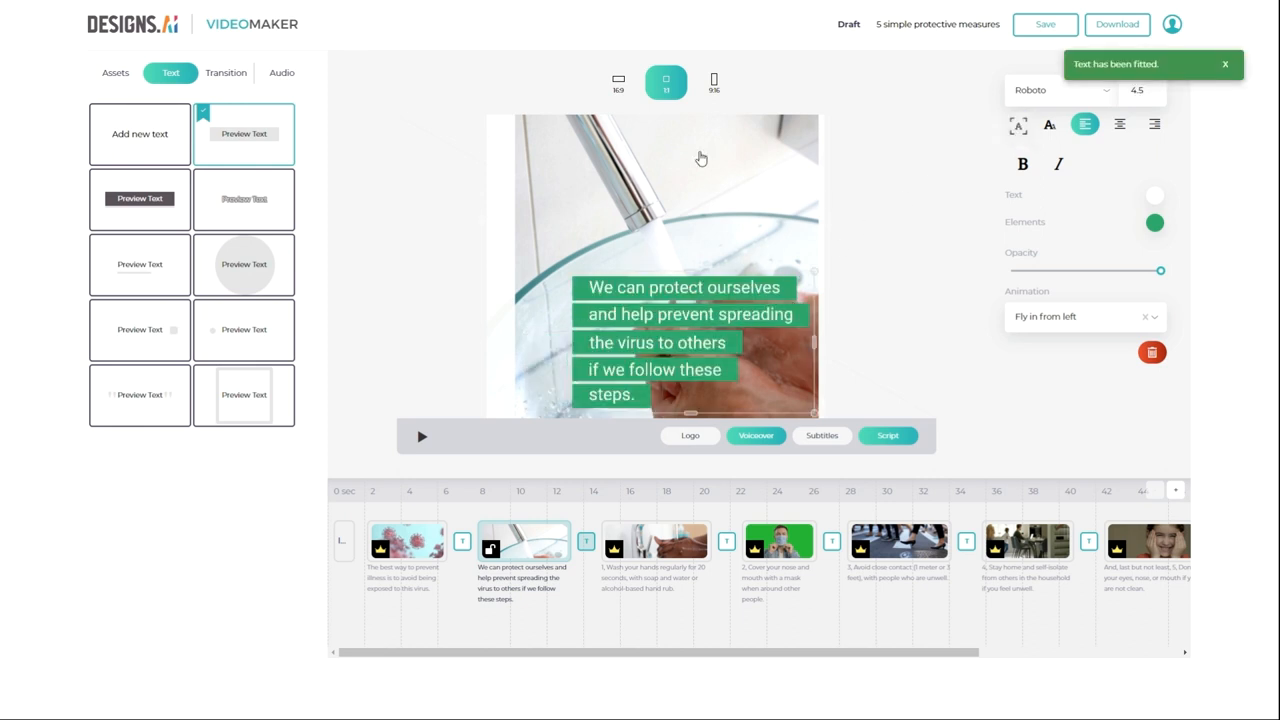
{"action": "mouse_move", "coordinate": [770, 366]}
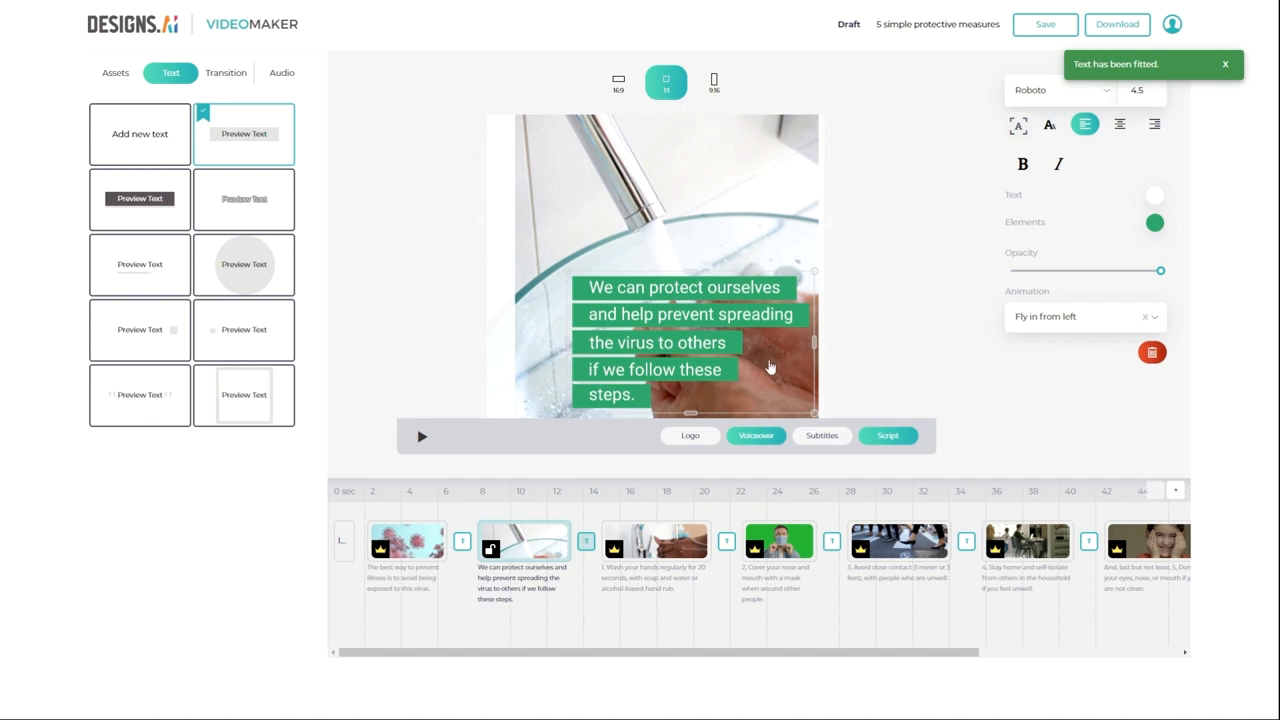
{"action": "mouse_move", "coordinate": [690, 187]}
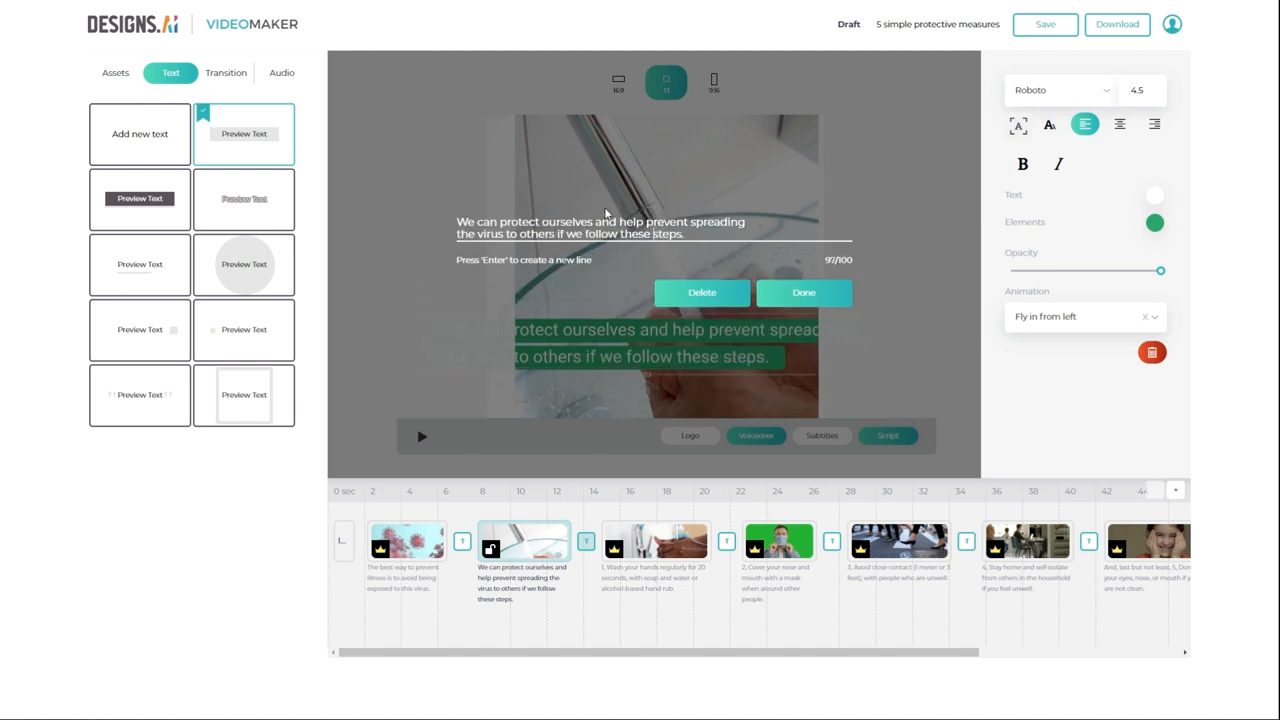
{"action": "left_click", "coordinate": [803, 292]}
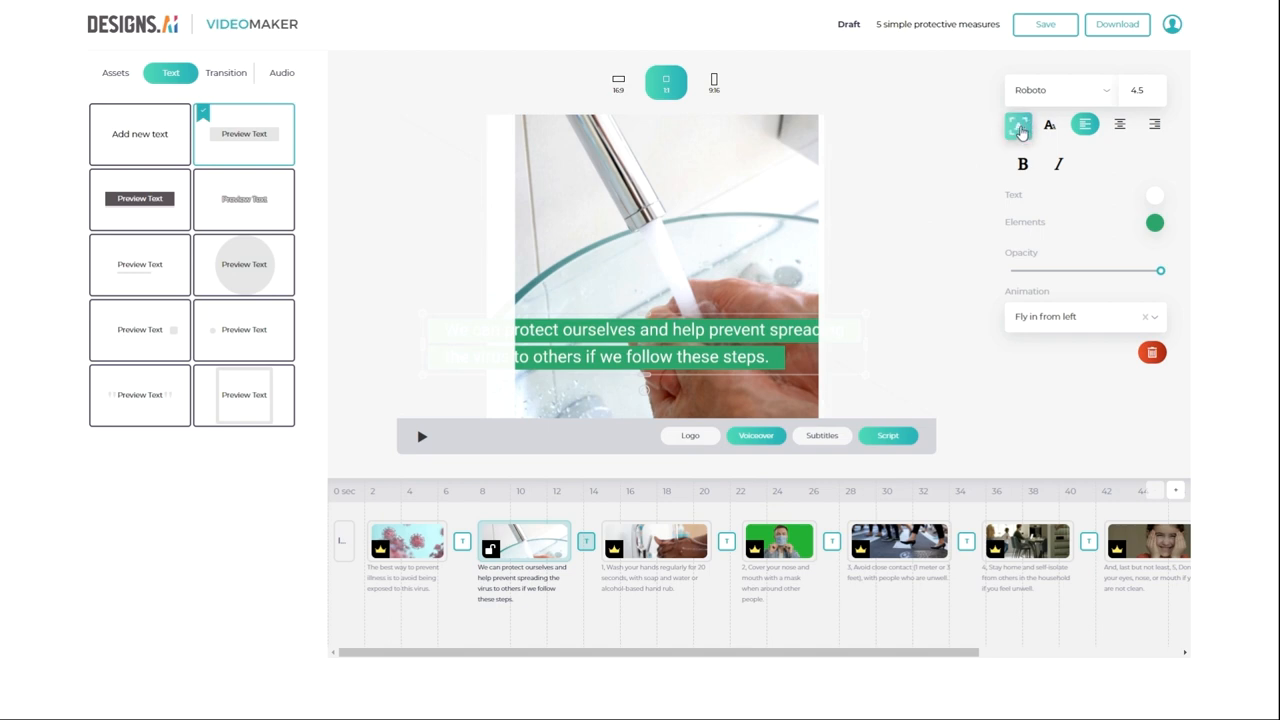
{"action": "left_click", "coordinate": [1018, 125]}
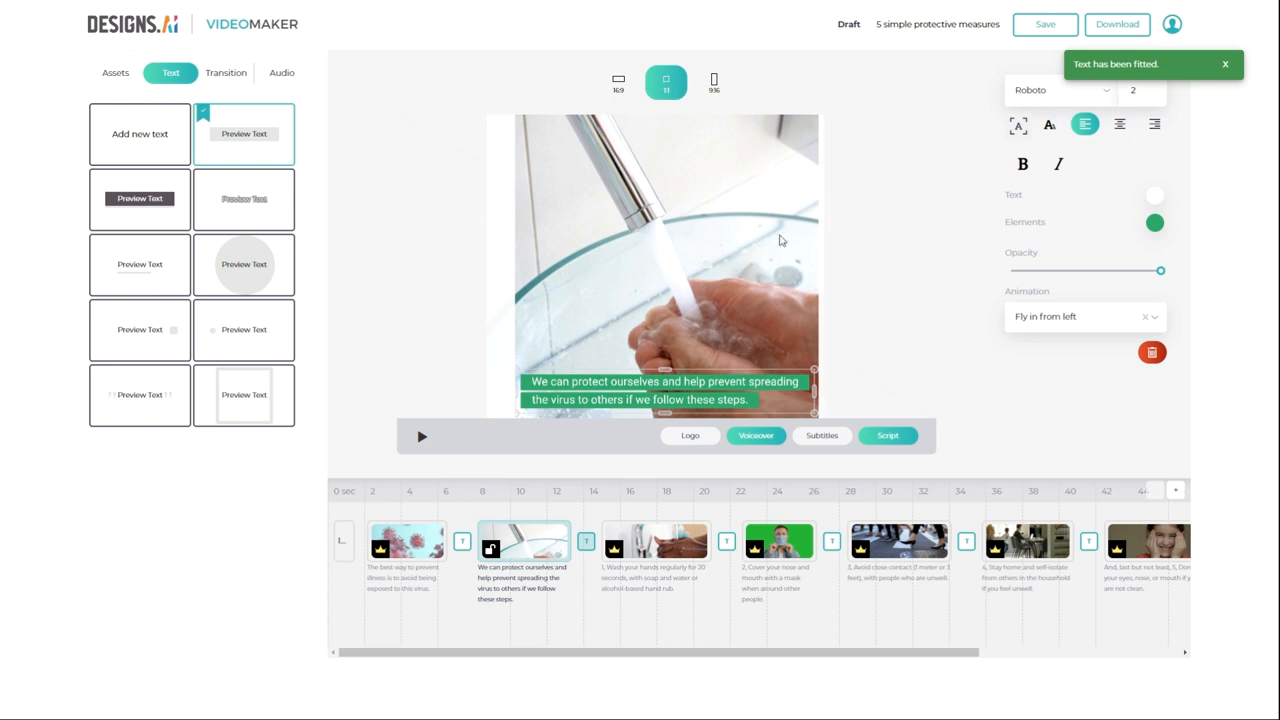
{"action": "mouse_move", "coordinate": [762, 405]}
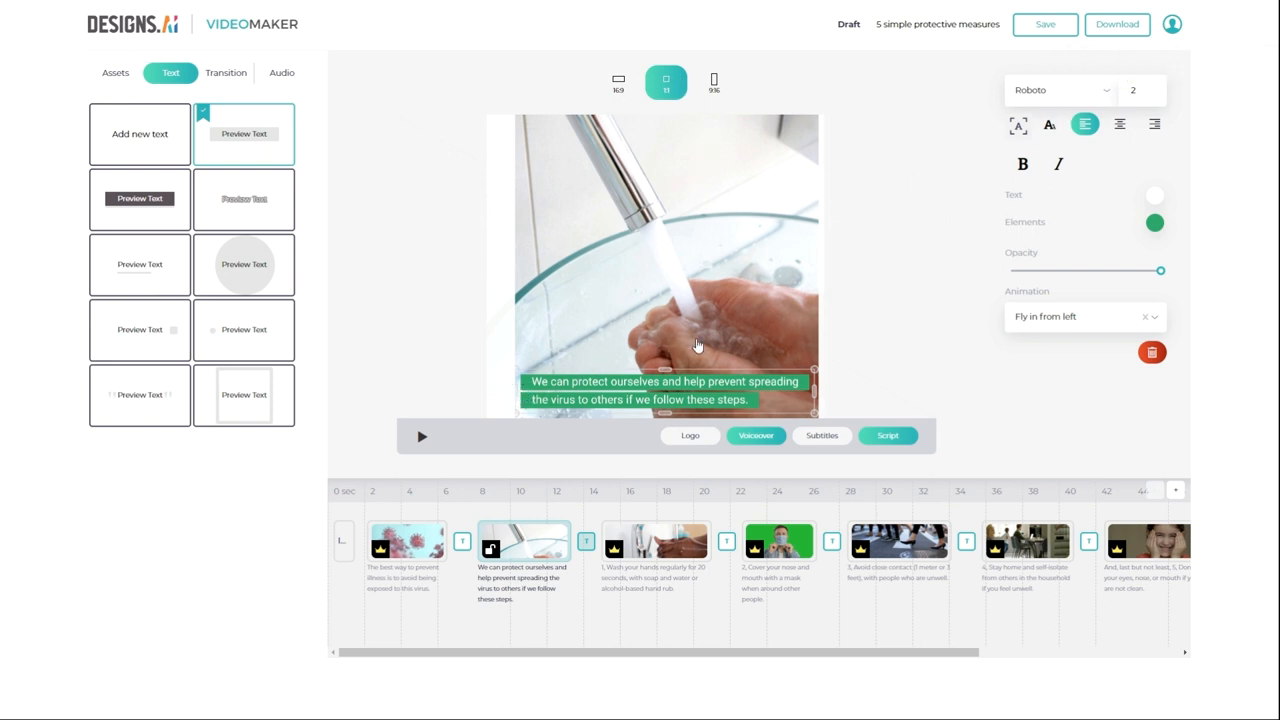
{"action": "mouse_move", "coordinate": [22, 468]}
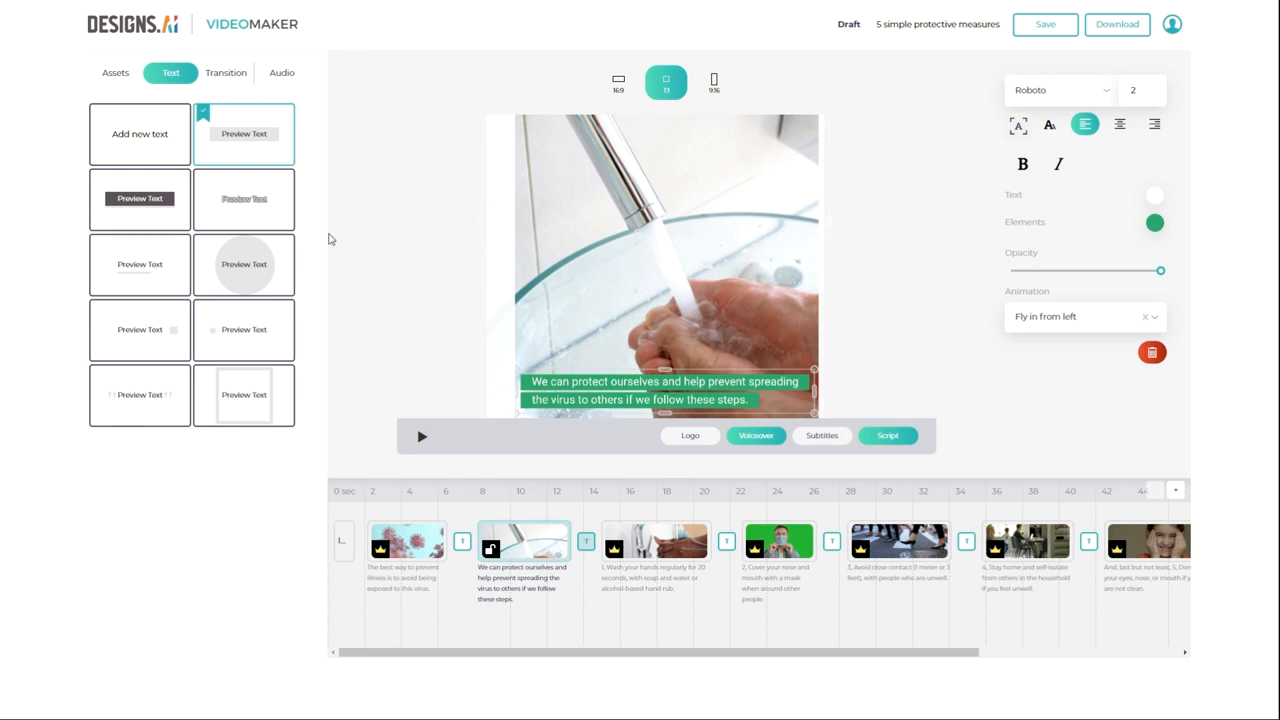
{"action": "mouse_move", "coordinate": [250, 194]}
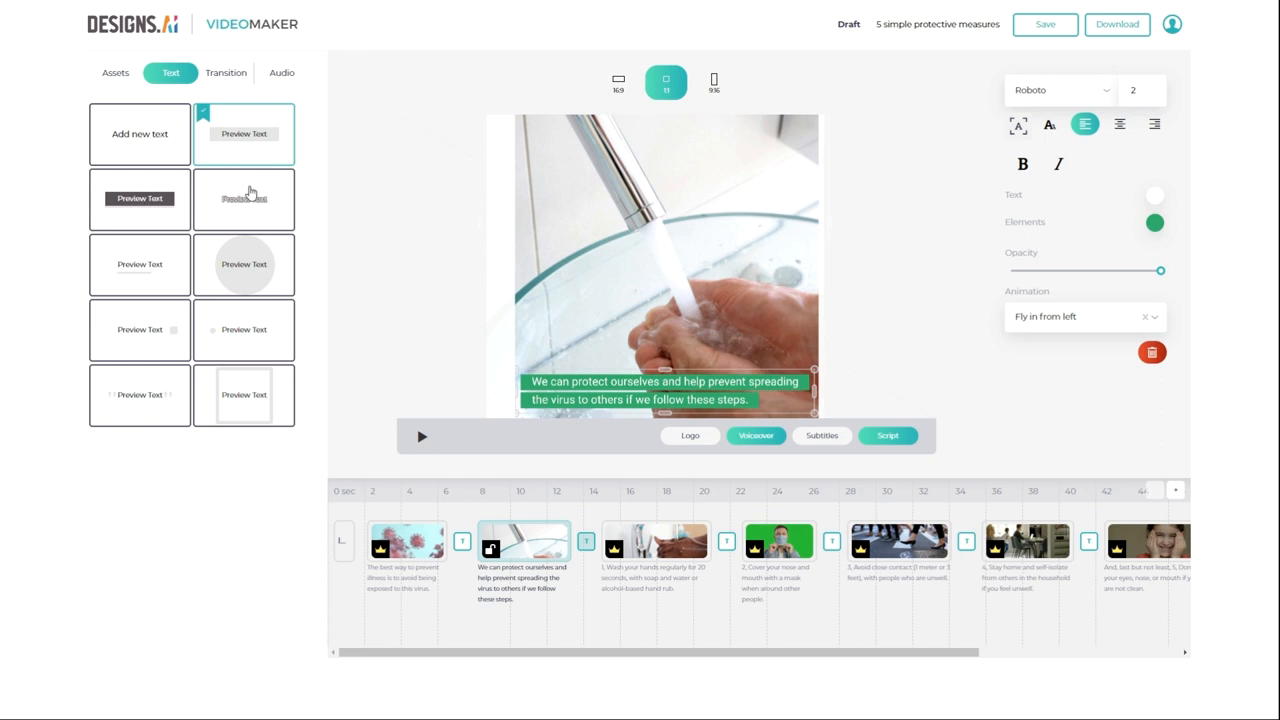
{"action": "left_click", "coordinate": [139, 198]}
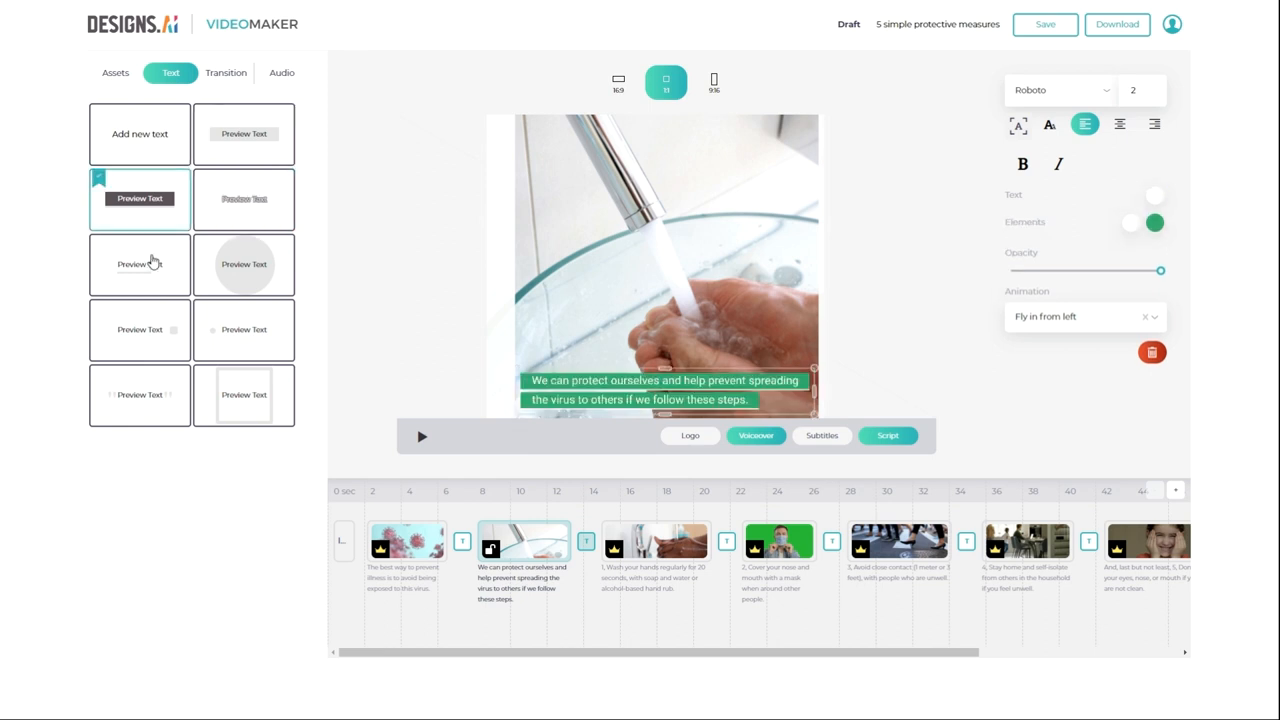
{"action": "left_click", "coordinate": [244, 134]}
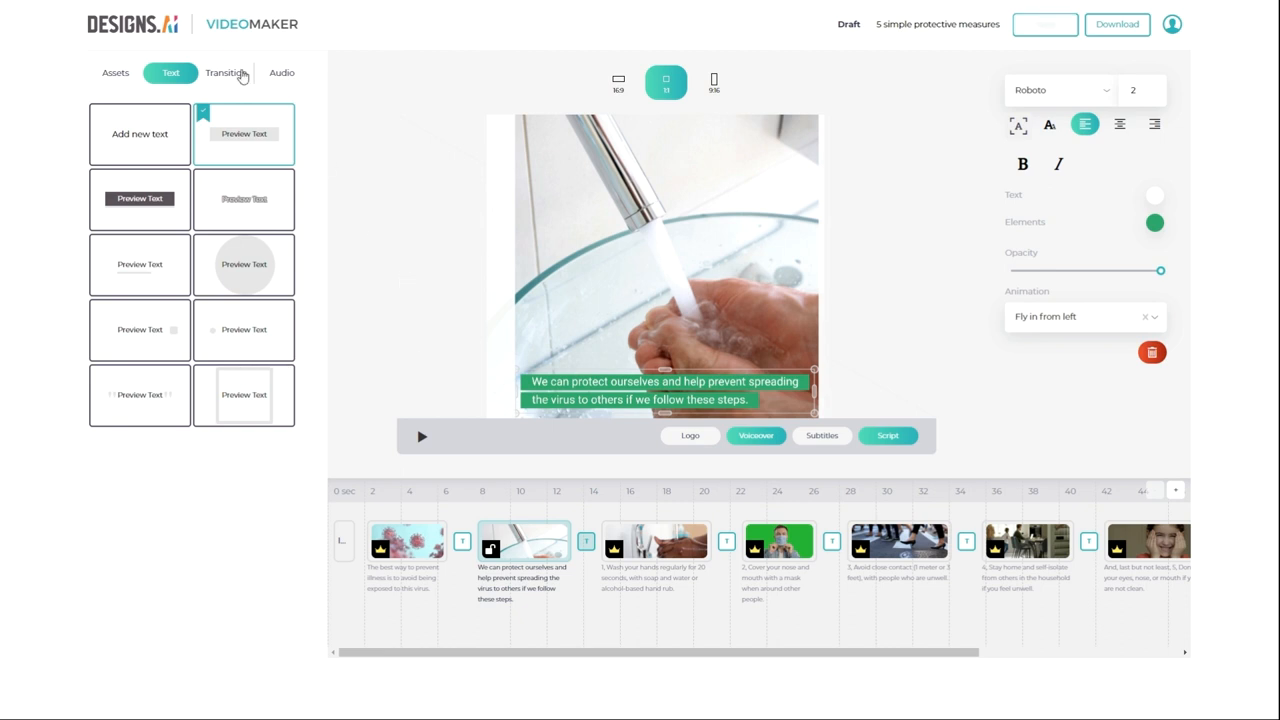
- Choose simplezoom on the first scene, apply it to all scenes, and check later scenes
{"action": "left_click", "coordinate": [226, 72]}
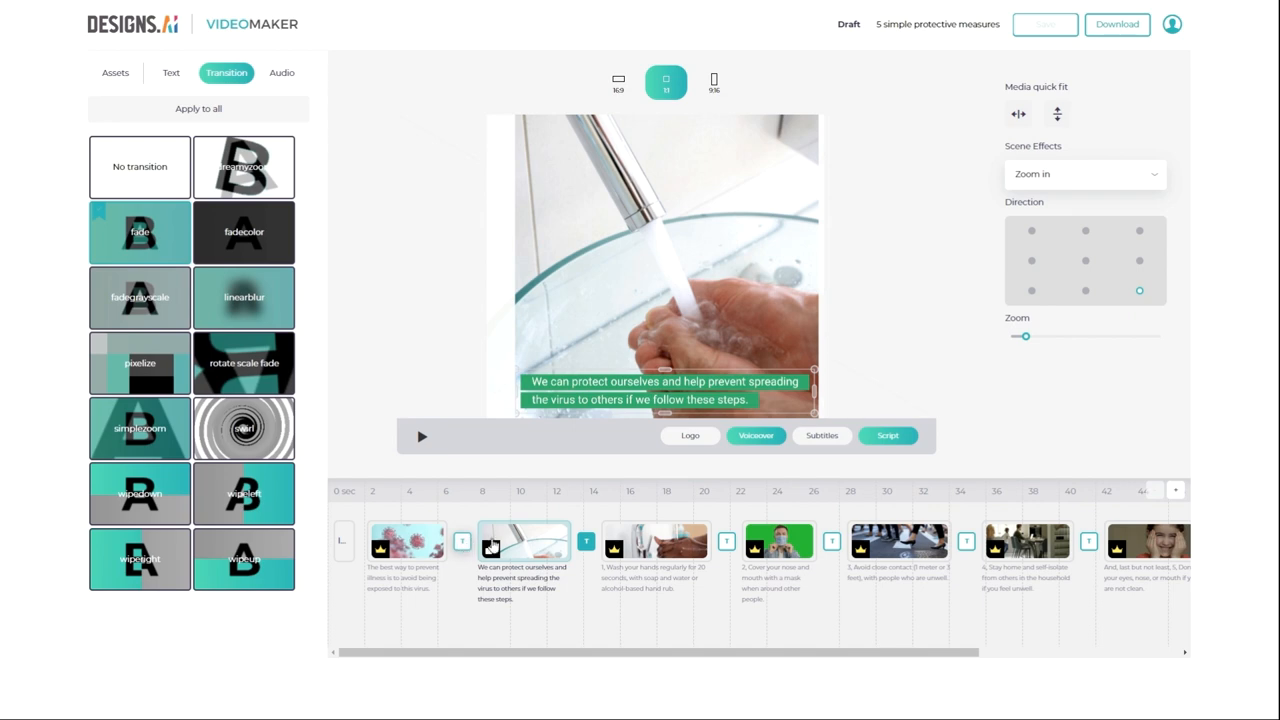
{"action": "left_click", "coordinate": [406, 541]}
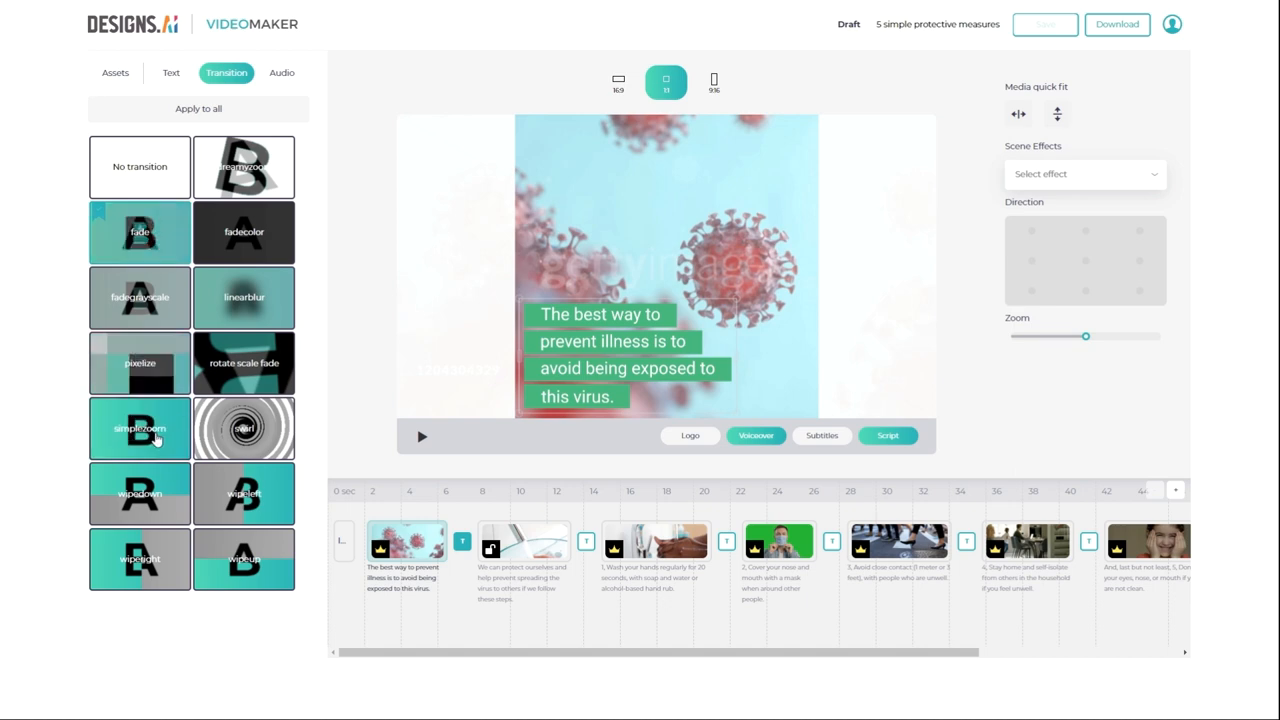
{"action": "left_click", "coordinate": [421, 436]}
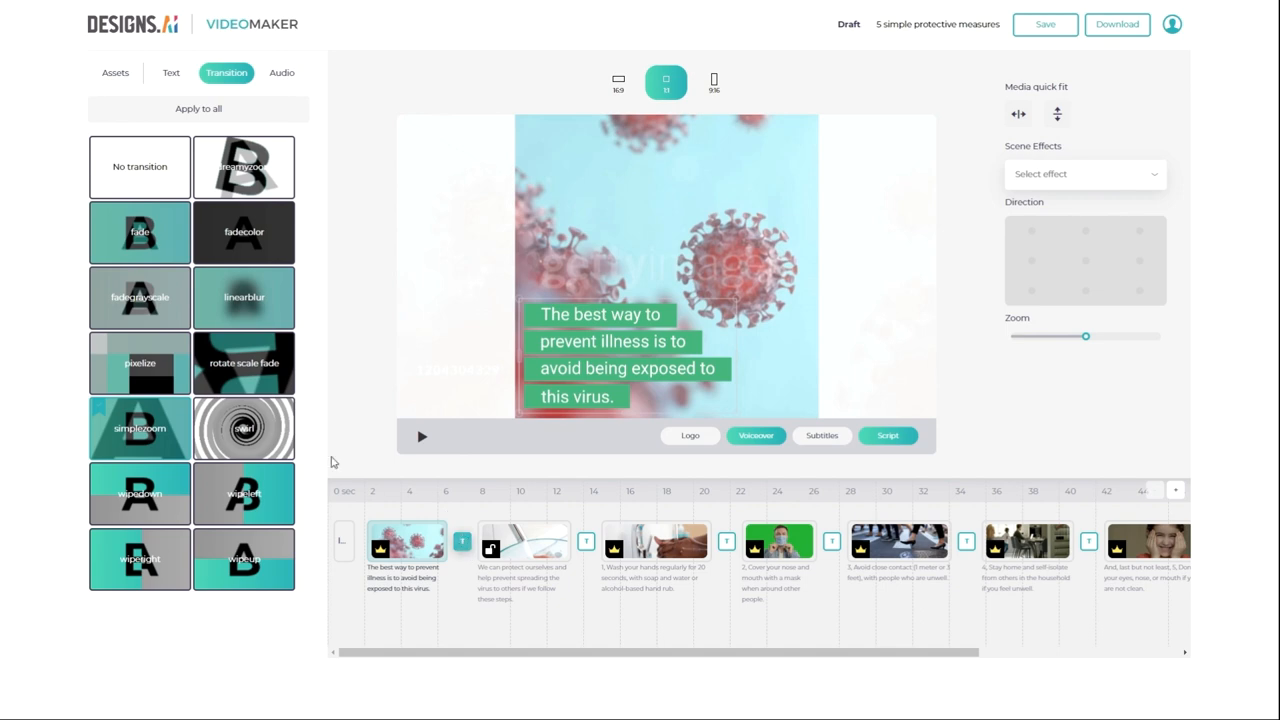
{"action": "mouse_move", "coordinate": [324, 360]}
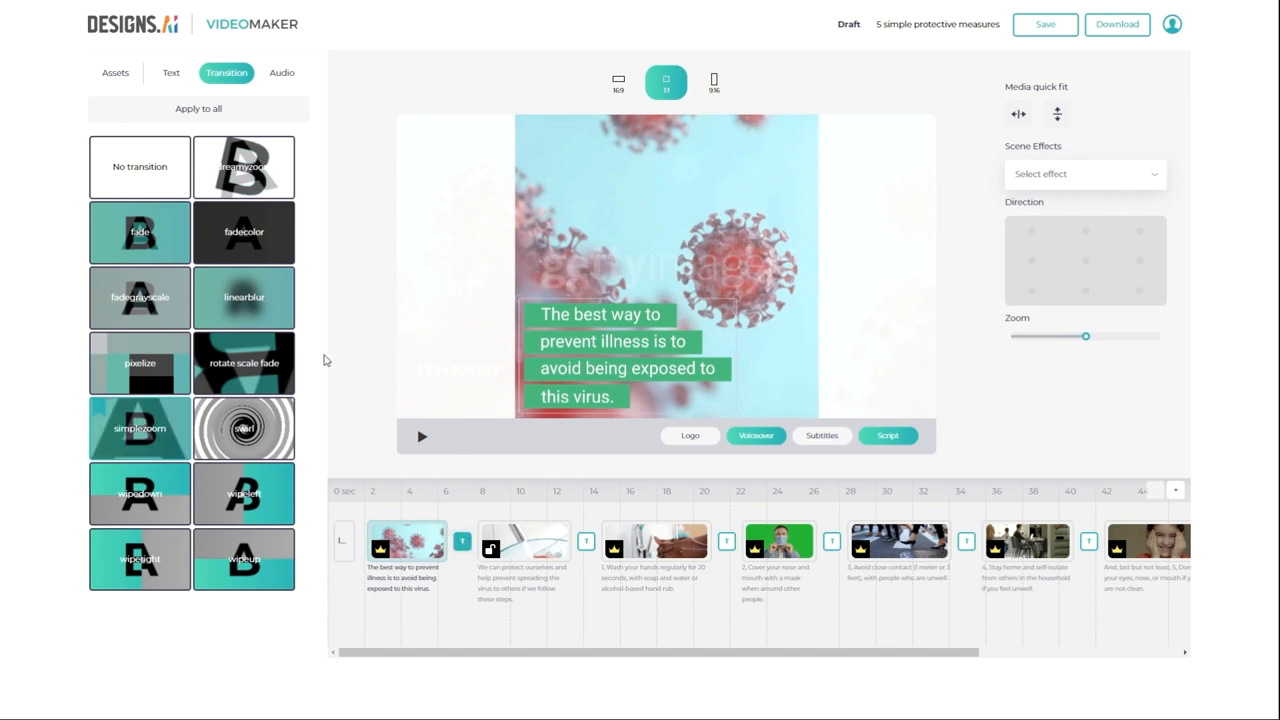
{"action": "mouse_move", "coordinate": [440, 552]}
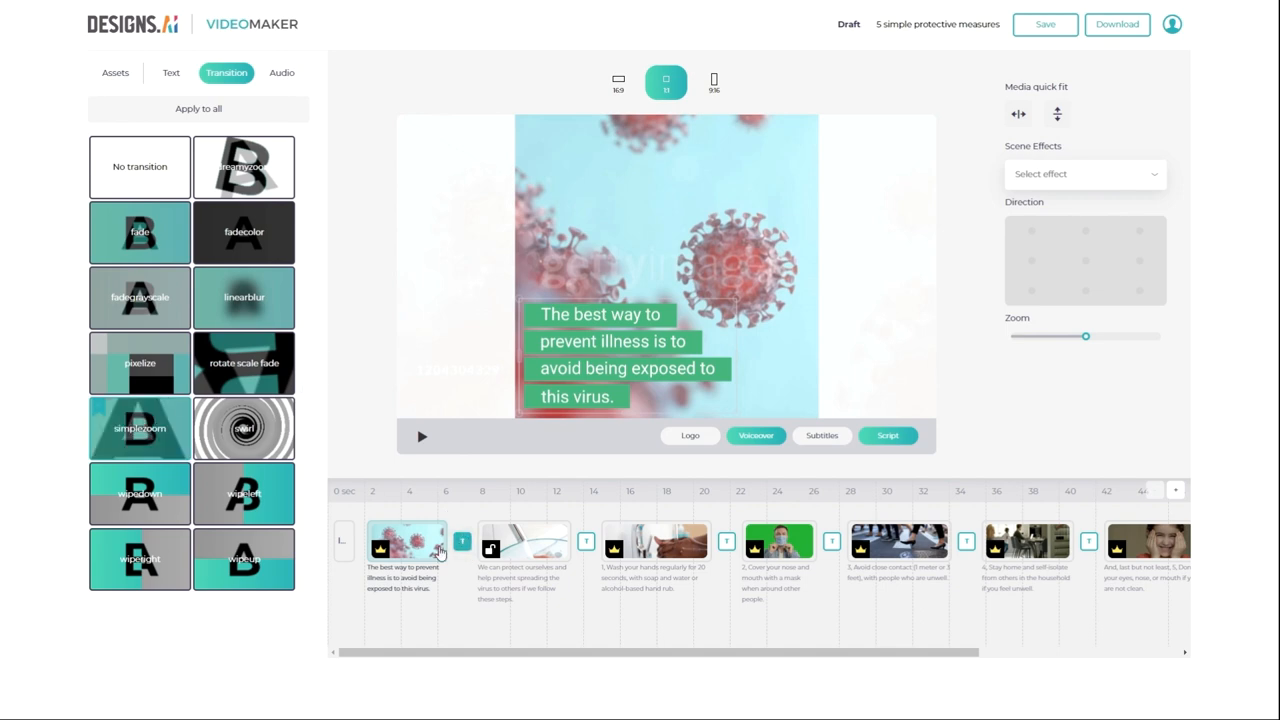
{"action": "mouse_move", "coordinate": [198, 108]}
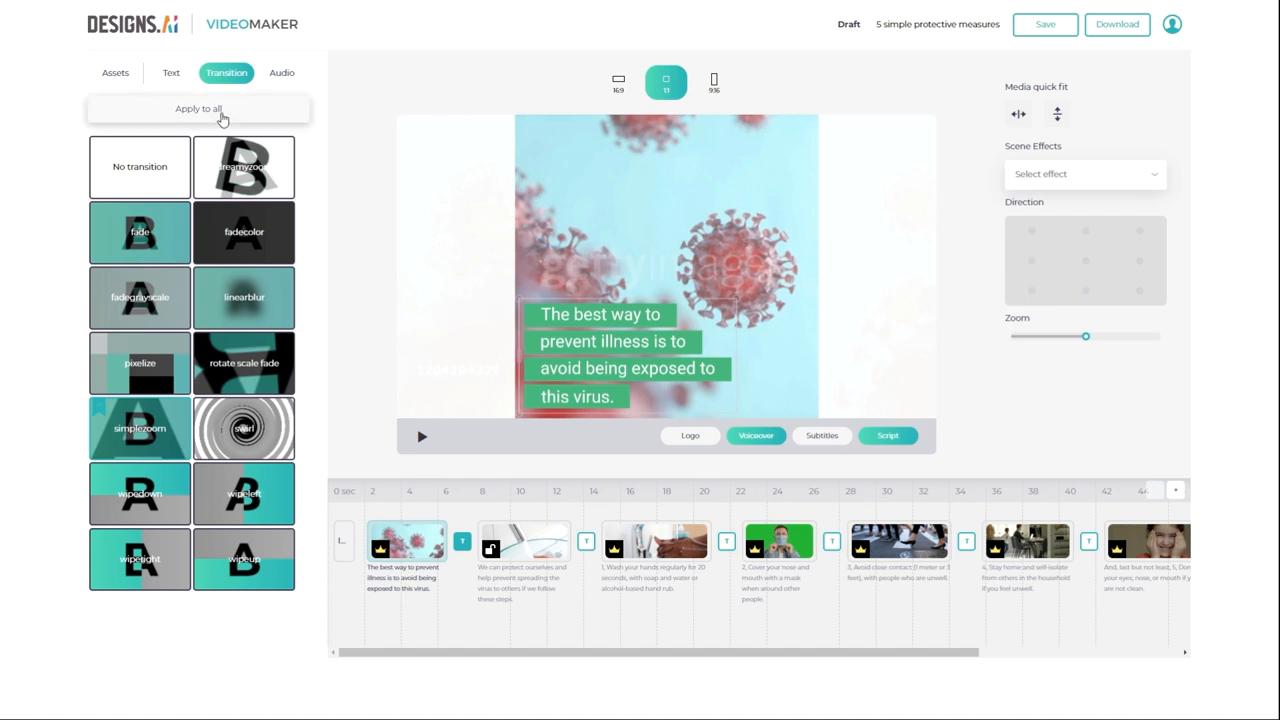
{"action": "left_click", "coordinate": [198, 108]}
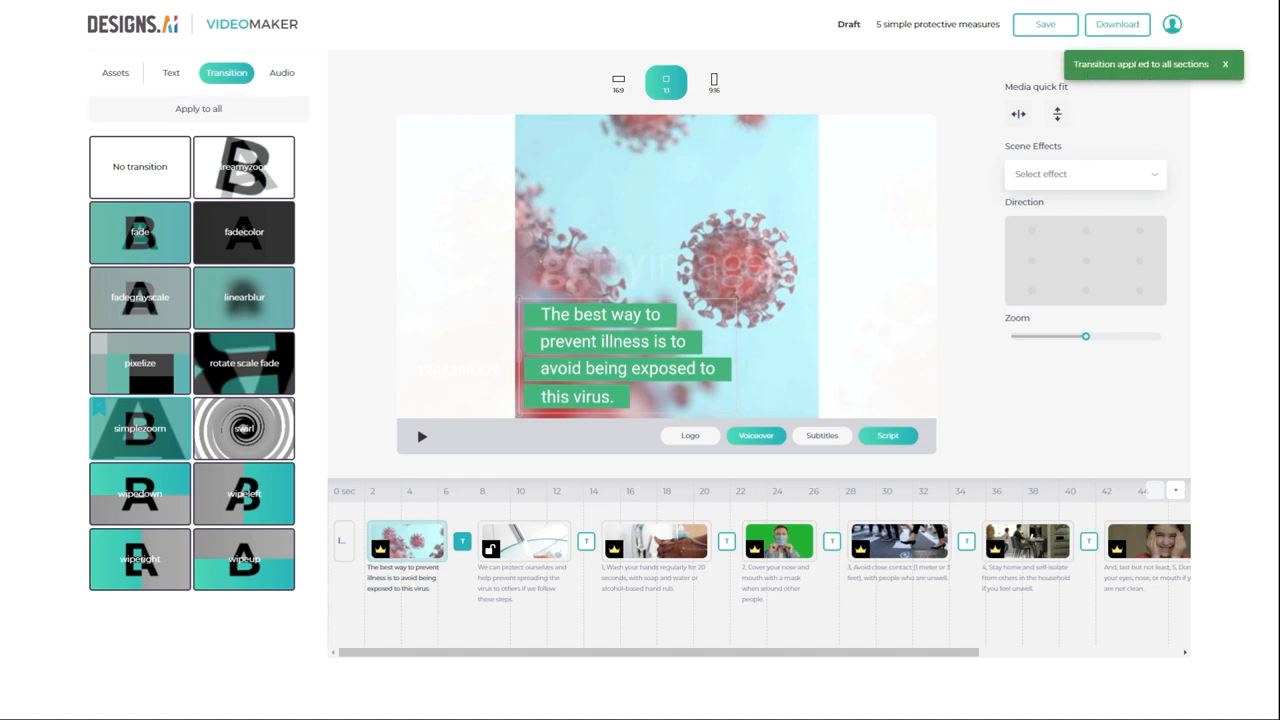
{"action": "left_click", "coordinate": [525, 540]}
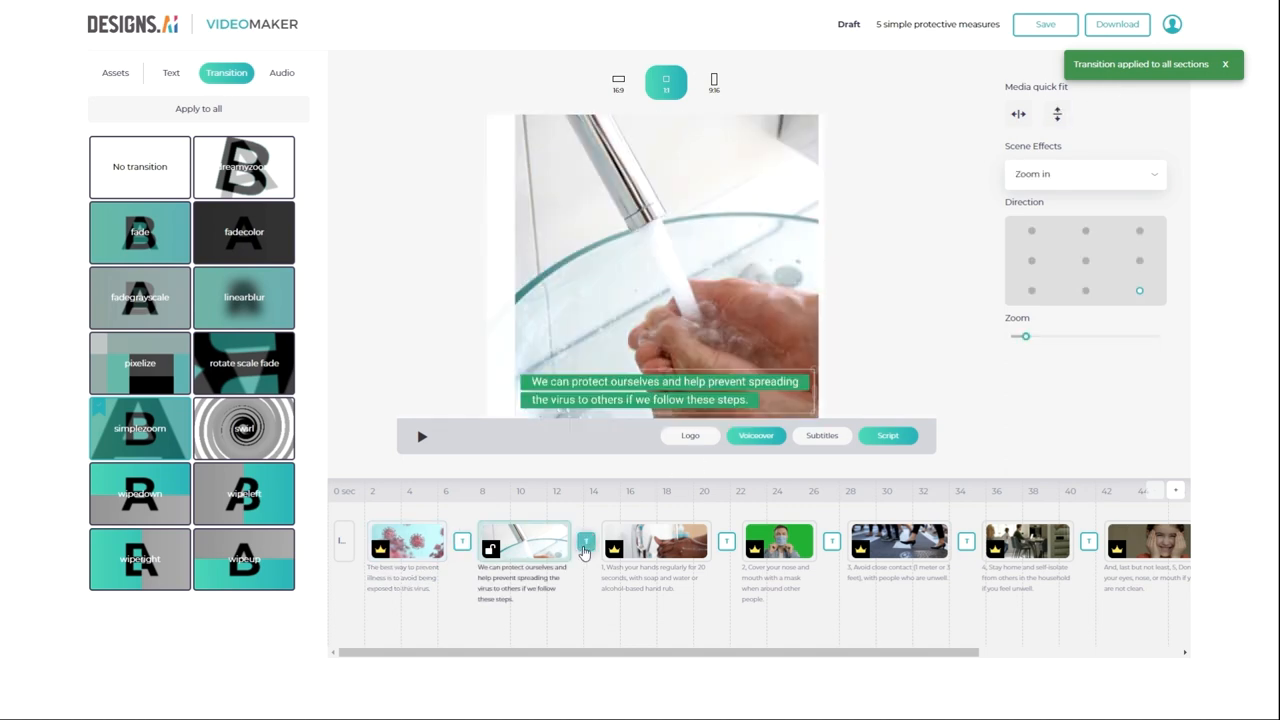
{"action": "left_click", "coordinate": [779, 540]}
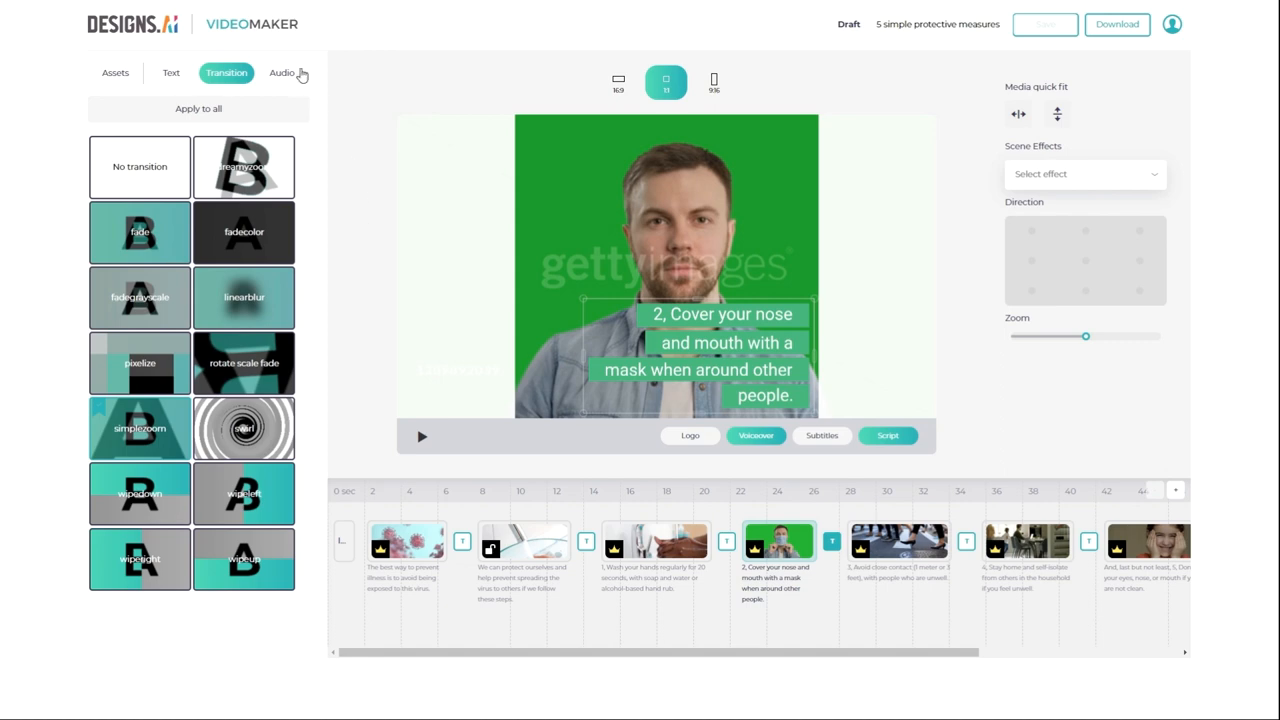
{"action": "left_click", "coordinate": [282, 72]}
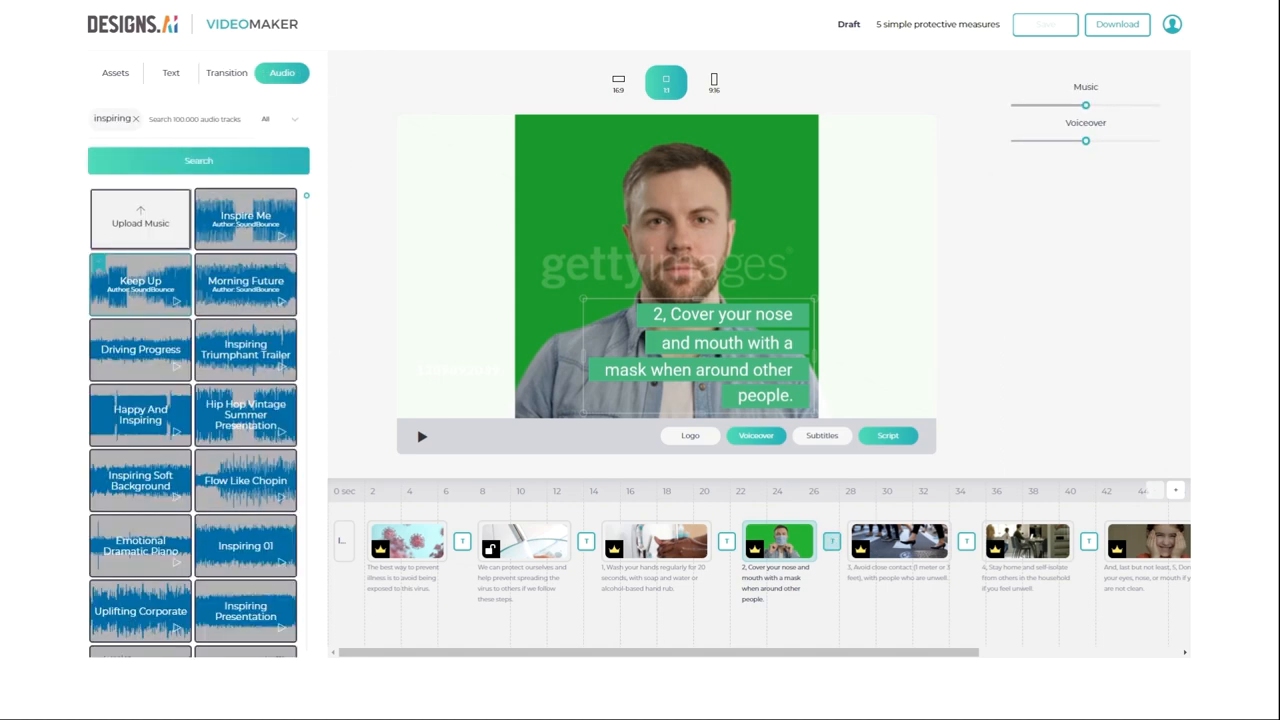
- Set Driving Progress as the music, with lower music volume and higher voiceover volume
{"action": "scroll", "scroll_direction": "down", "scroll_amount": 3}
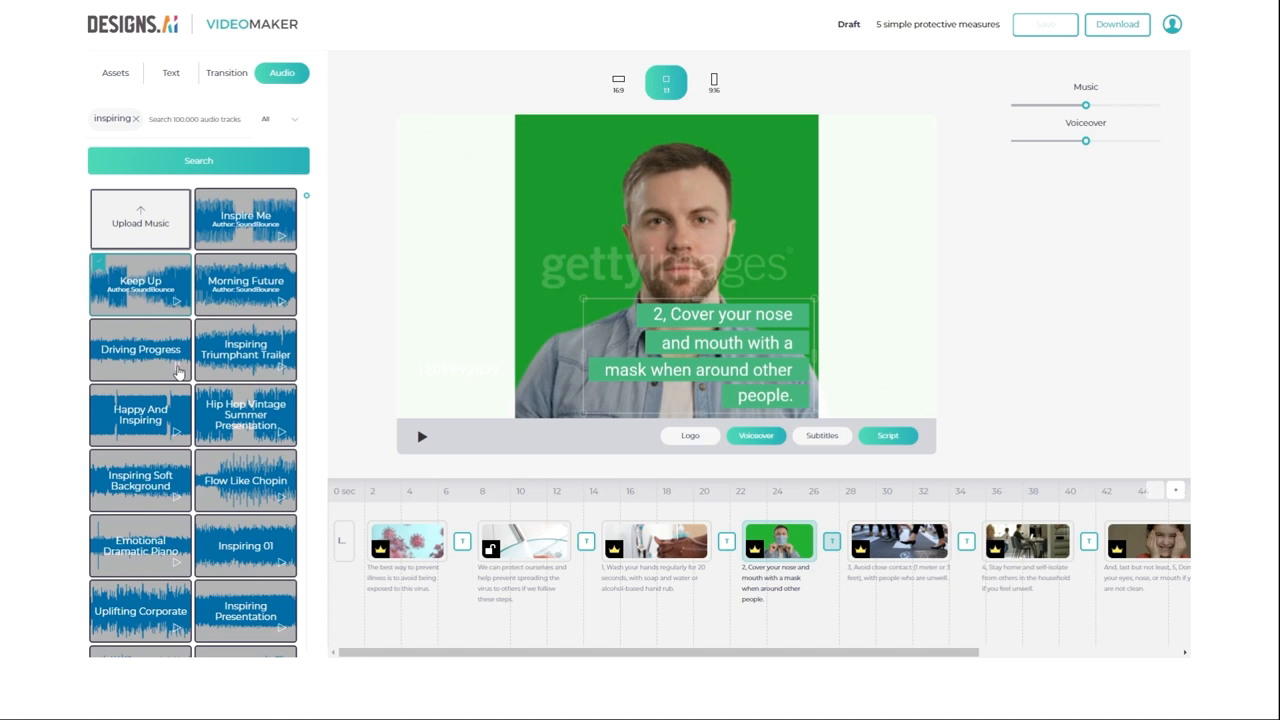
{"action": "mouse_move", "coordinate": [135, 350]}
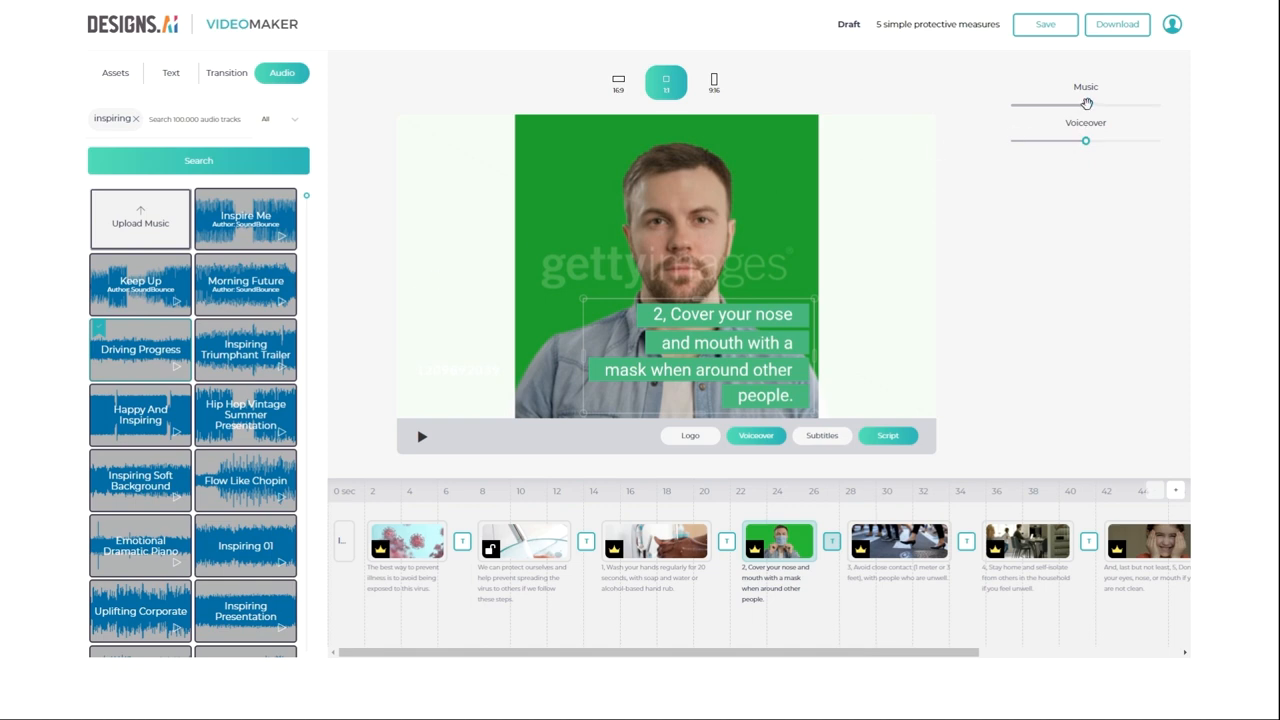
{"action": "left_click_drag", "start_coordinate": [1087, 104], "coordinate": [1053, 104]}
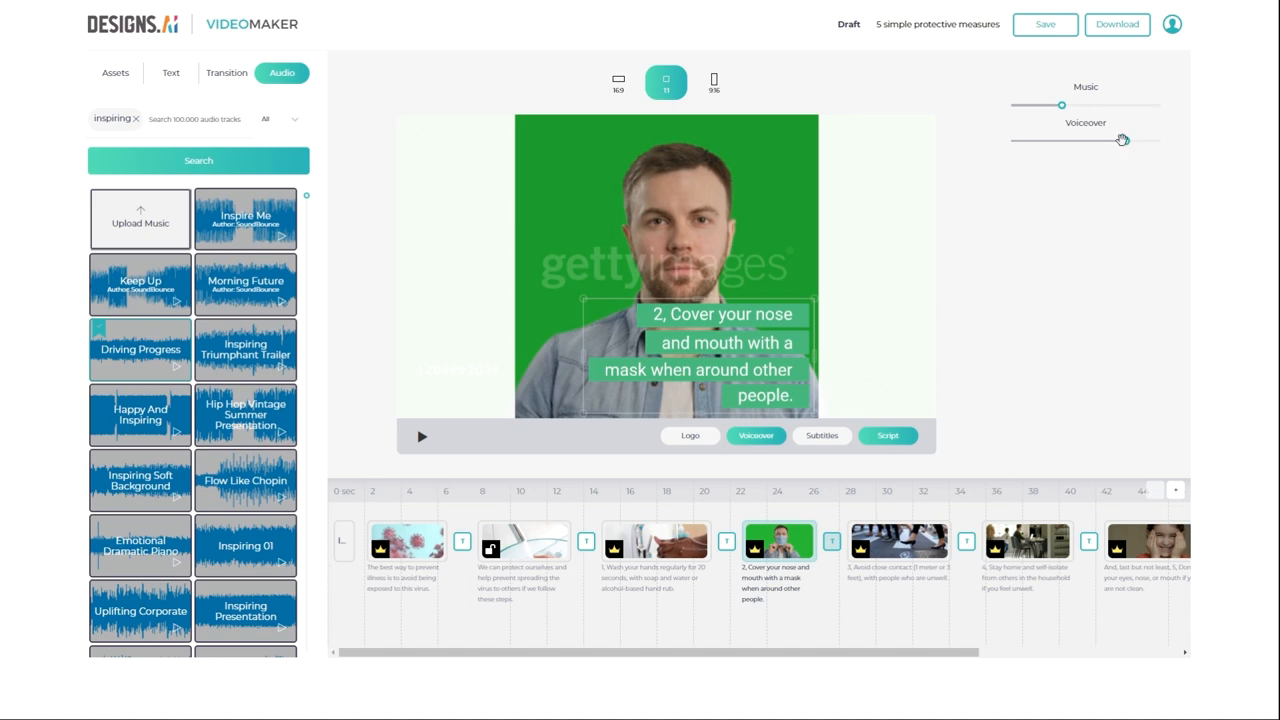
{"action": "left_click_drag", "start_coordinate": [1122, 140], "coordinate": [1130, 140]}
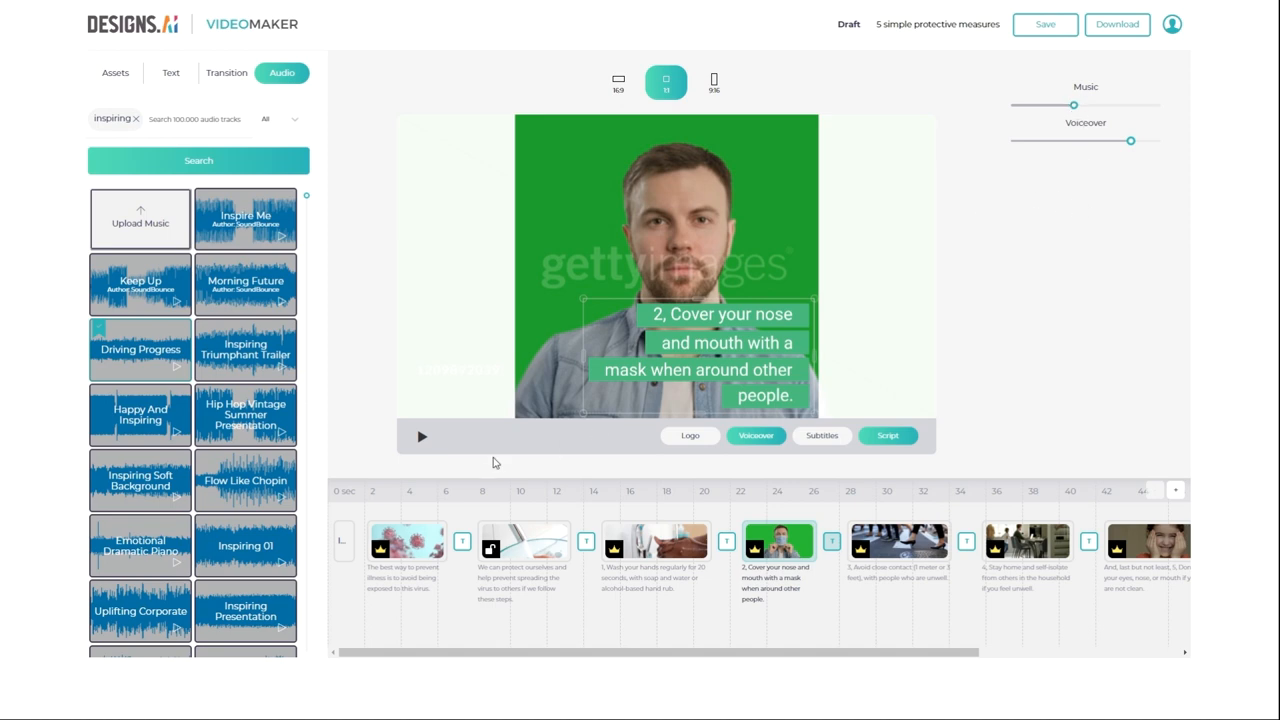
{"action": "left_click", "coordinate": [421, 436]}
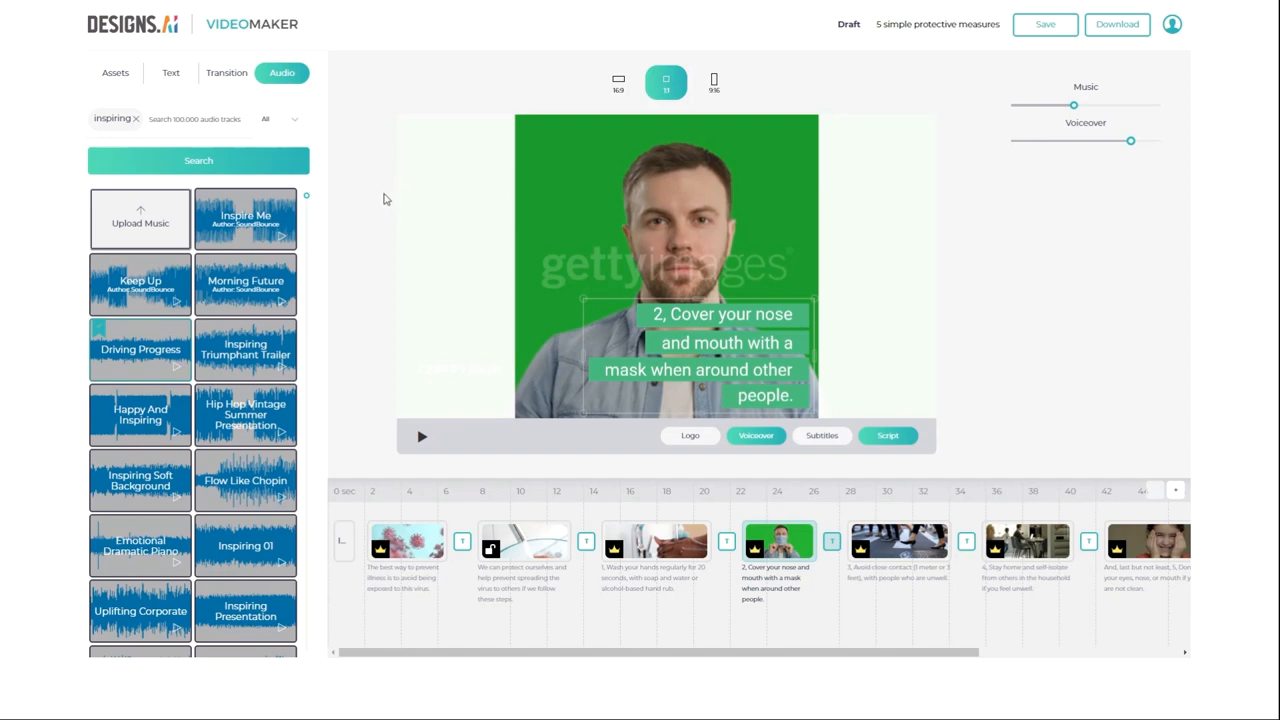
- Try widescreen and vertical formats on the draft, then settle on the square 1:1 frame
{"action": "left_click", "coordinate": [115, 72]}
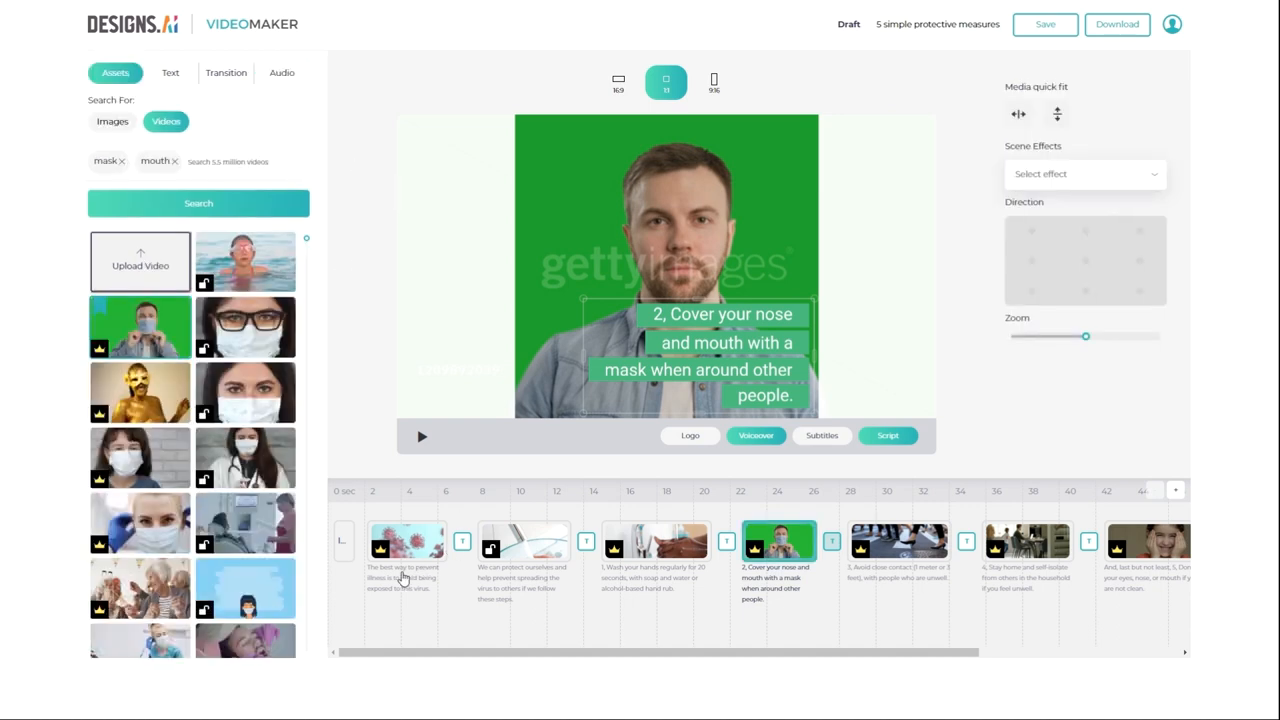
{"action": "left_click", "coordinate": [405, 540]}
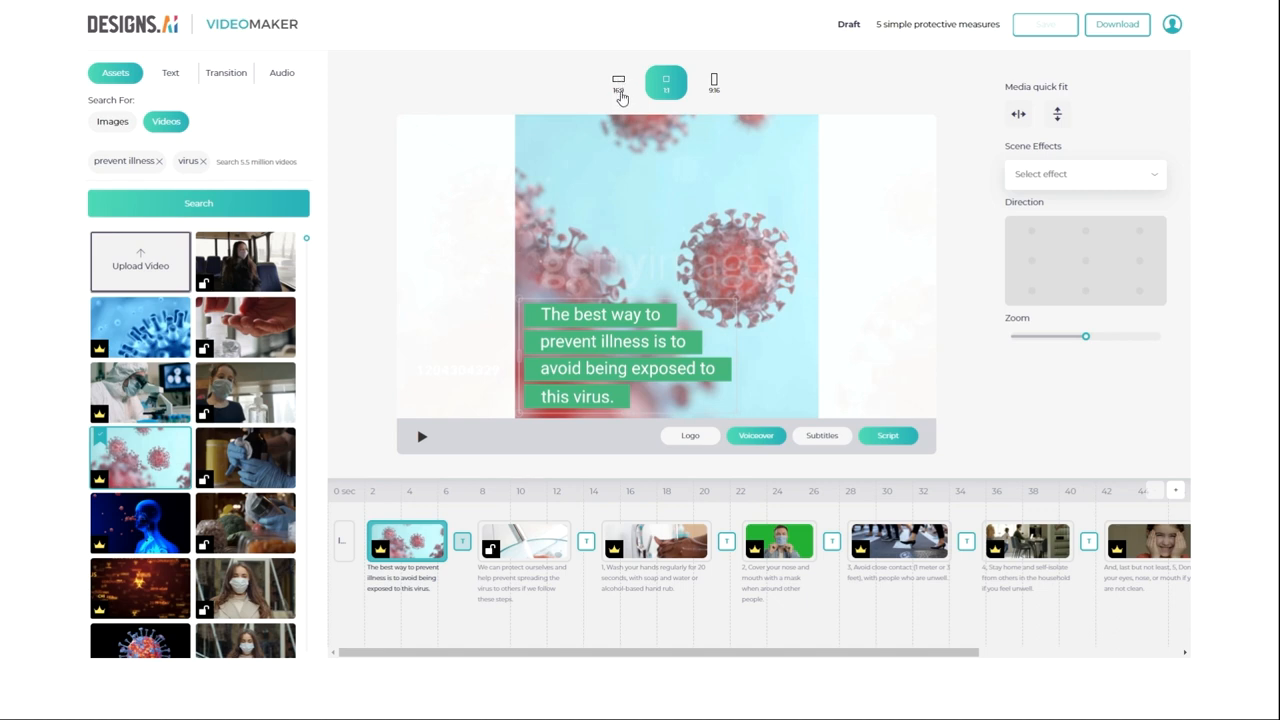
{"action": "left_click", "coordinate": [665, 82]}
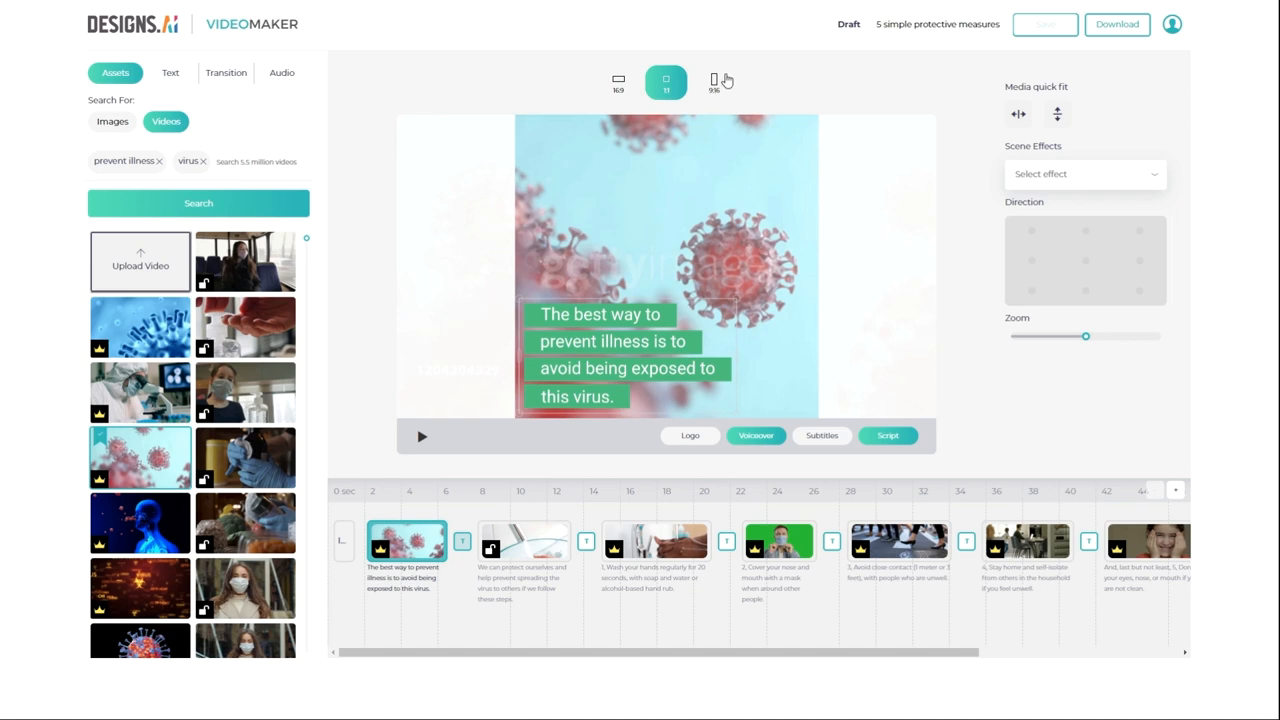
{"action": "mouse_move", "coordinate": [714, 89]}
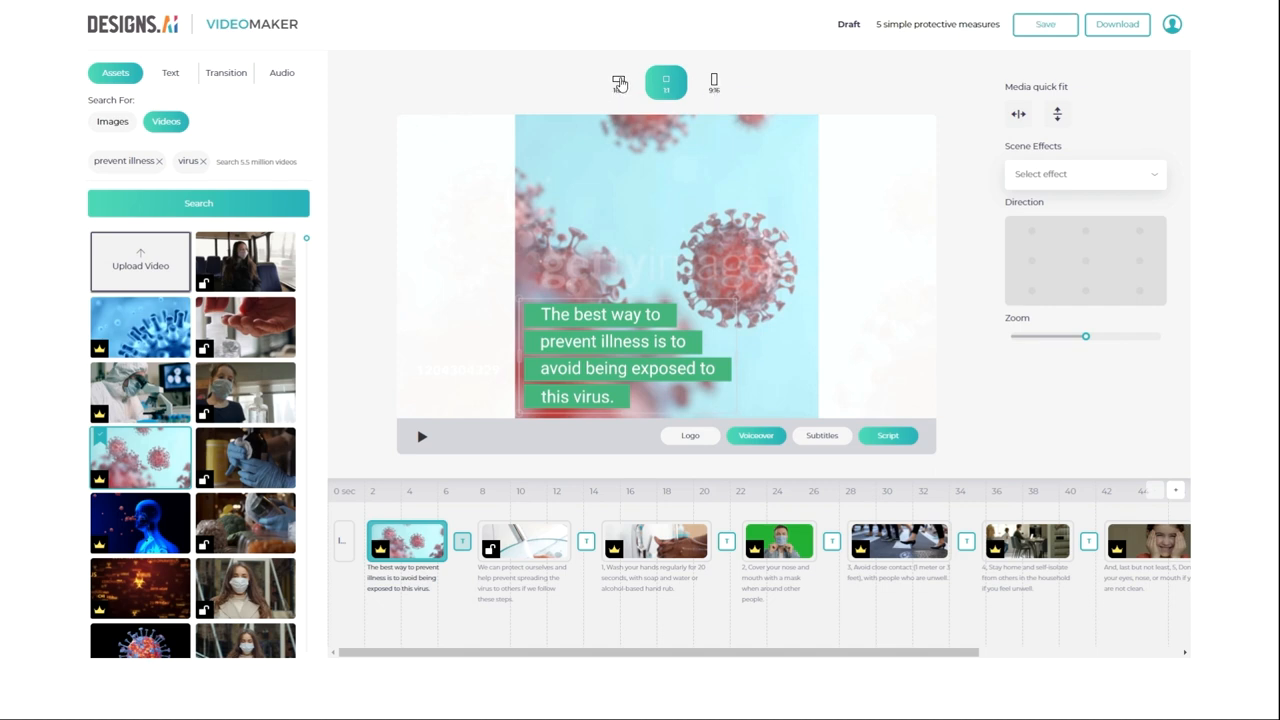
{"action": "left_click", "coordinate": [617, 82]}
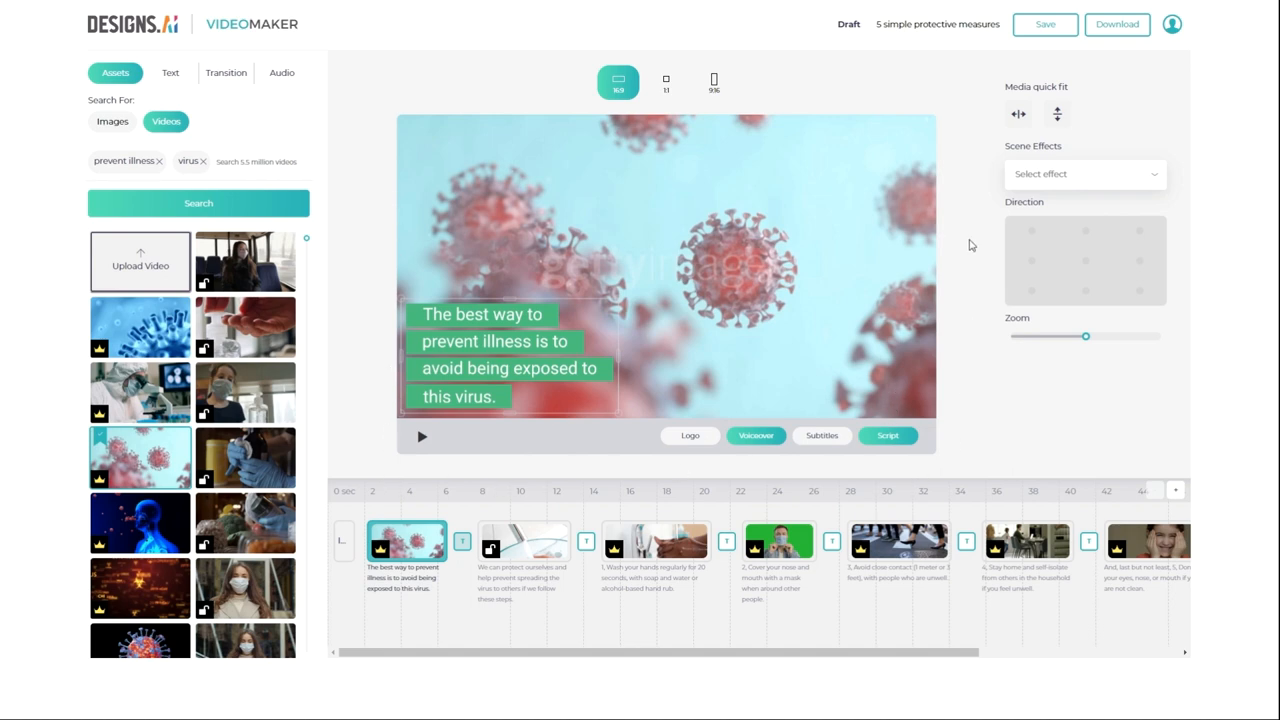
{"action": "left_click", "coordinate": [713, 82]}
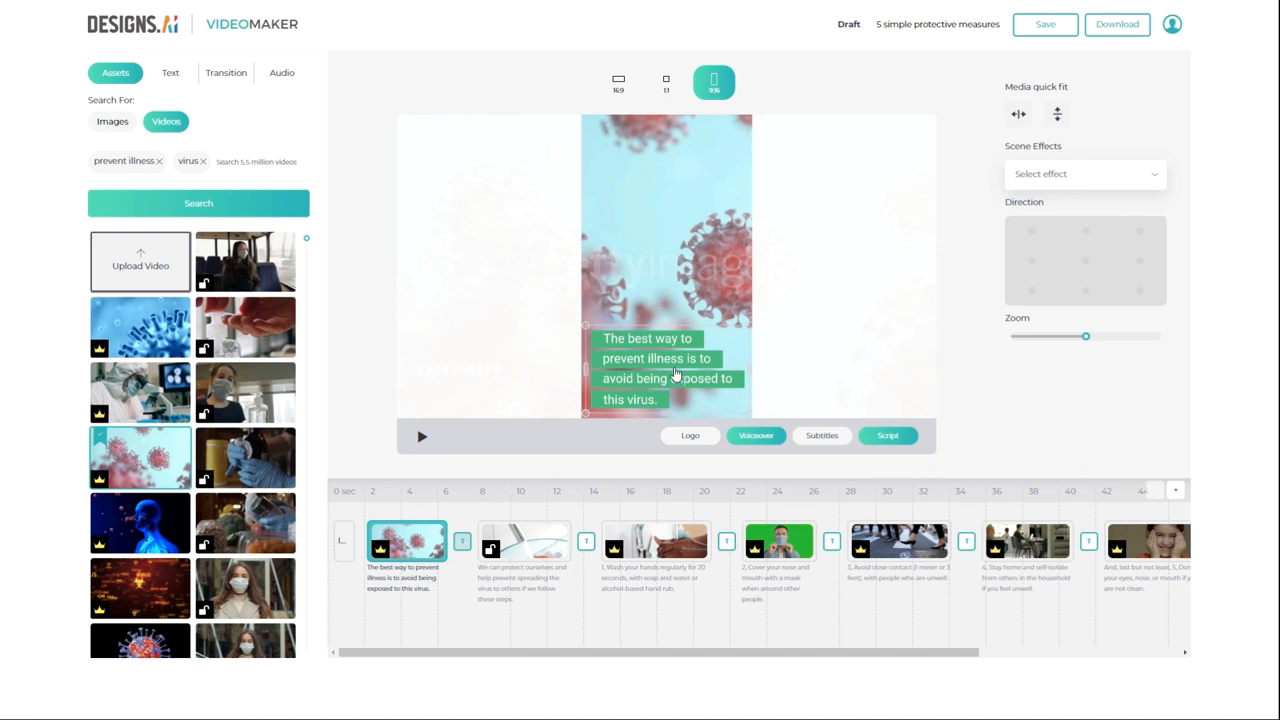
{"action": "left_click", "coordinate": [666, 82]}
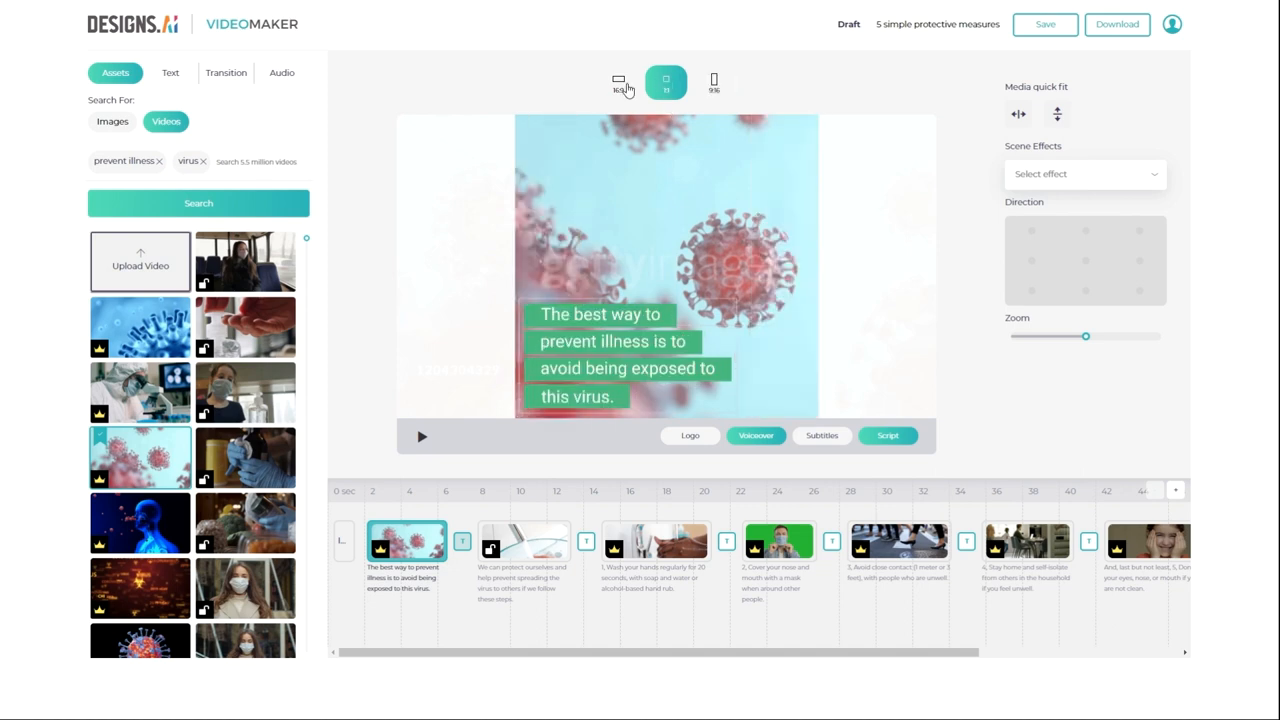
{"action": "left_click", "coordinate": [618, 82]}
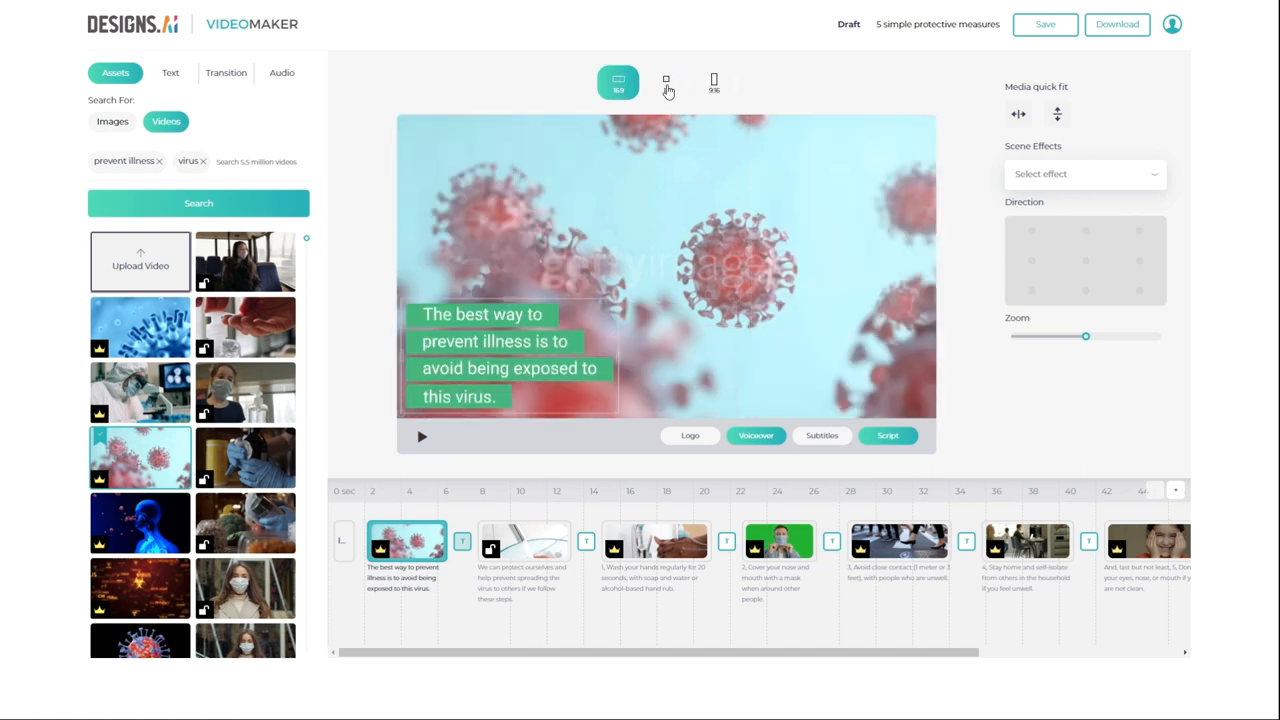
{"action": "left_click", "coordinate": [714, 82]}
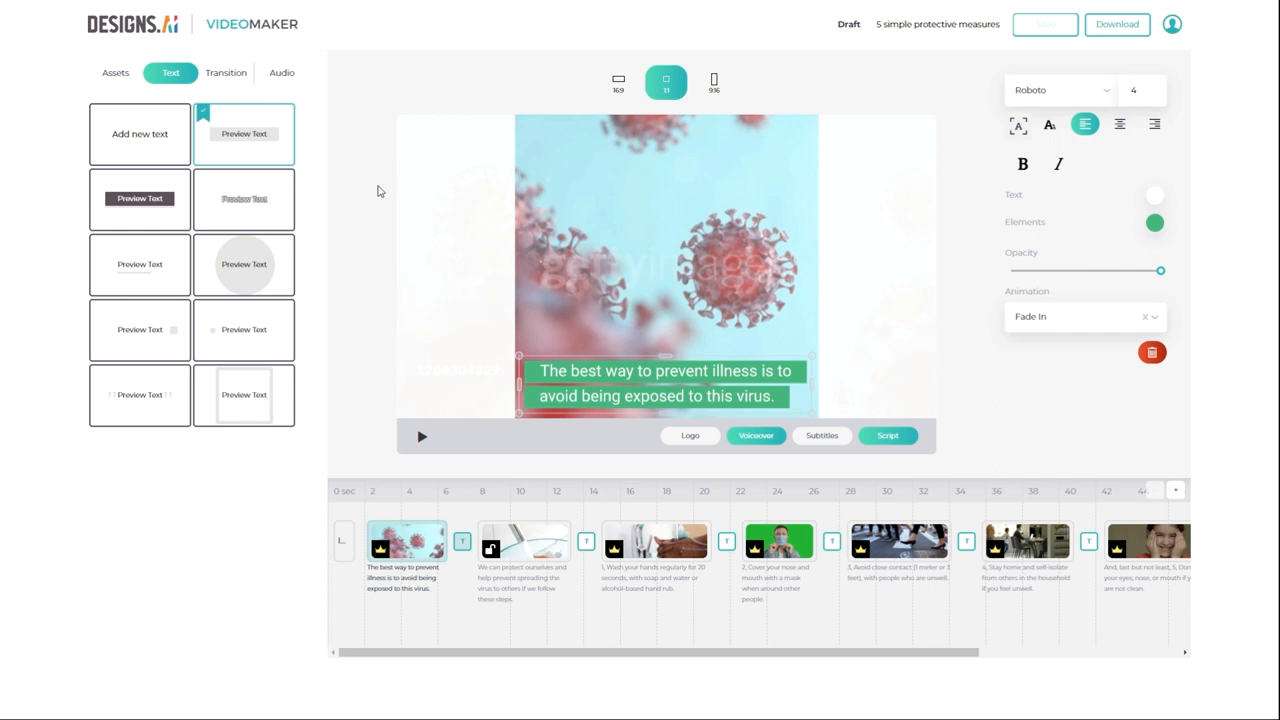
{"action": "mouse_move", "coordinate": [435, 446]}
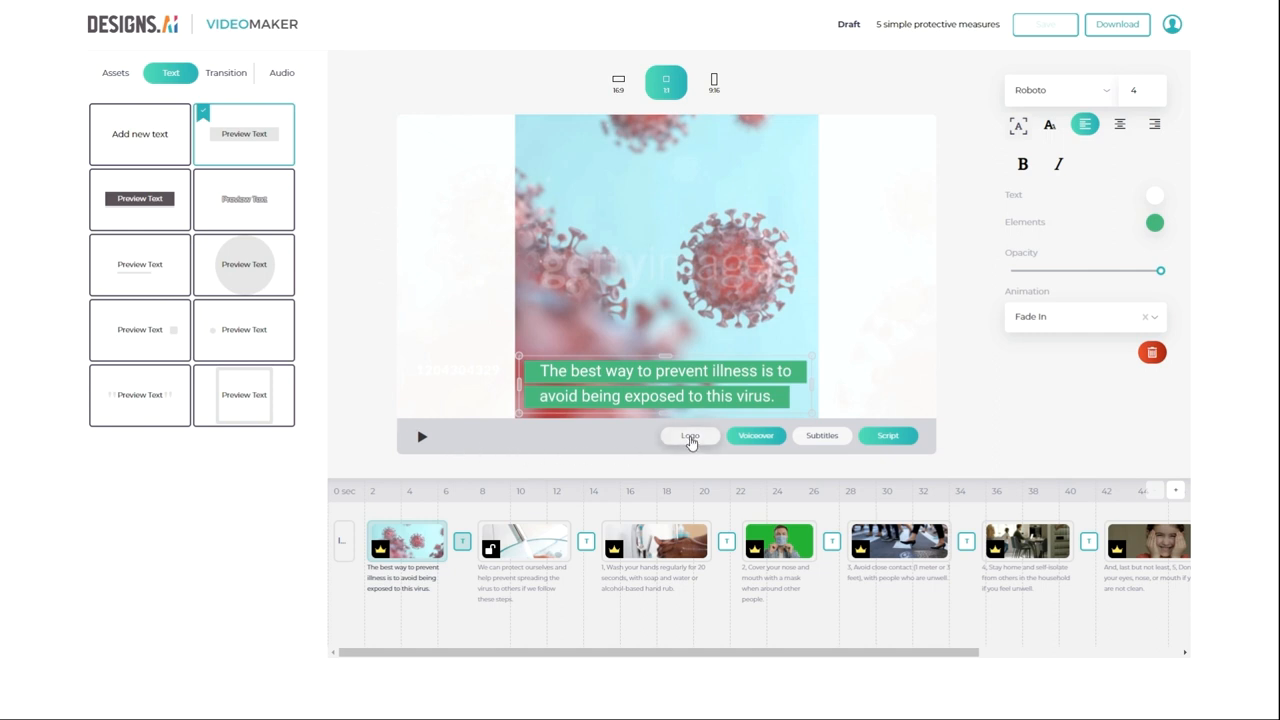
- Add the uploaded Designs.ai logo and drag it into the top-left corner of the frame
{"action": "left_click", "coordinate": [690, 435]}
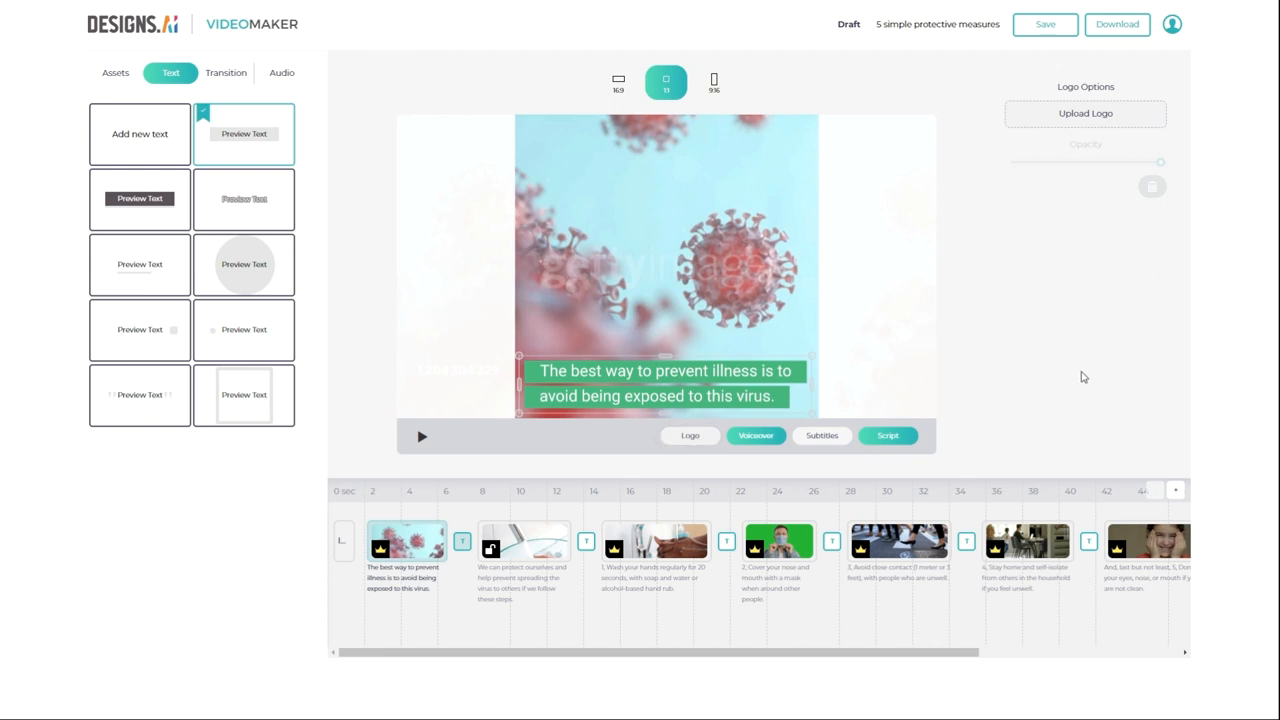
{"action": "left_click", "coordinate": [1085, 113]}
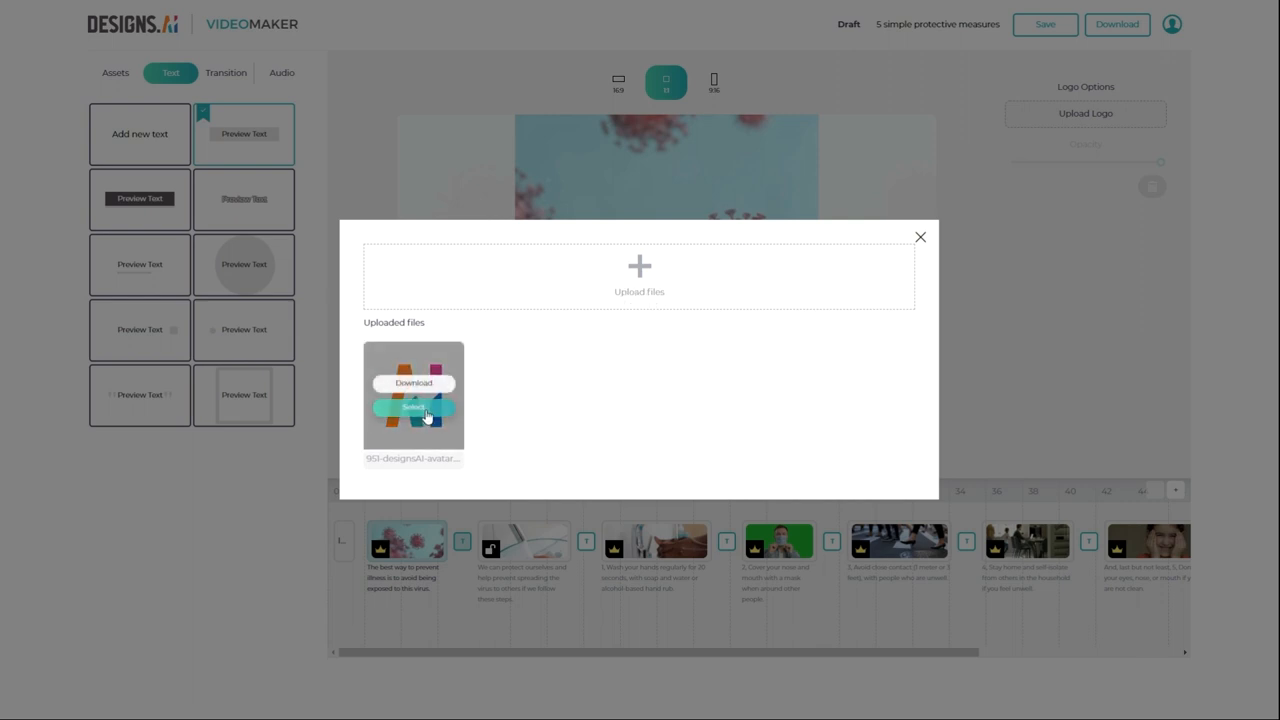
{"action": "left_click", "coordinate": [413, 407]}
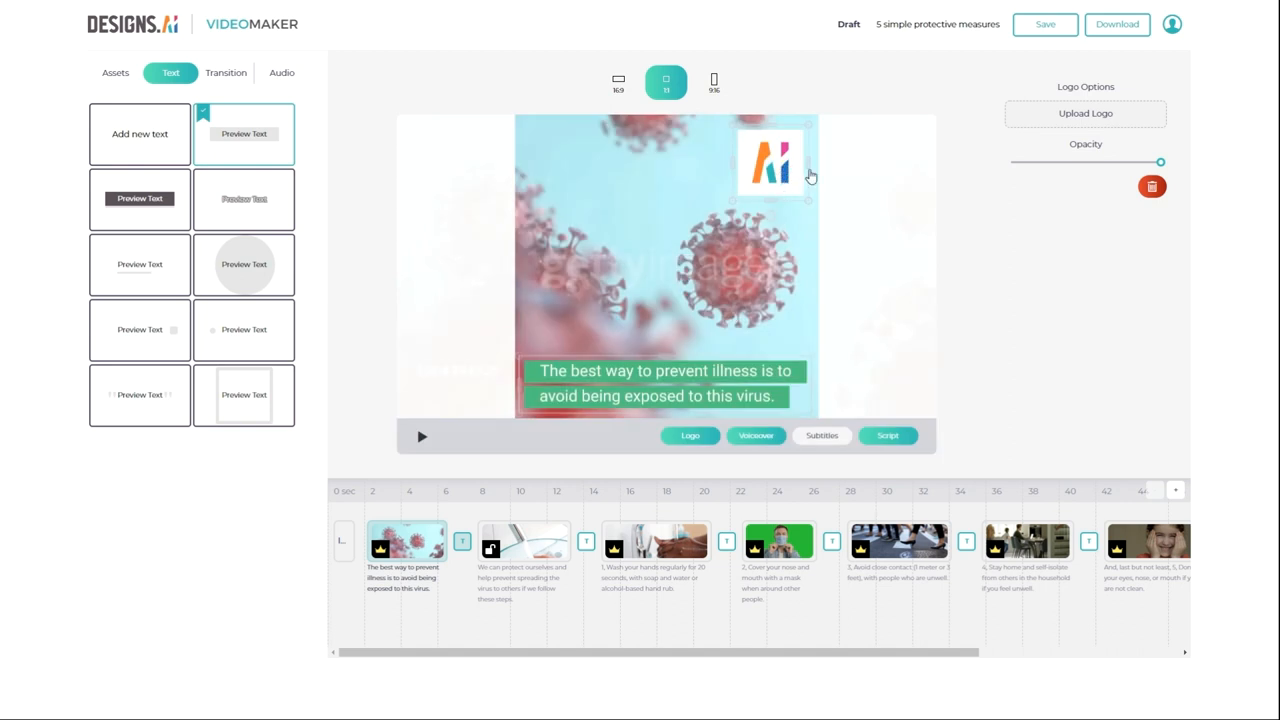
{"action": "left_click_drag", "start_coordinate": [775, 165], "coordinate": [715, 182]}
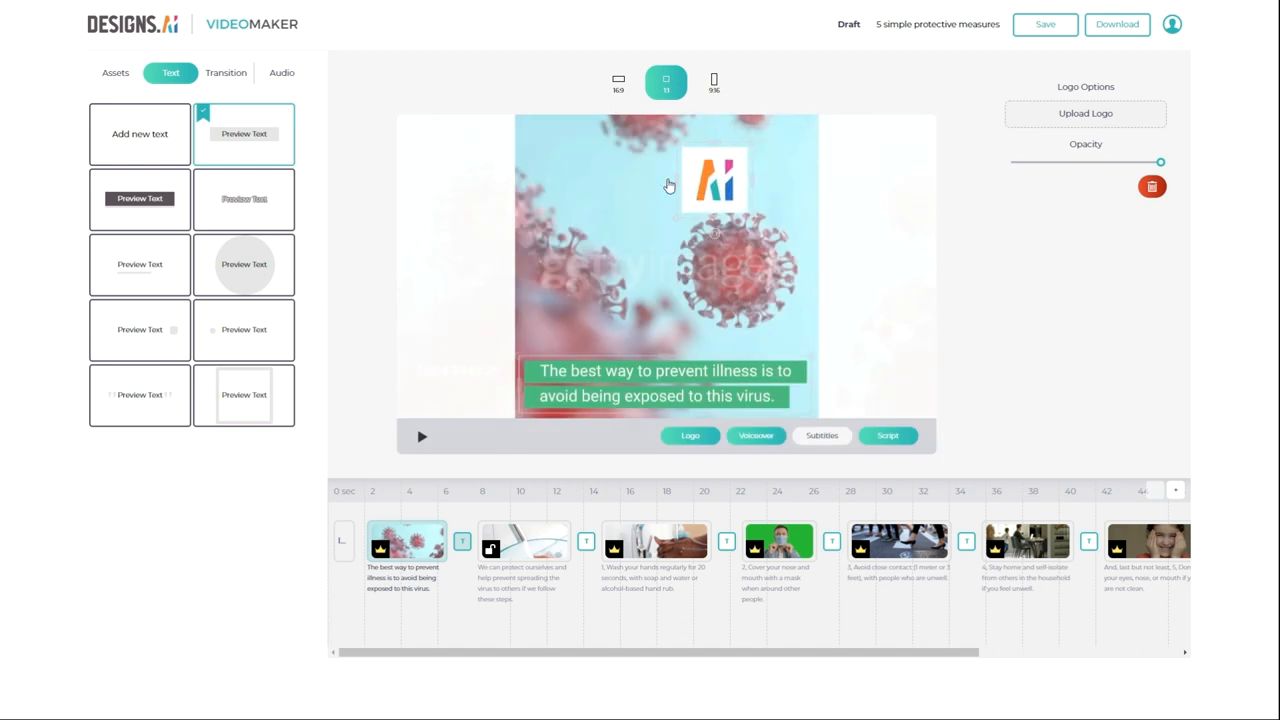
{"action": "left_click_drag", "start_coordinate": [715, 180], "coordinate": [560, 160]}
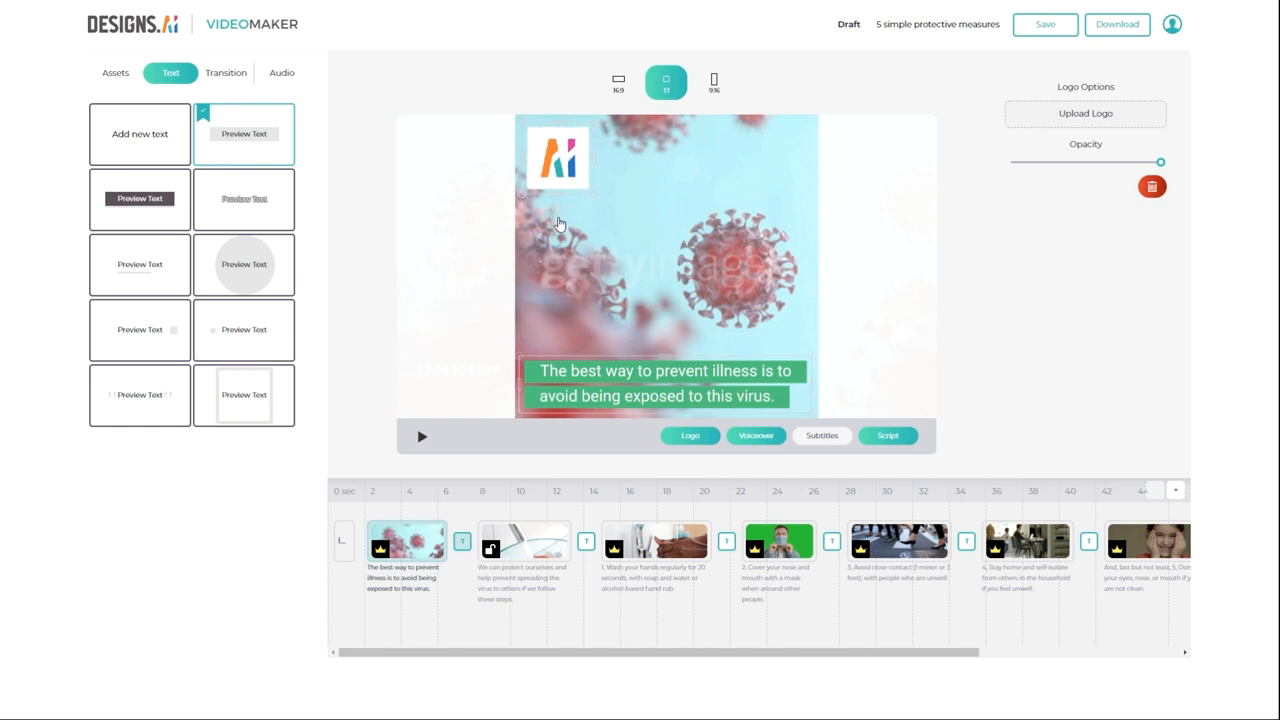
{"action": "mouse_move", "coordinate": [1161, 161]}
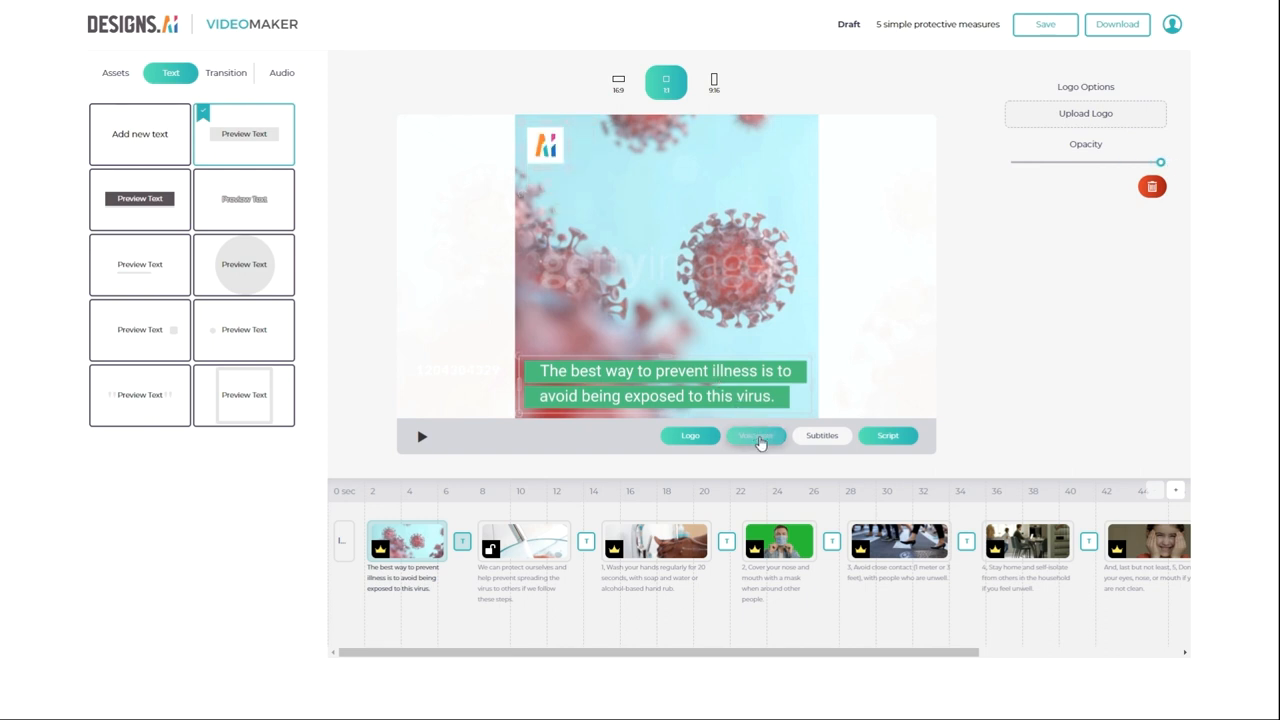
{"action": "left_click", "coordinate": [421, 436]}
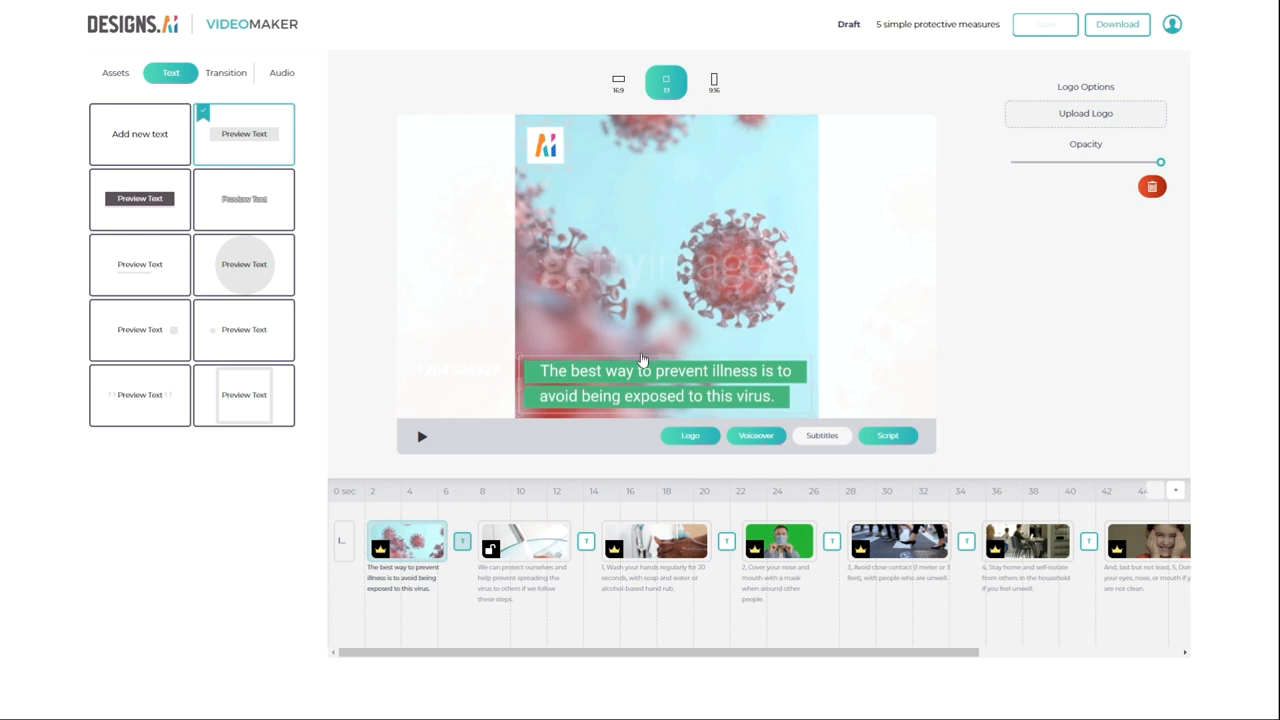
{"action": "left_click", "coordinate": [821, 435]}
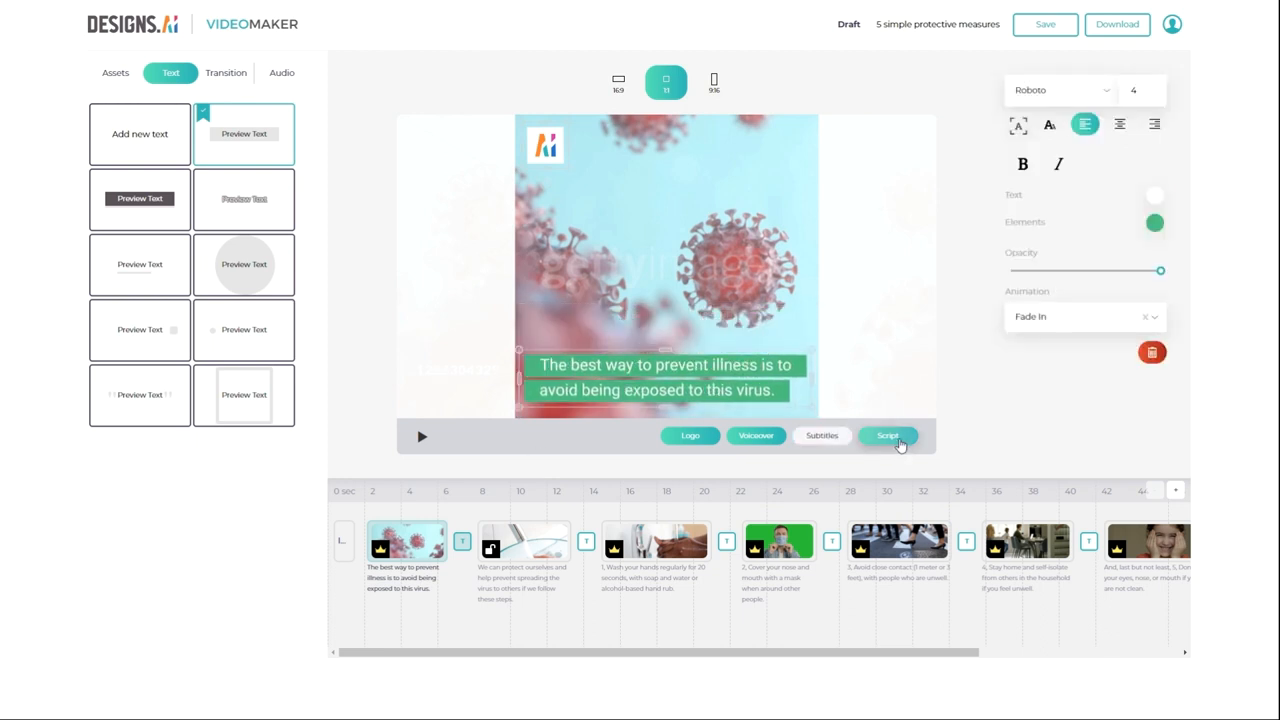
{"action": "left_click", "coordinate": [887, 435]}
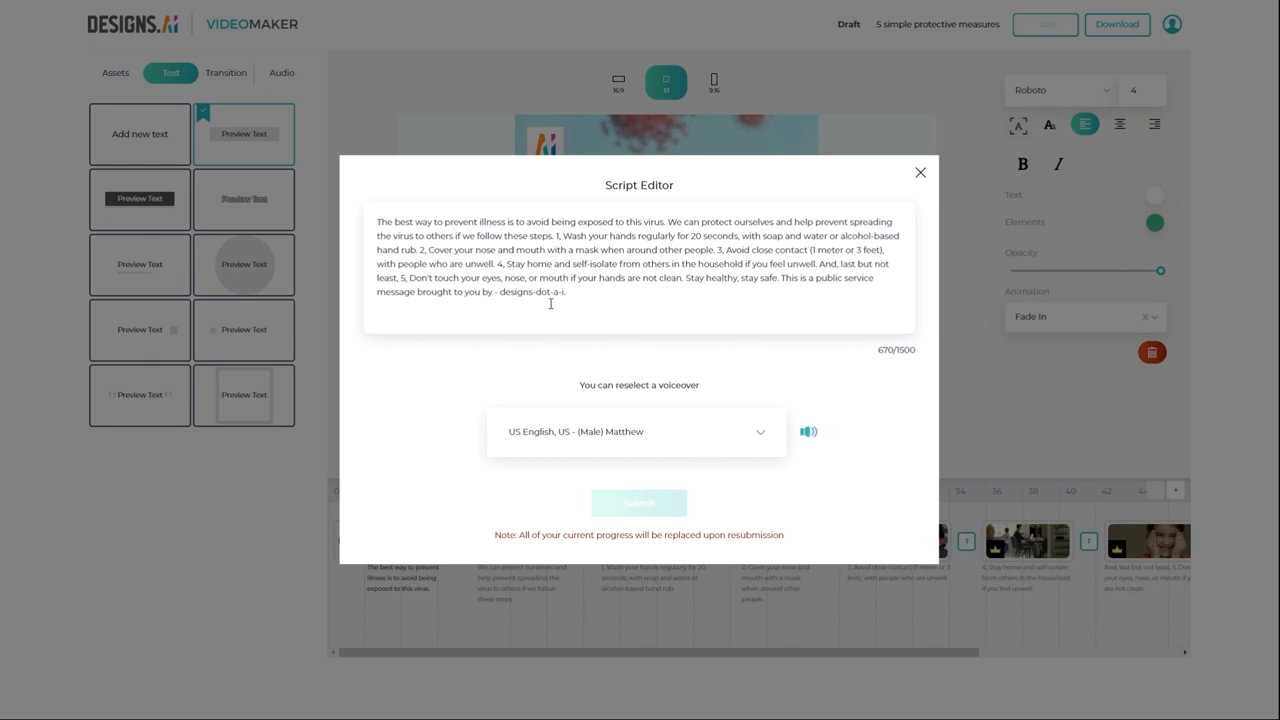
{"action": "mouse_move", "coordinate": [562, 332]}
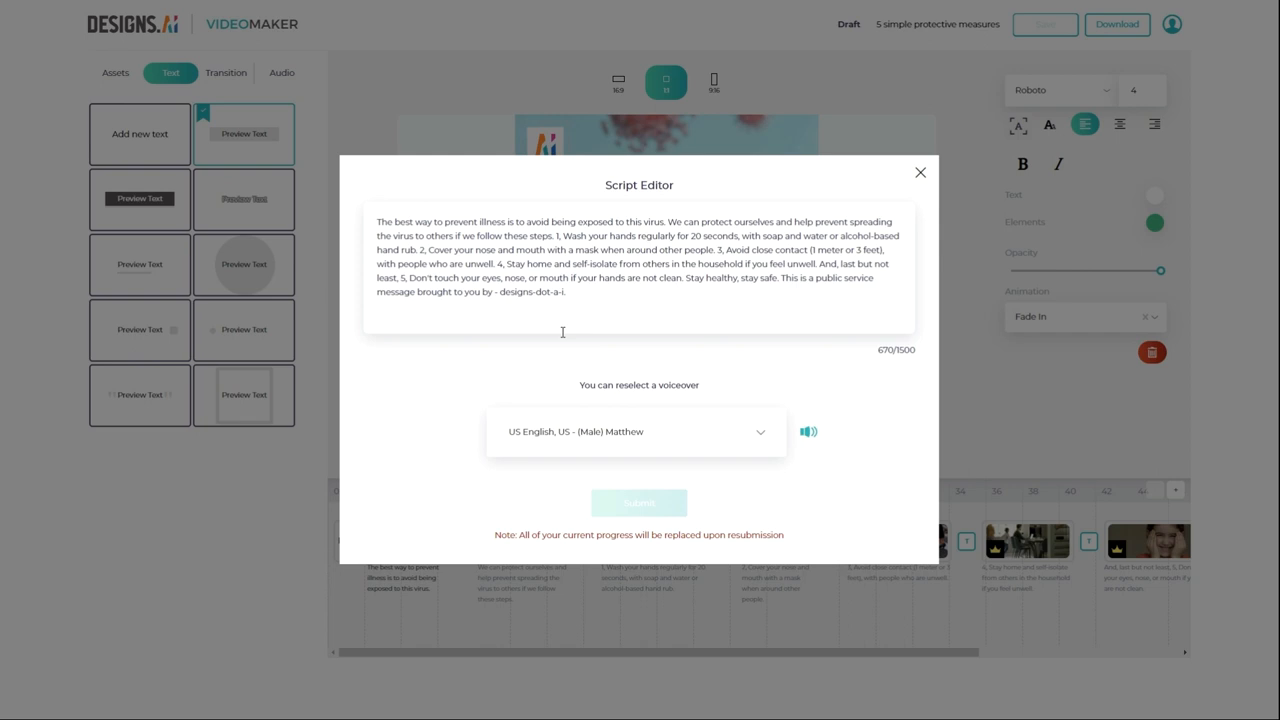
{"action": "mouse_move", "coordinate": [591, 259]}
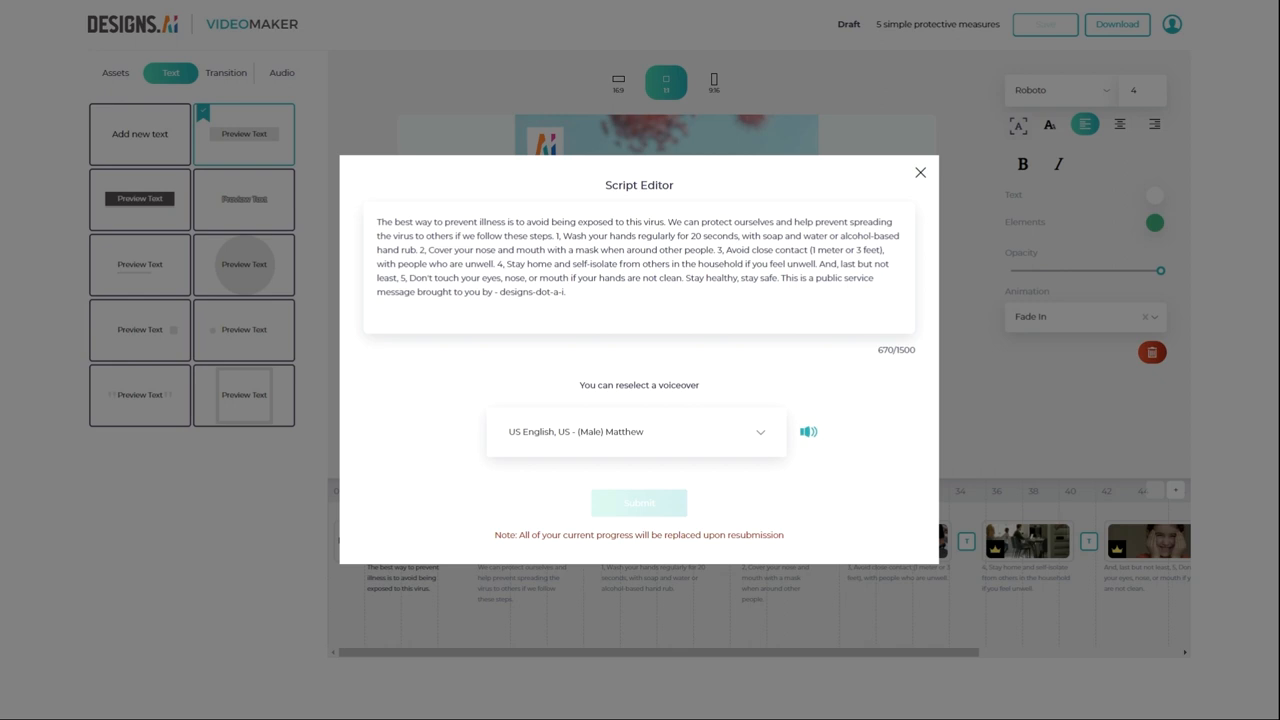
{"action": "left_click", "coordinate": [919, 172]}
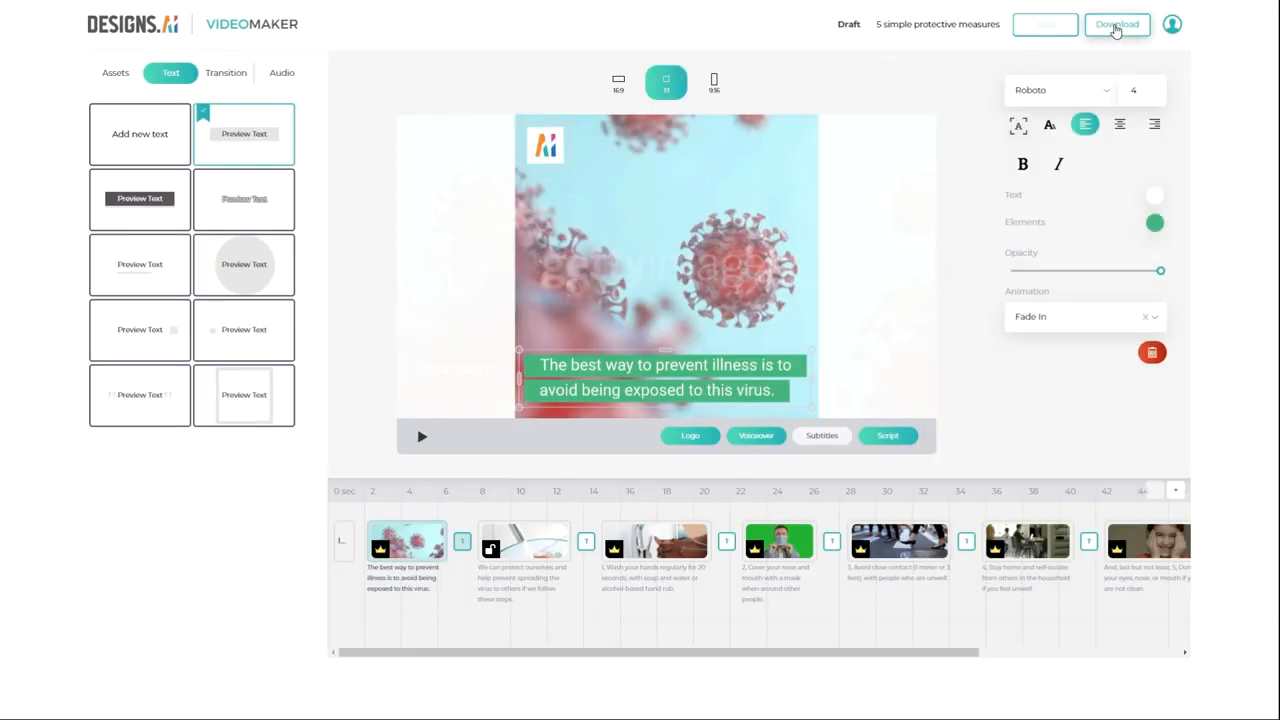
- Download a Storyboard (Portrait) PDF with 4 scenes per page
{"action": "left_click", "coordinate": [1116, 24]}
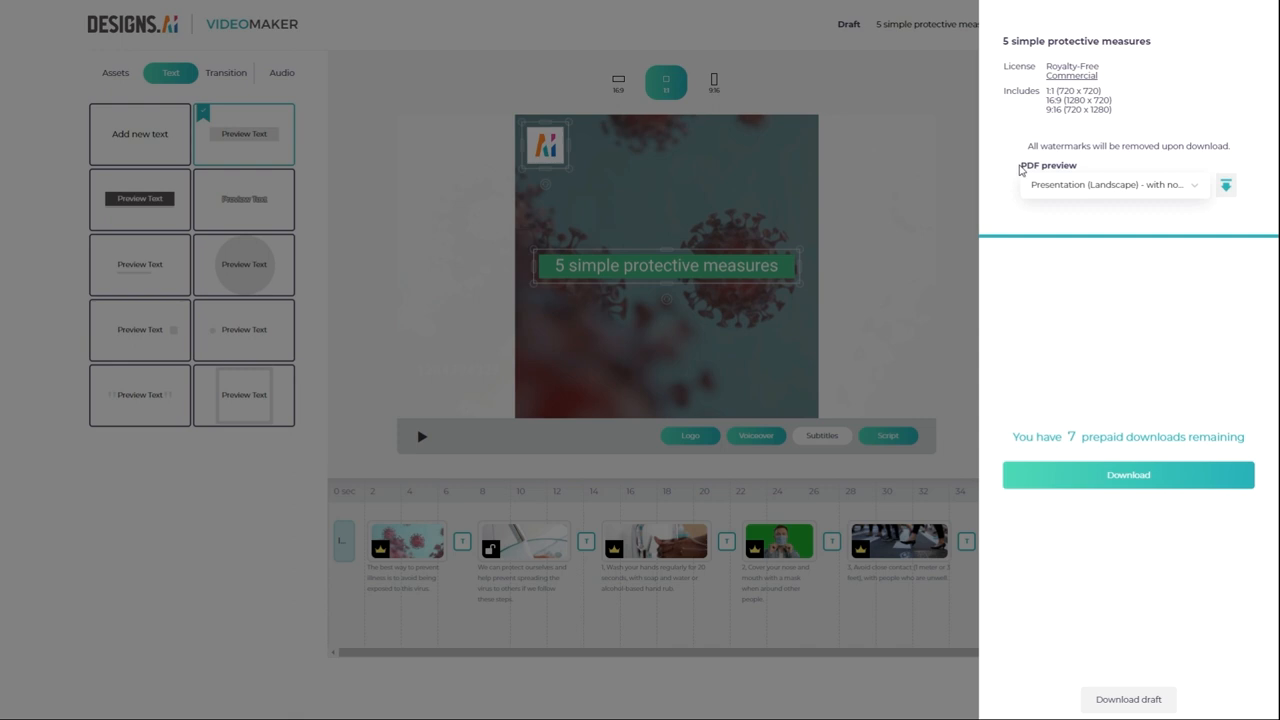
{"action": "mouse_move", "coordinate": [1156, 196]}
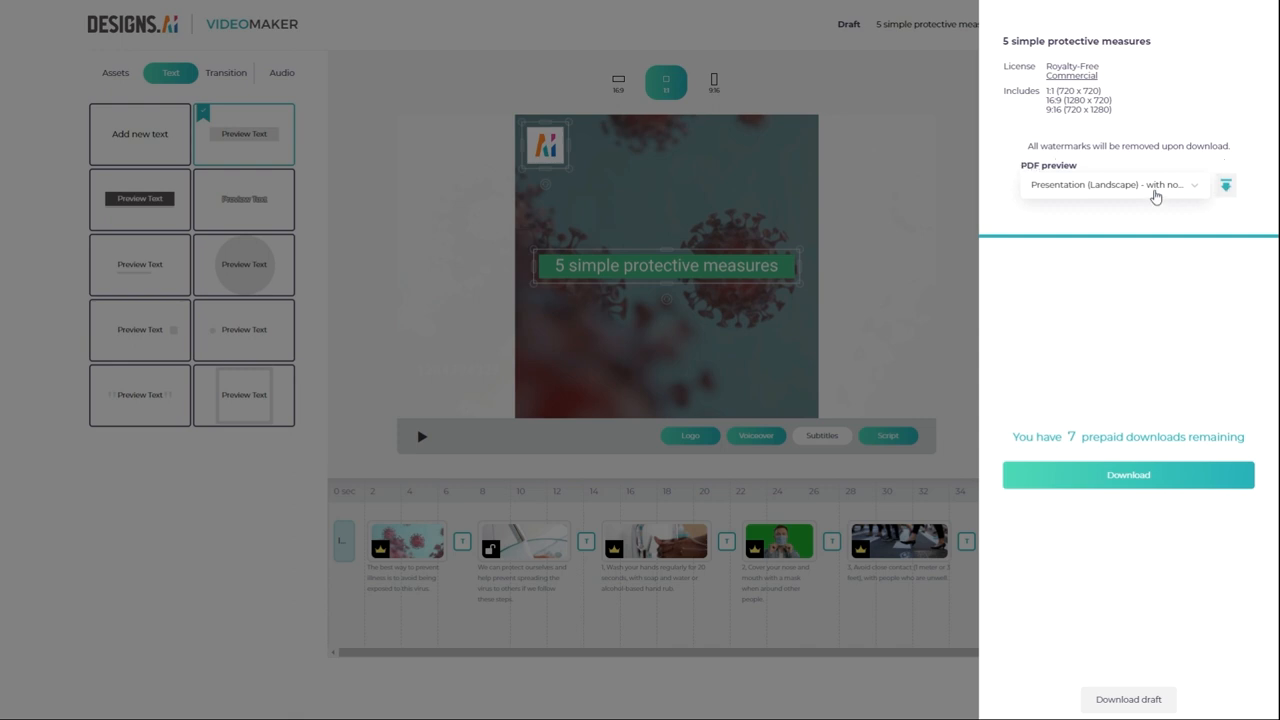
{"action": "left_click", "coordinate": [1113, 184]}
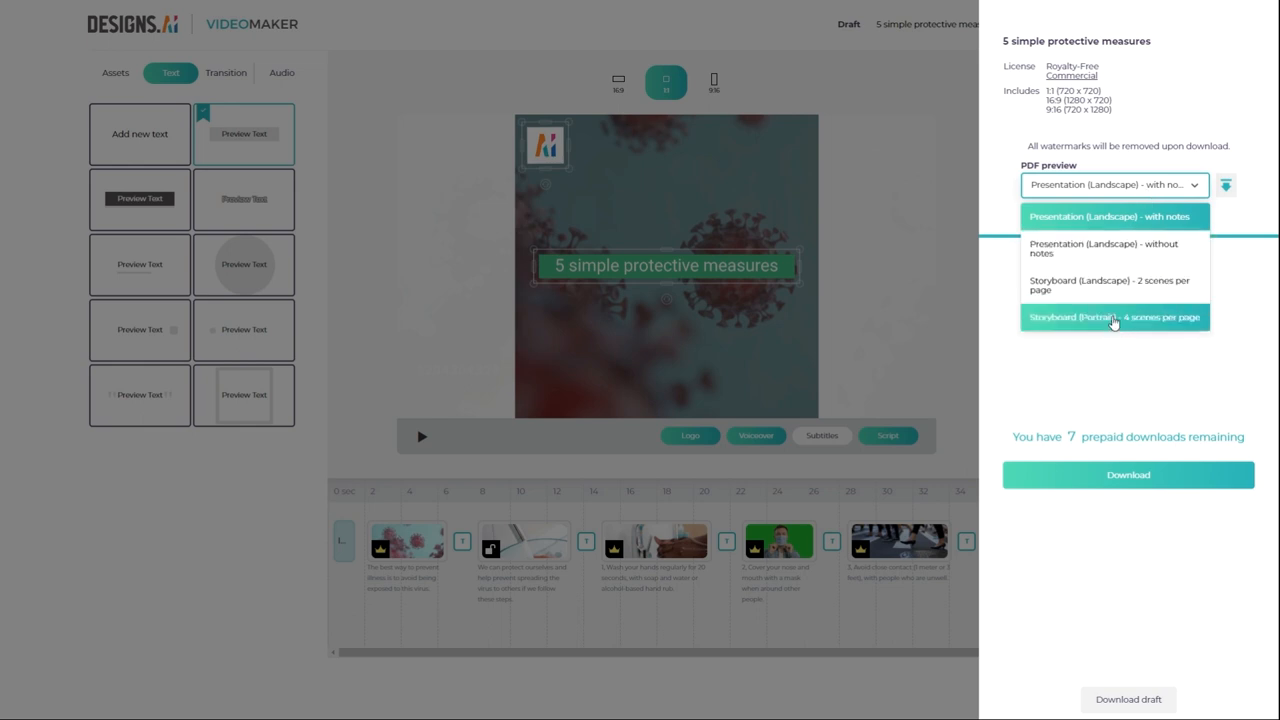
{"action": "left_click", "coordinate": [1113, 317]}
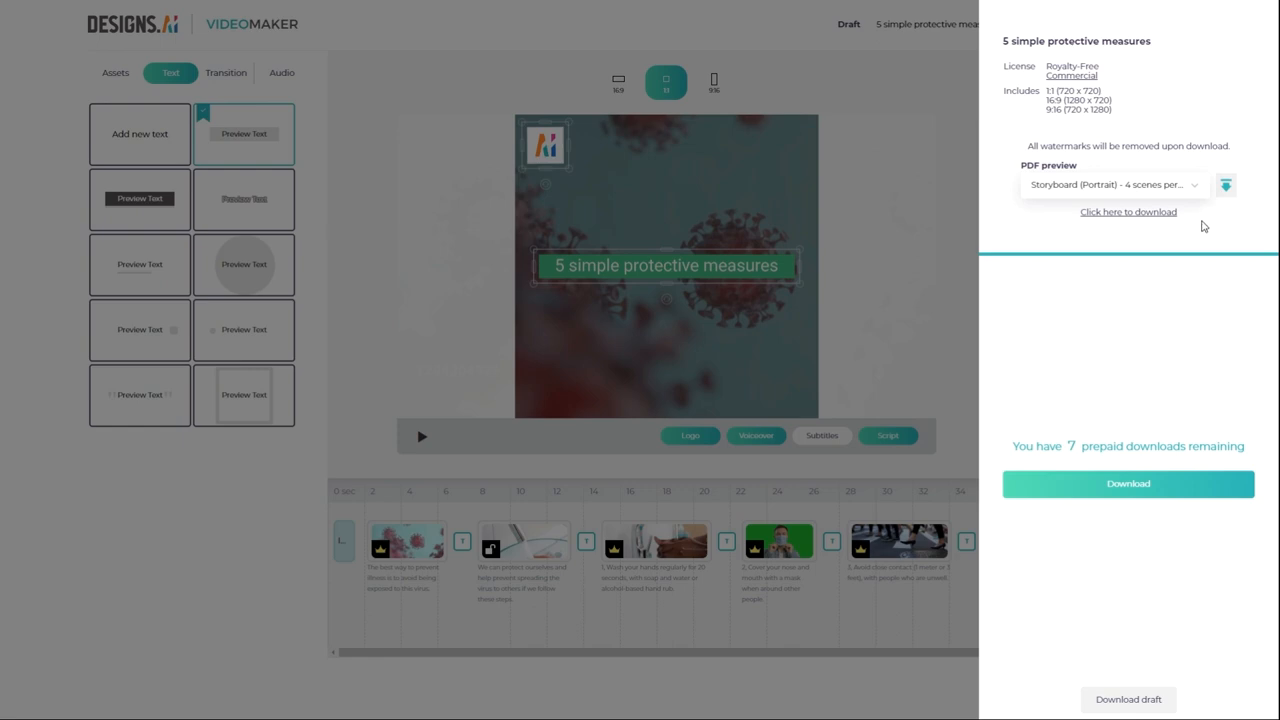
{"action": "left_click", "coordinate": [1128, 211]}
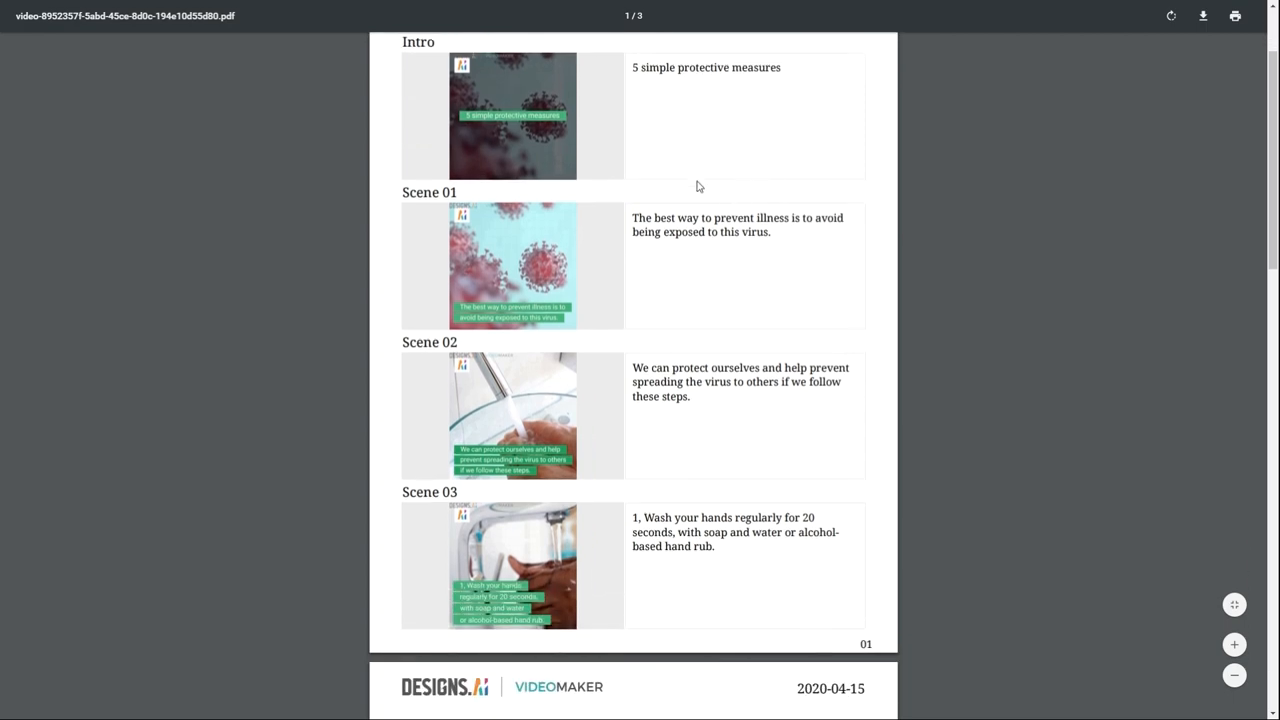
{"action": "scroll", "scroll_direction": "down", "scroll_amount": 3}
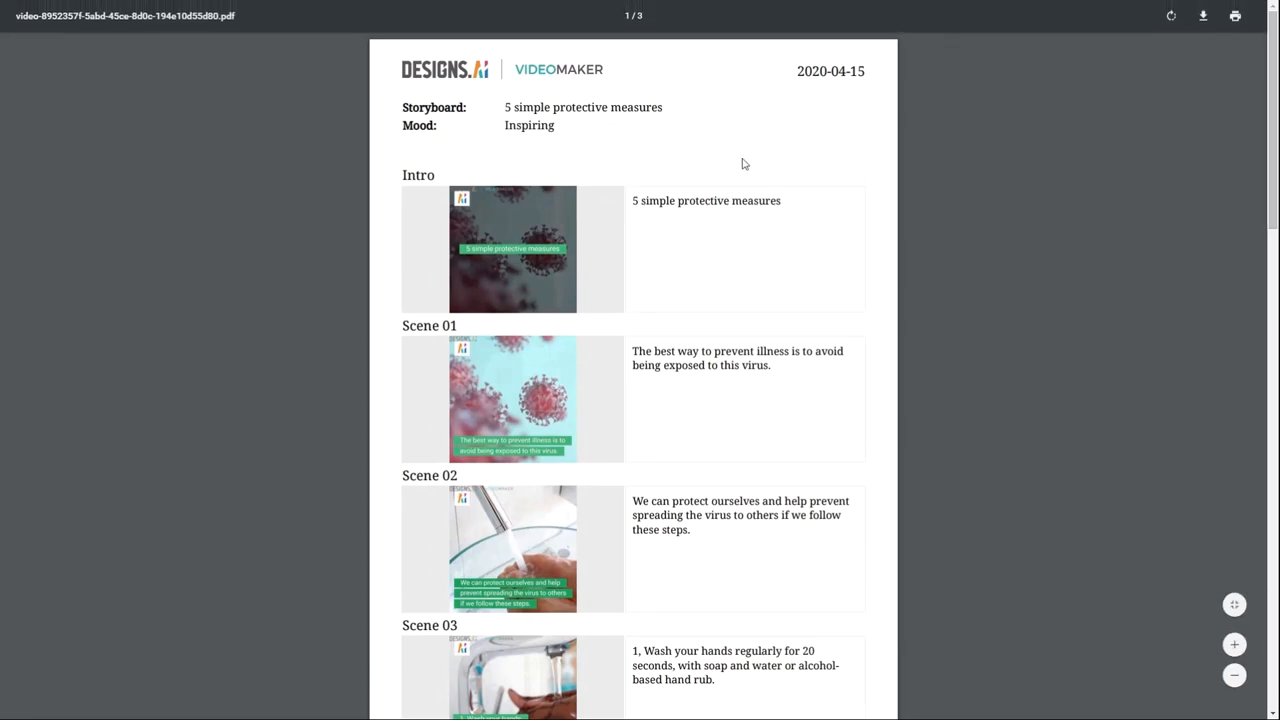
{"action": "scroll", "scroll_direction": "down", "scroll_amount": 3}
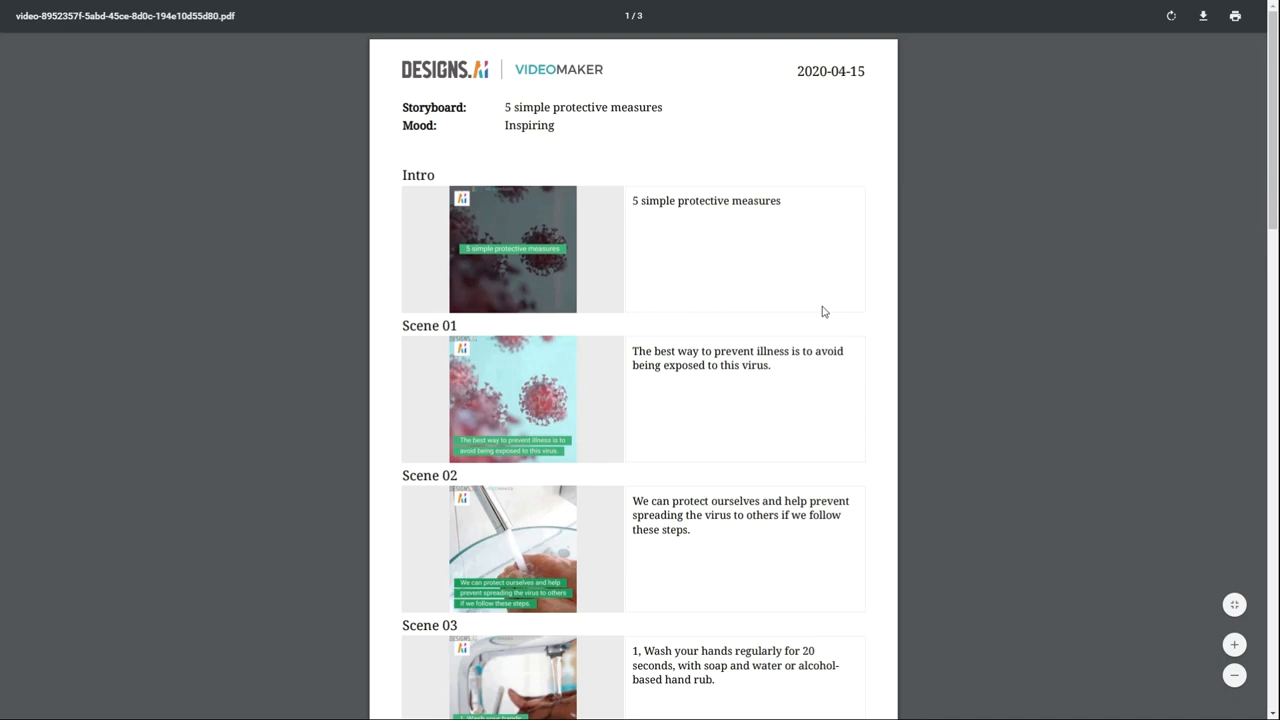
{"action": "mouse_move", "coordinate": [1165, 421]}
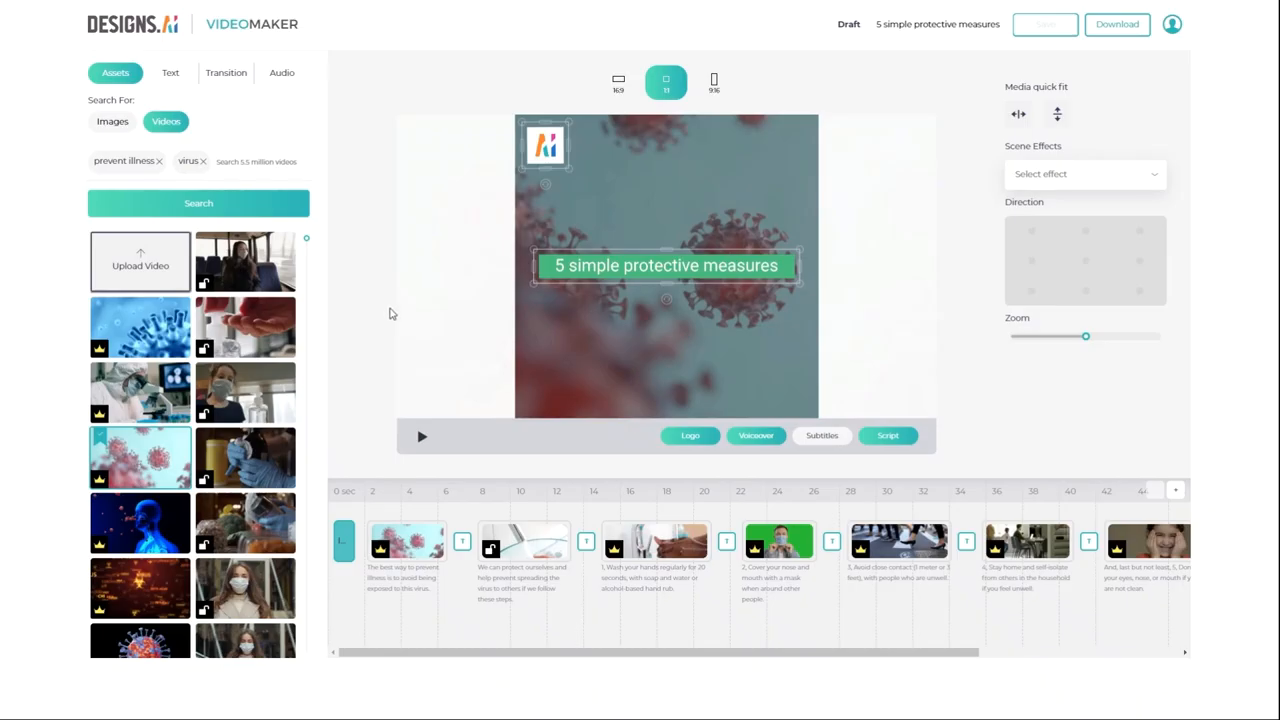
{"action": "mouse_move", "coordinate": [390, 298]}
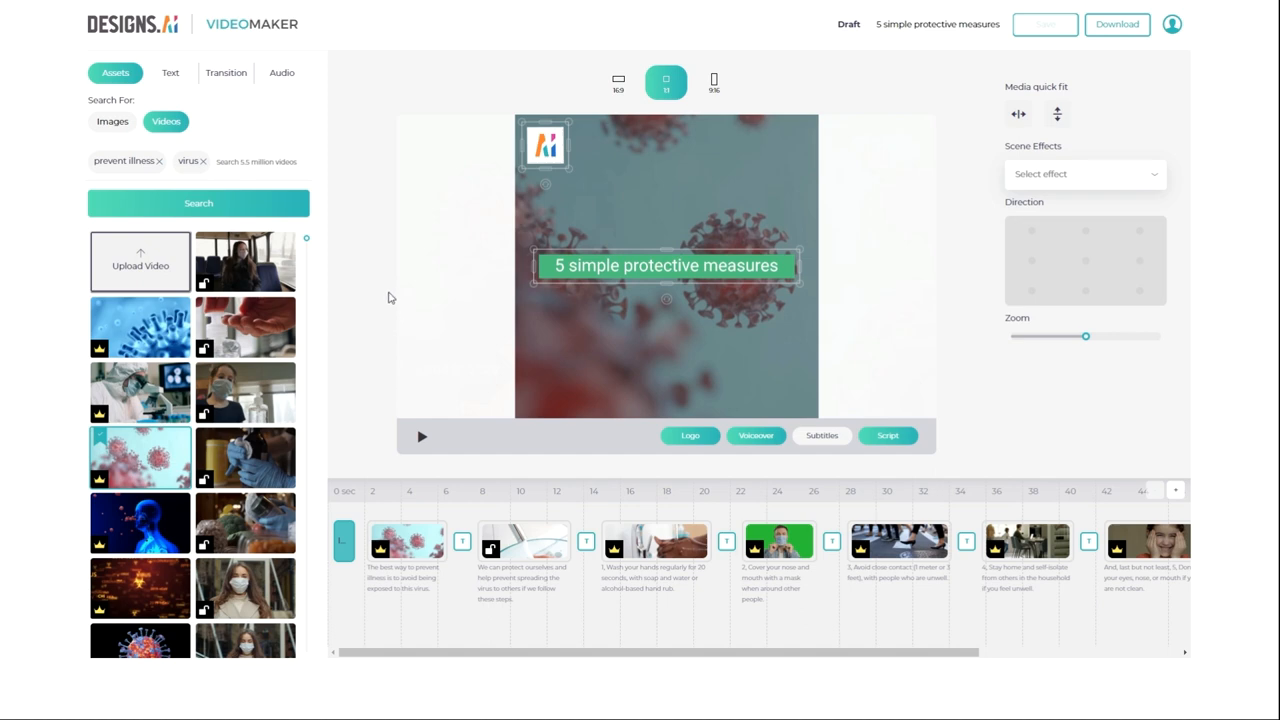
{"action": "mouse_move", "coordinate": [770, 290]}
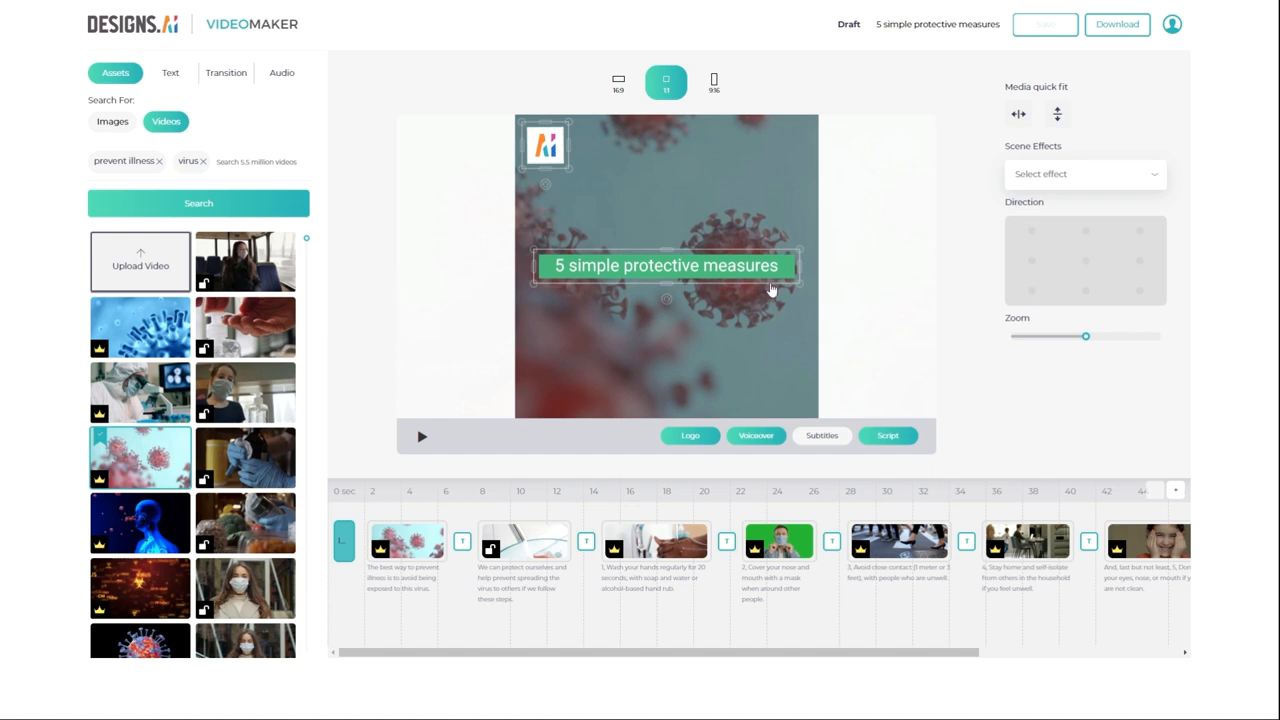
- Open the 5 simple protective measures draft via View / Edit and show its opening scenes
{"action": "left_click", "coordinate": [1171, 24]}
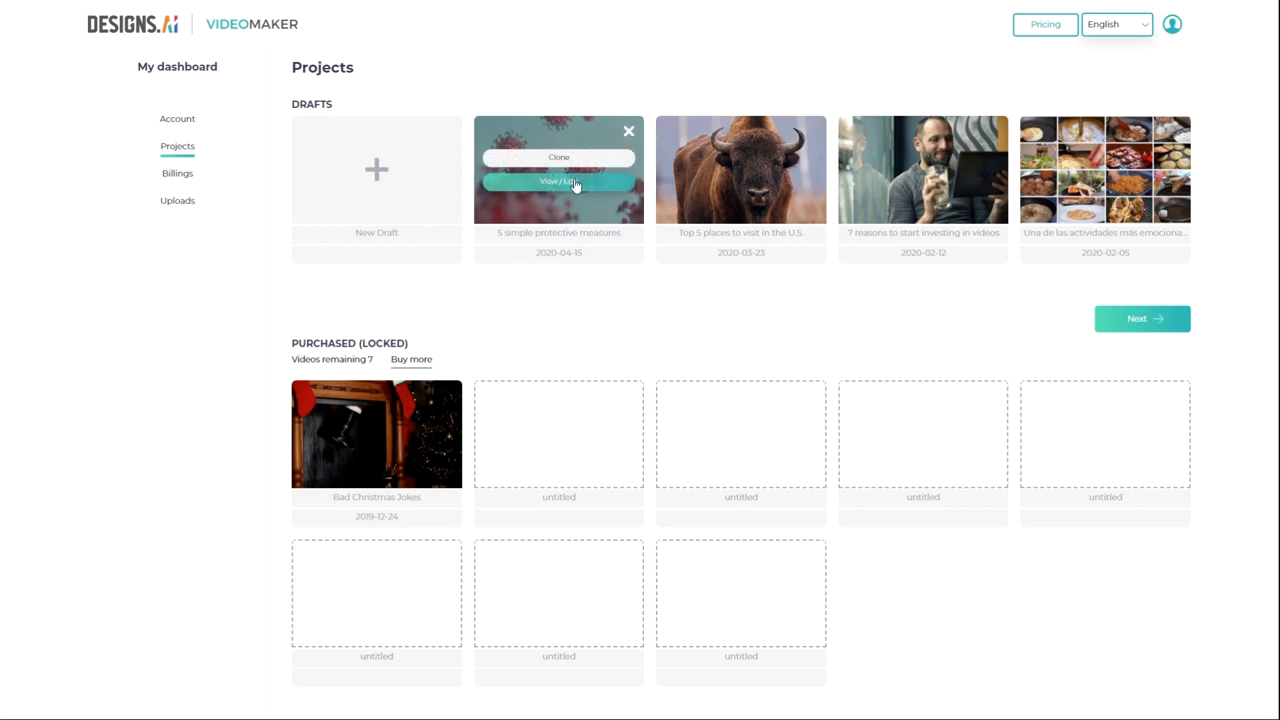
{"action": "mouse_move", "coordinate": [687, 324]}
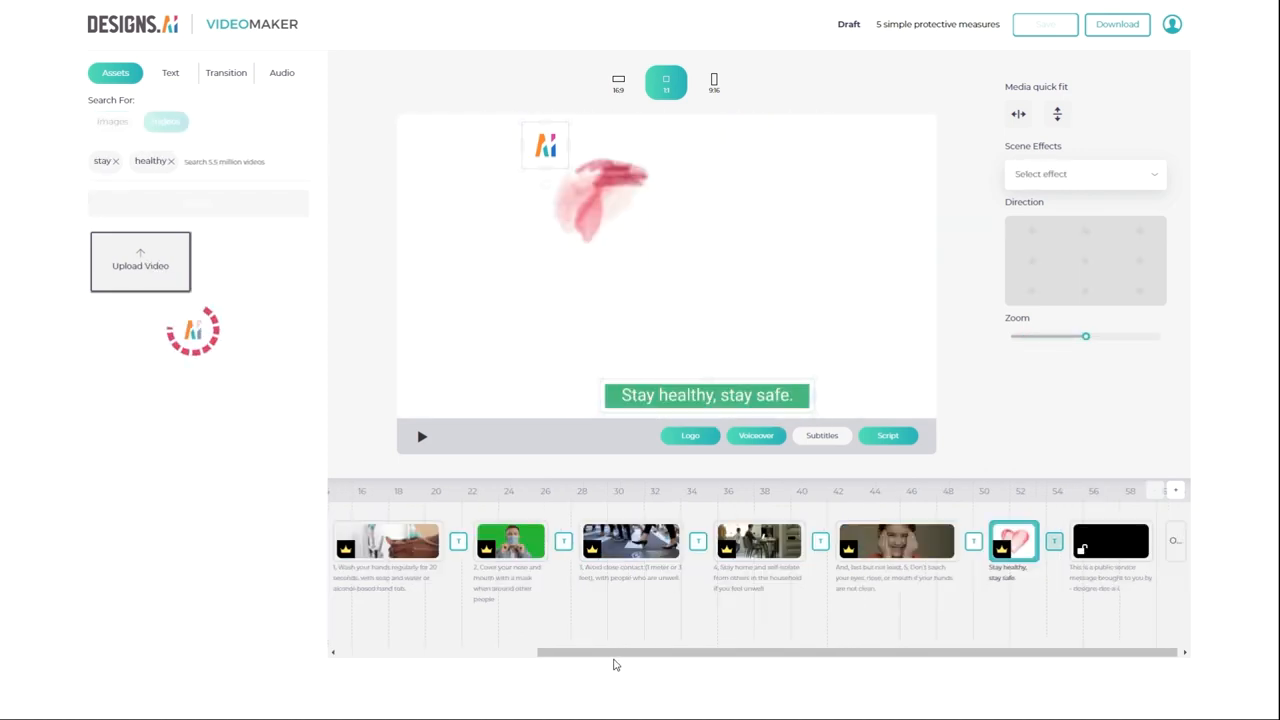
{"action": "left_click", "coordinate": [198, 203]}
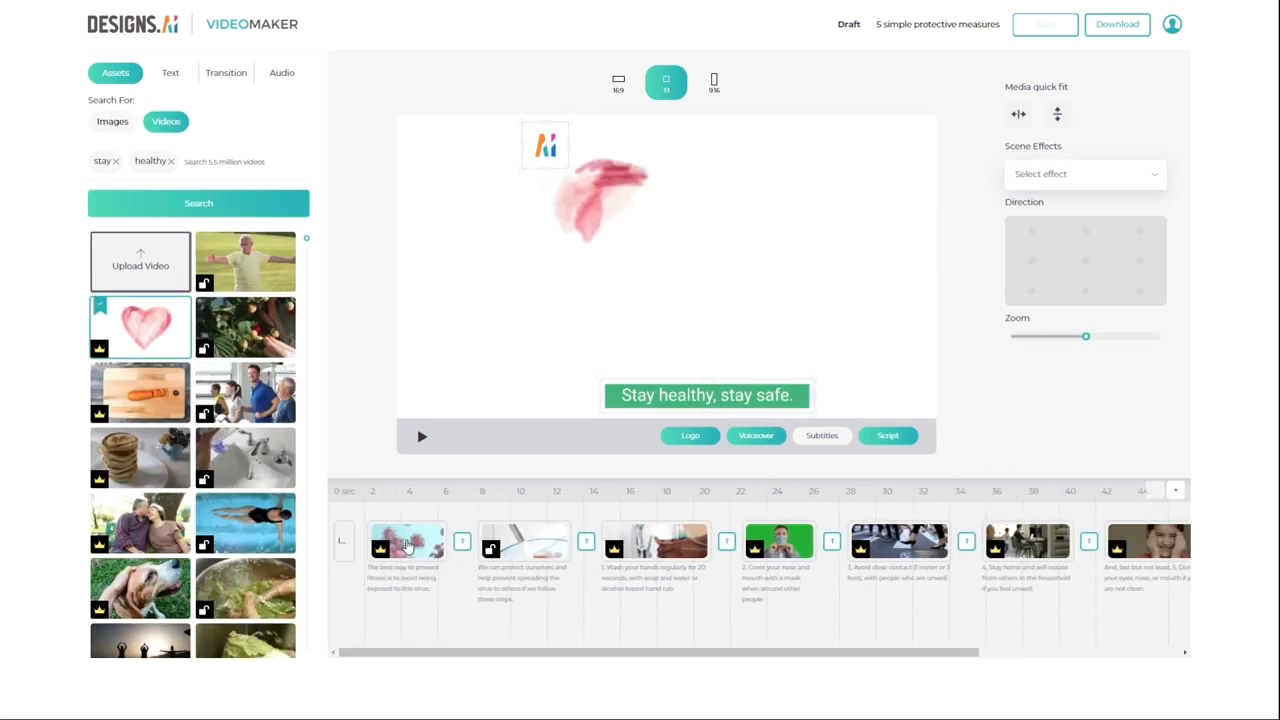